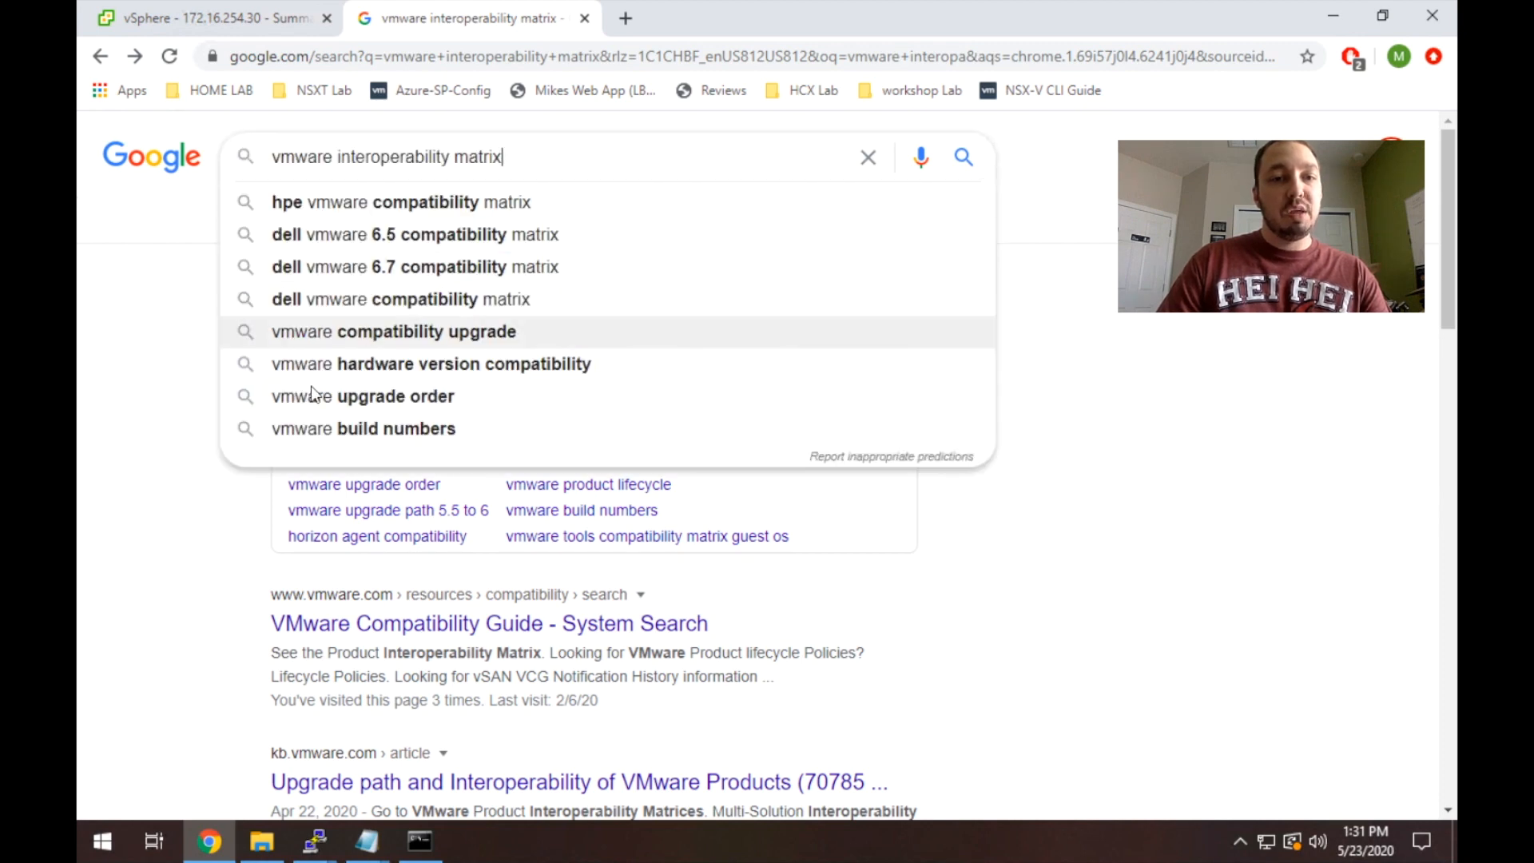
Run the search and open VMware's Product Interoperability Matrices result.
key(Return)
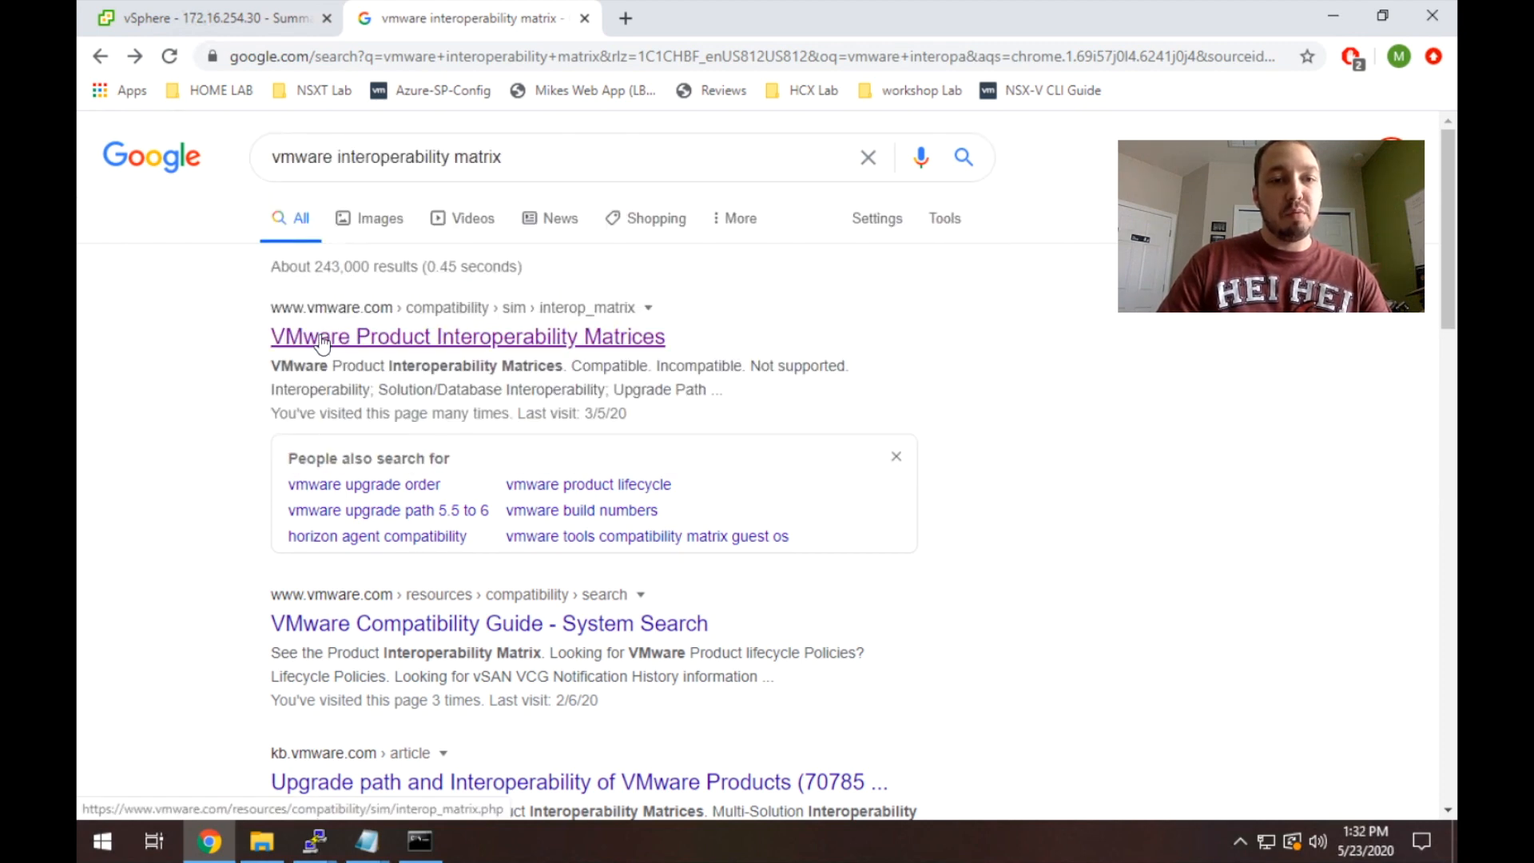
mouse_move(458, 348)
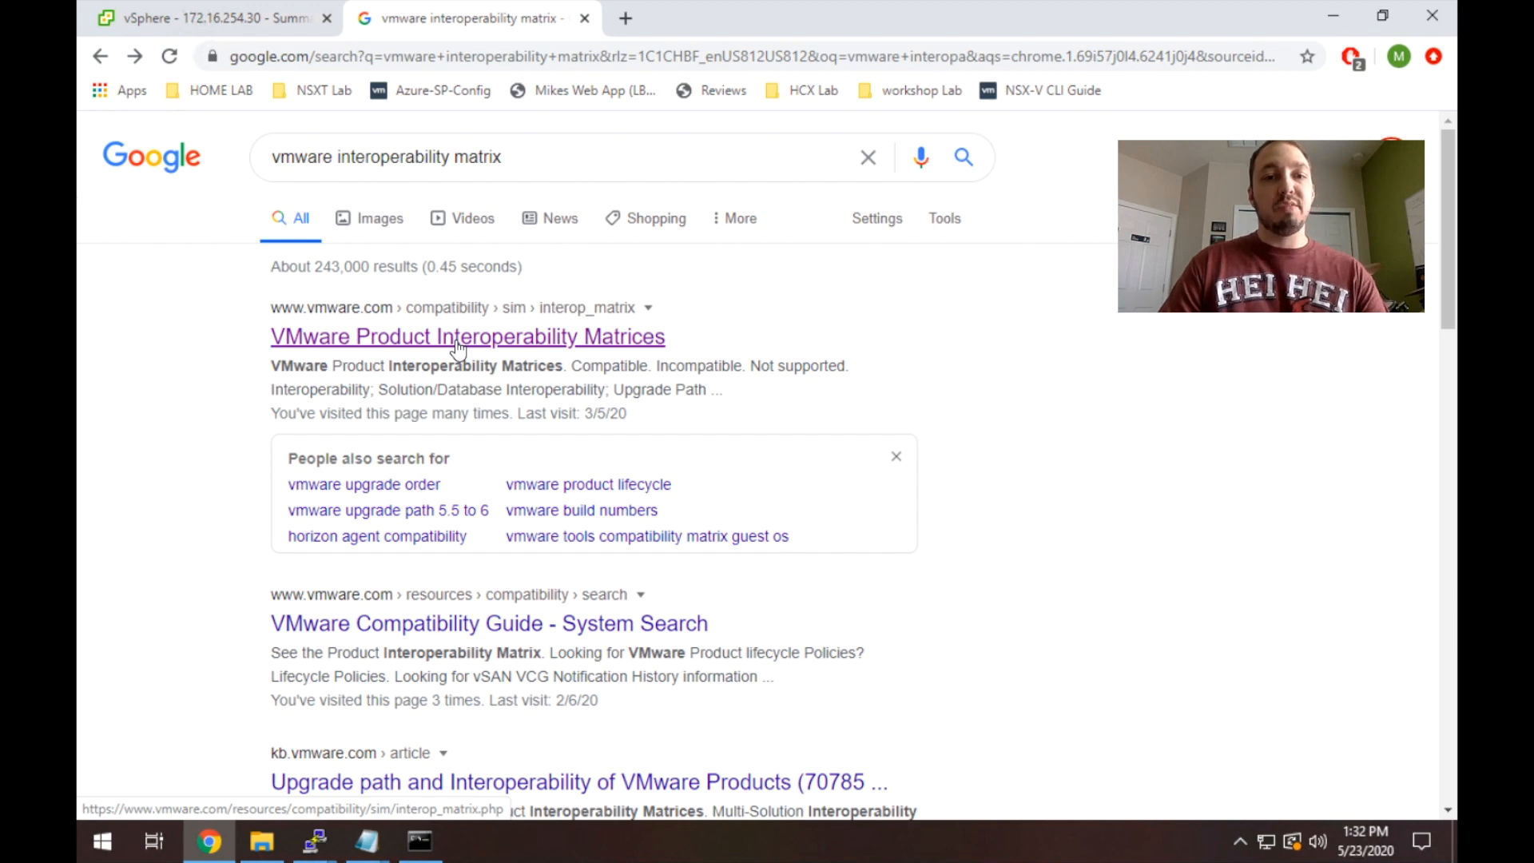
click(466, 336)
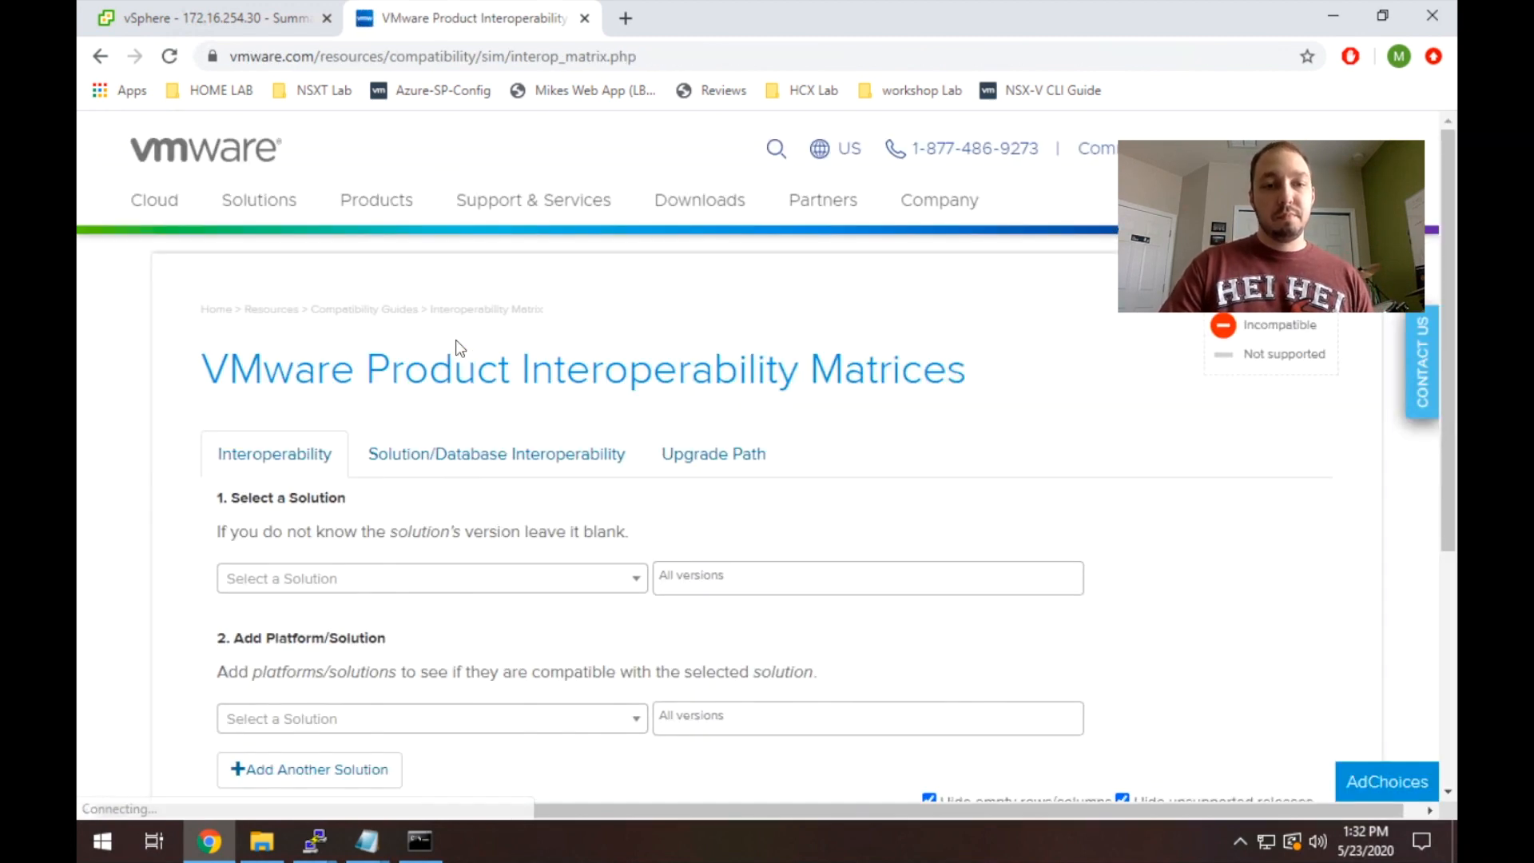
mouse_move(332, 555)
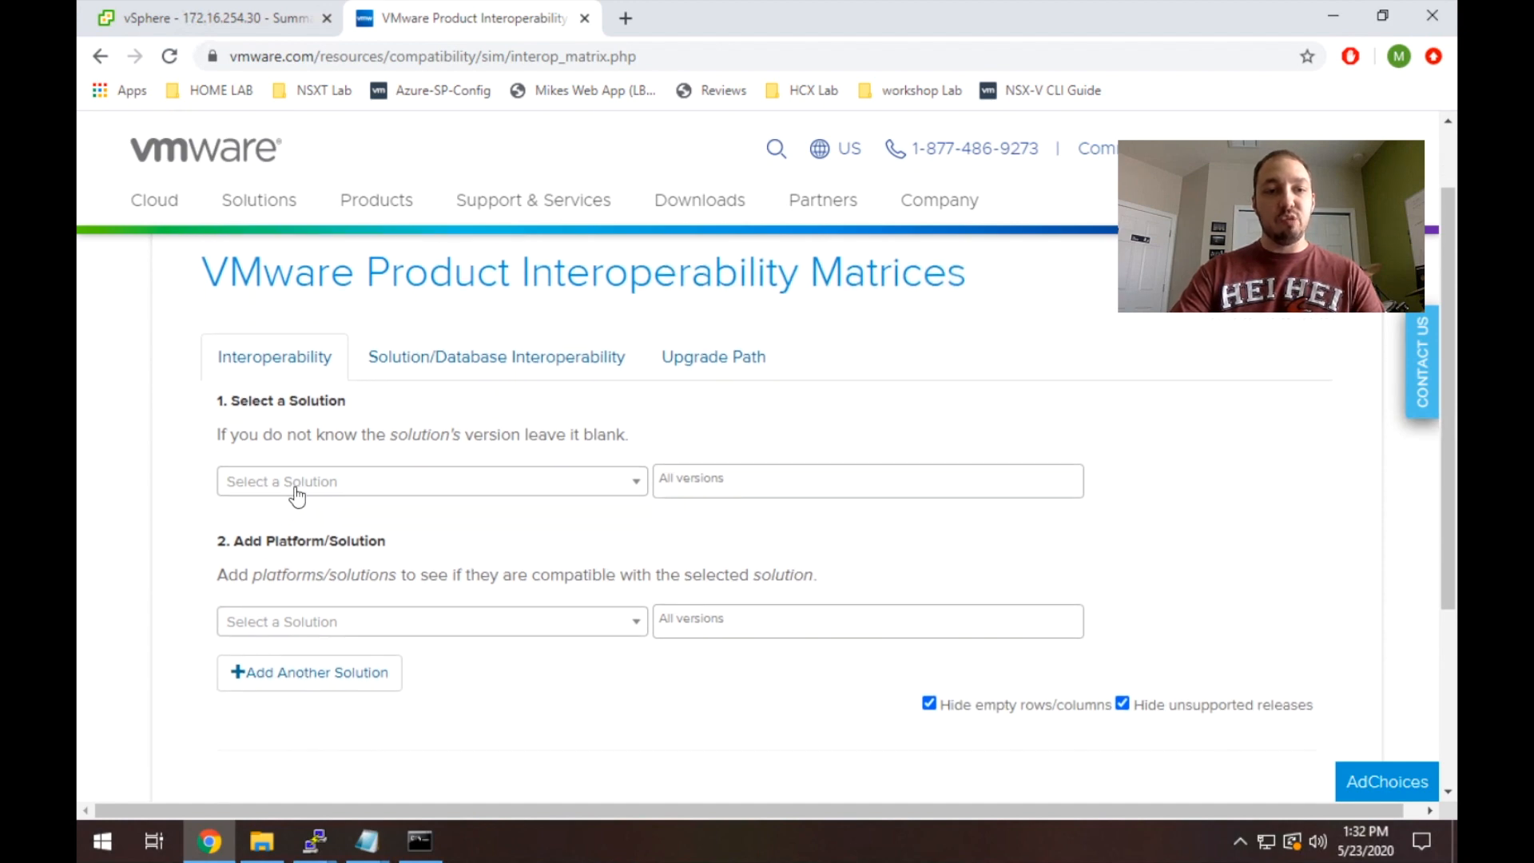
Choose VMware NSX-T Data Center as the solution at version 3.0.0.
text(NSX)
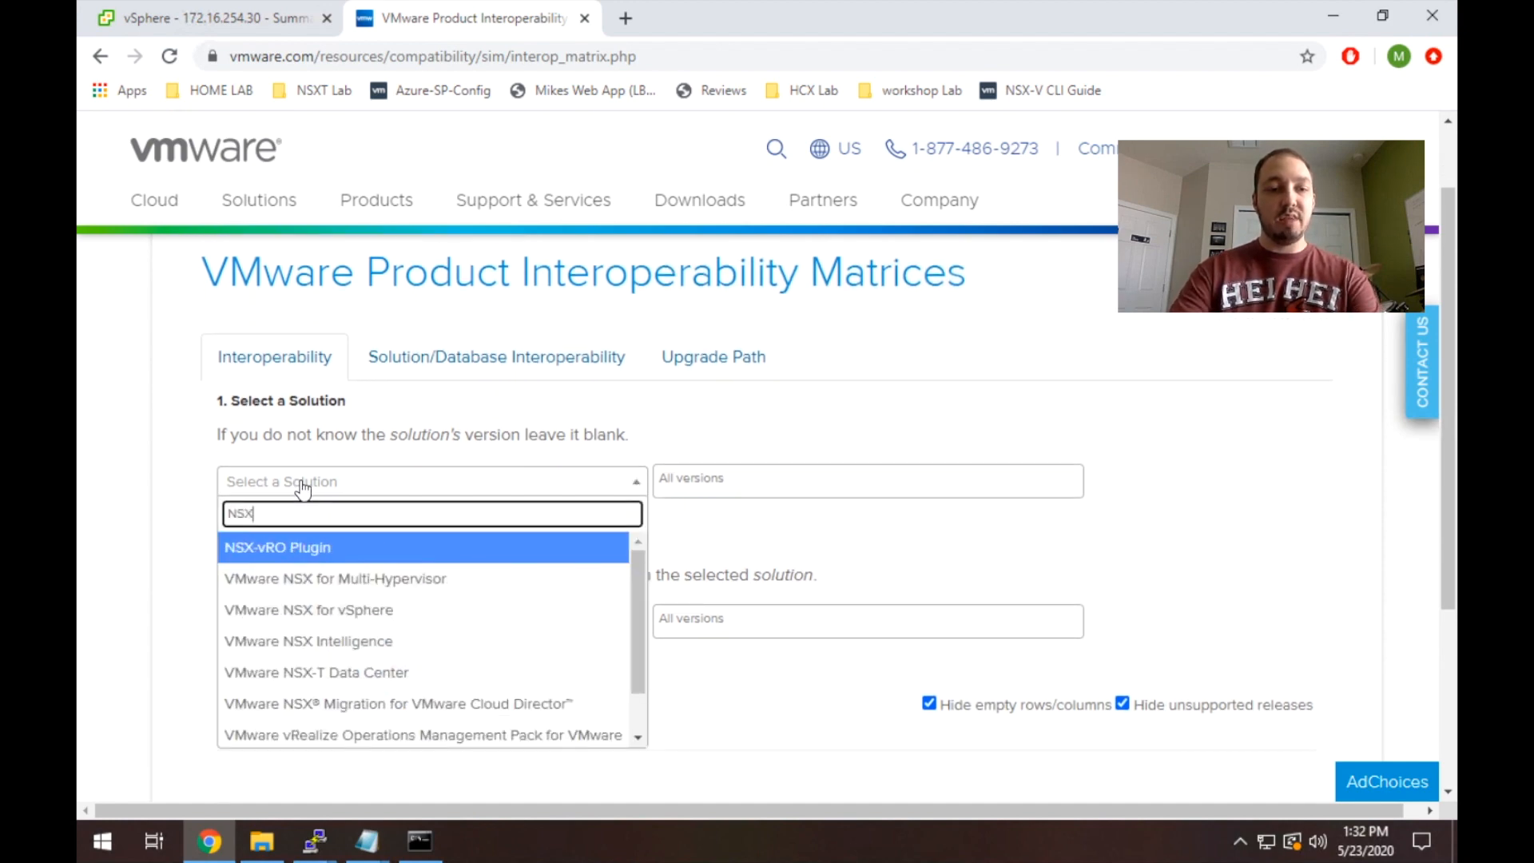
text(-T)
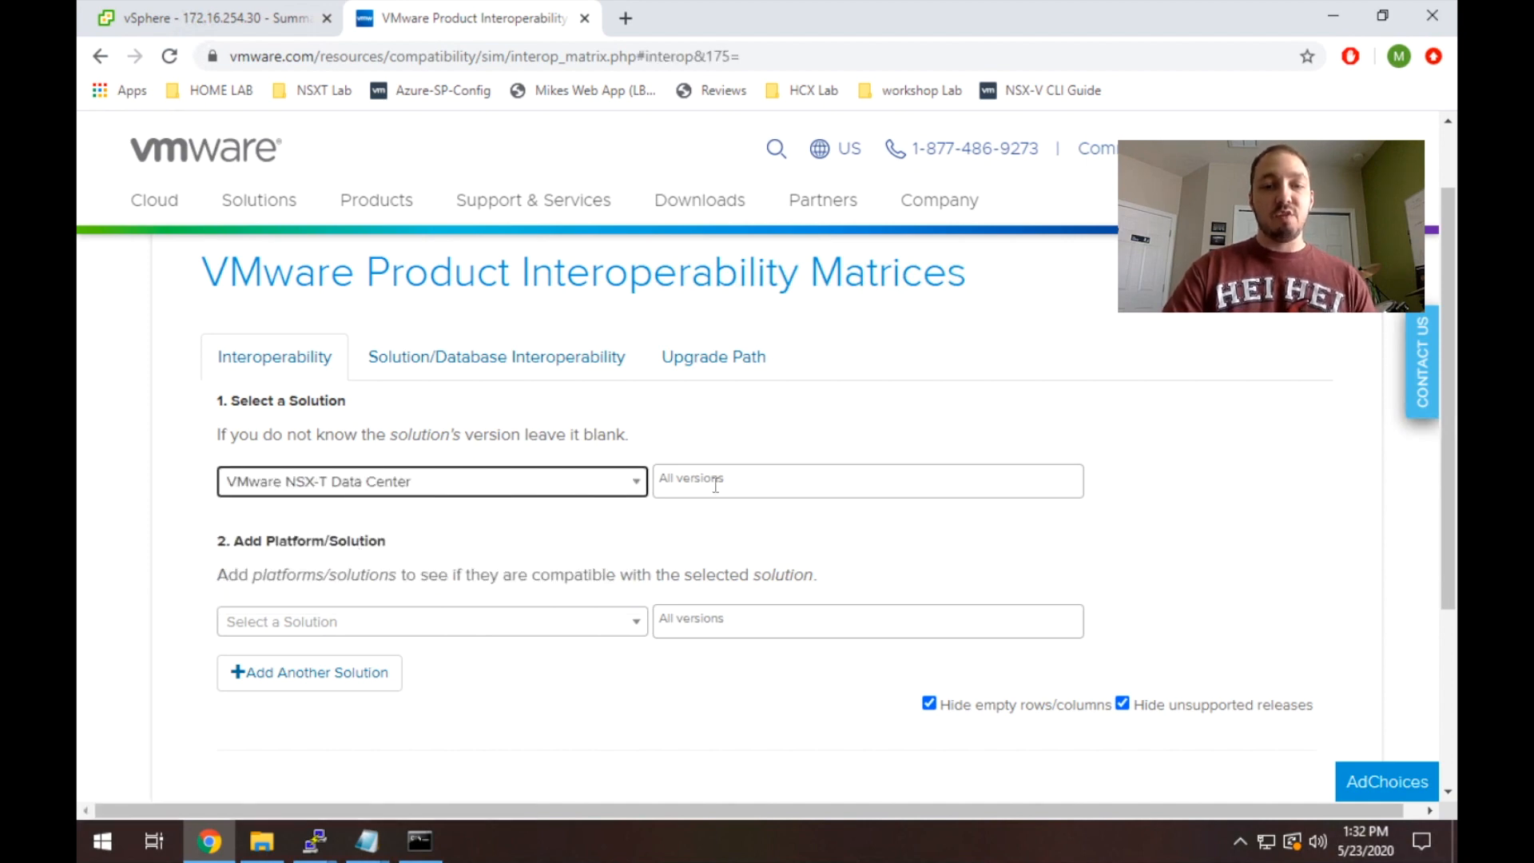
click(866, 481)
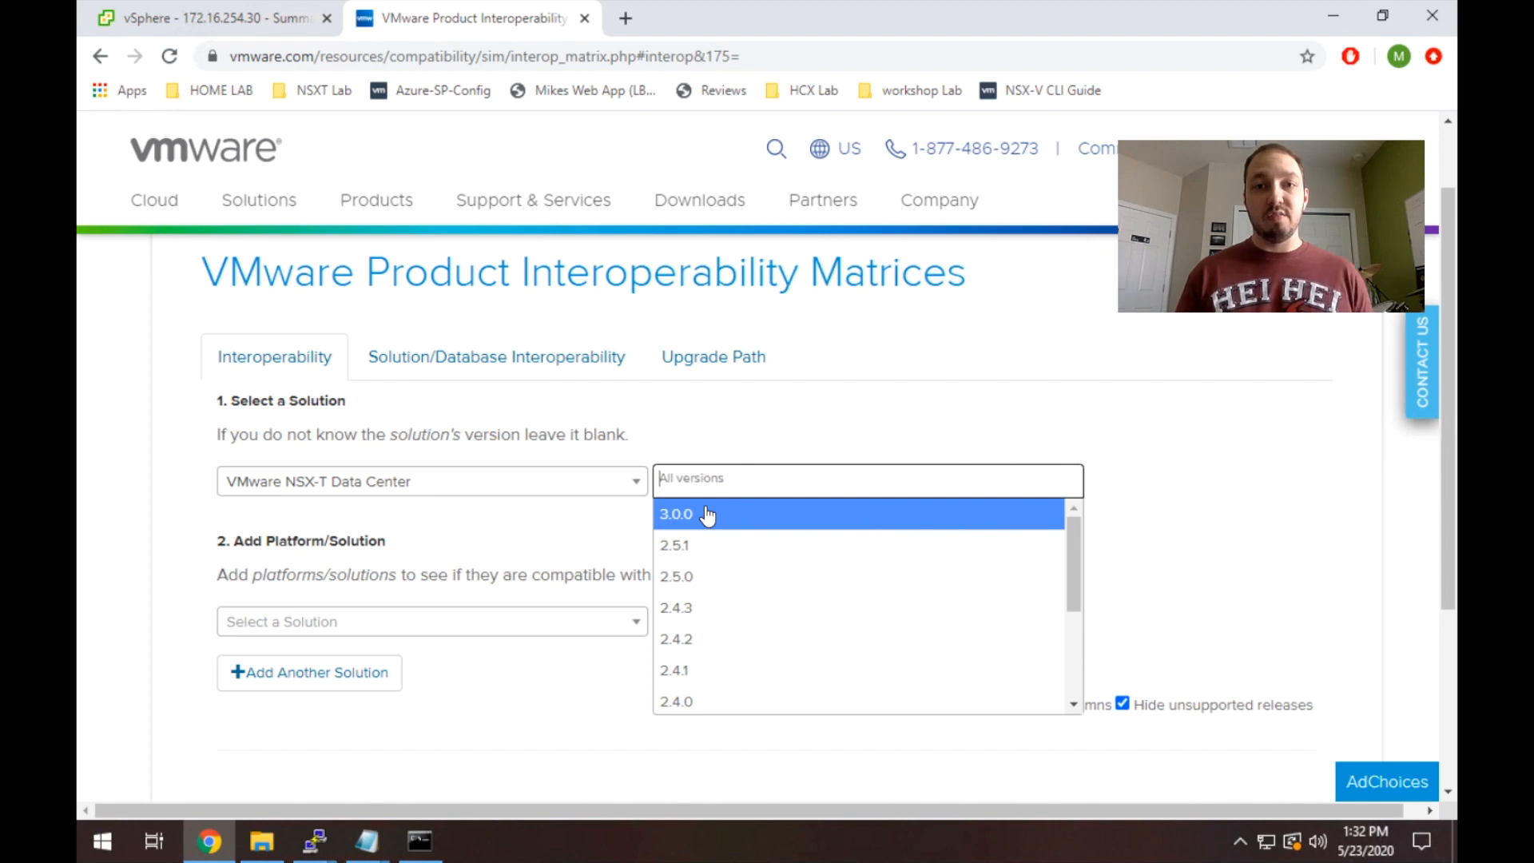
click(674, 513)
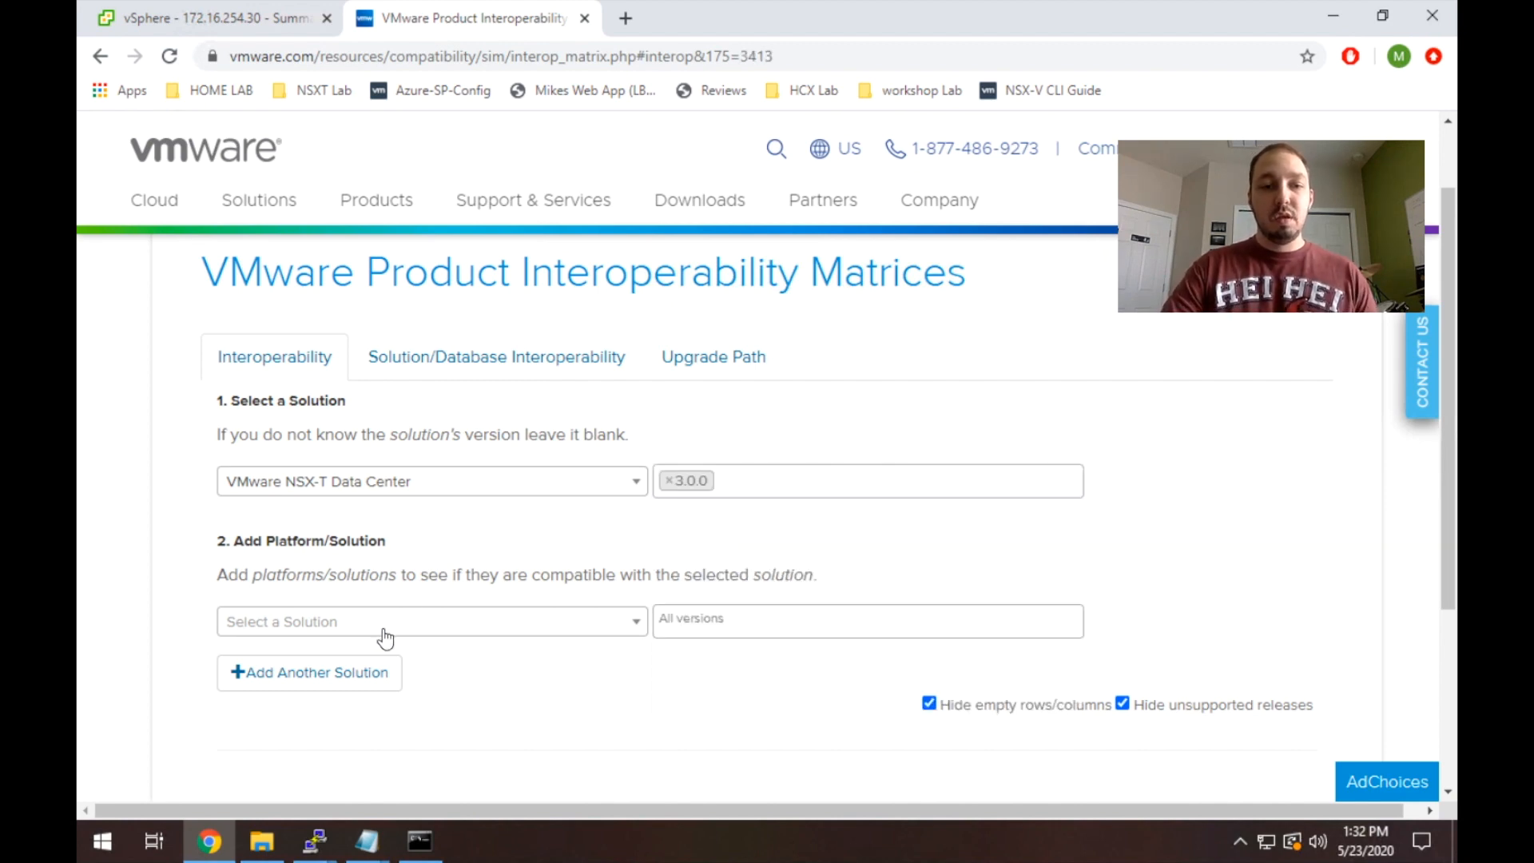
Add VMware vSphere Hypervisor (ESXi) as the platform to compare against.
click(430, 622)
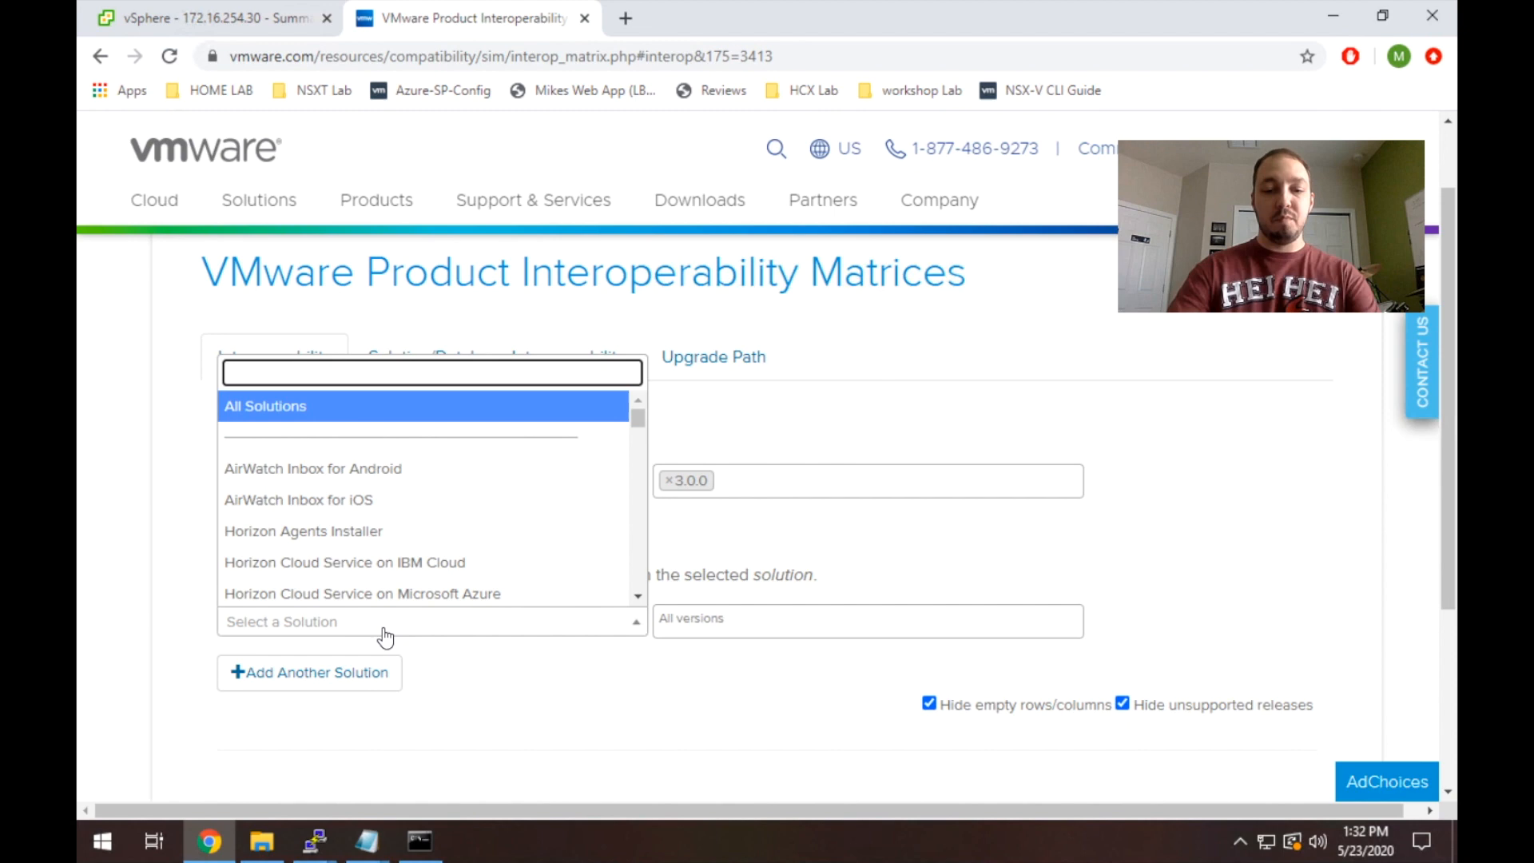
text(vsphere)
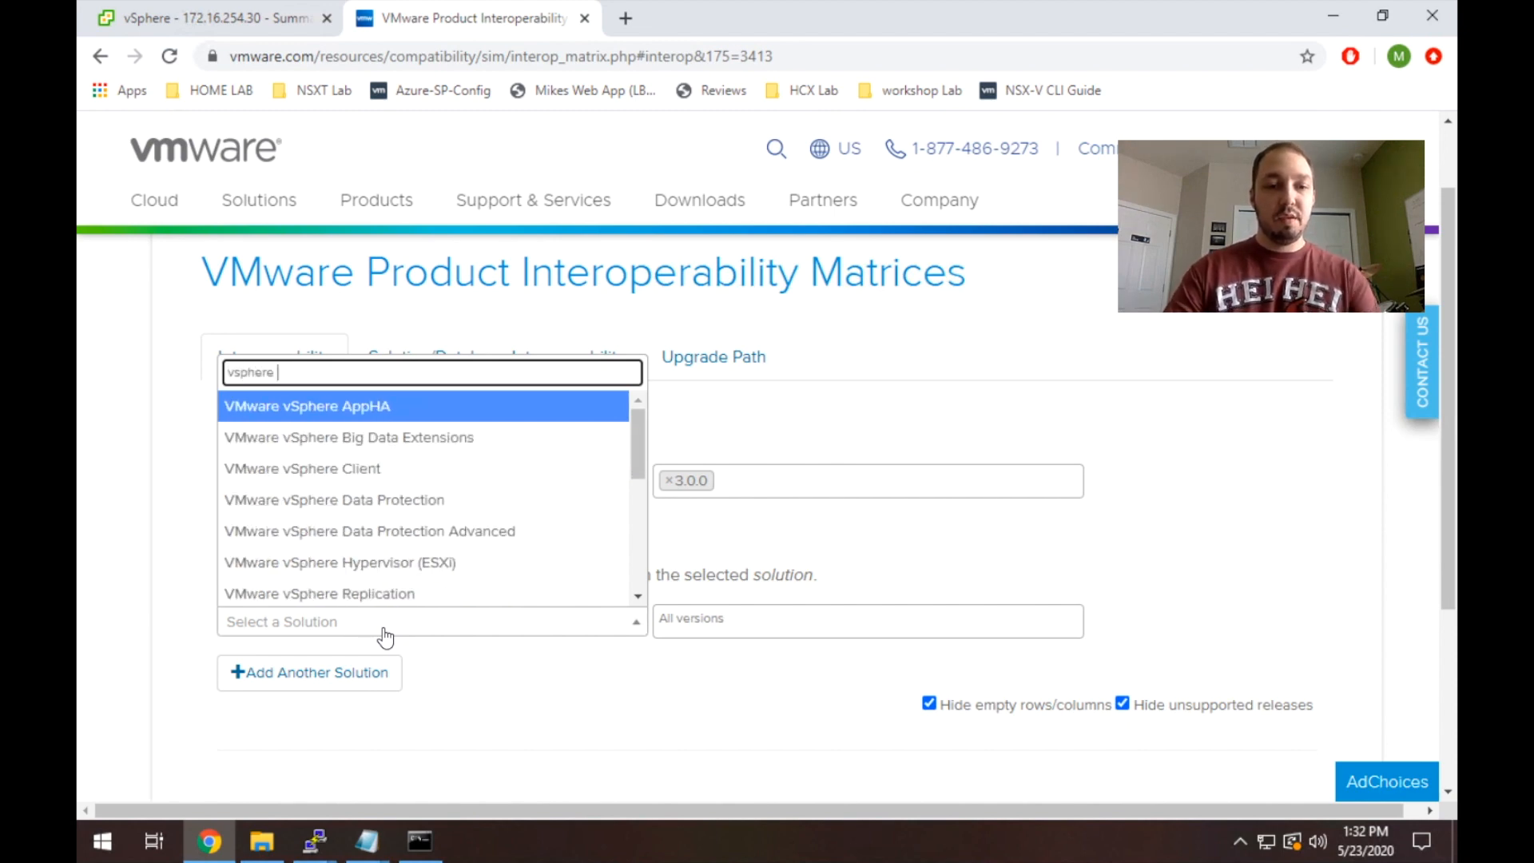
mouse_move(399, 562)
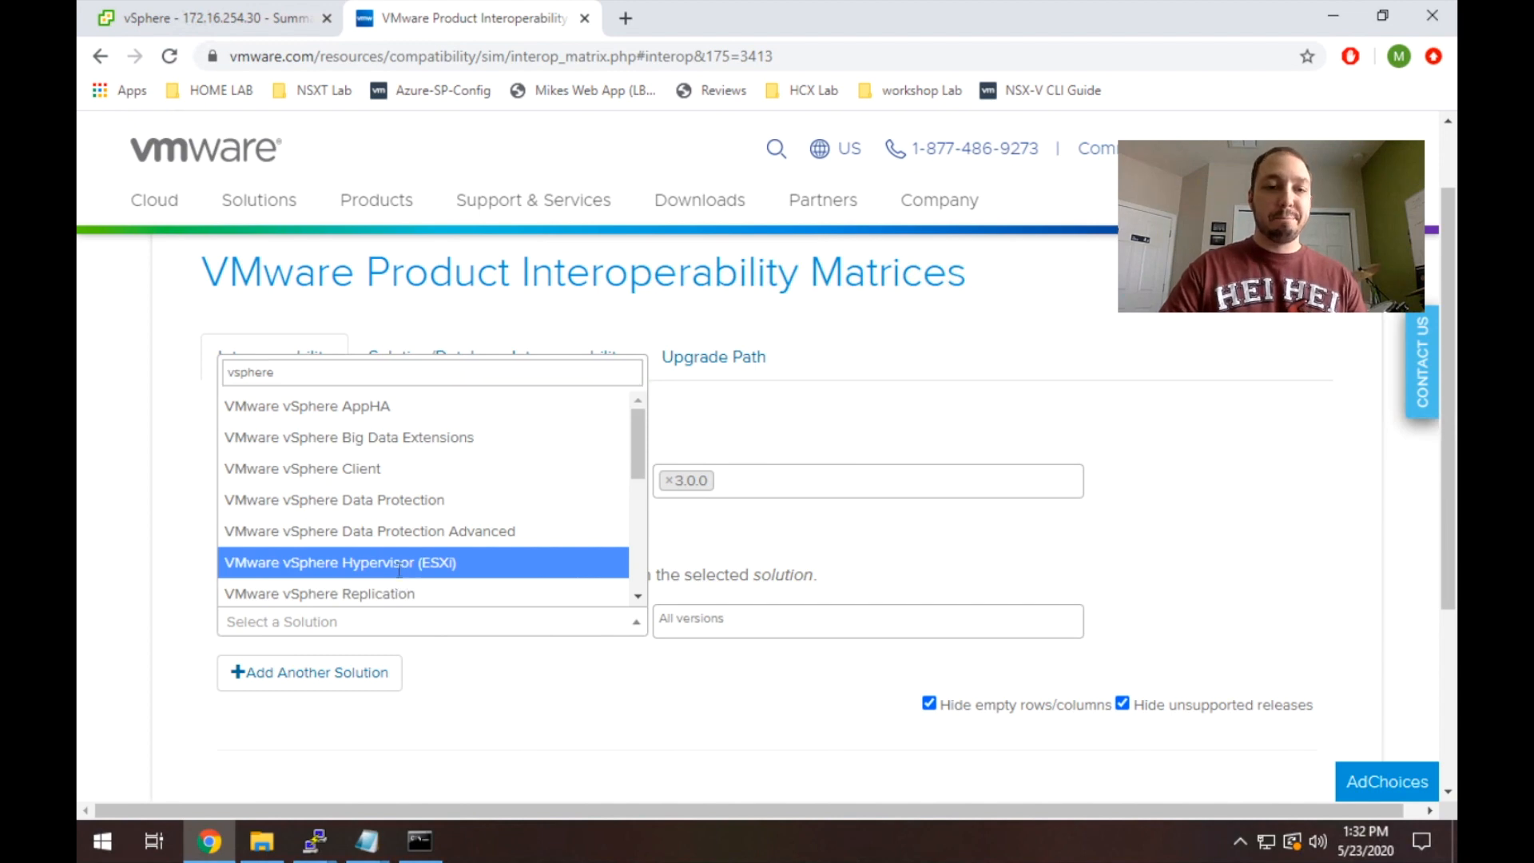
click(339, 561)
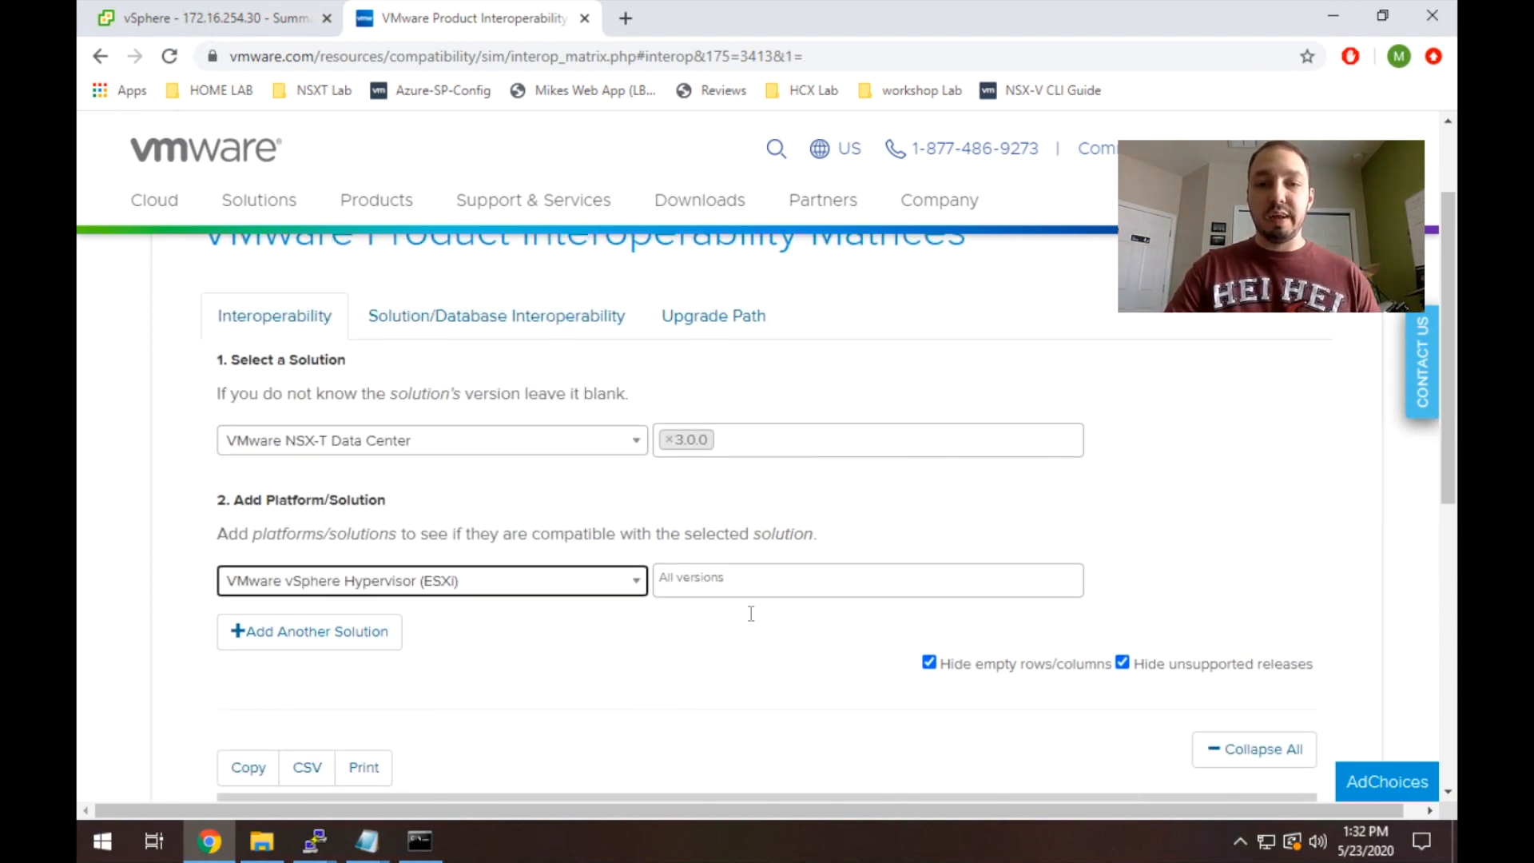
Scroll to the results grid showing ESXi 7.0 through 6.5 U2 compatible with NSX-T 3.0.0.
scroll(down, 3)
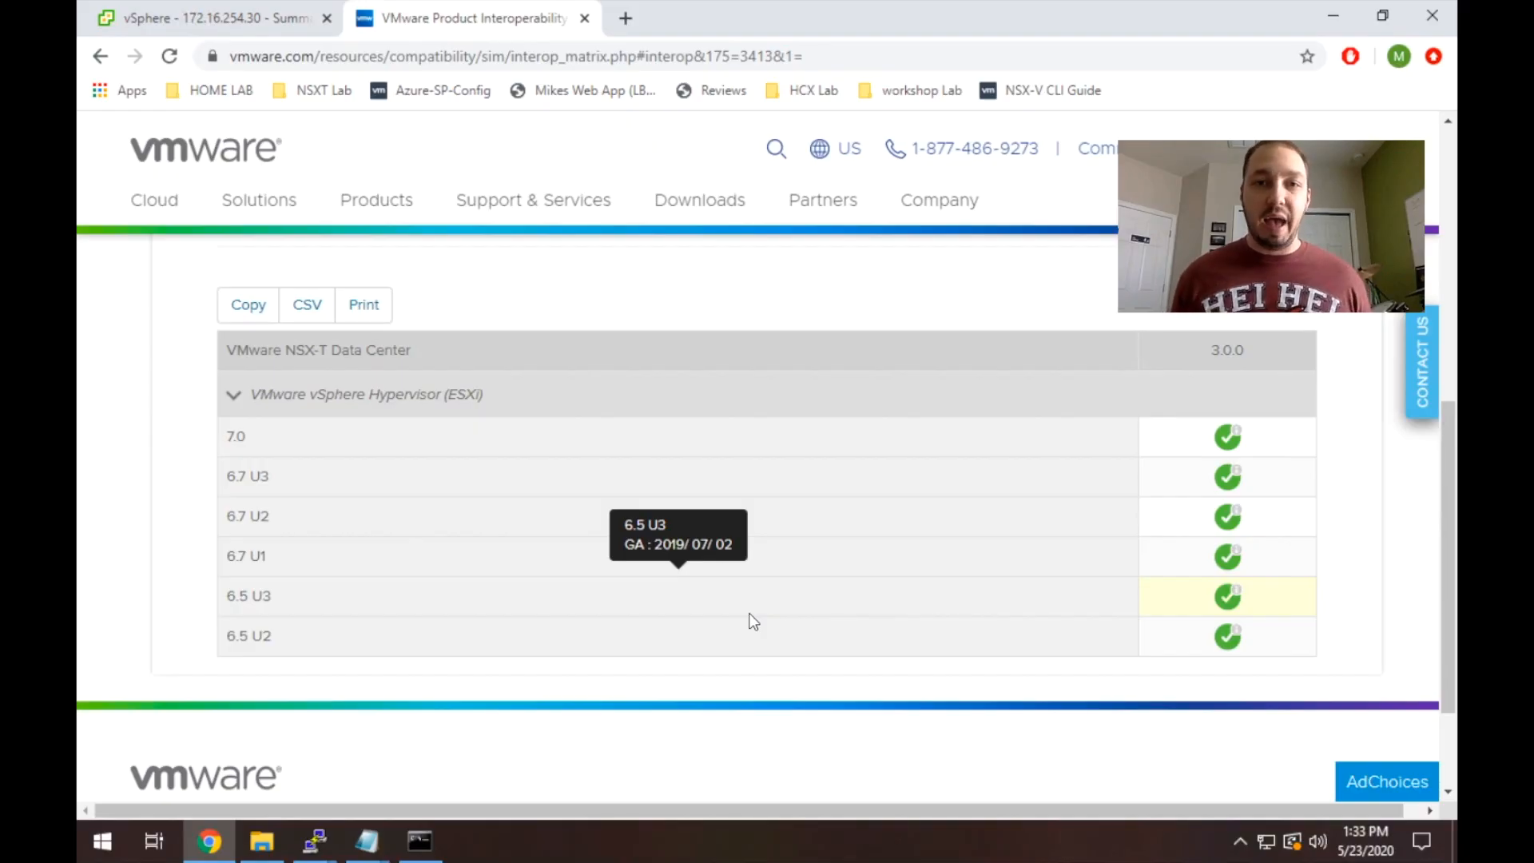
mouse_move(250, 29)
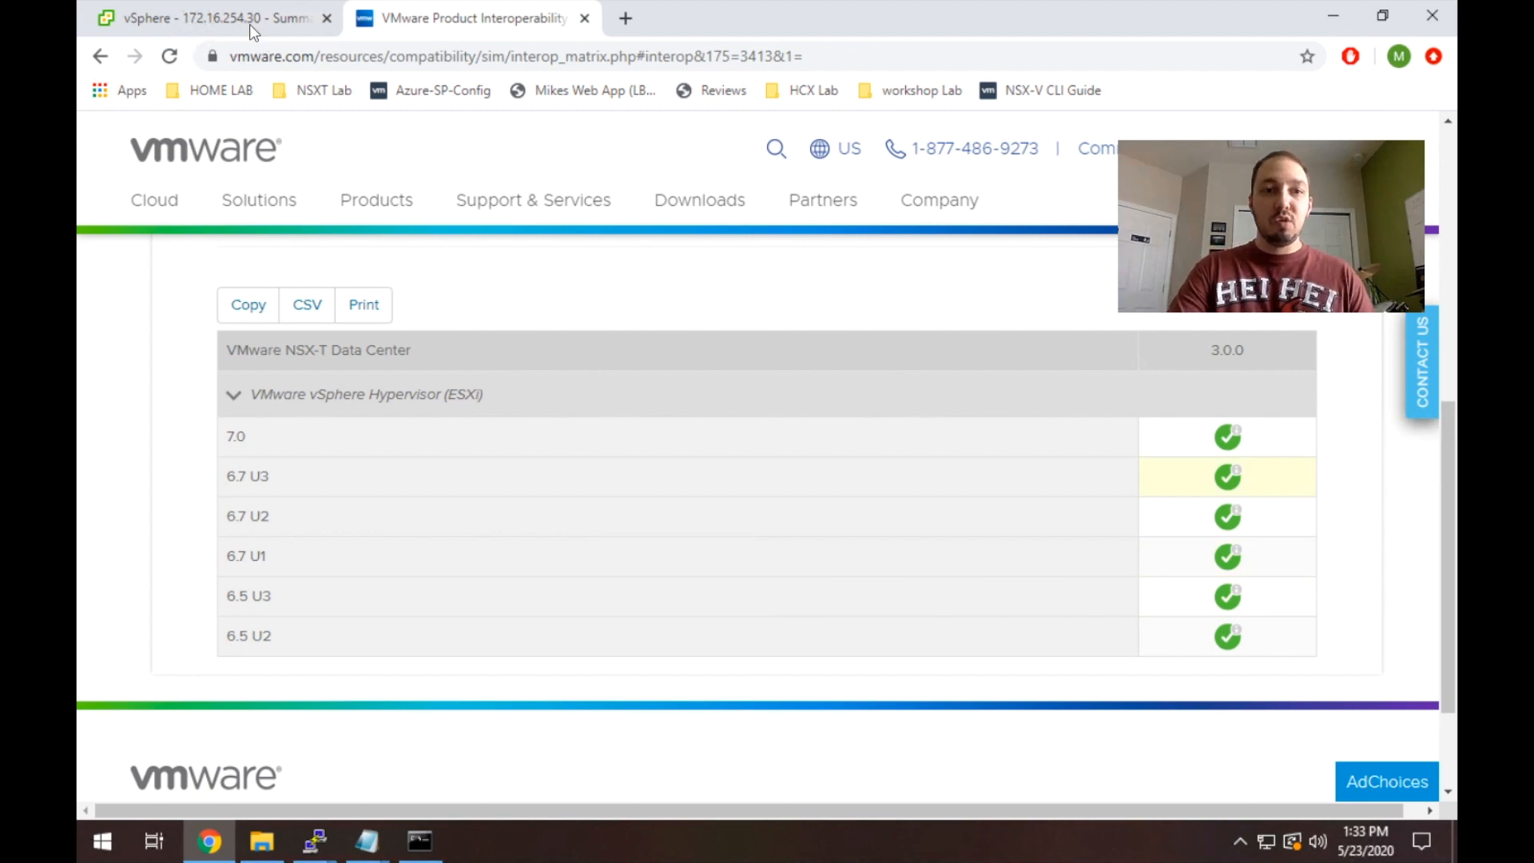
Return to the vSphere Client tab showing host 172.16.254.30's summary.
click(211, 18)
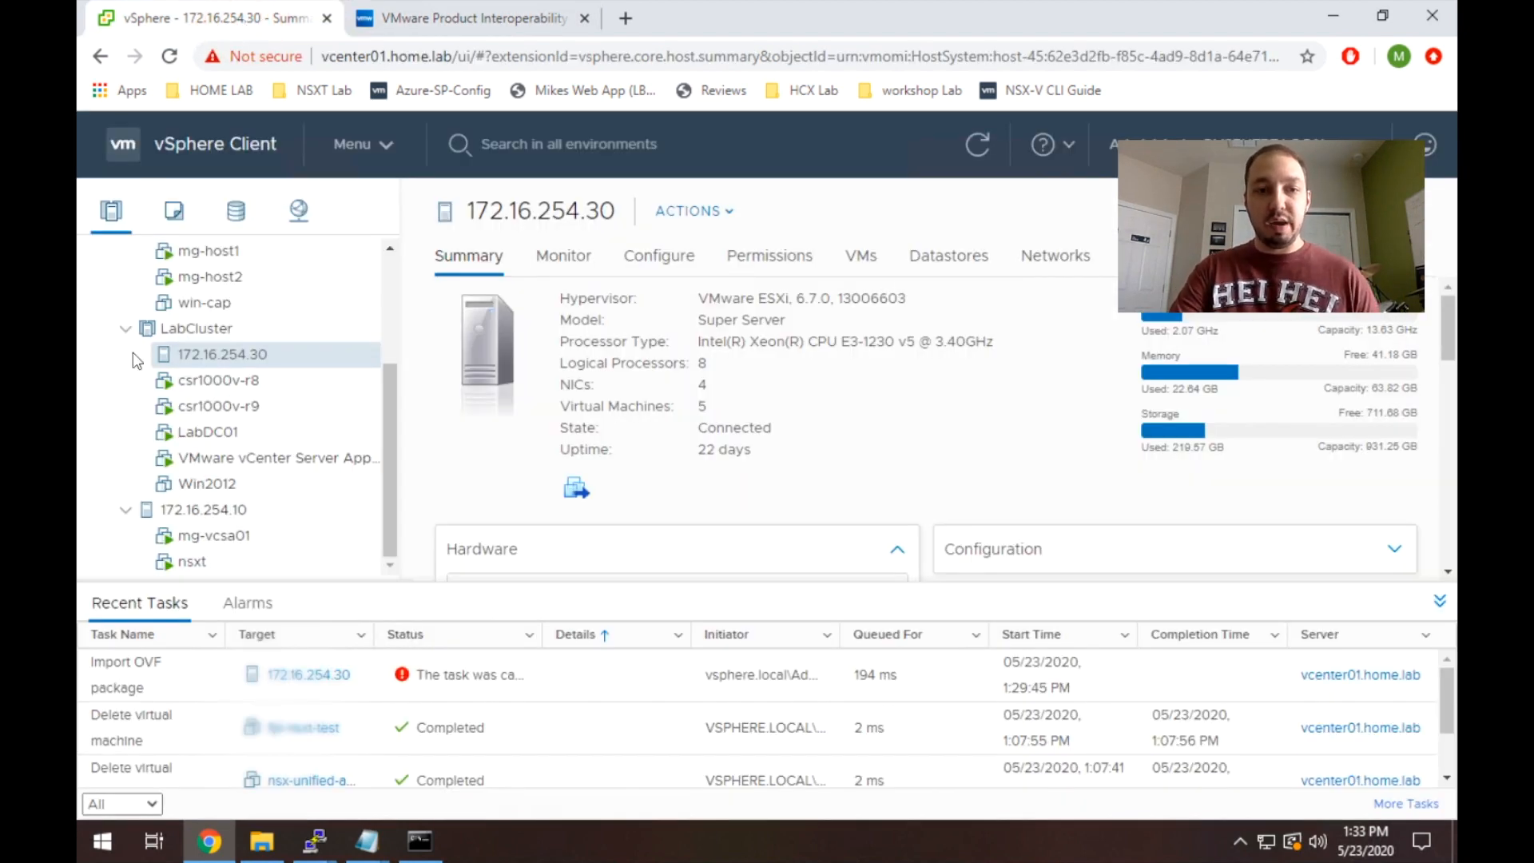
mouse_move(262, 354)
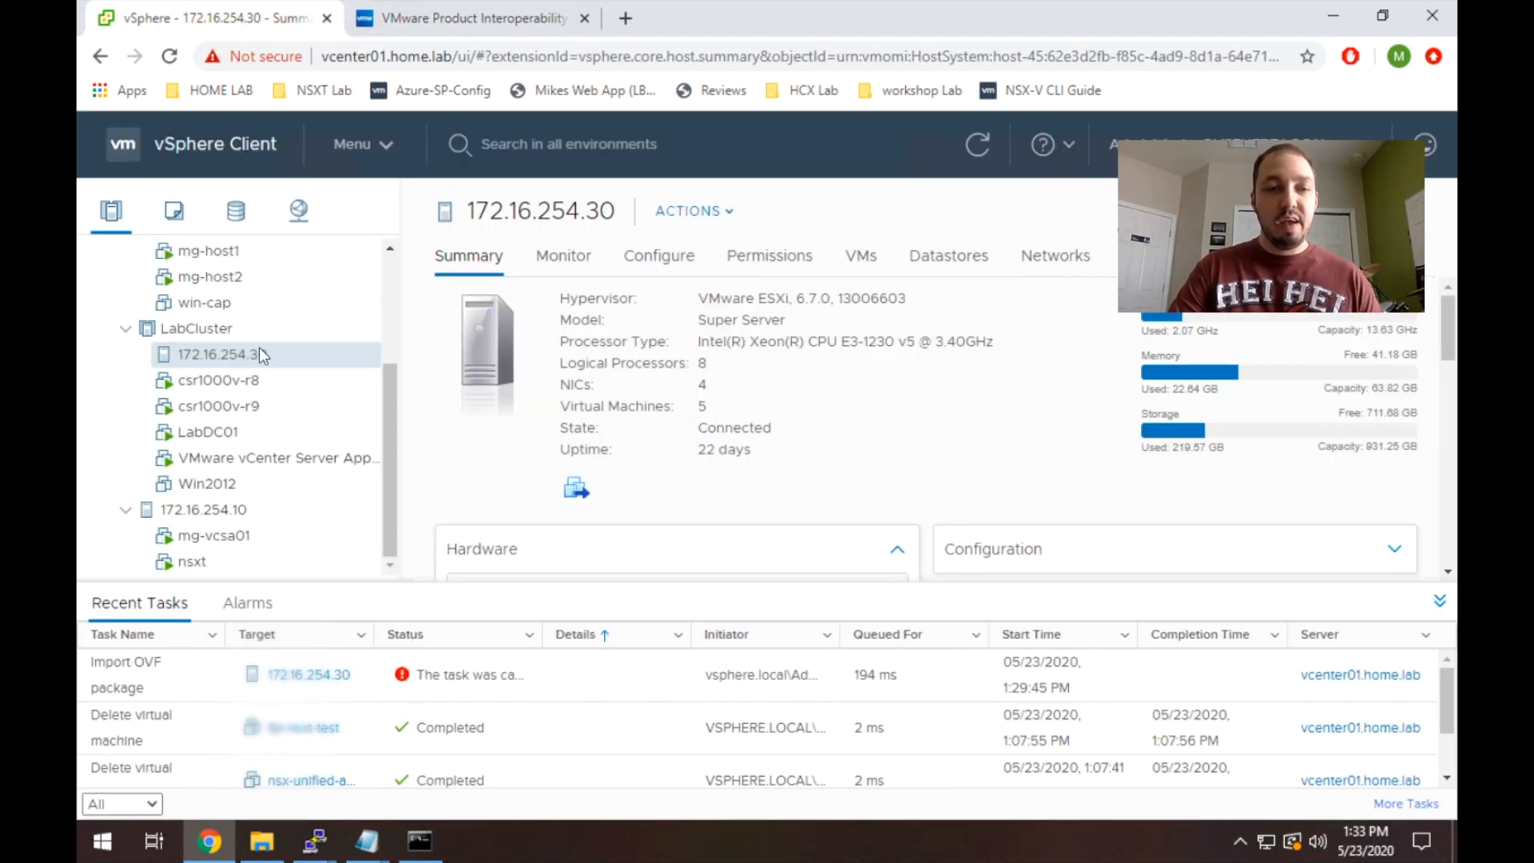
mouse_move(321, 365)
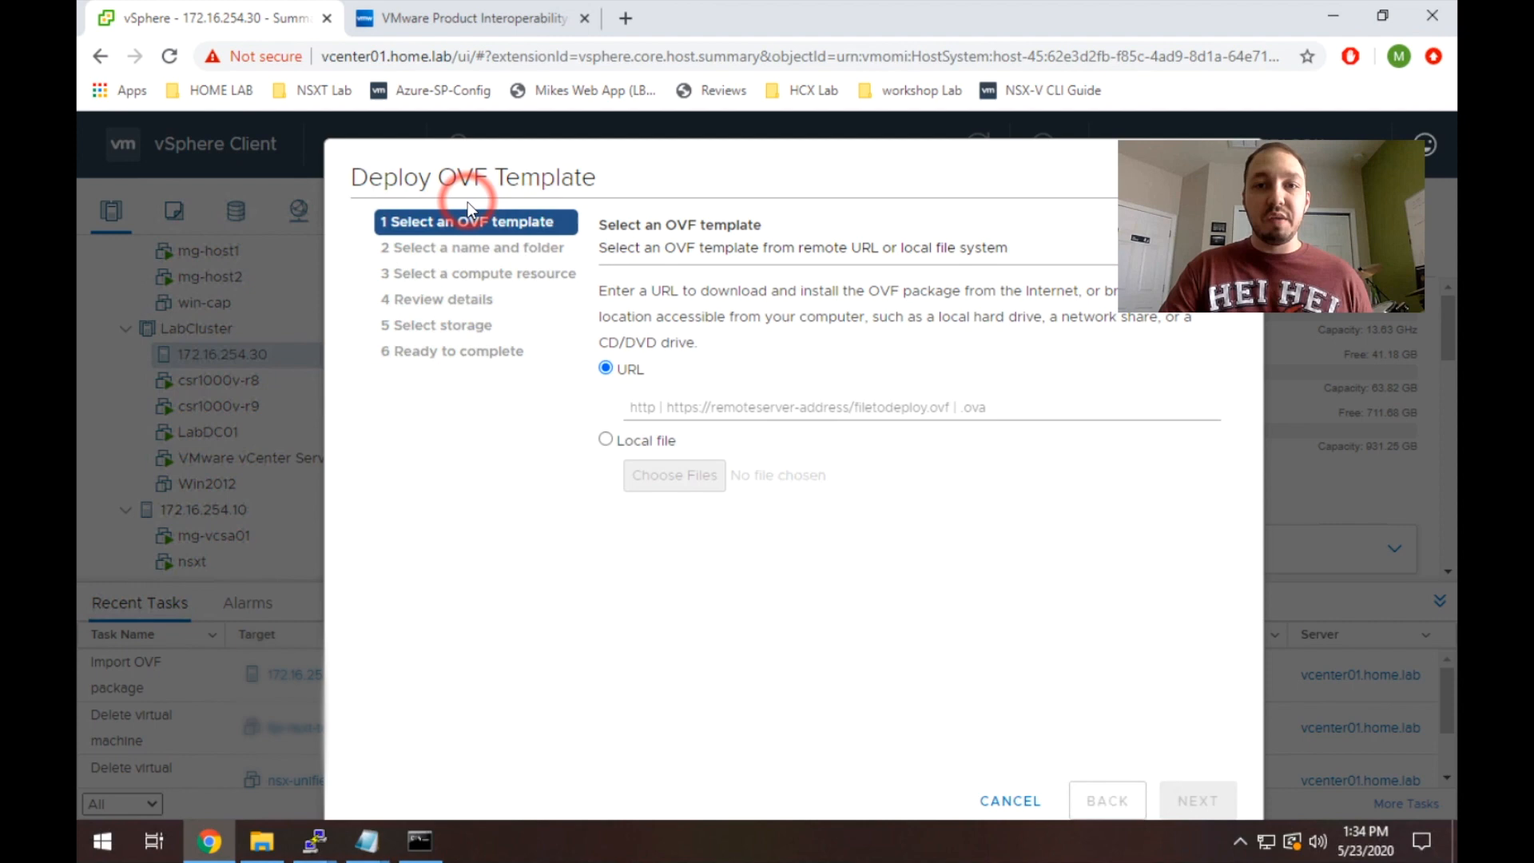
Load the local nsx-unified-appliance-3.0.0.0.15946739.ova and continue to naming.
click(605, 440)
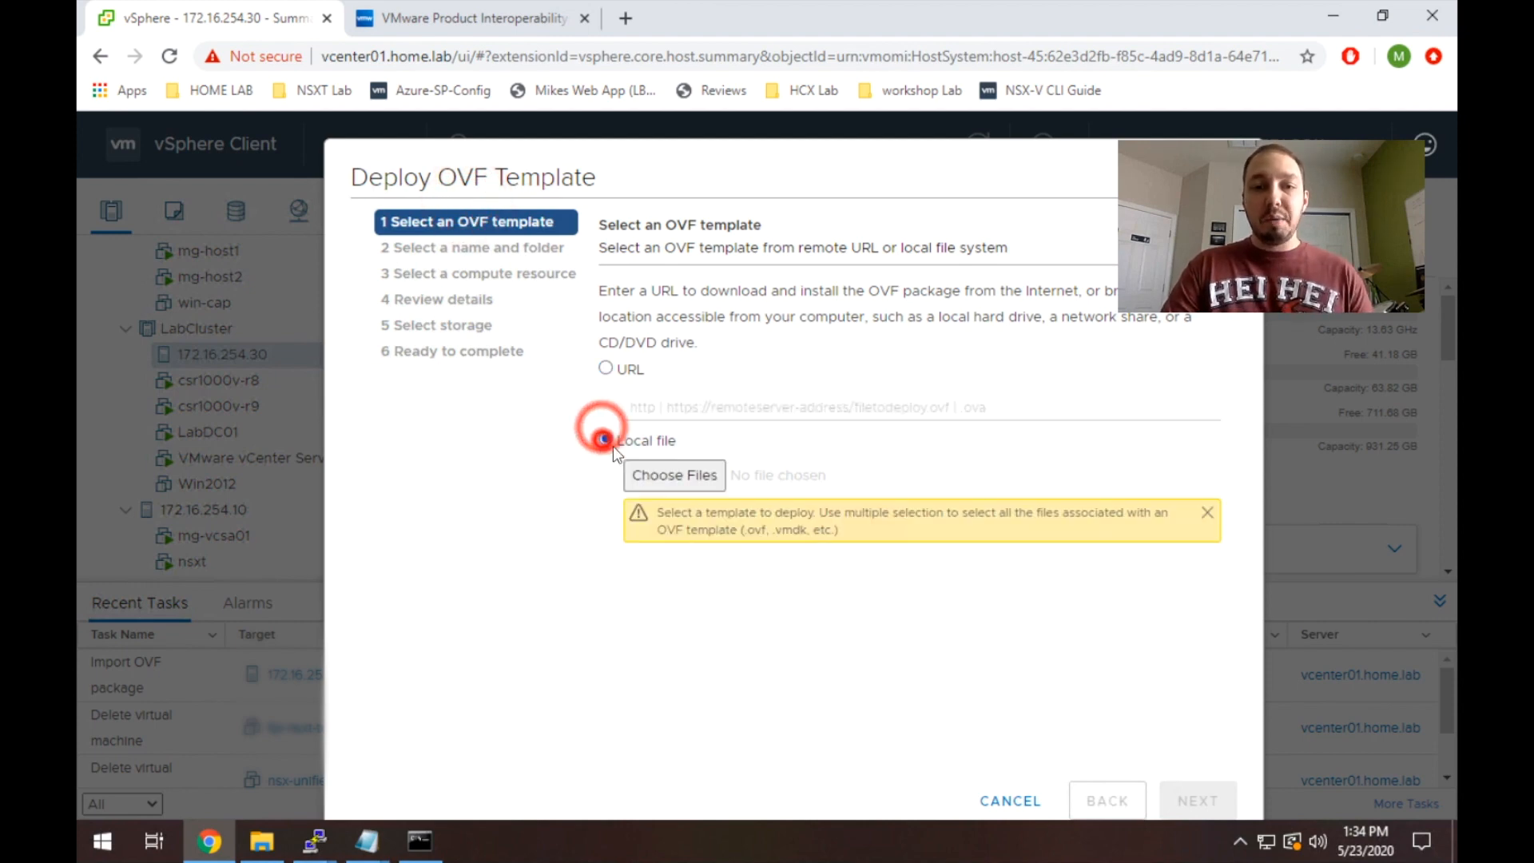
click(672, 475)
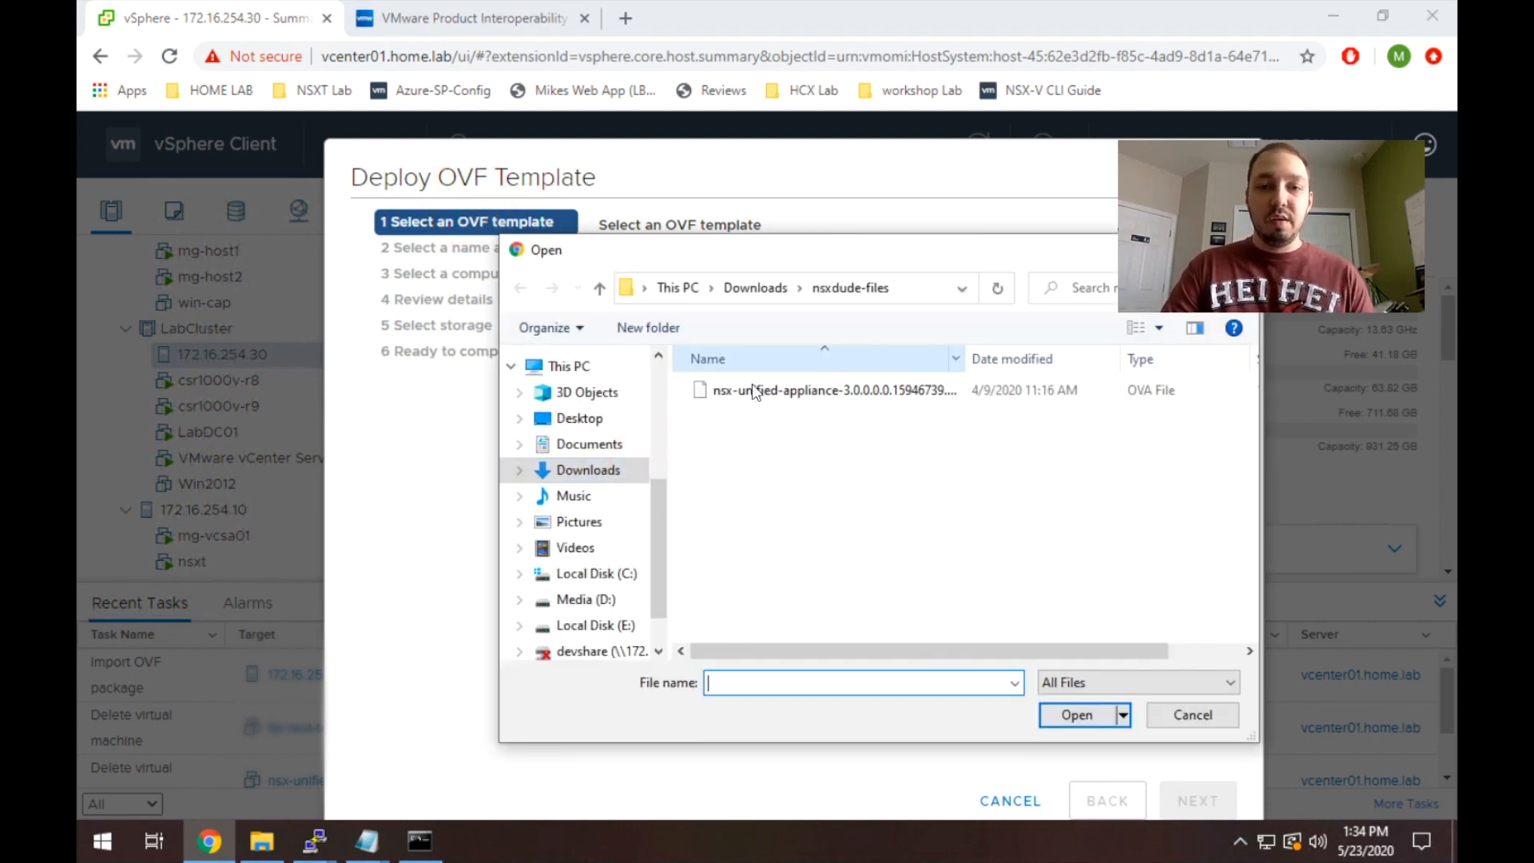
click(826, 390)
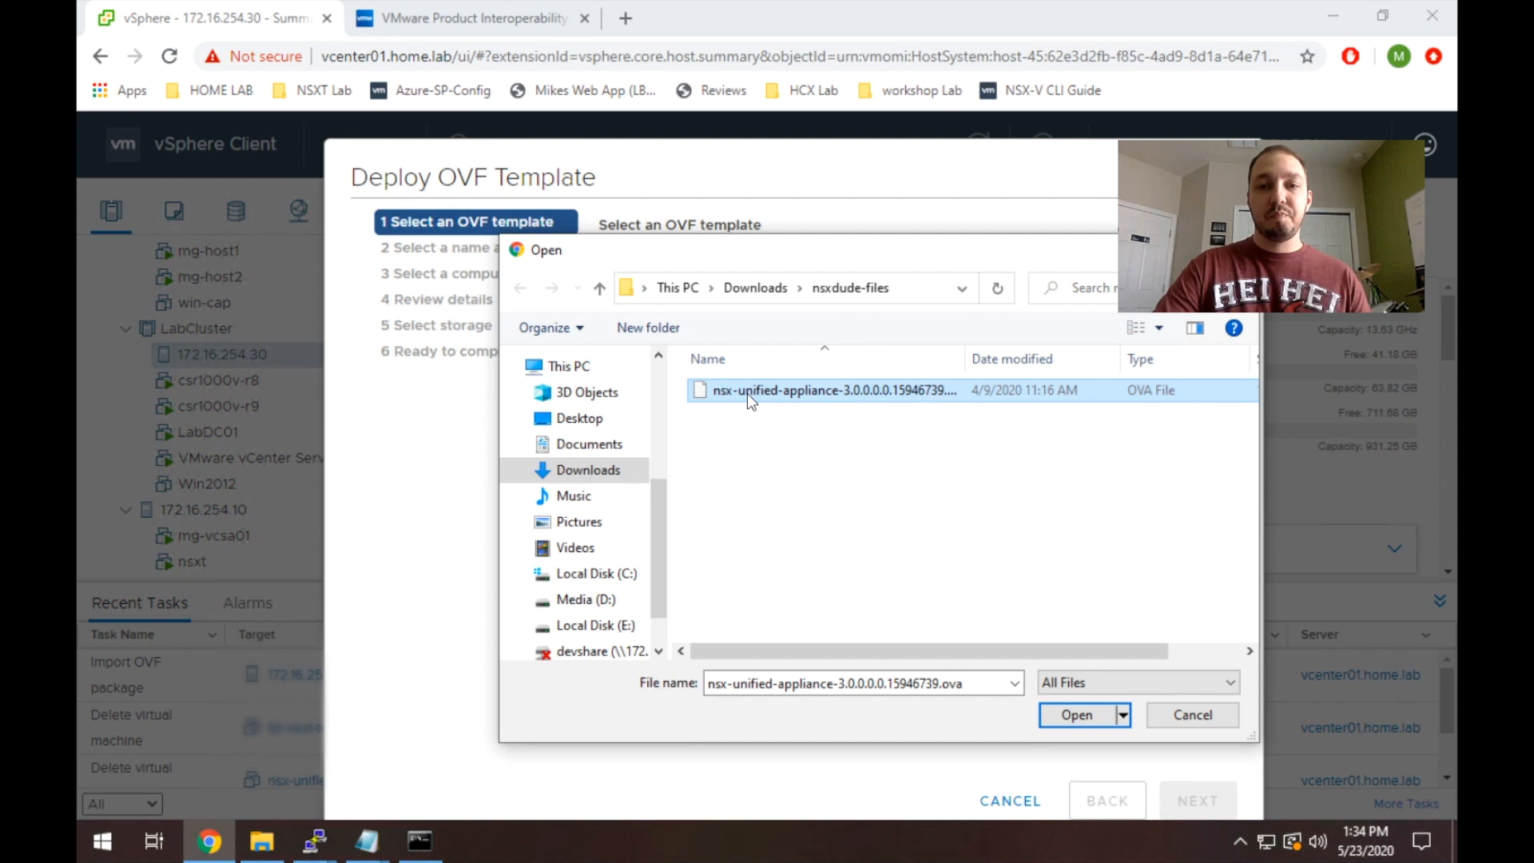
click(1075, 714)
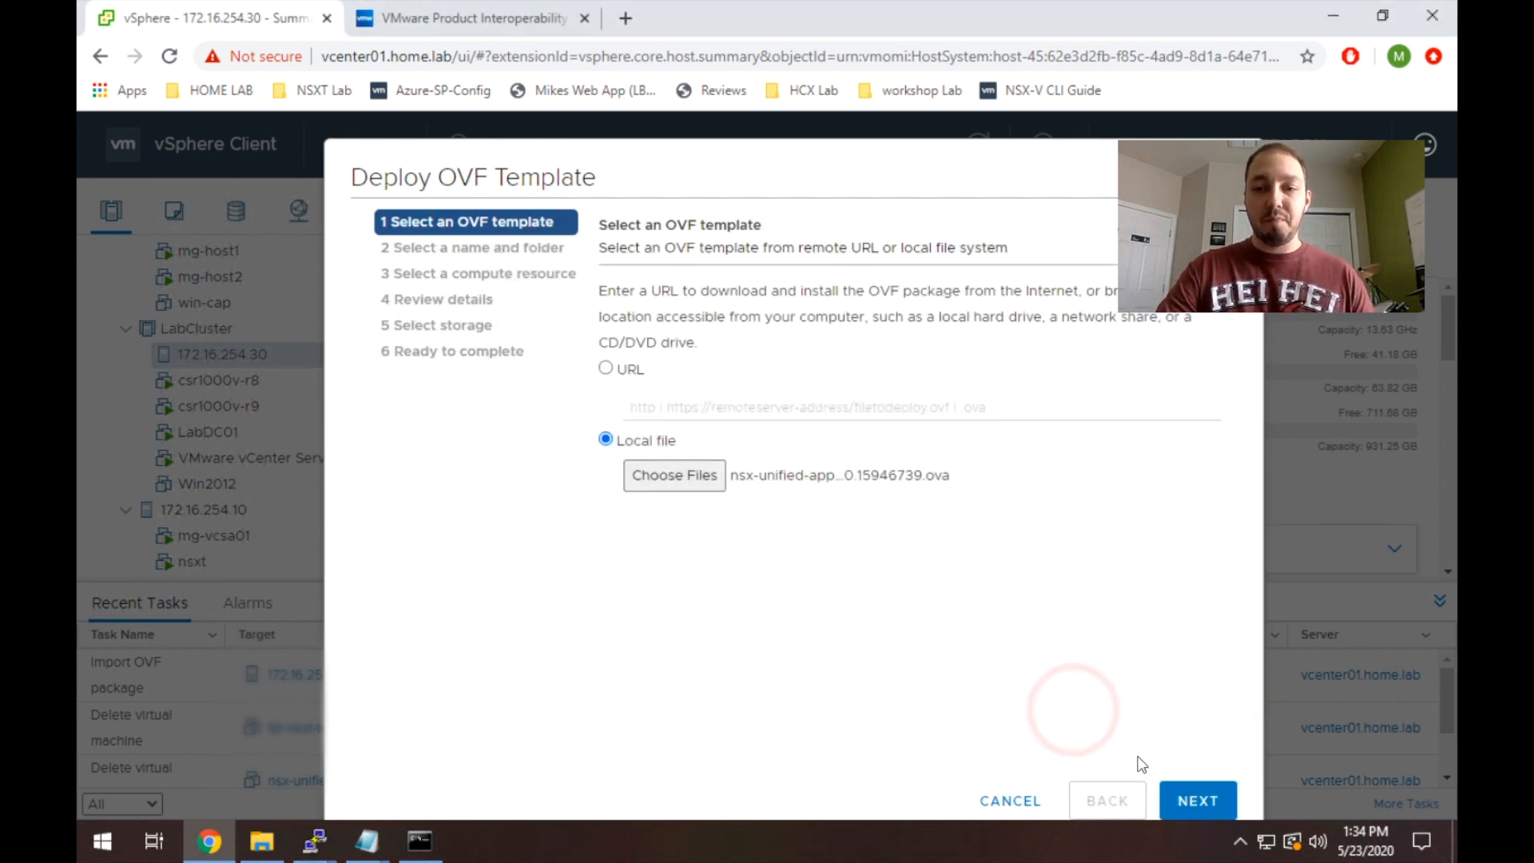
click(1196, 801)
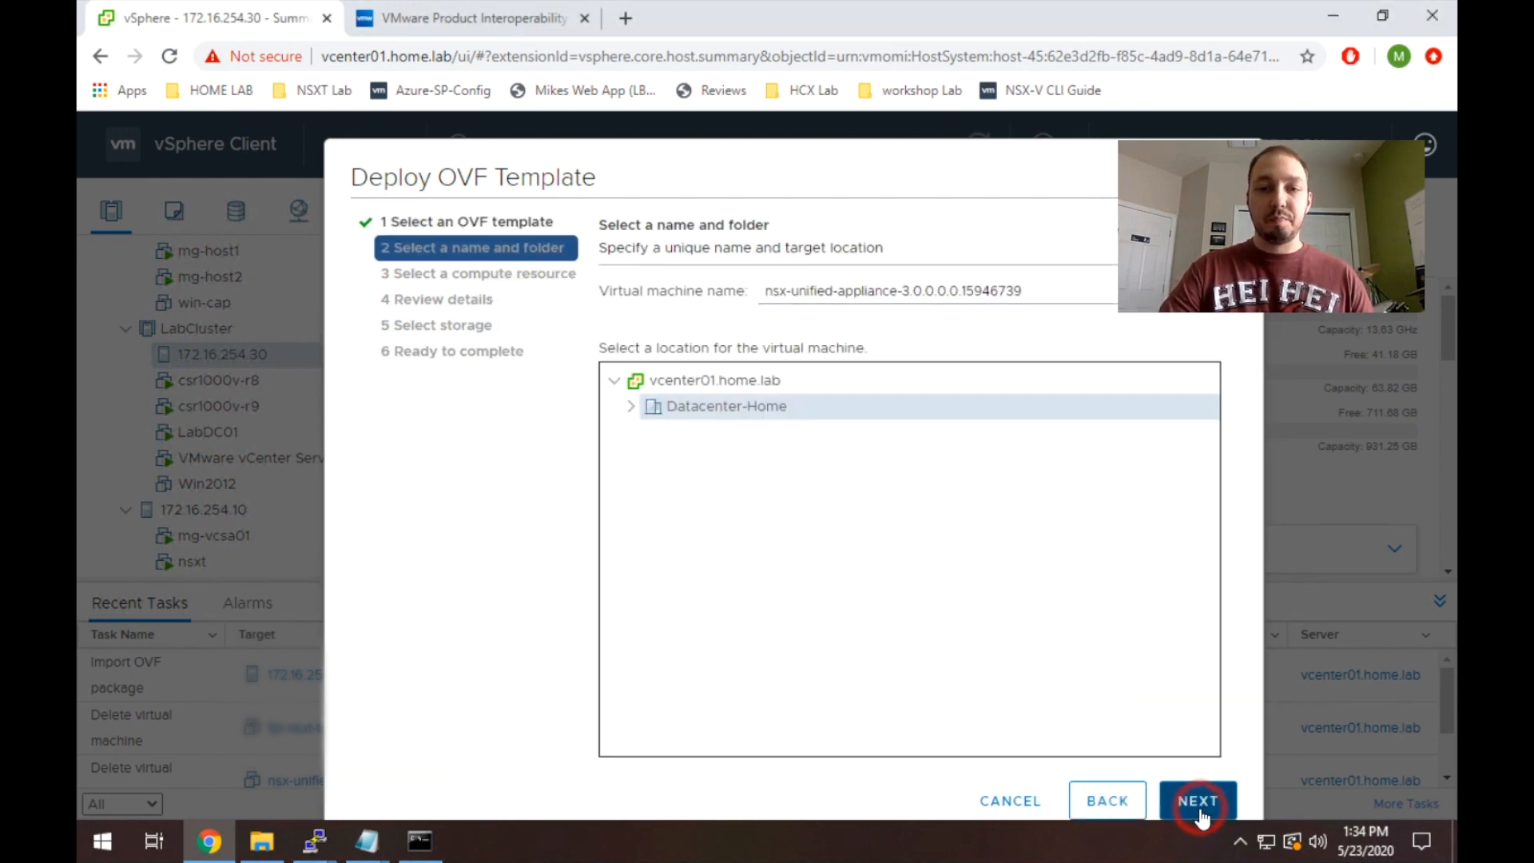
Name the virtual machine nsxdude-nsxt-manger and continue to compute resource selection.
triple_click(889, 291)
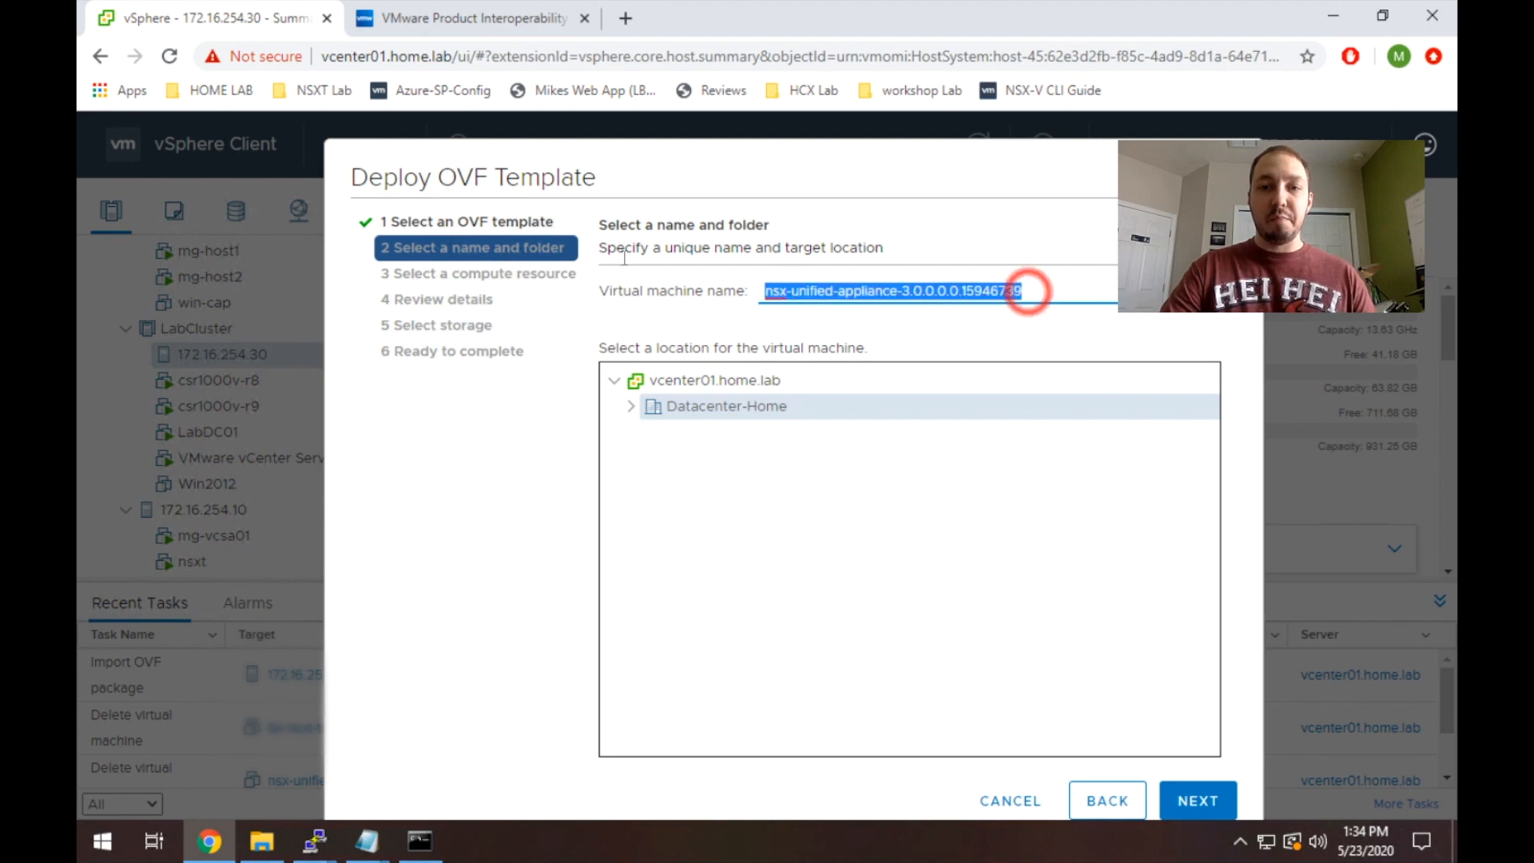
text(nsx)
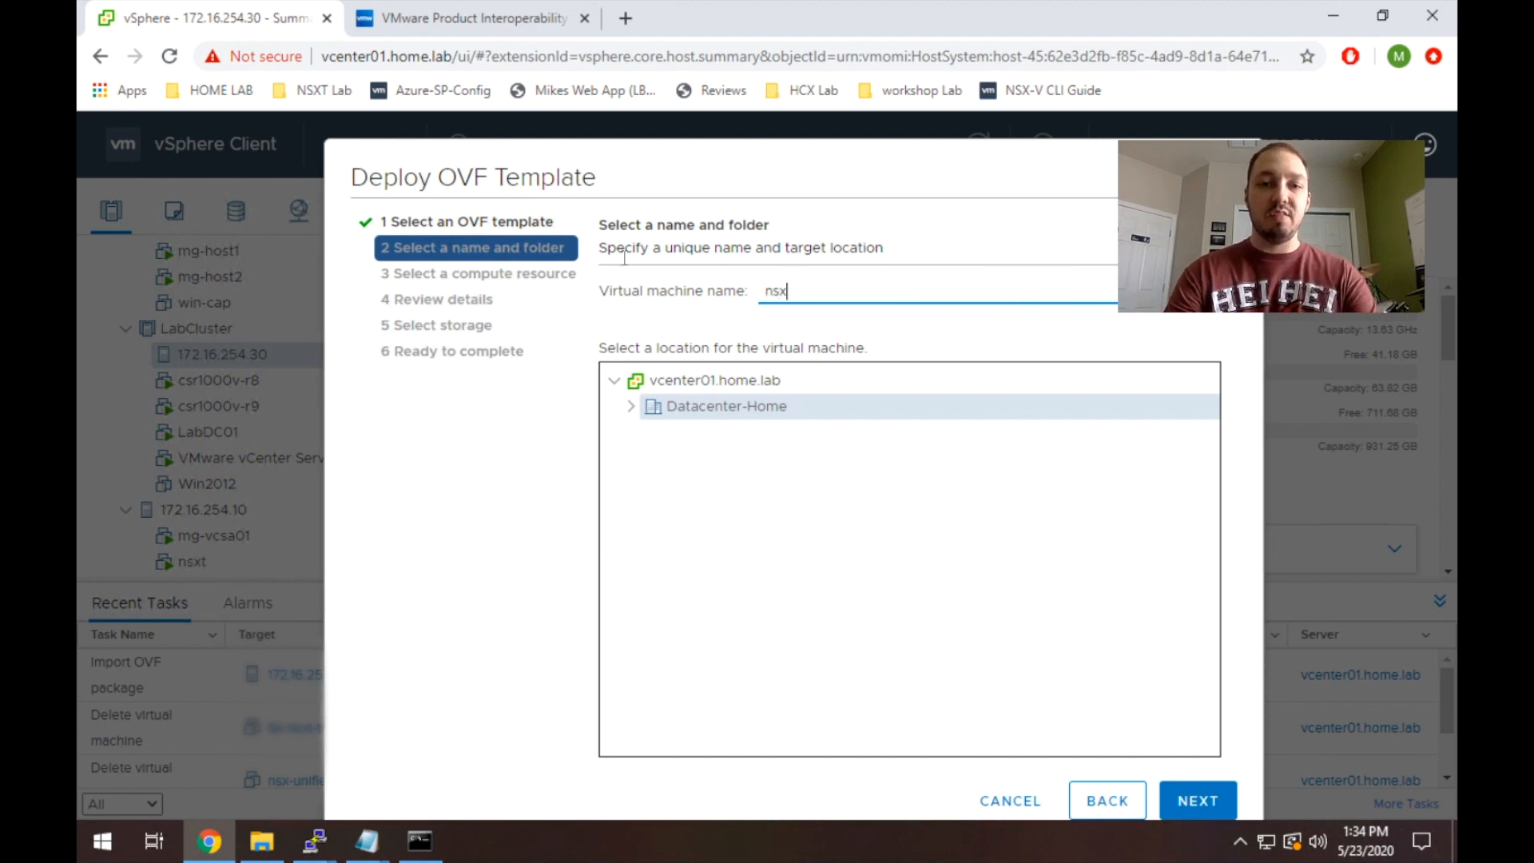
text(dude-ns)
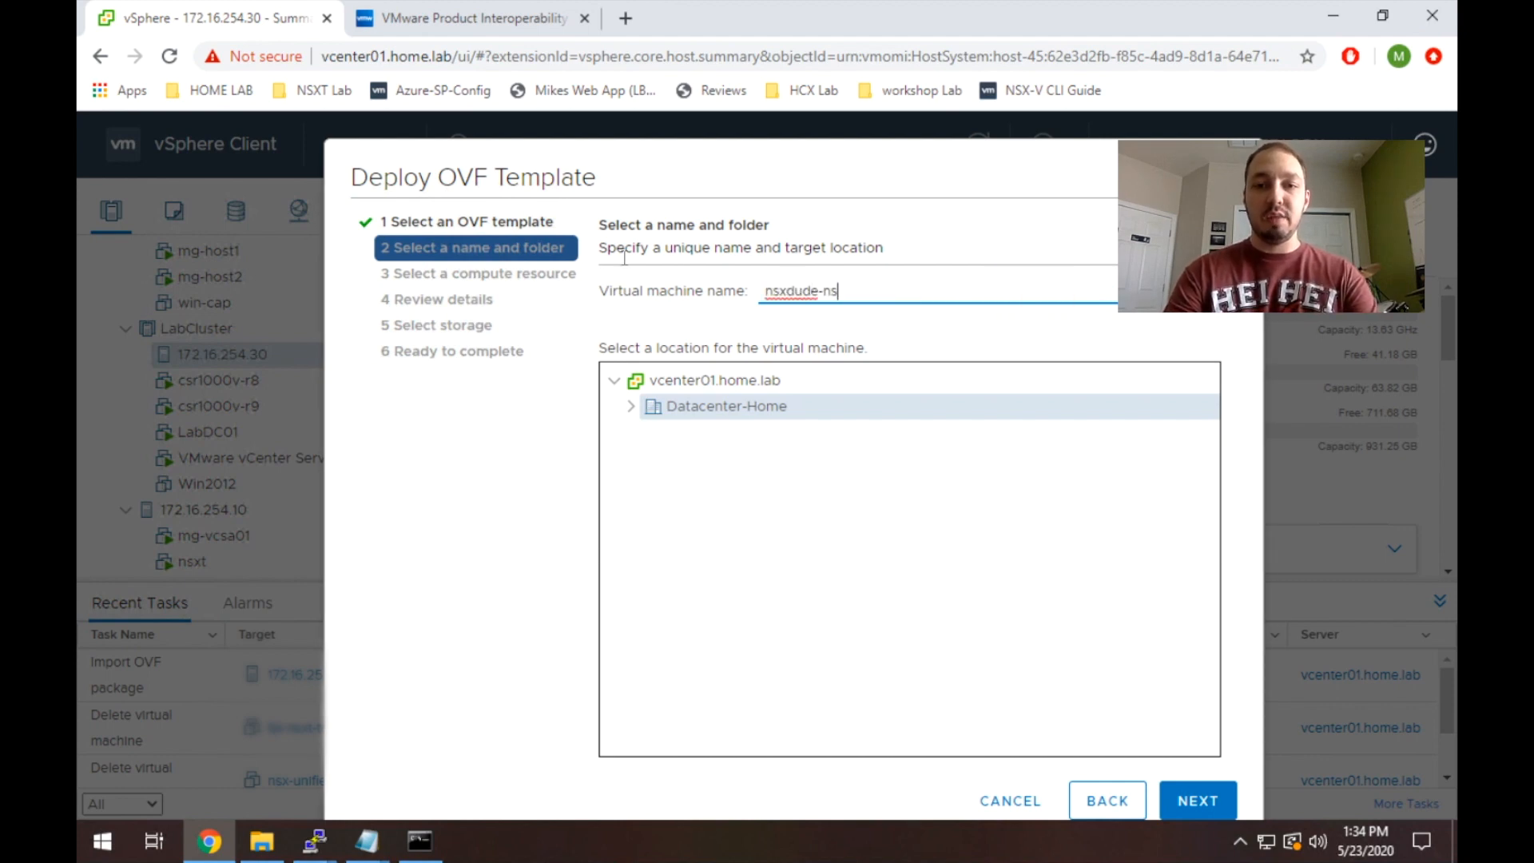
text(xt-manger)
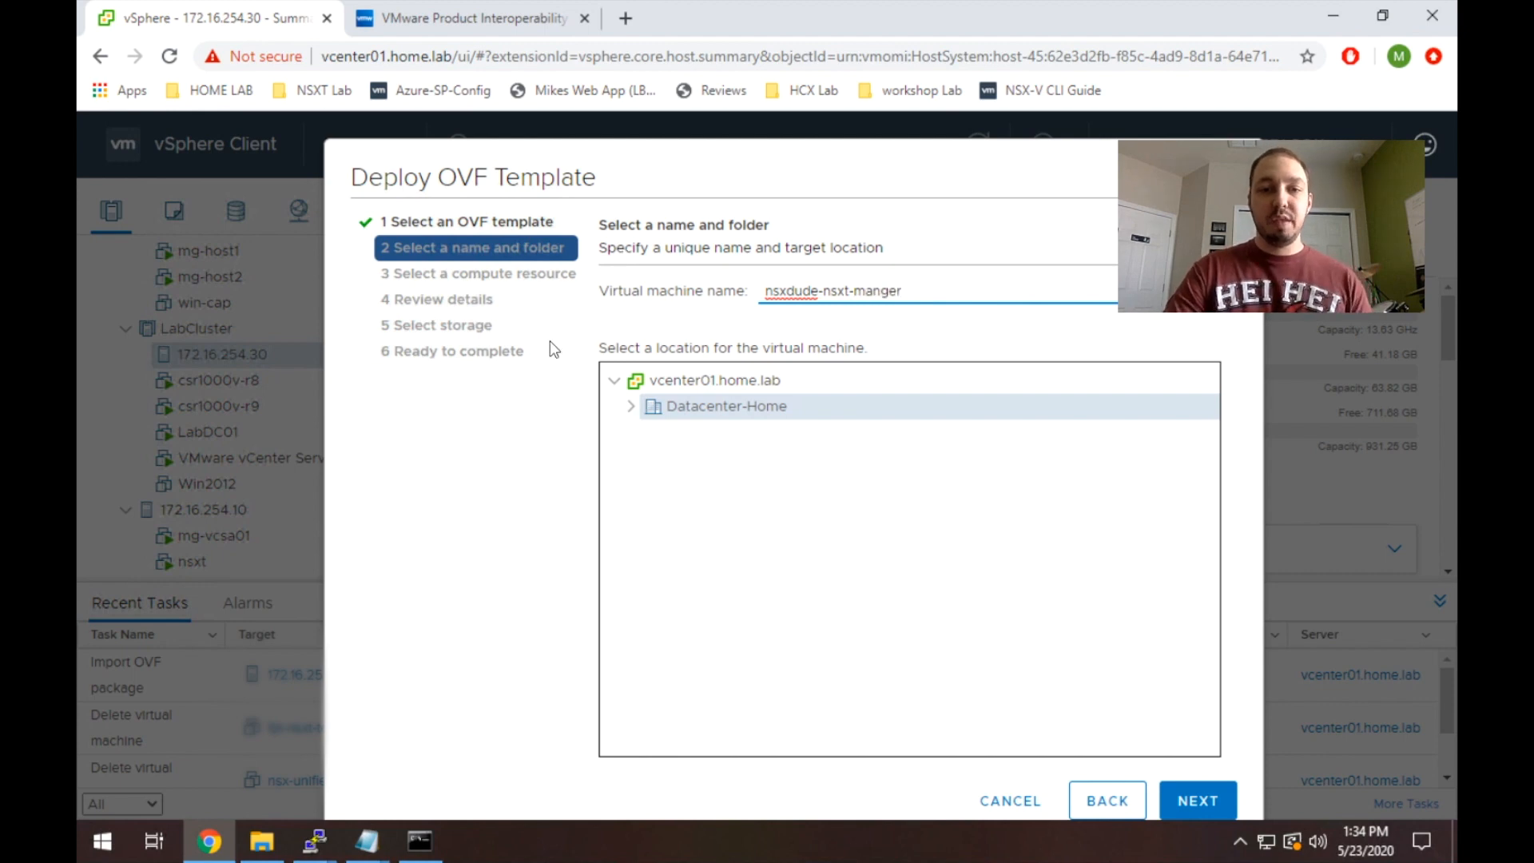
mouse_move(634, 428)
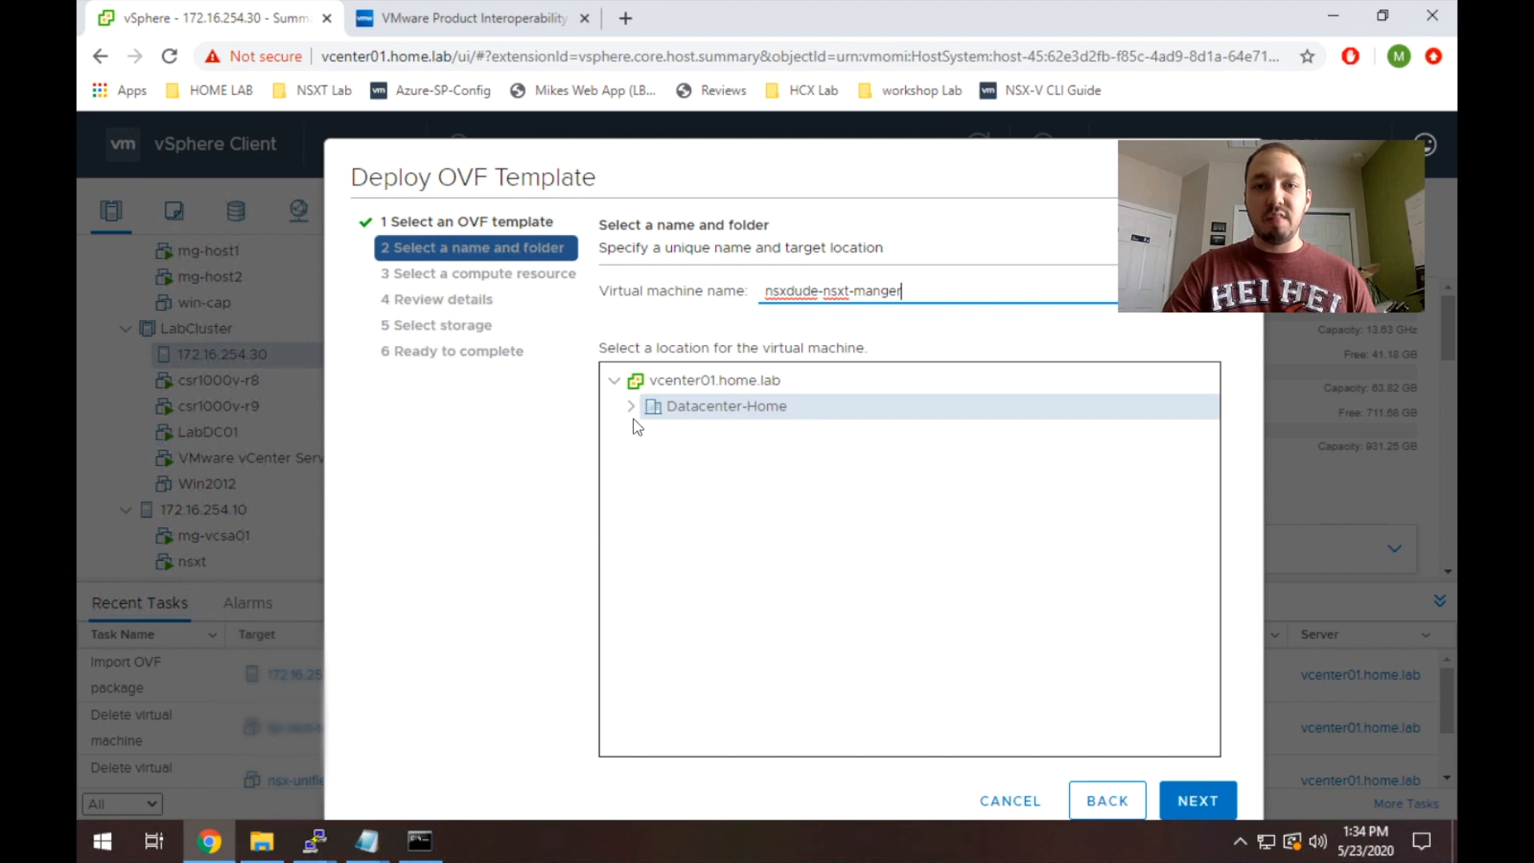
mouse_move(1197, 800)
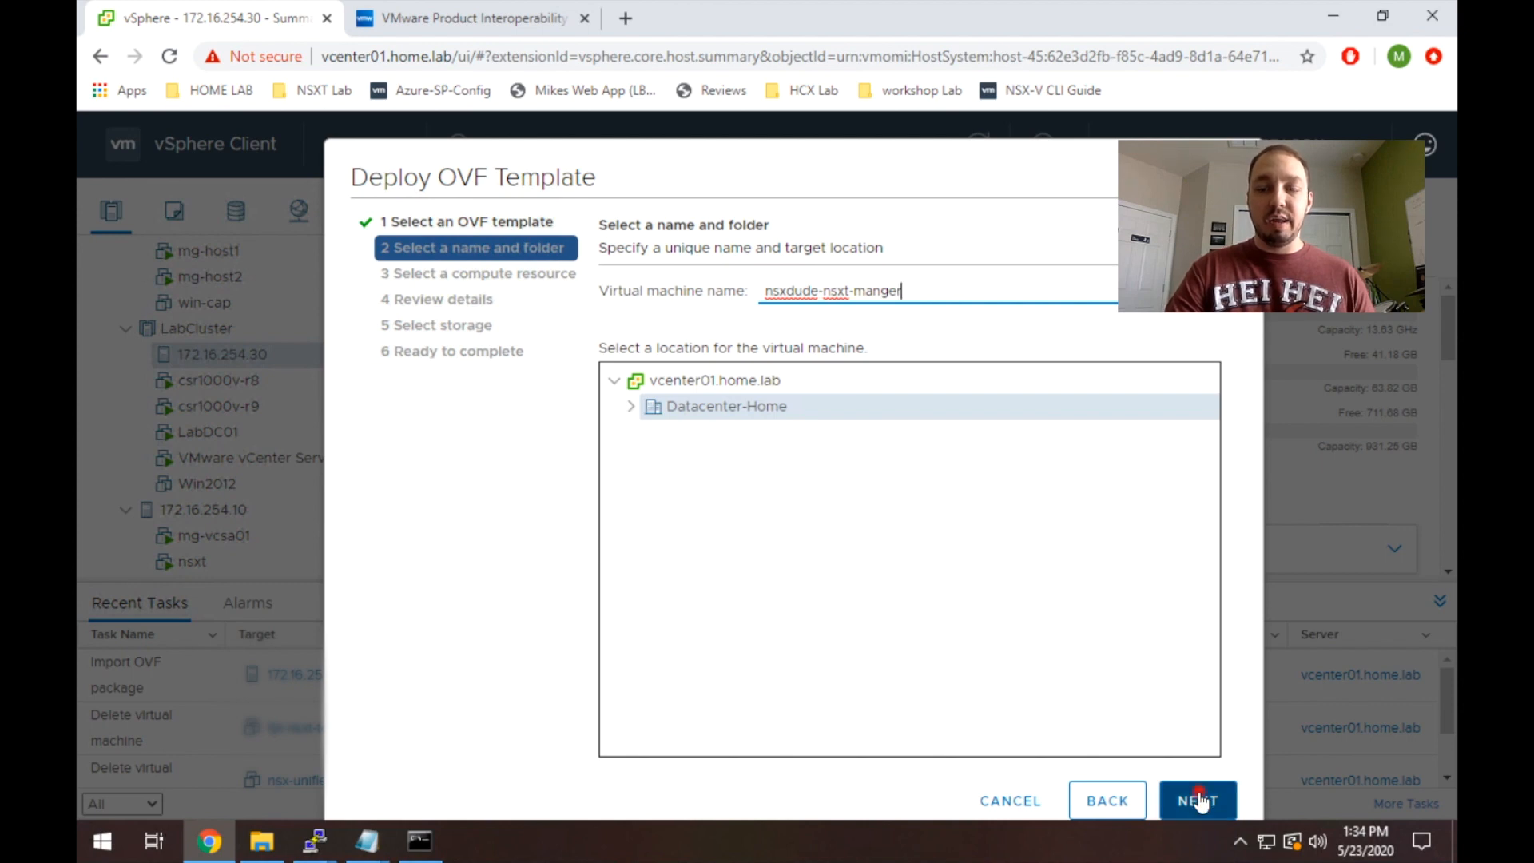
click(1197, 800)
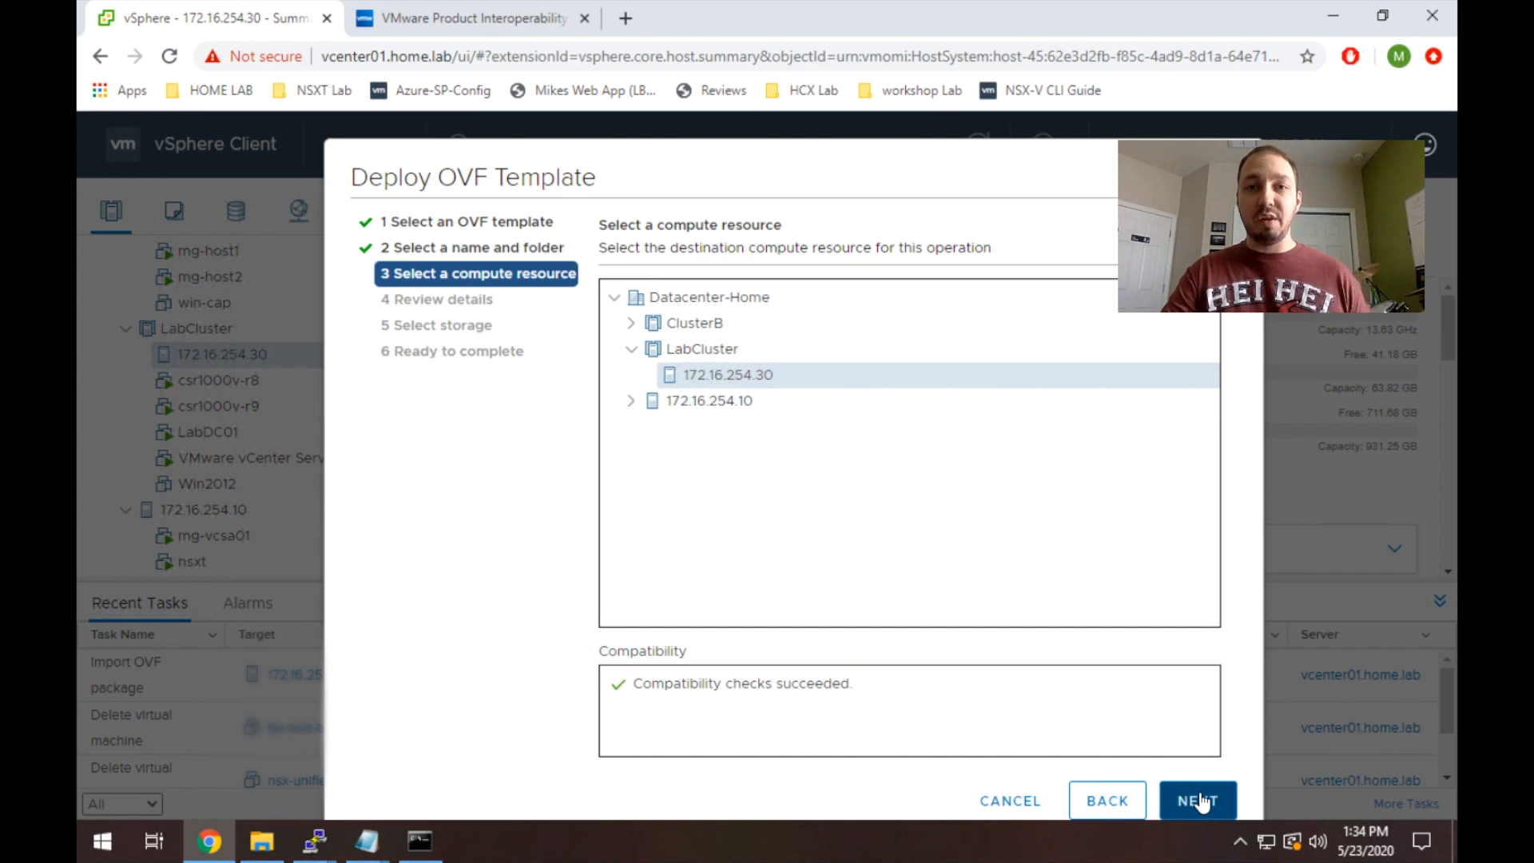
Accept host 172.16.254.30, review the NSX appliance package details and continue to configuration.
click(1196, 800)
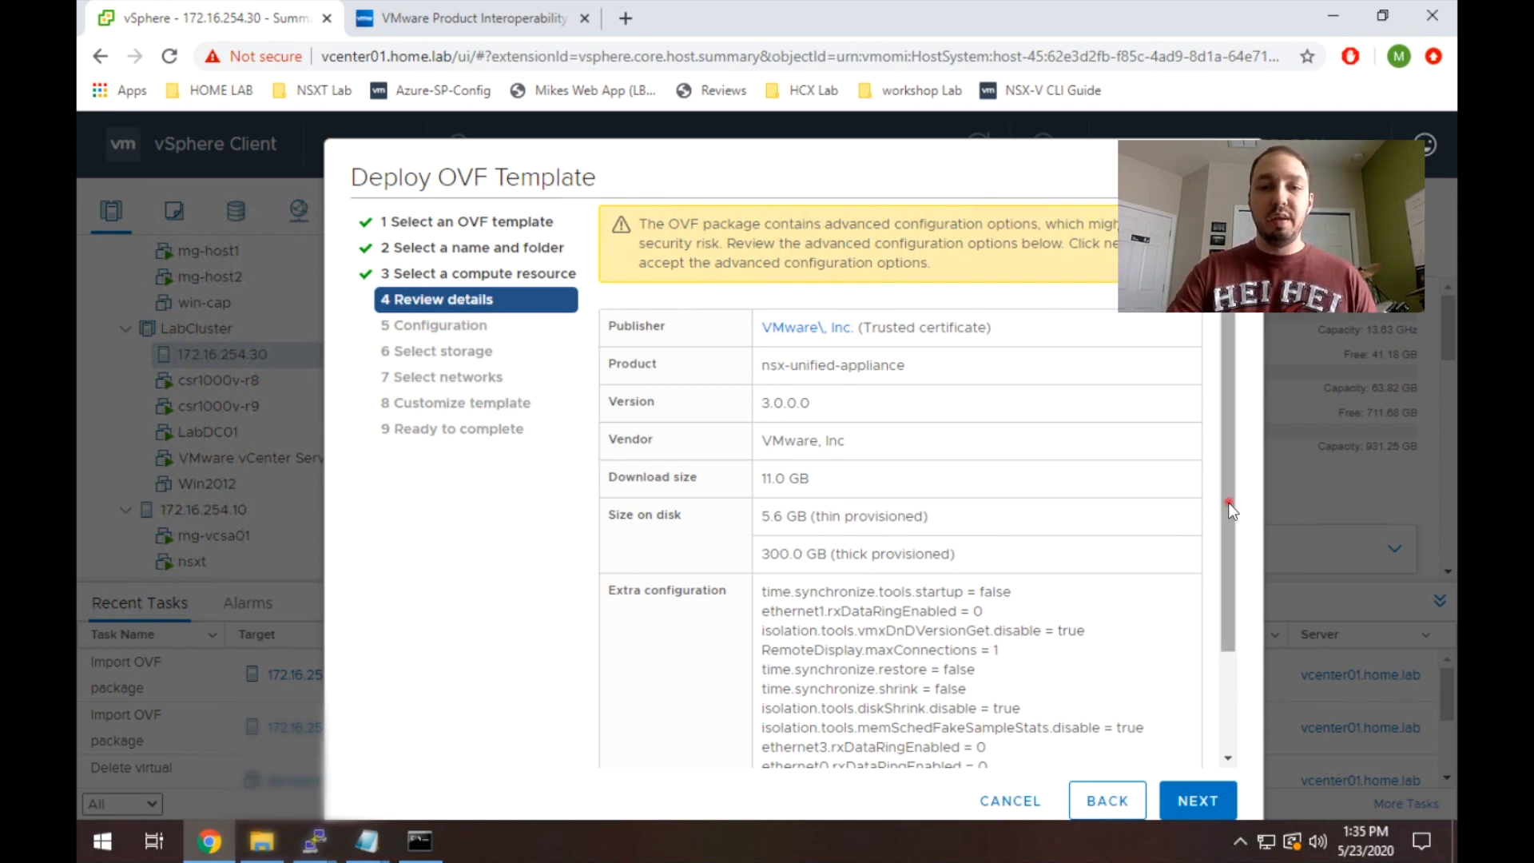
scroll(down, 3)
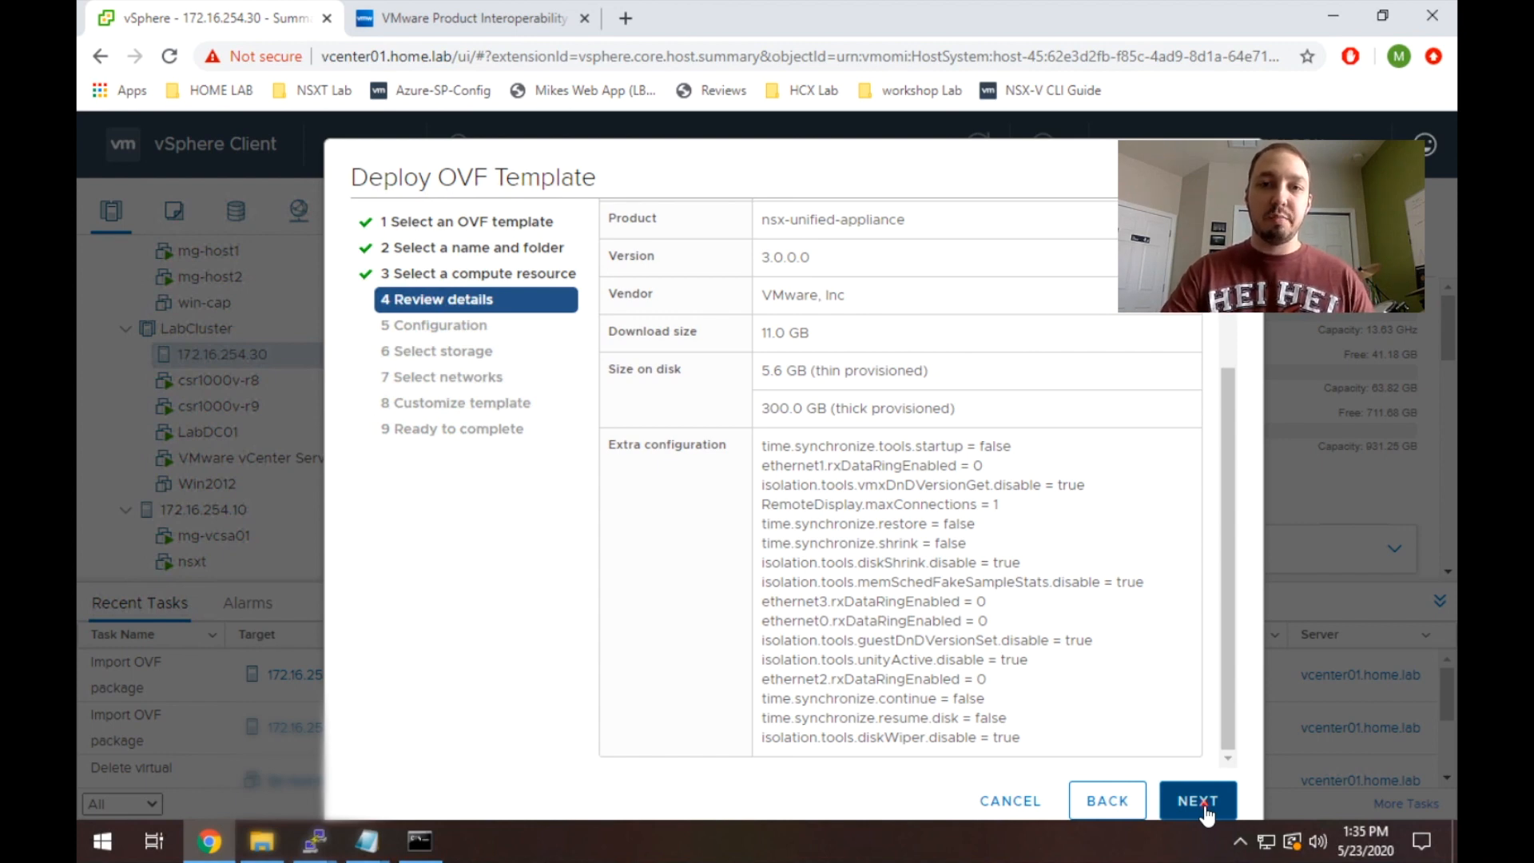
click(1196, 800)
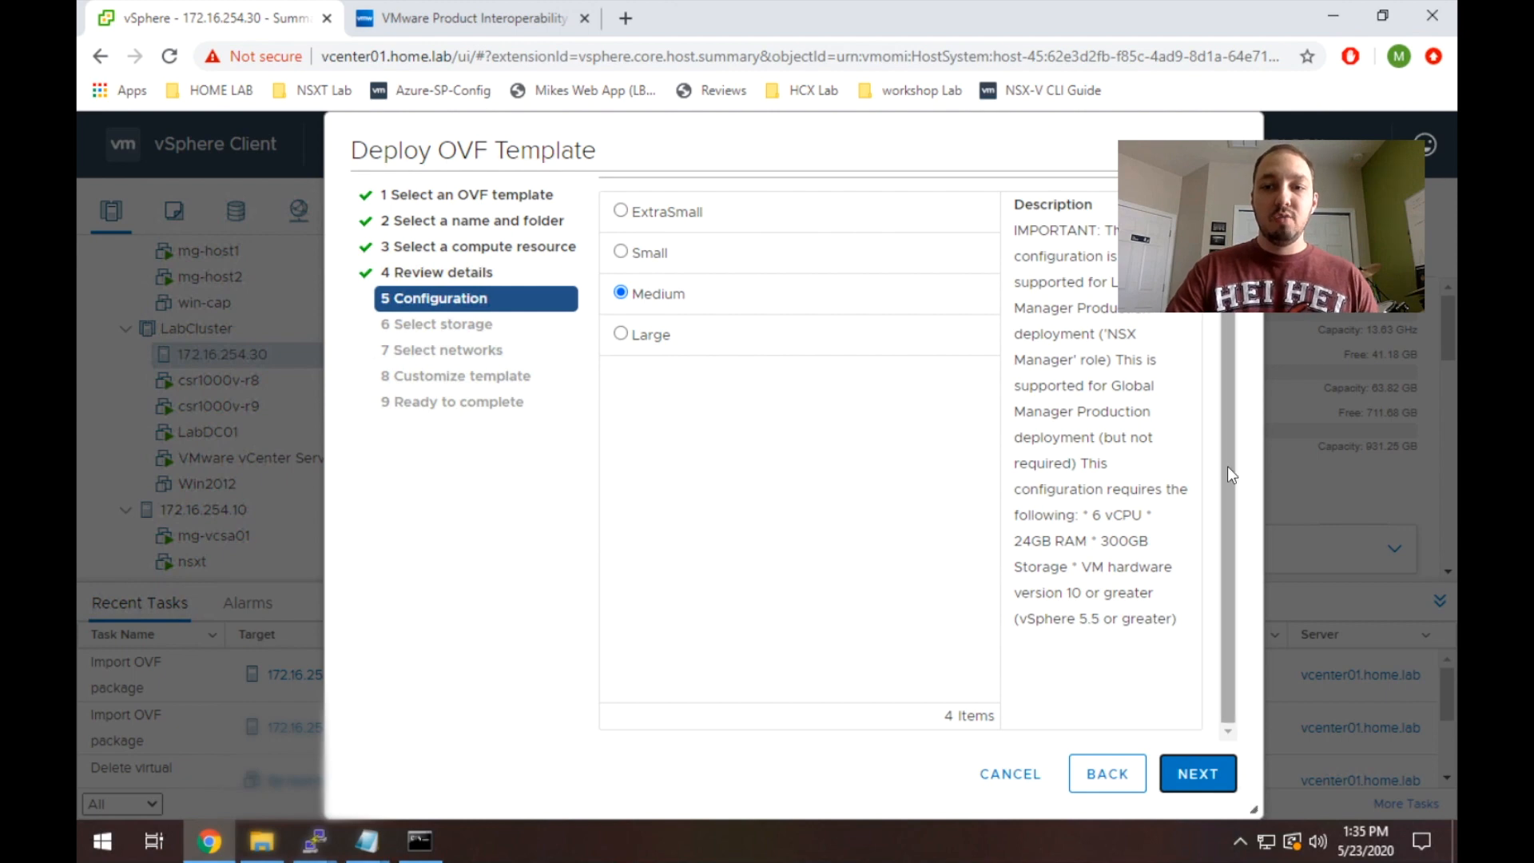
Compare ExtraSmall, Small and Medium sizes, choose Small and continue to storage selection.
scroll(up, 3)
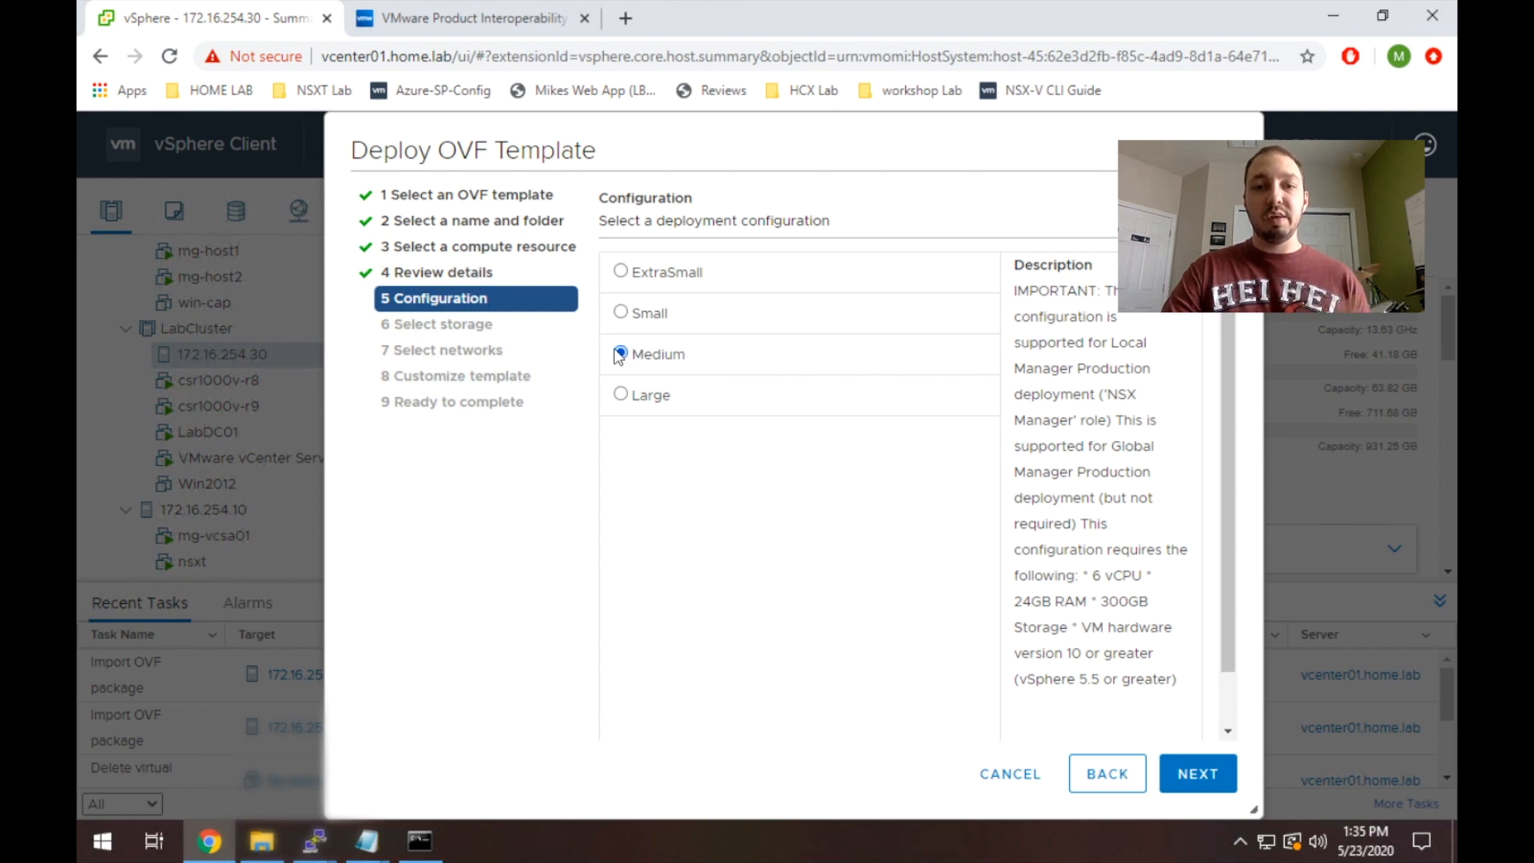
click(620, 312)
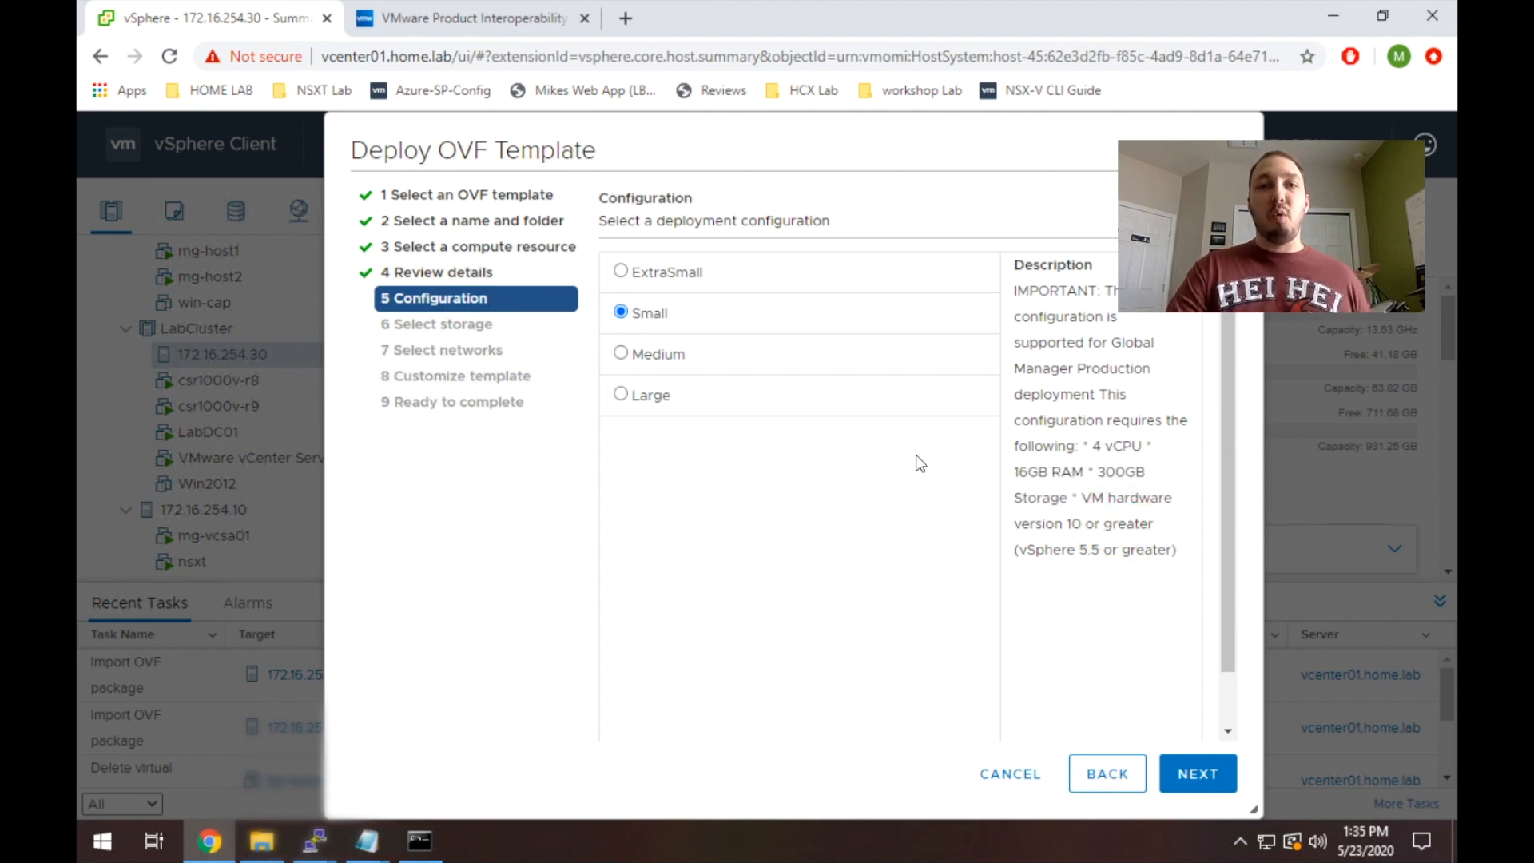
click(619, 353)
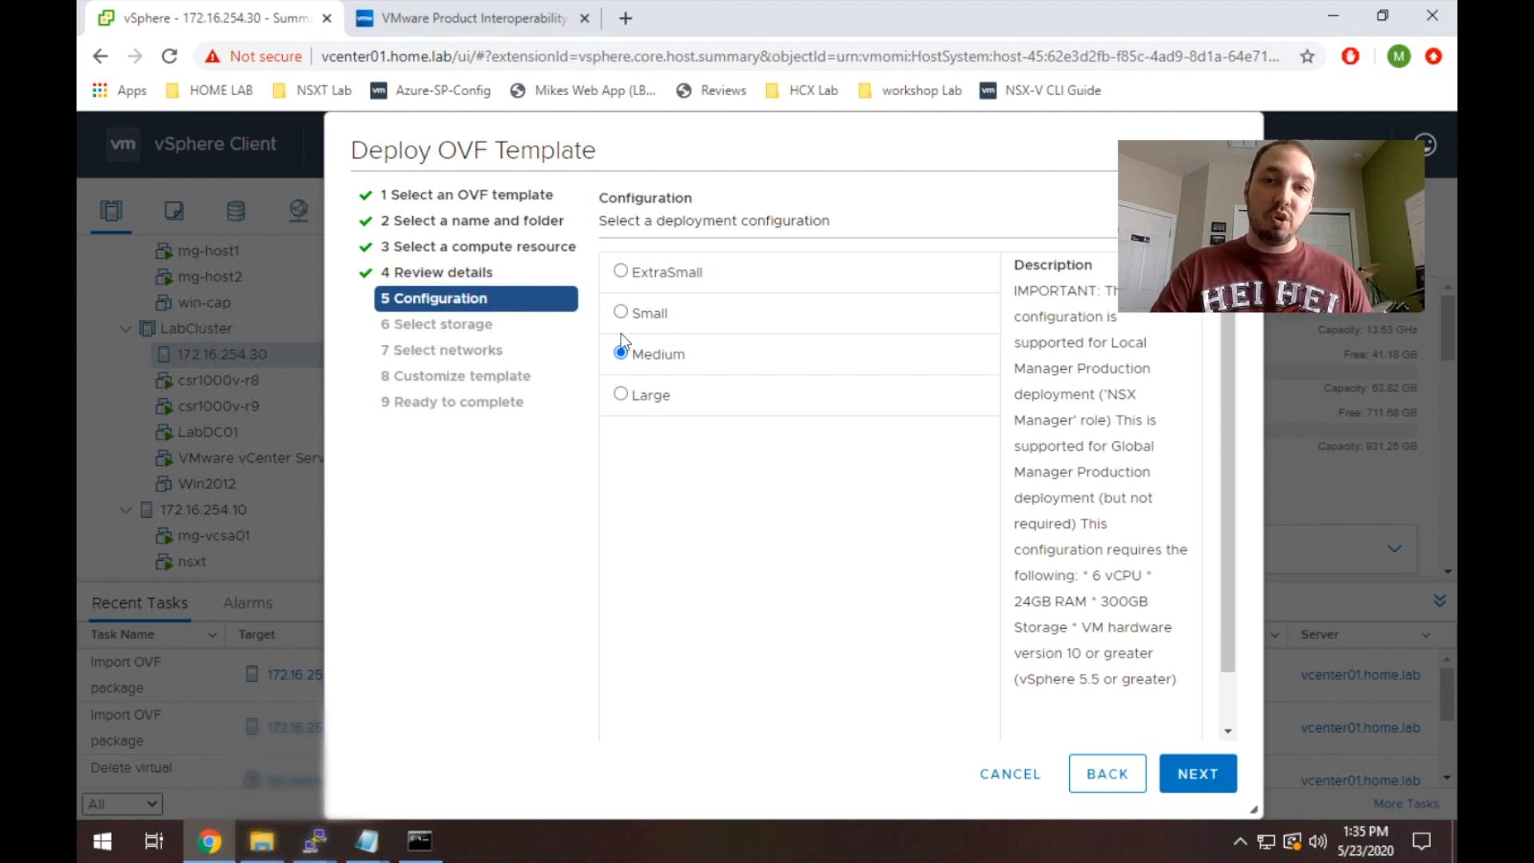
mouse_move(609, 256)
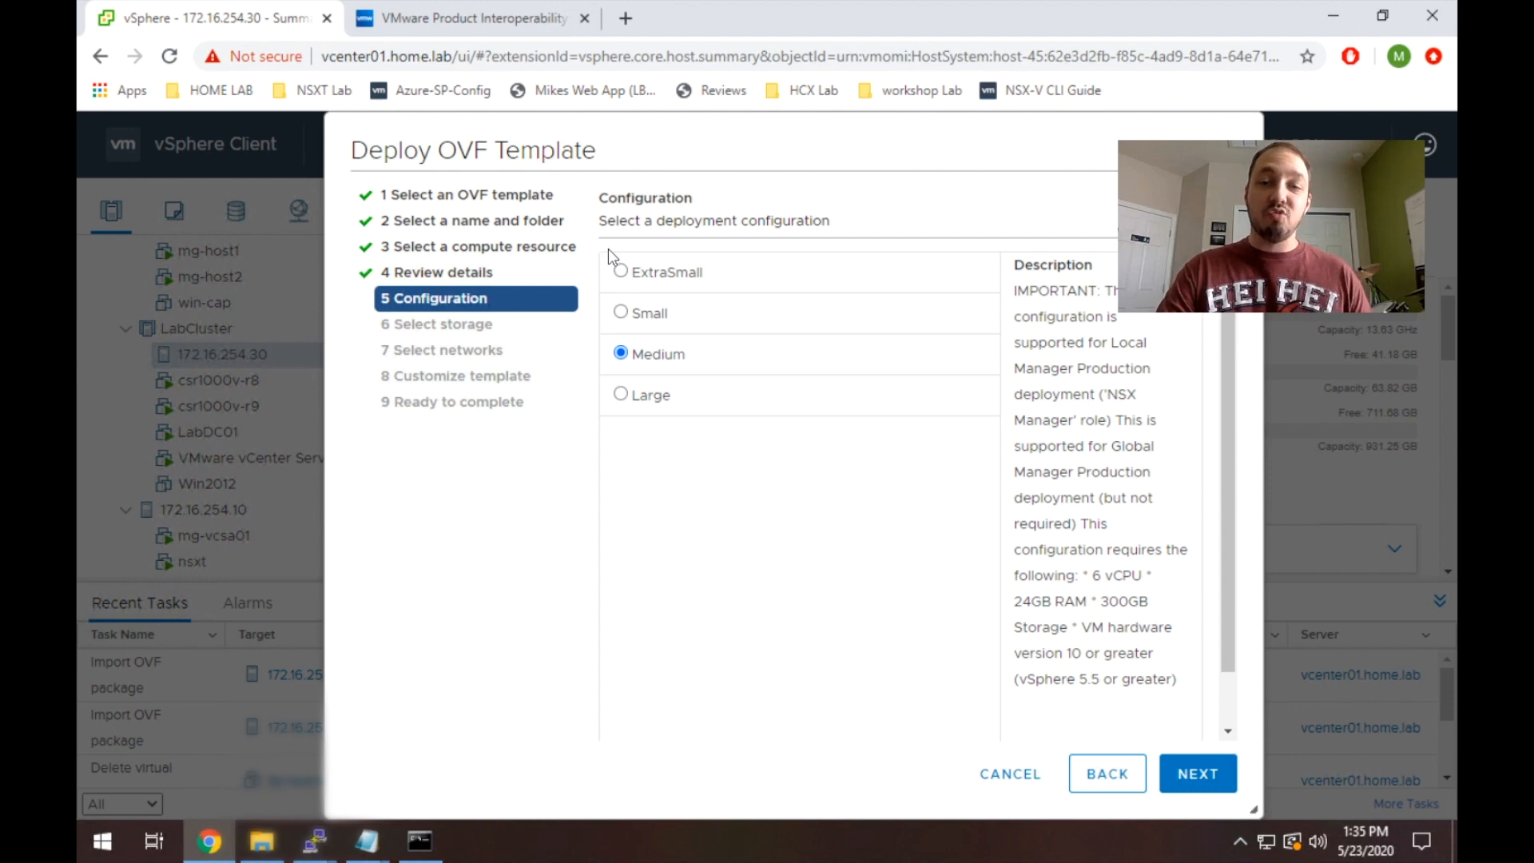
click(620, 272)
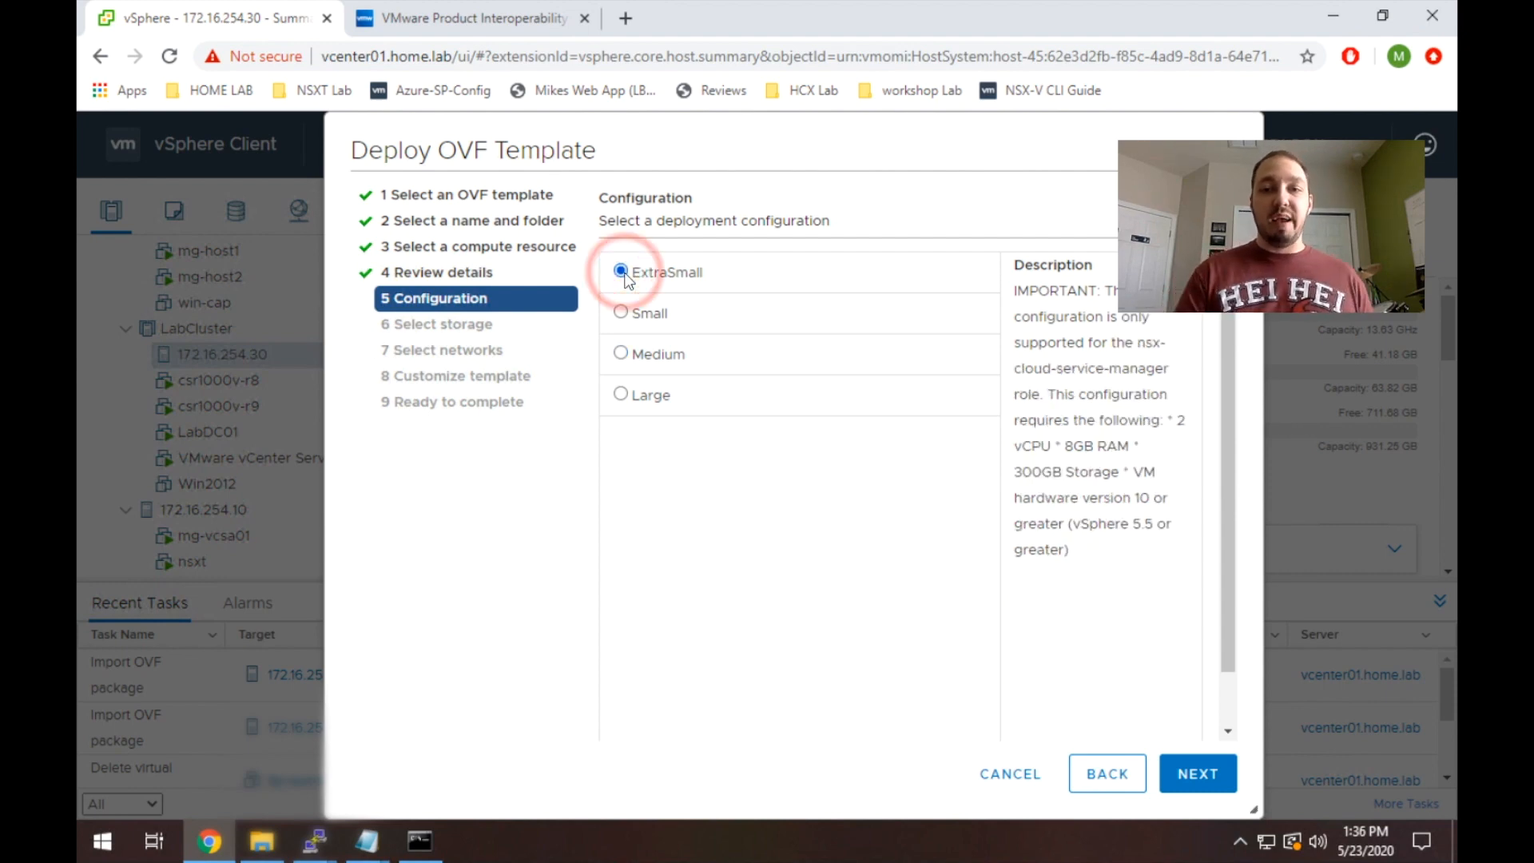
double_click(1075, 369)
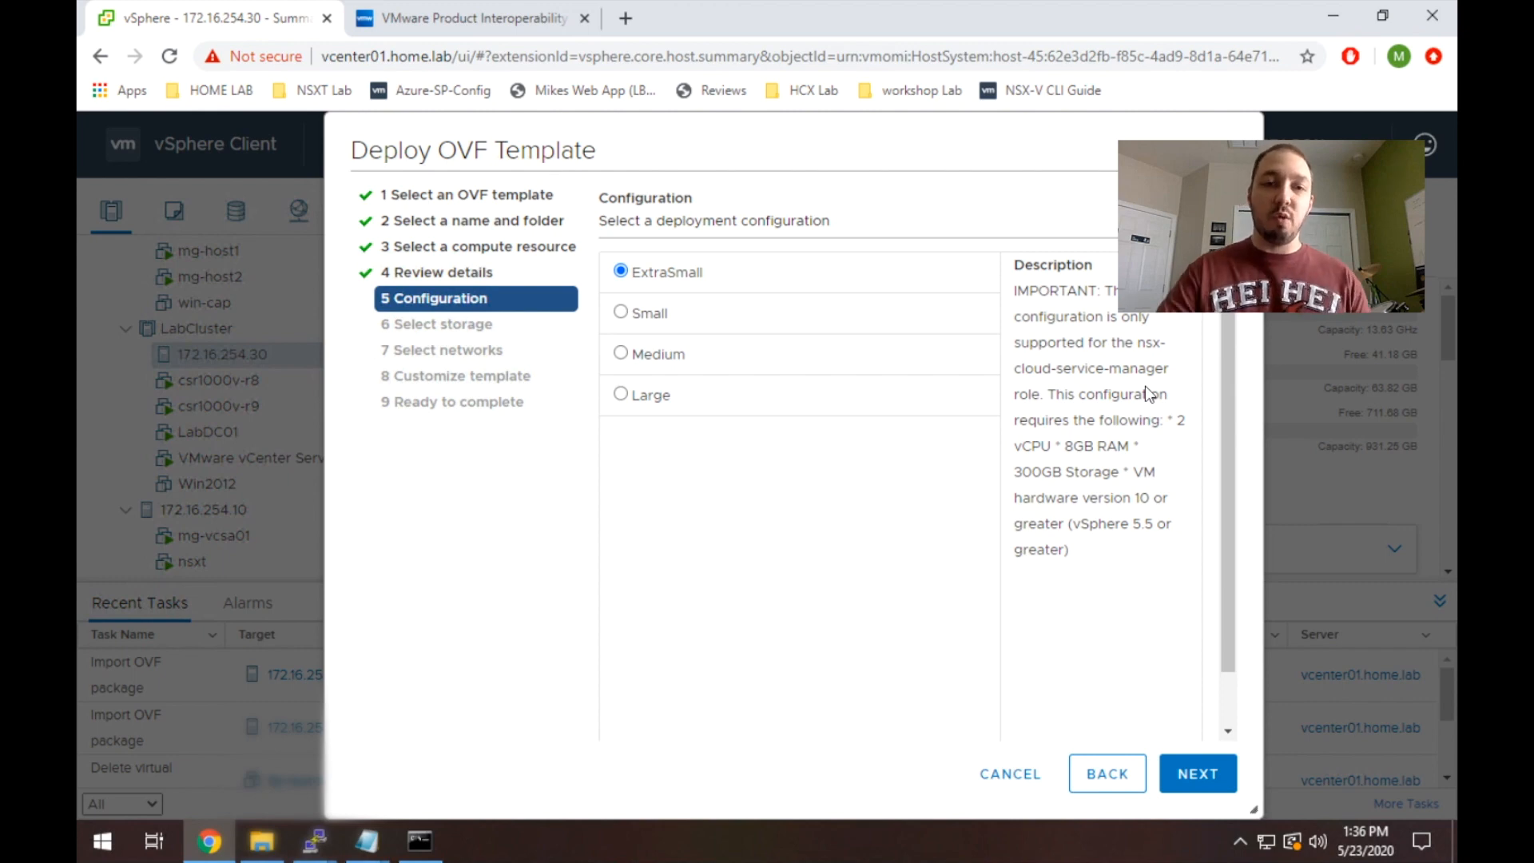
click(620, 353)
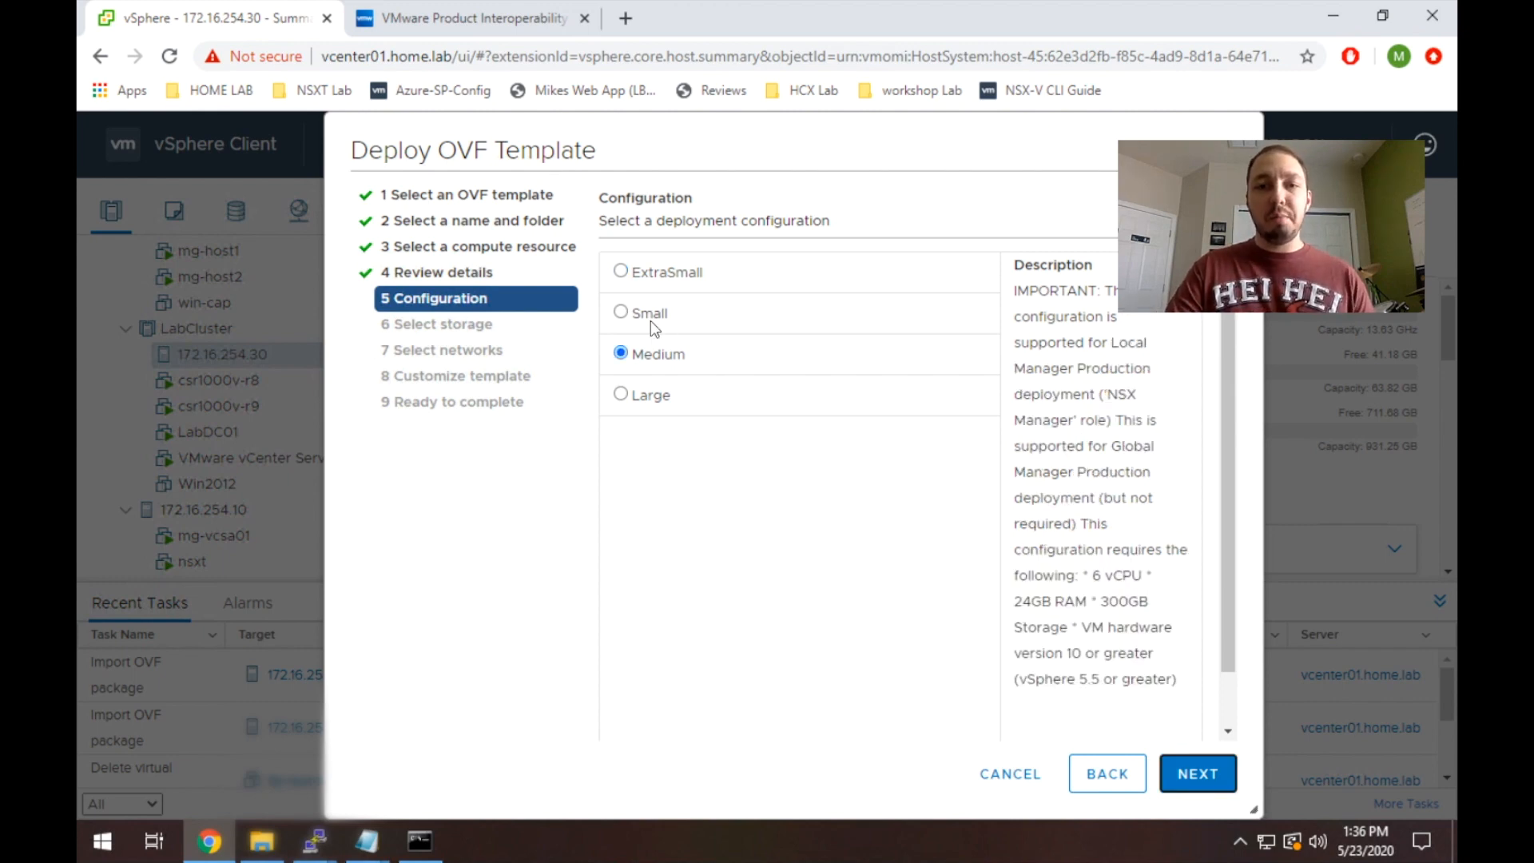
click(620, 312)
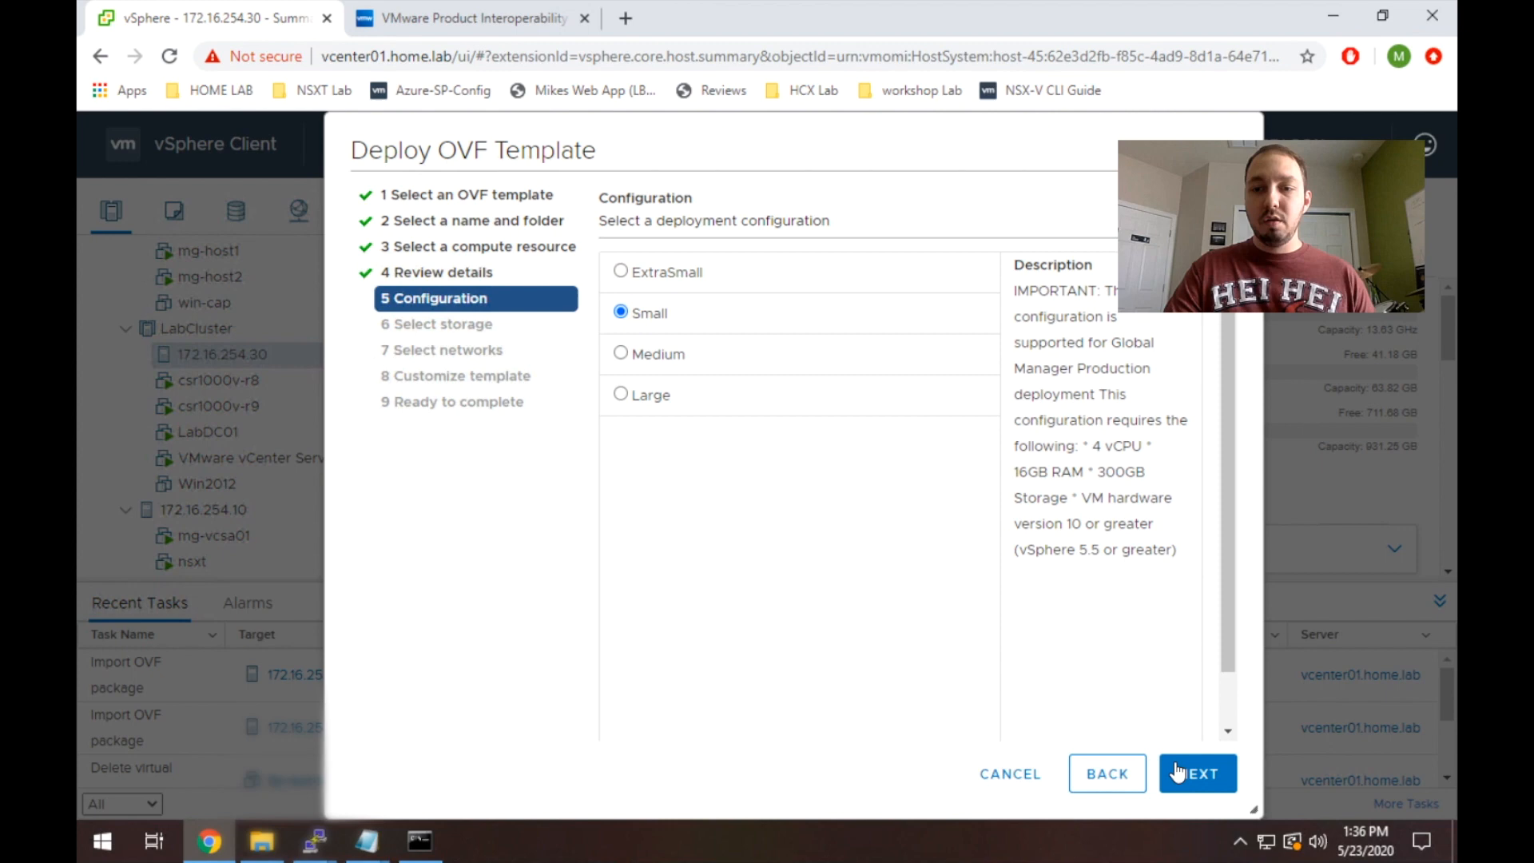
click(1196, 774)
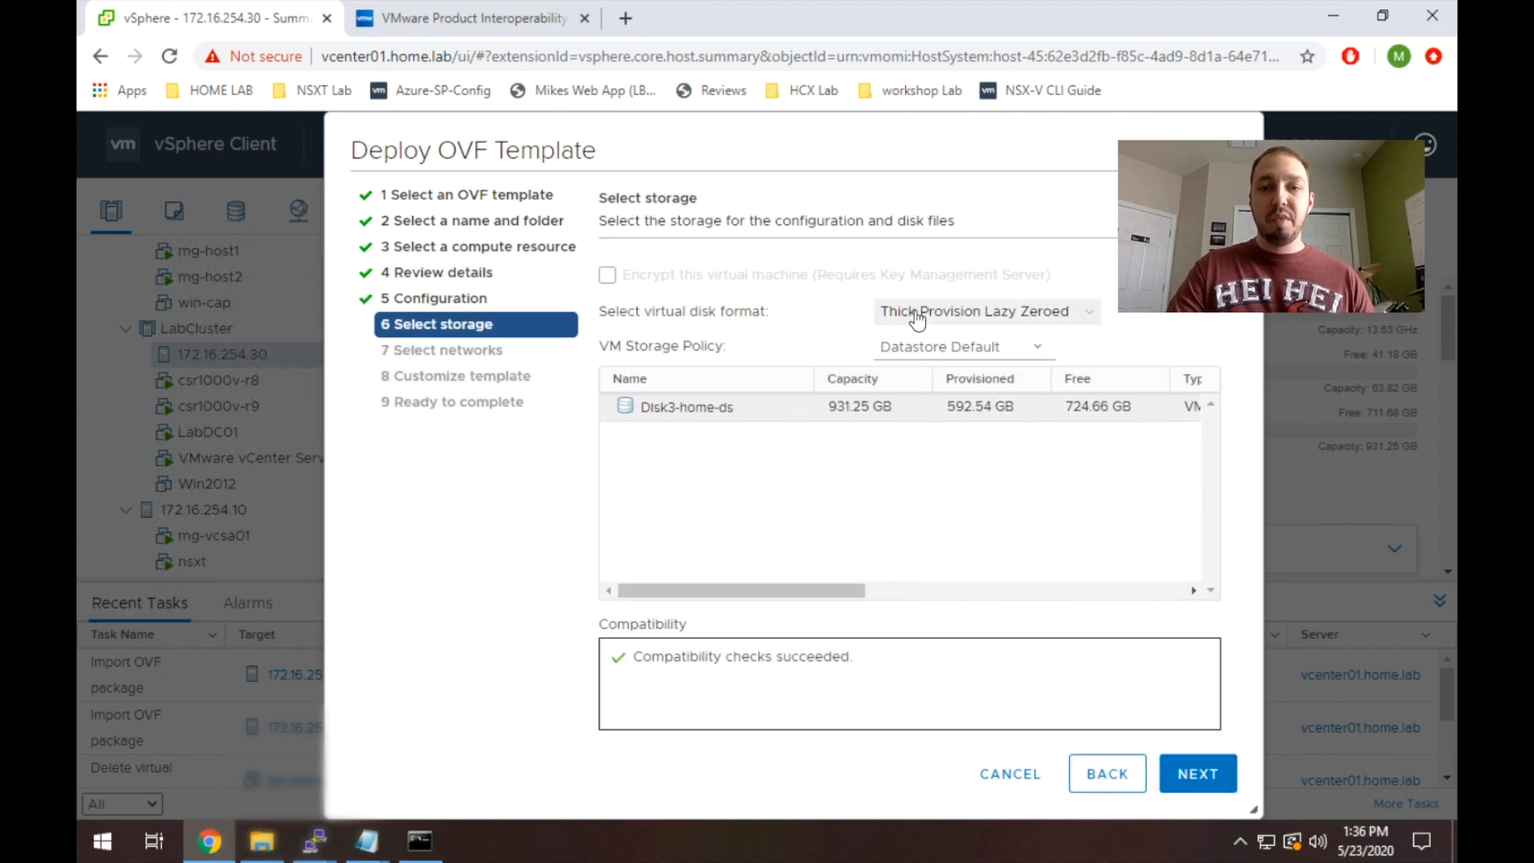
Set Thin Provision disk format on the Disk3-home-ds datastore and continue to networks.
click(983, 310)
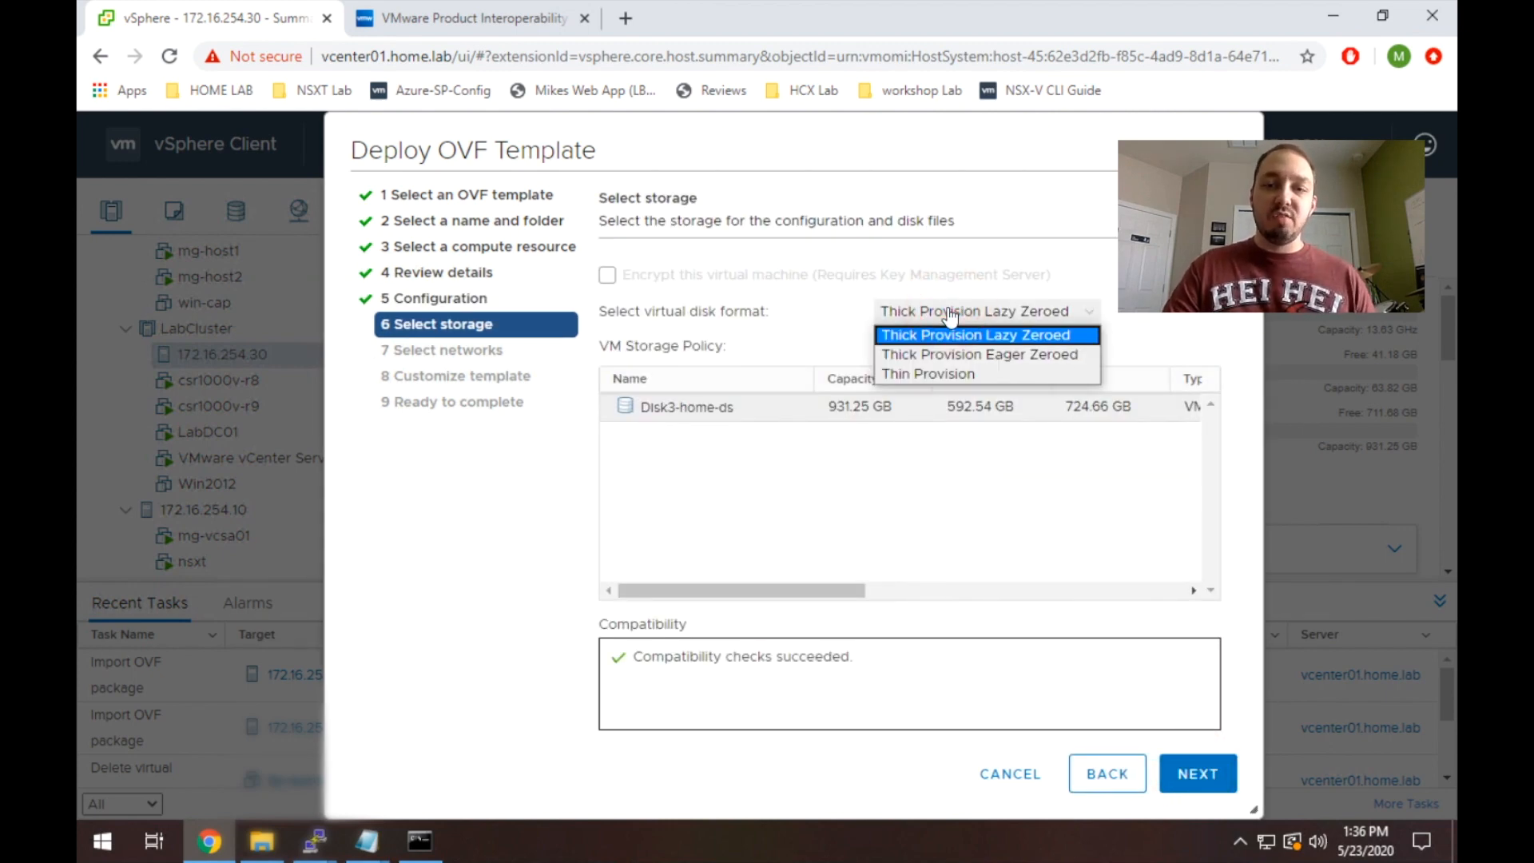
click(926, 374)
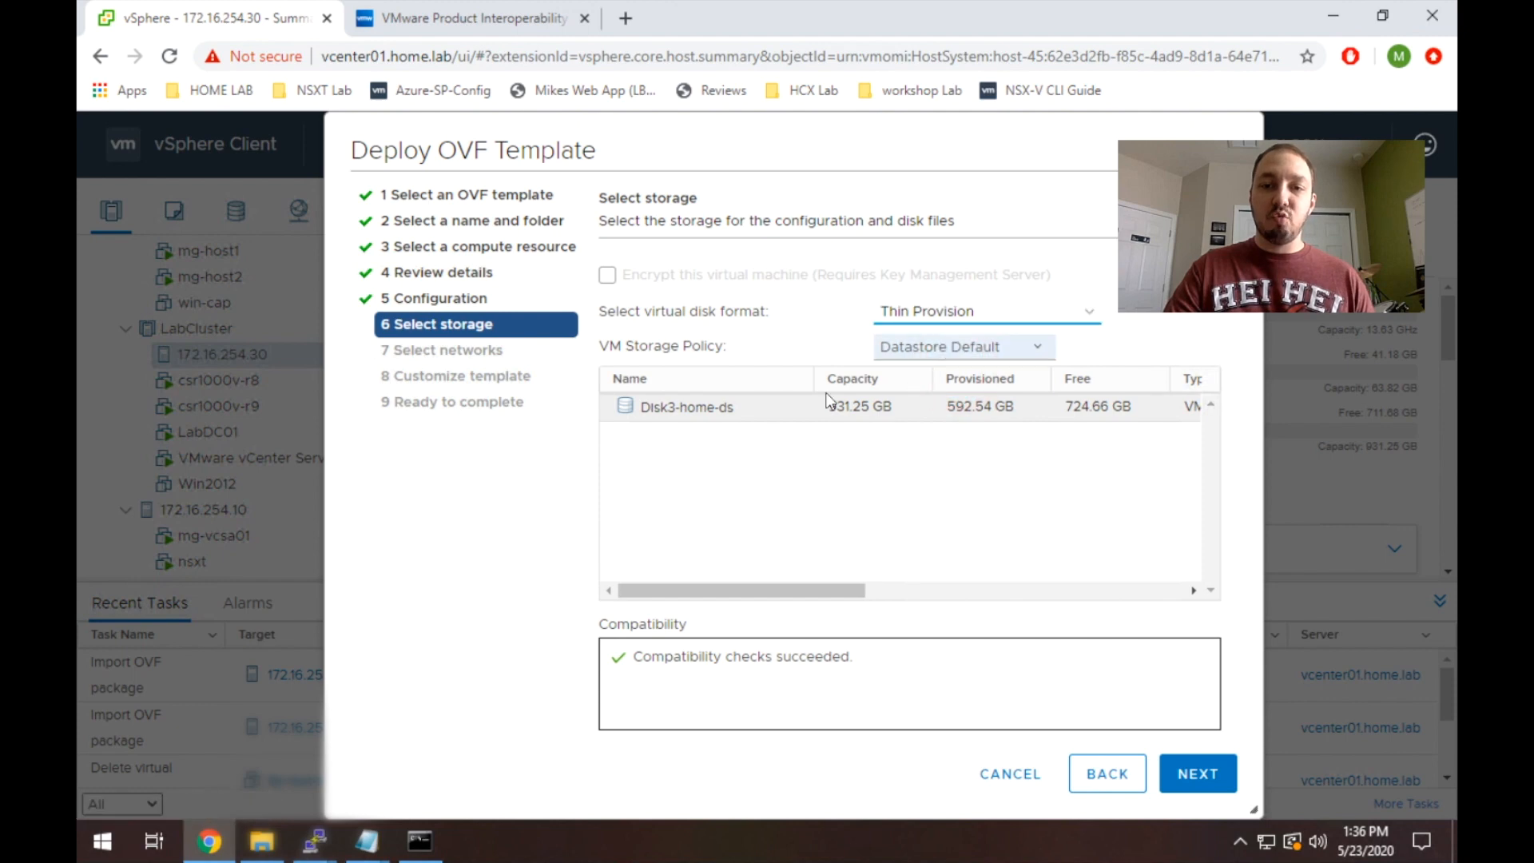
click(685, 406)
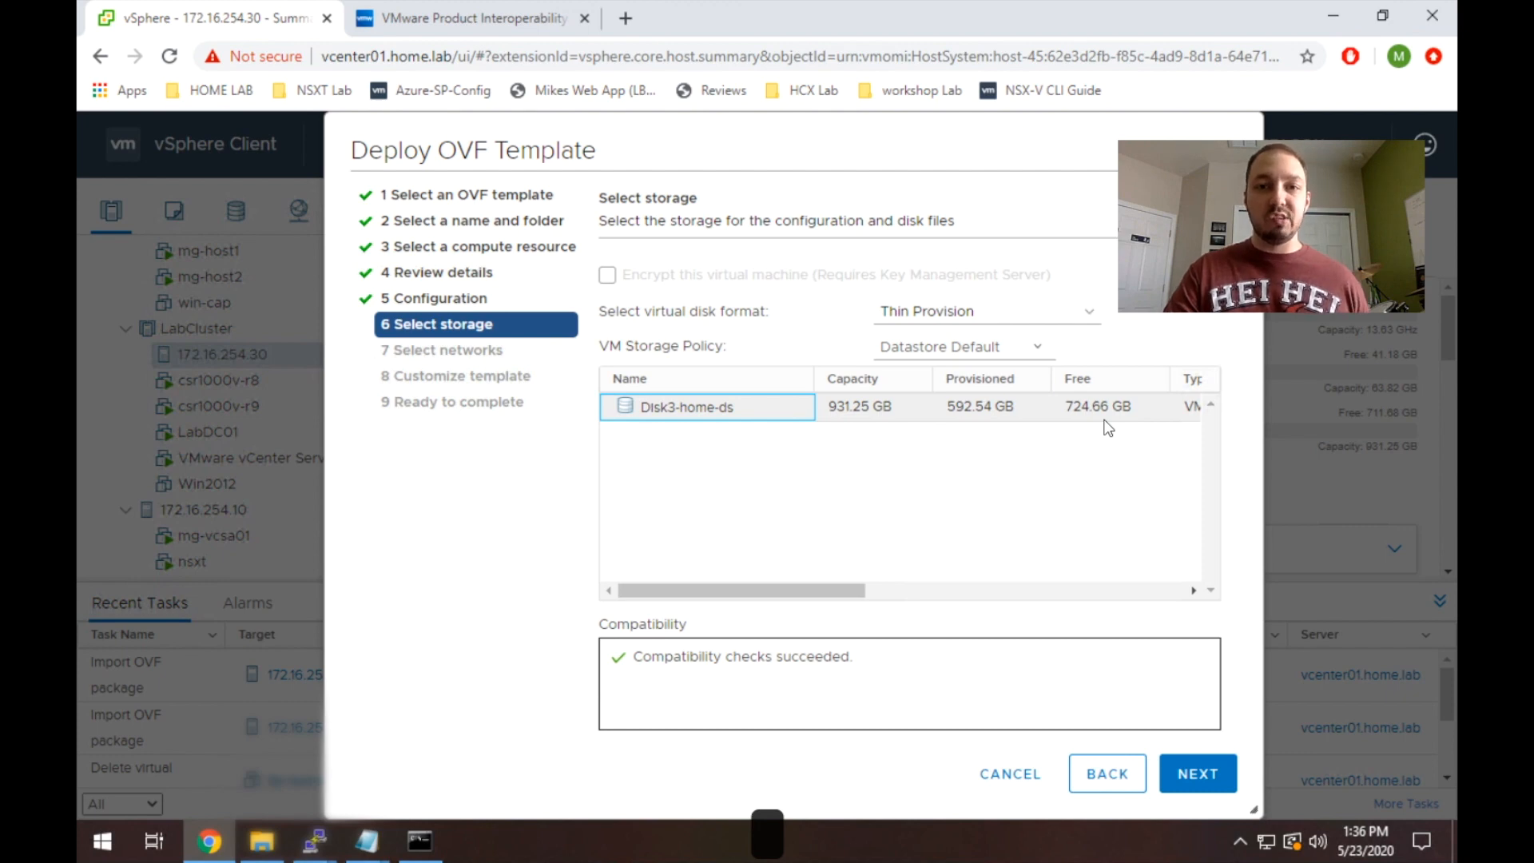
mouse_move(1197, 773)
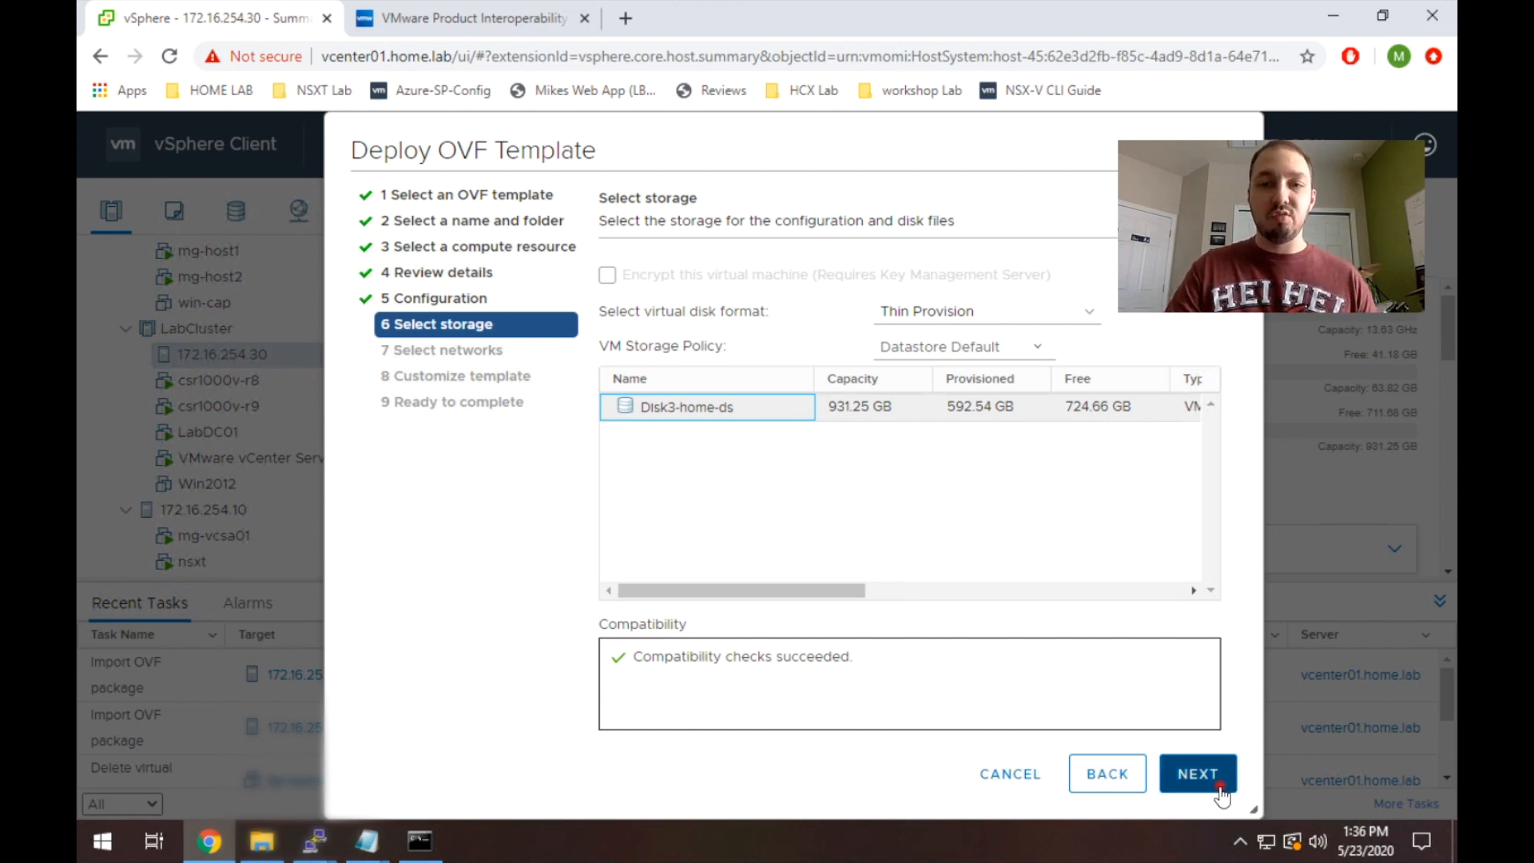
click(1196, 773)
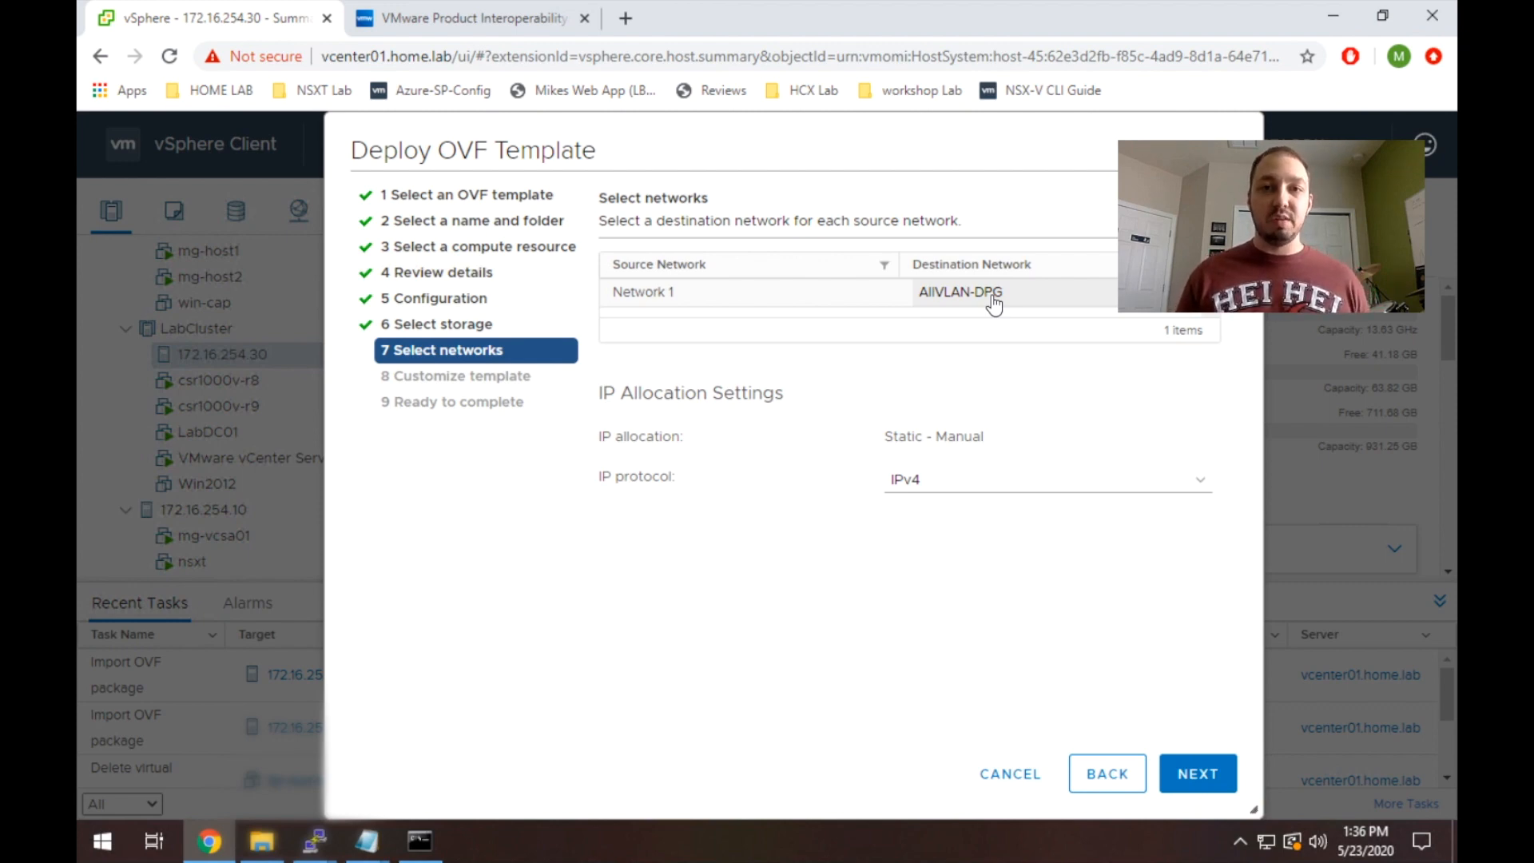
Map Network 1 to the V251 destination network and continue to Customize template.
click(960, 291)
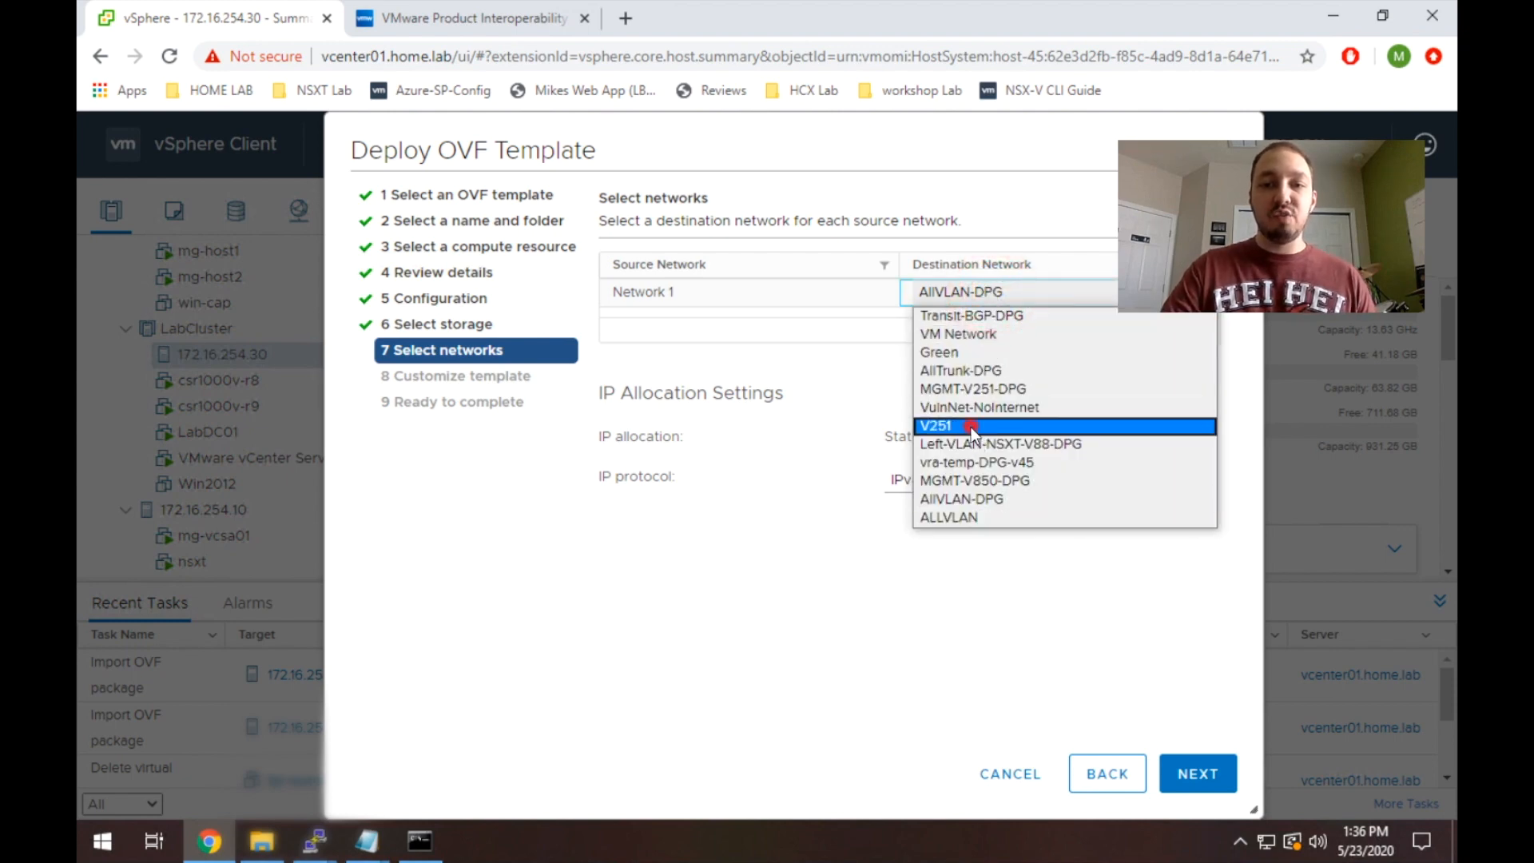
click(934, 425)
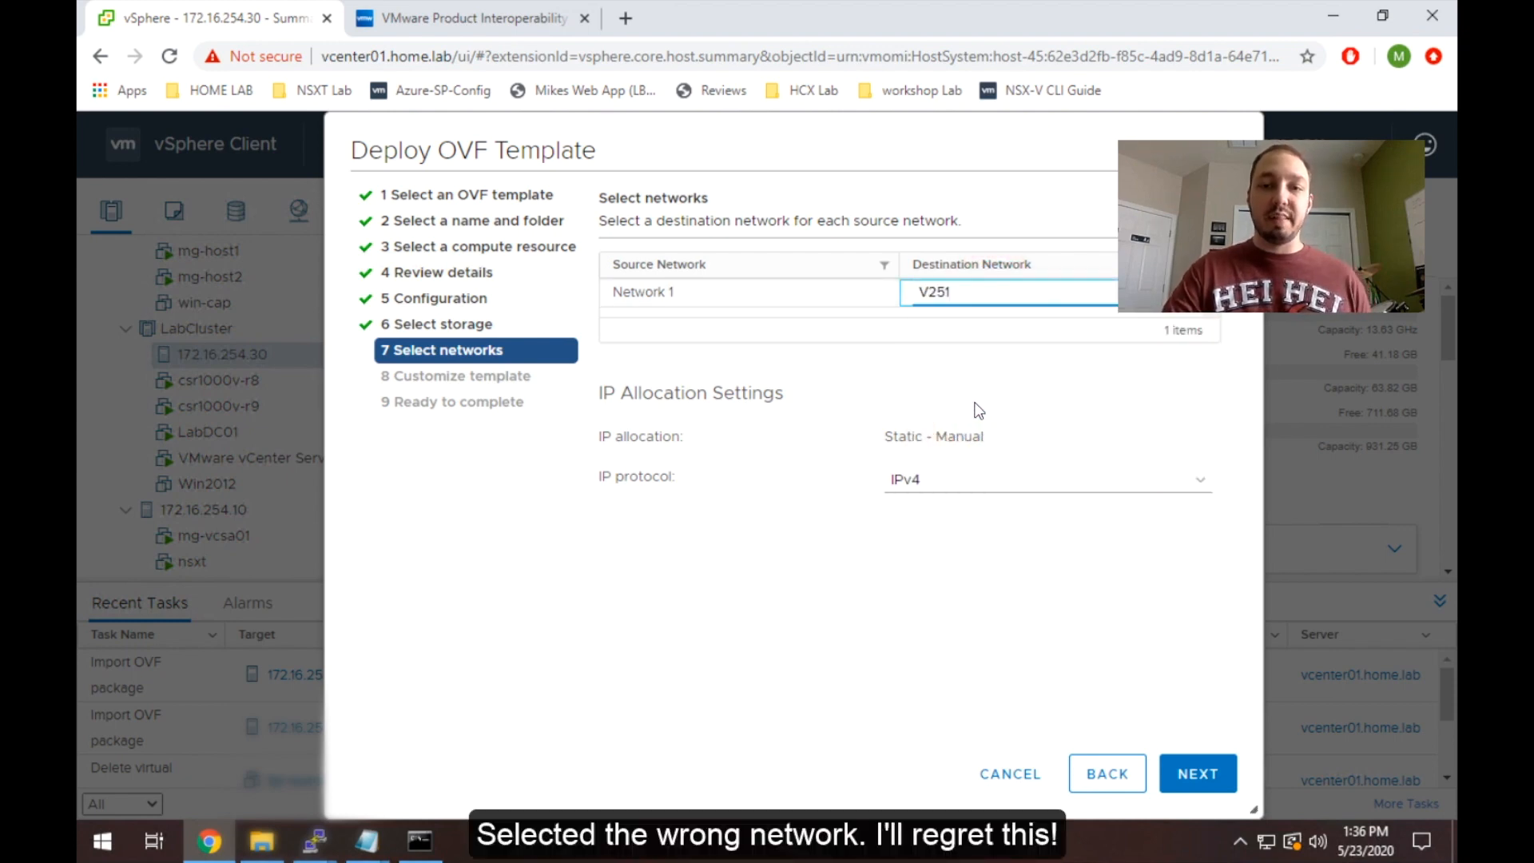
click(1196, 773)
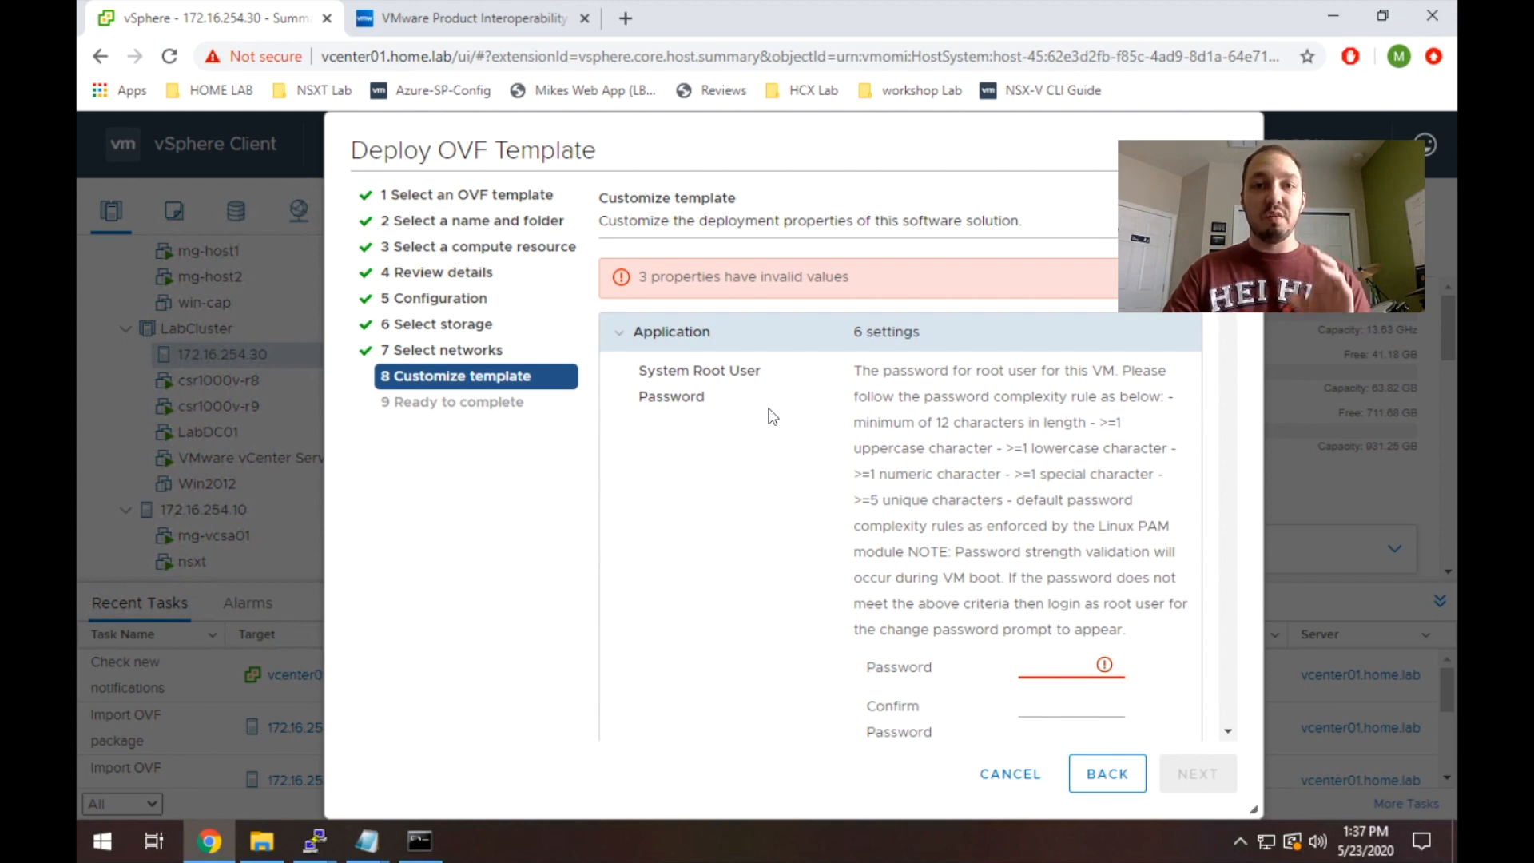
mouse_move(888, 385)
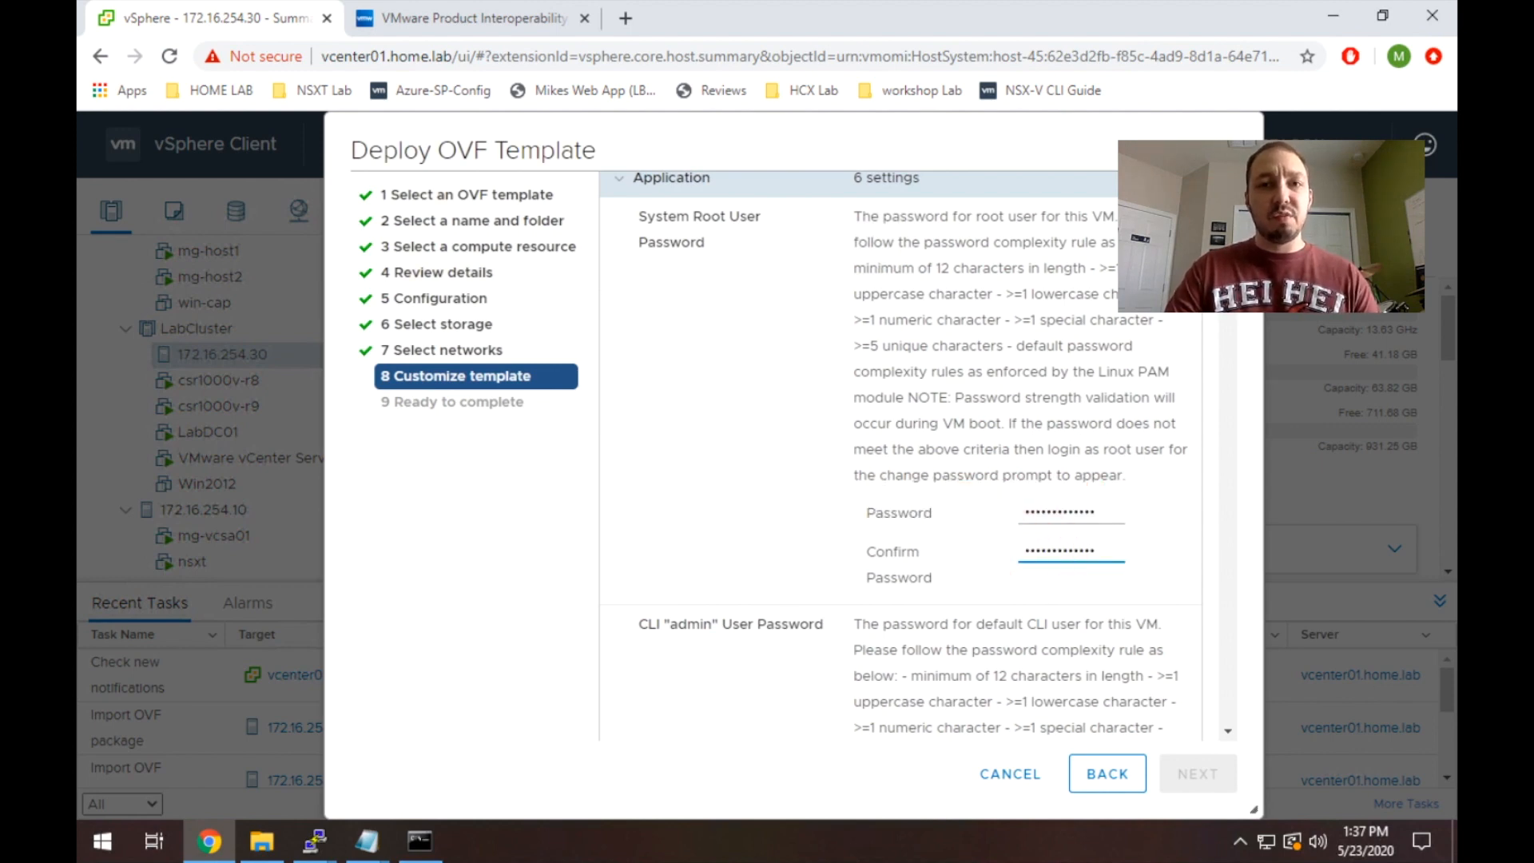
Enter and confirm the System Root, CLI admin and CLI audit user passwords in Customize template.
scroll(down, 3)
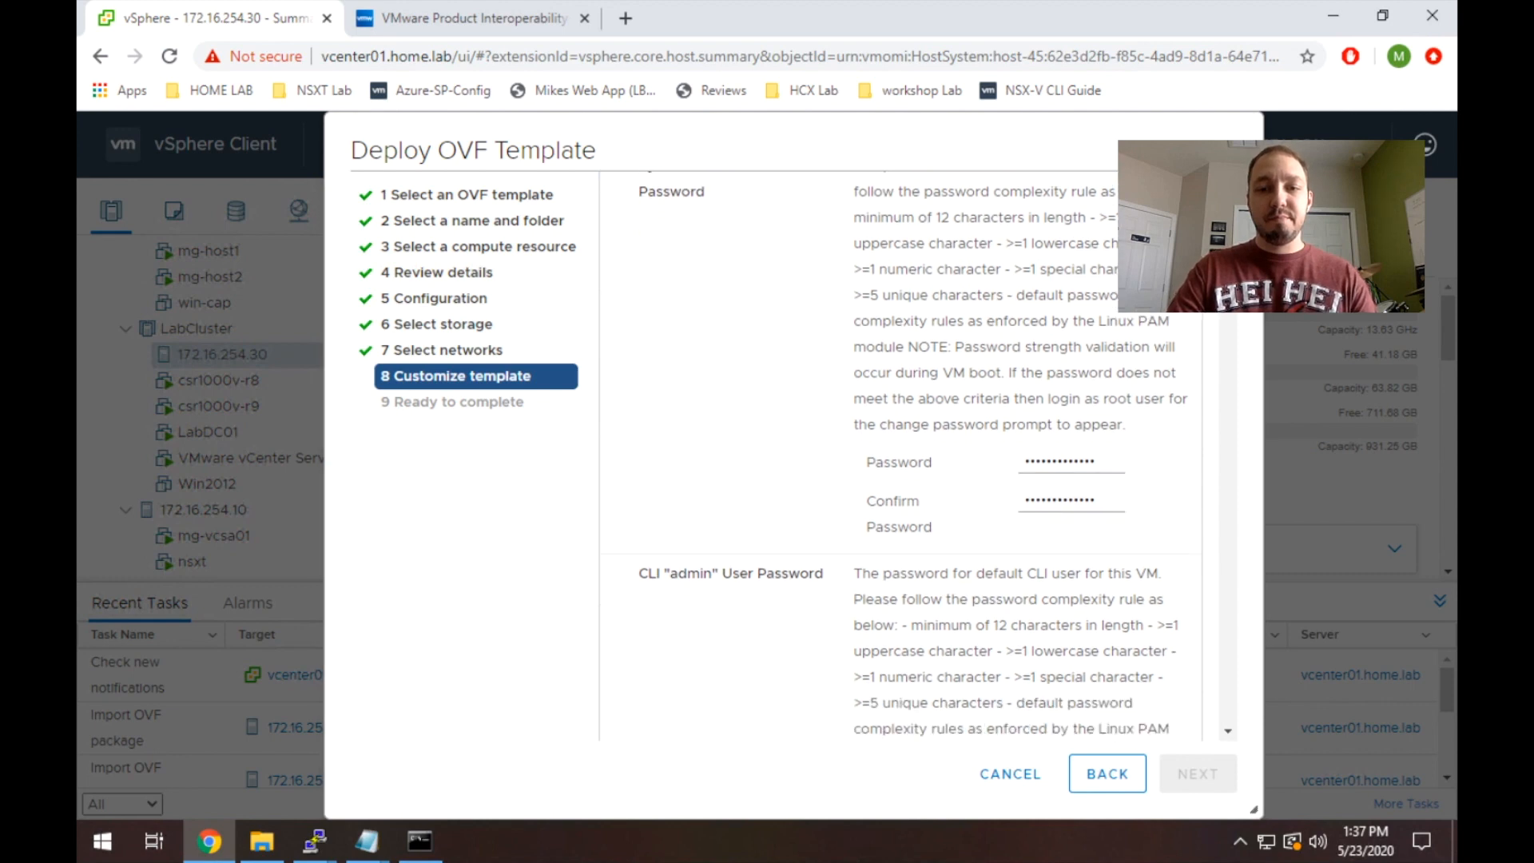
scroll(down, 3)
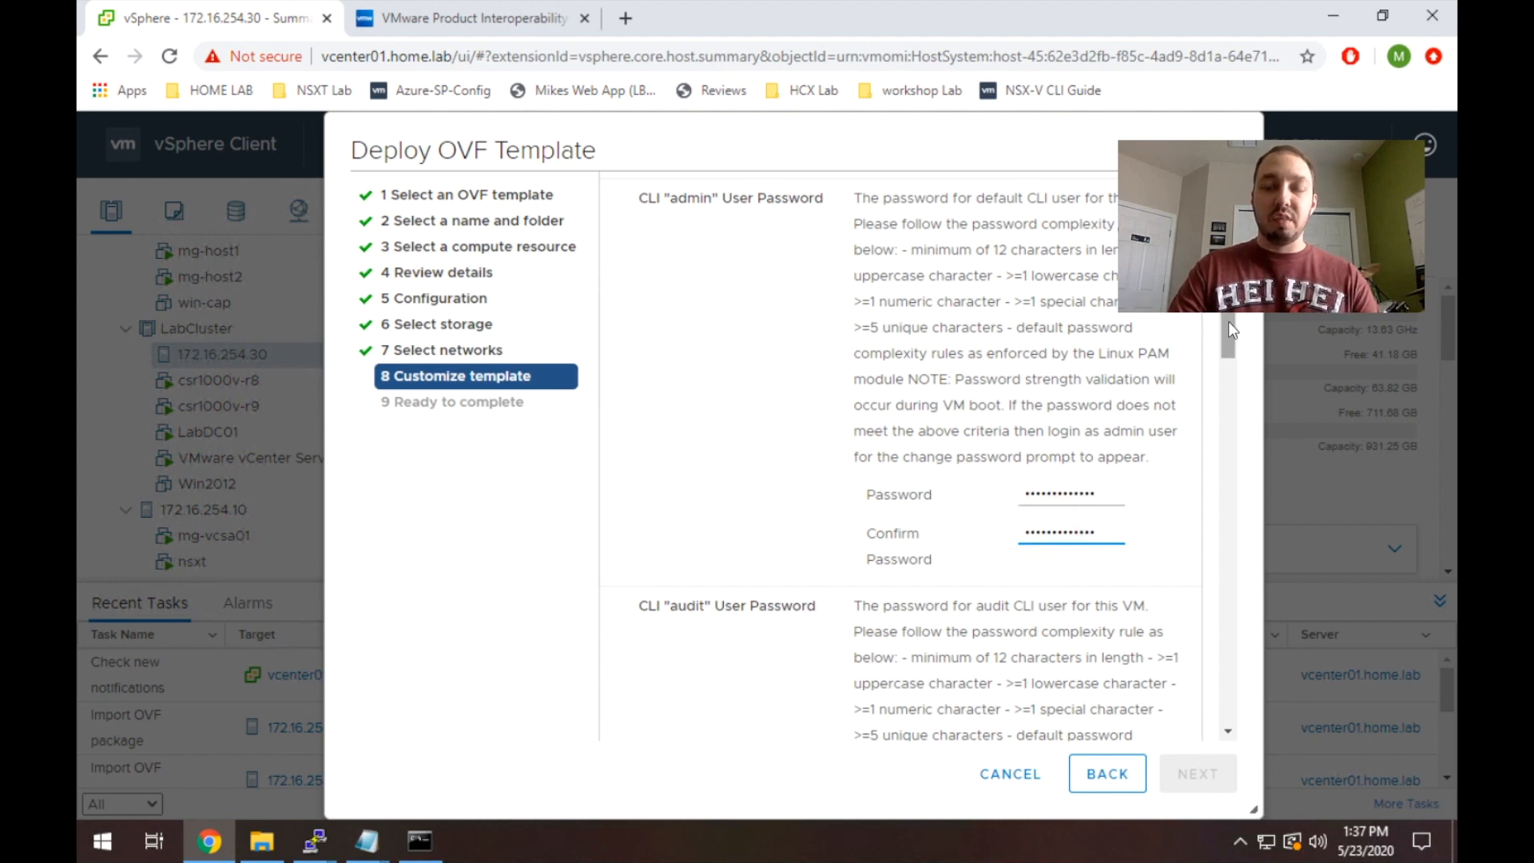
scroll(down, 3)
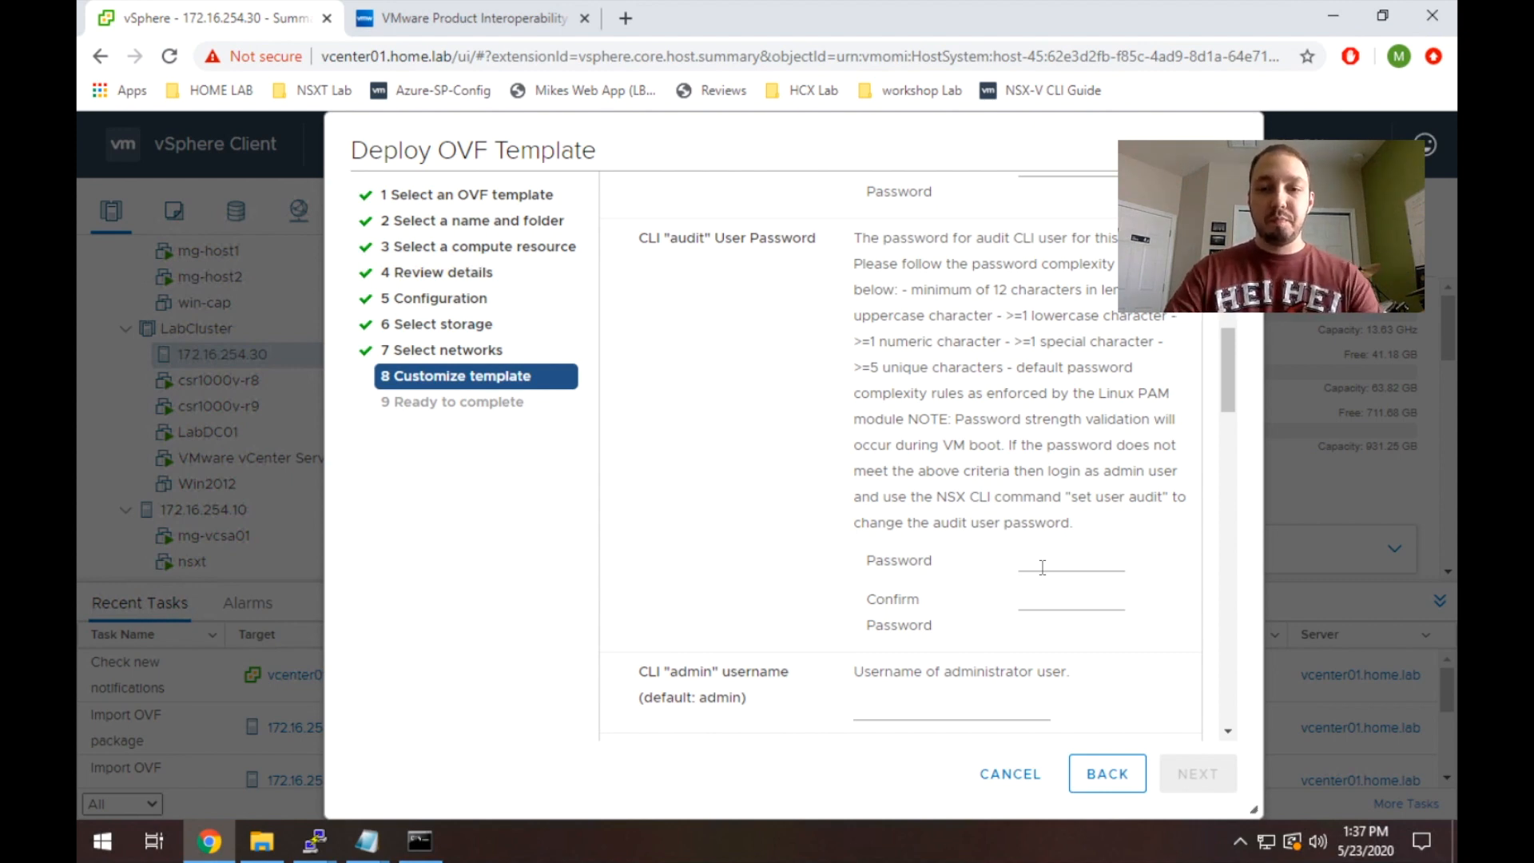
click(1040, 564)
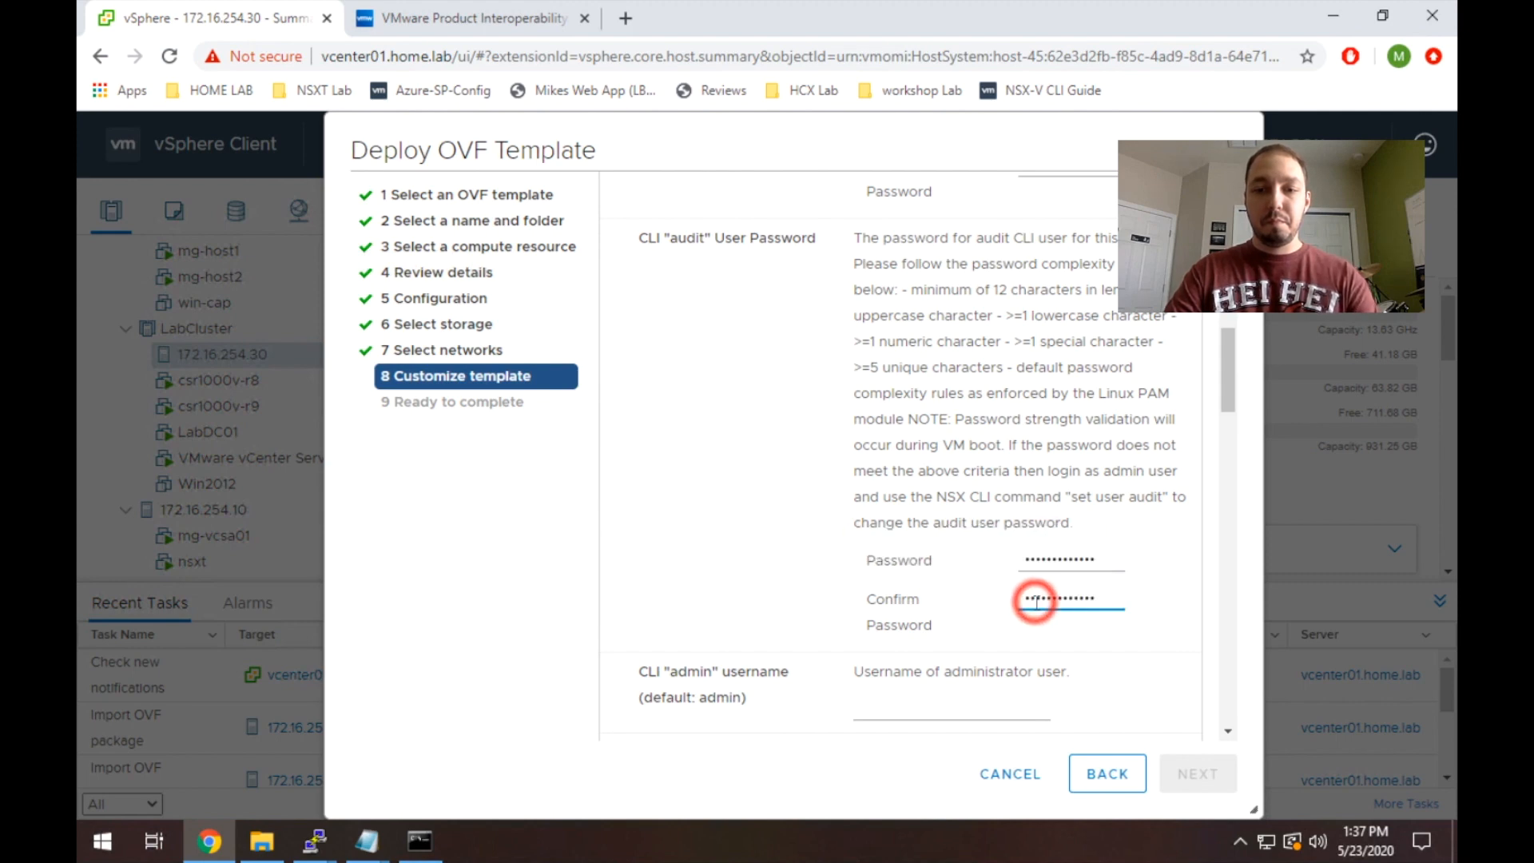
scroll(down, 3)
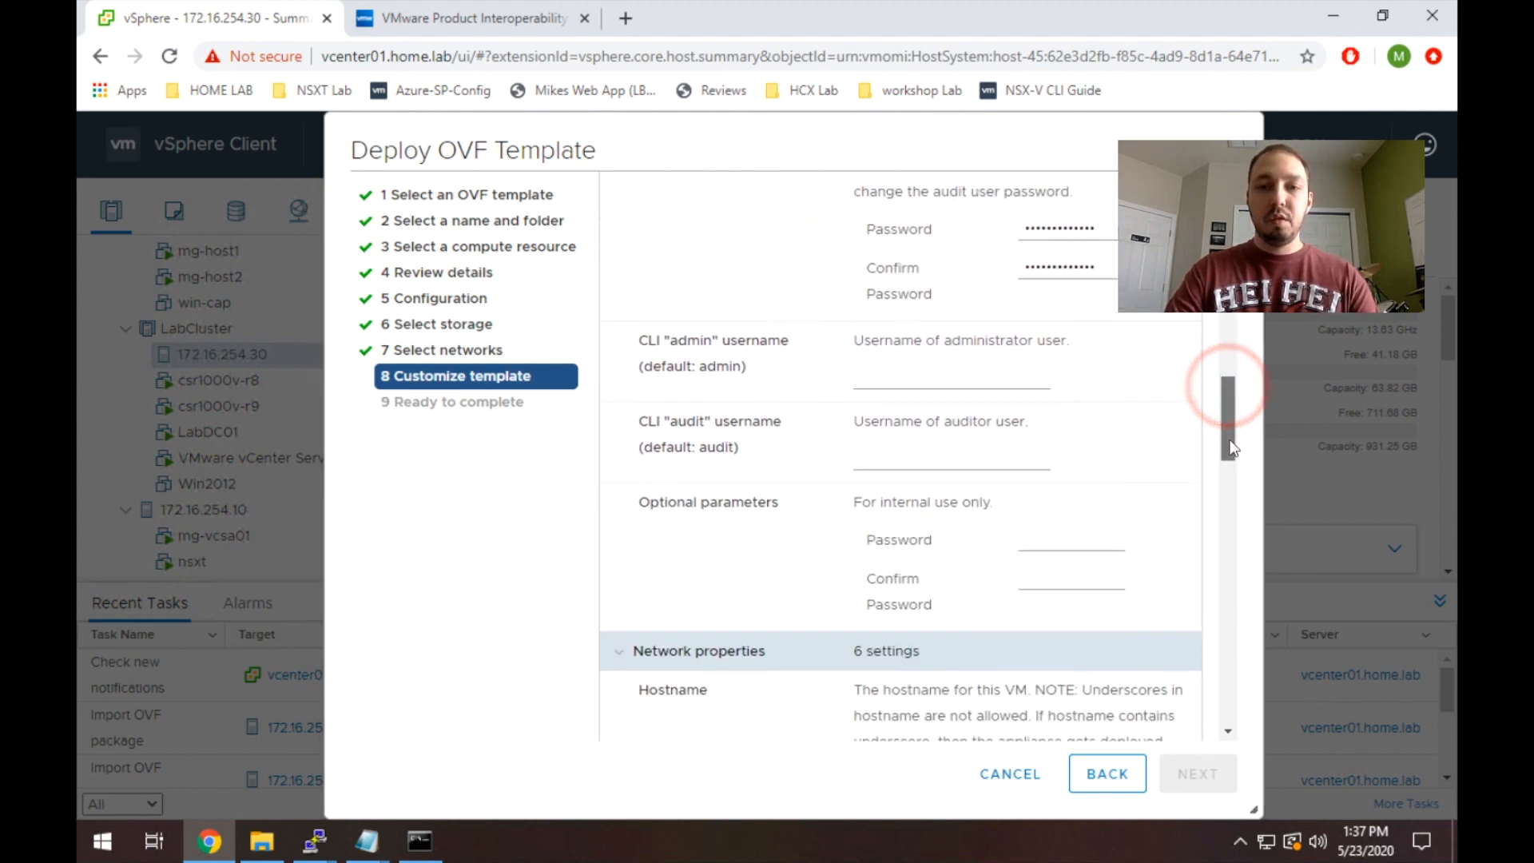
scroll(down, 3)
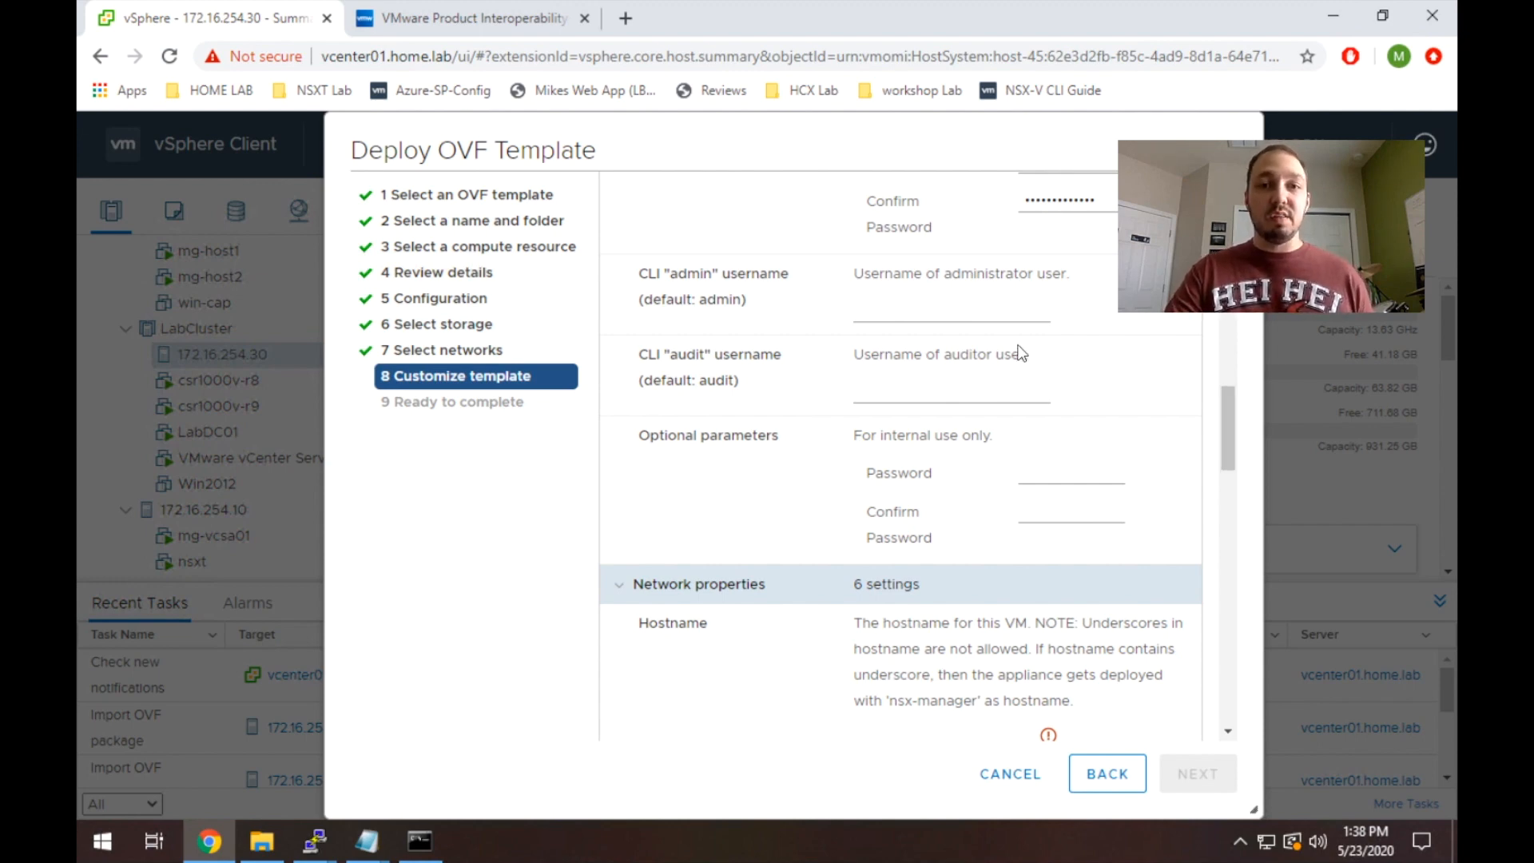
Fill the CLI admin username as admin and the CLI audit username as audit.
click(949, 318)
text(aud)
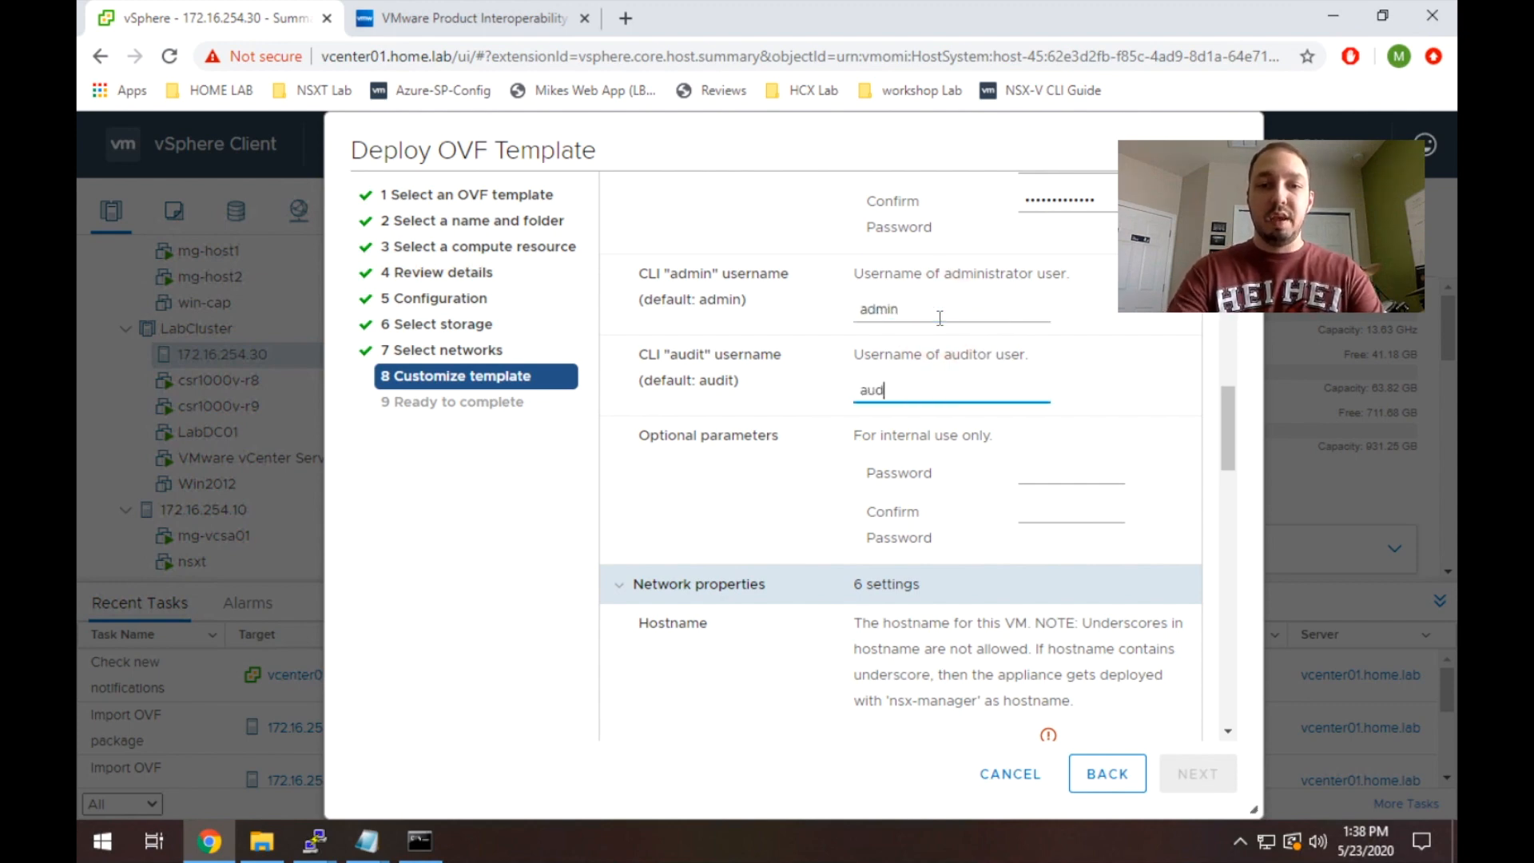
text(it)
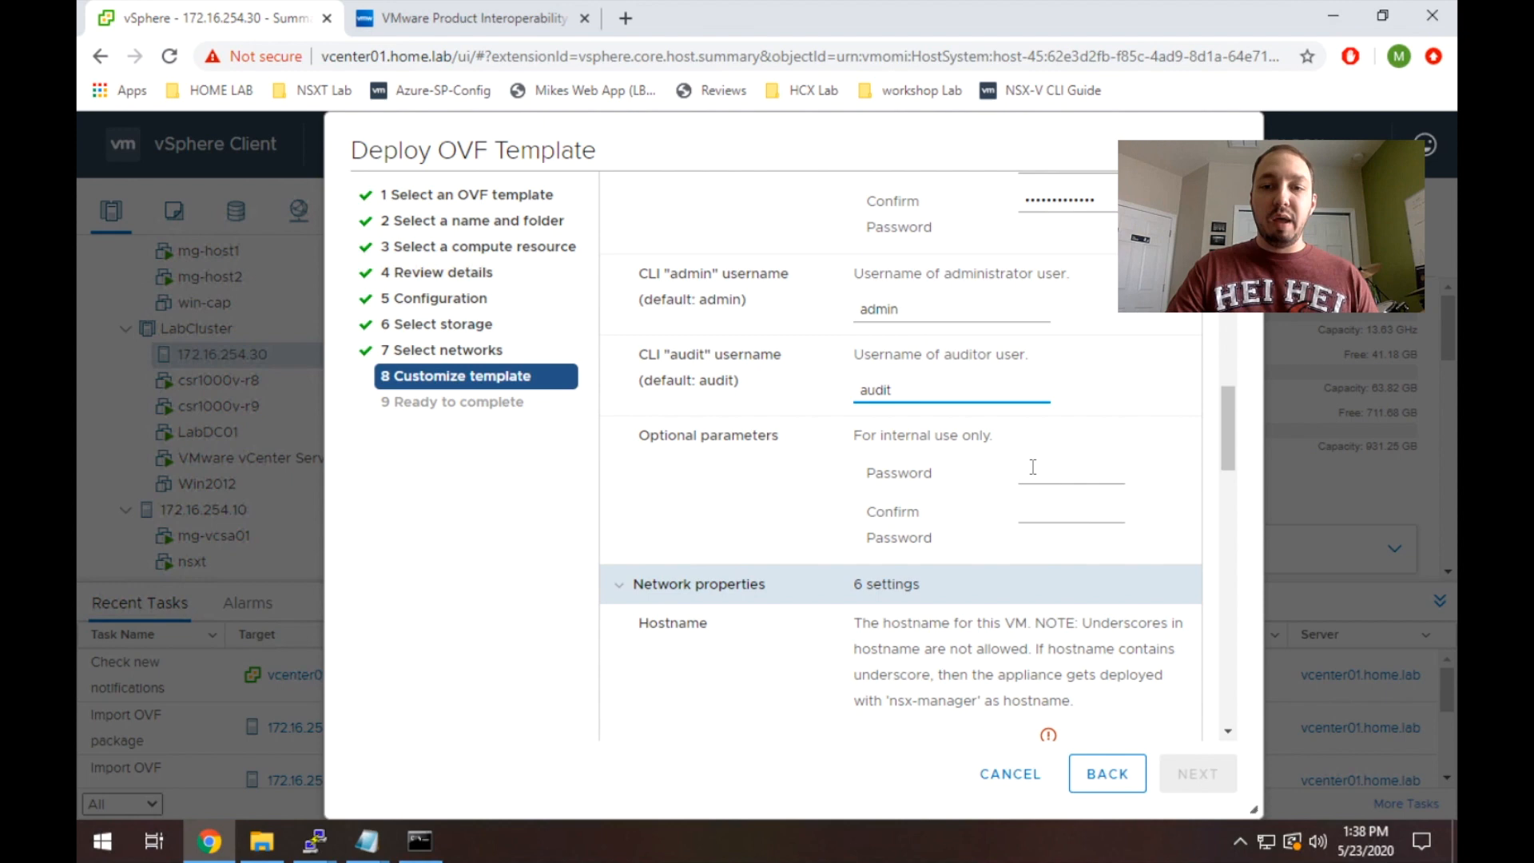
click(1042, 470)
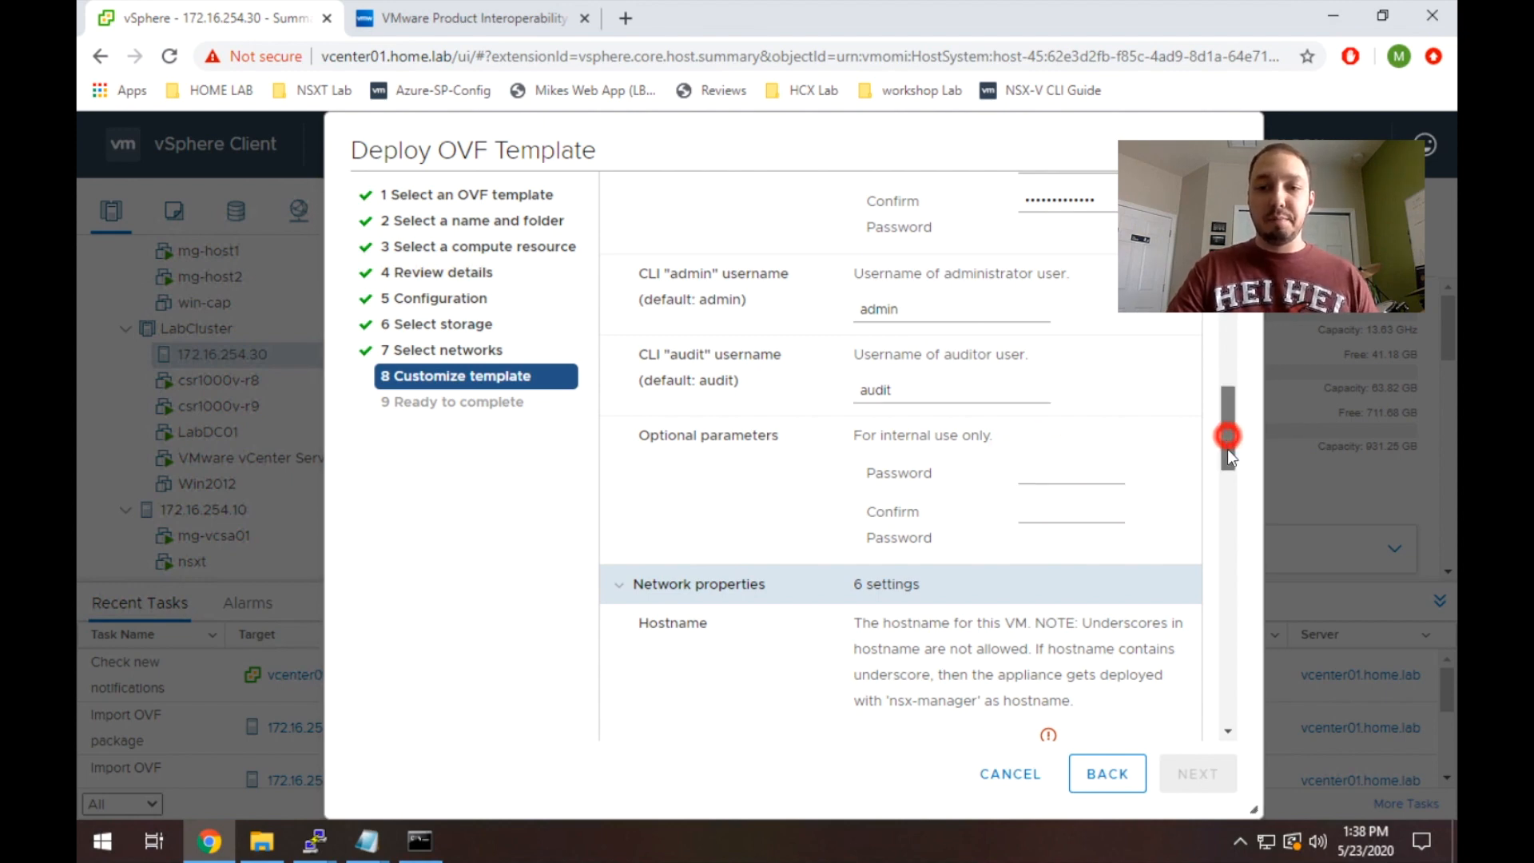
scroll(down, 3)
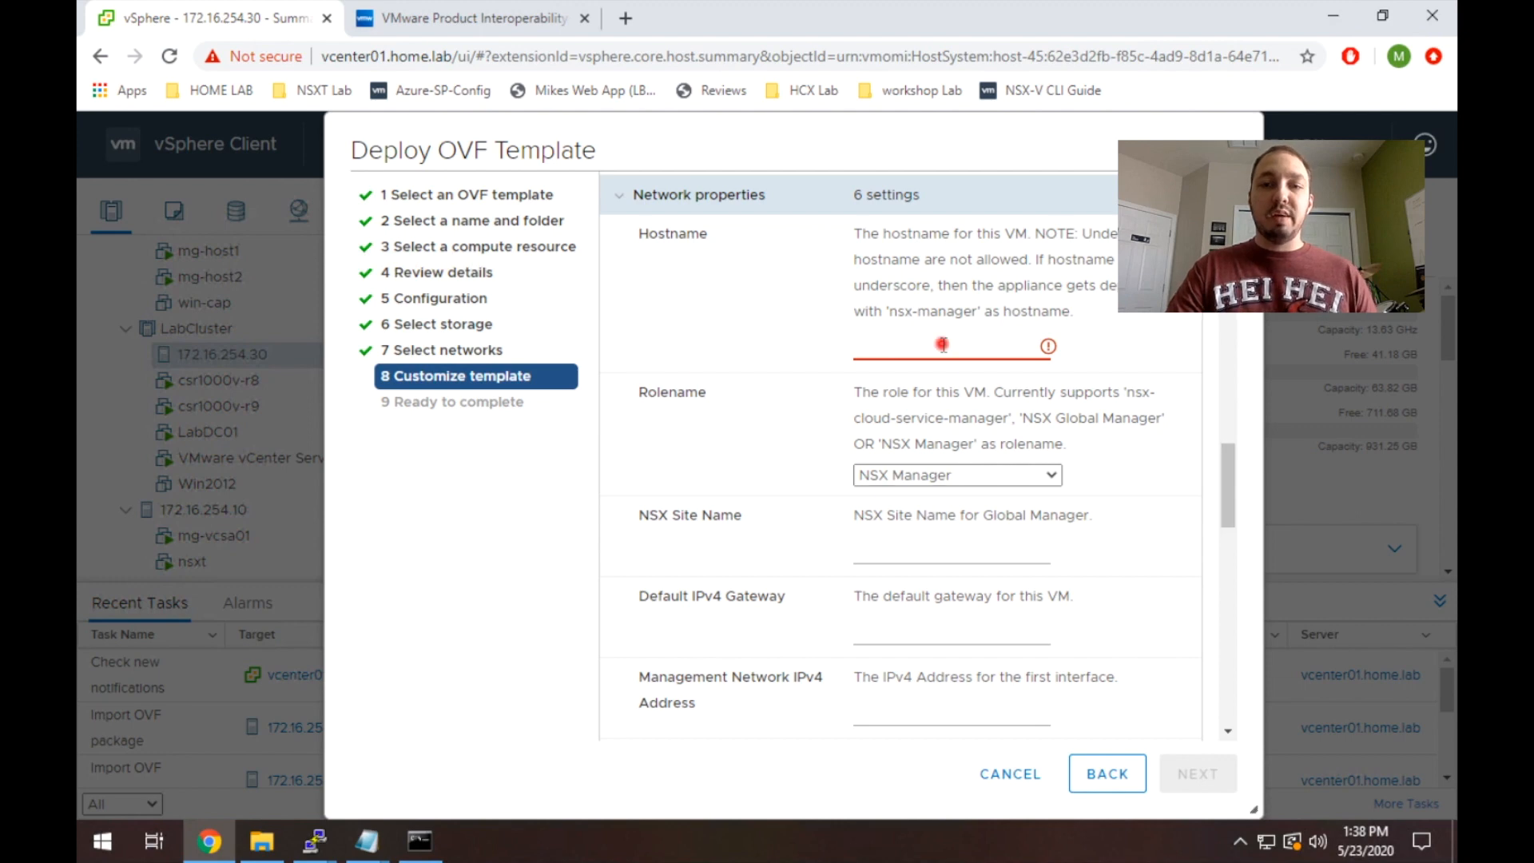
Enter hostname nsxdude-nsxt-manager and leave the role name as NSX Manager.
click(943, 345)
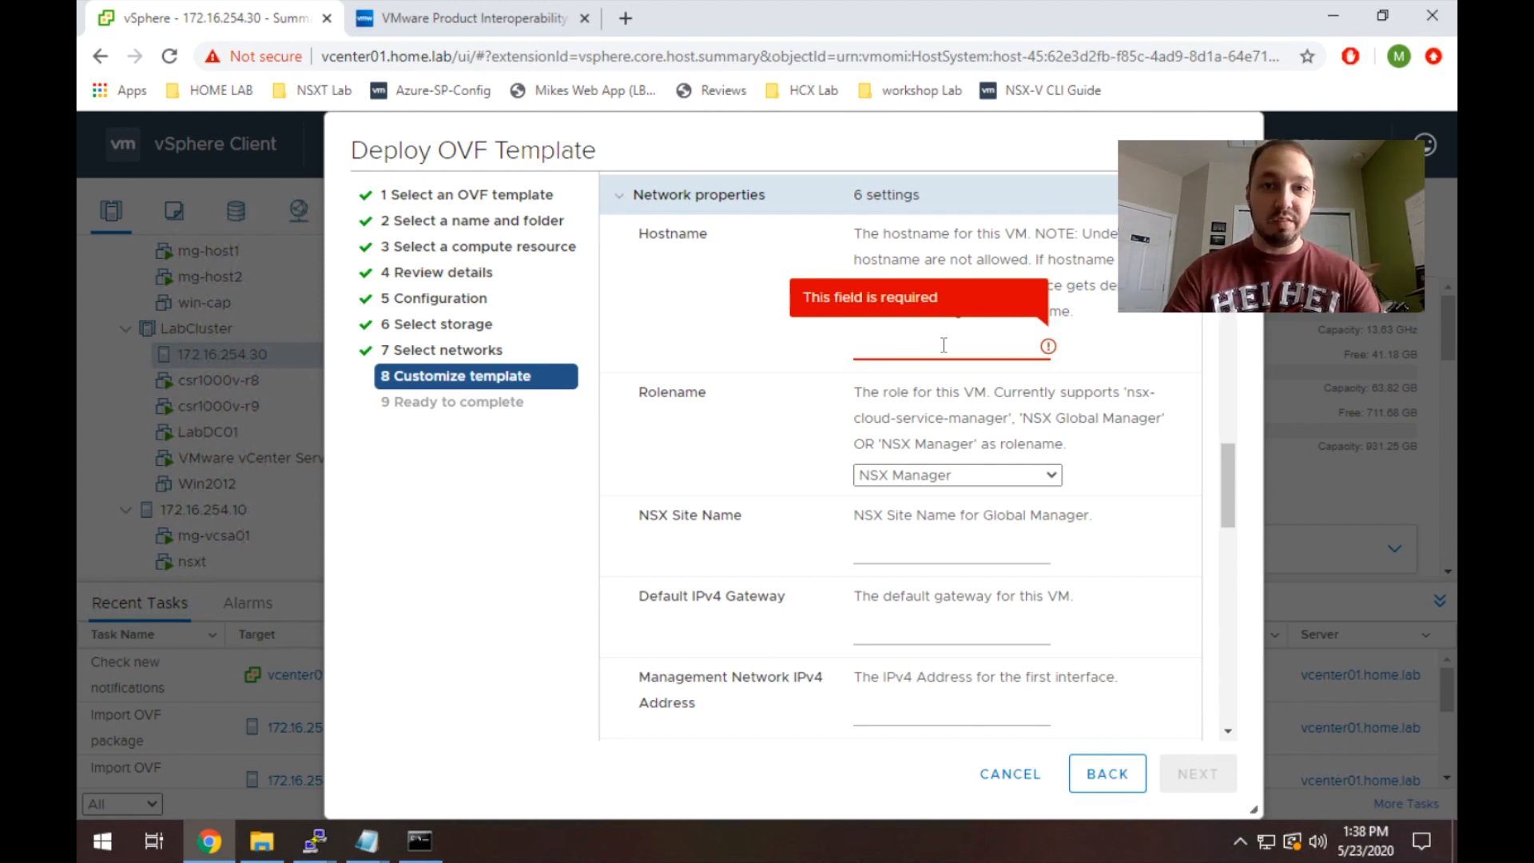
click(930, 345)
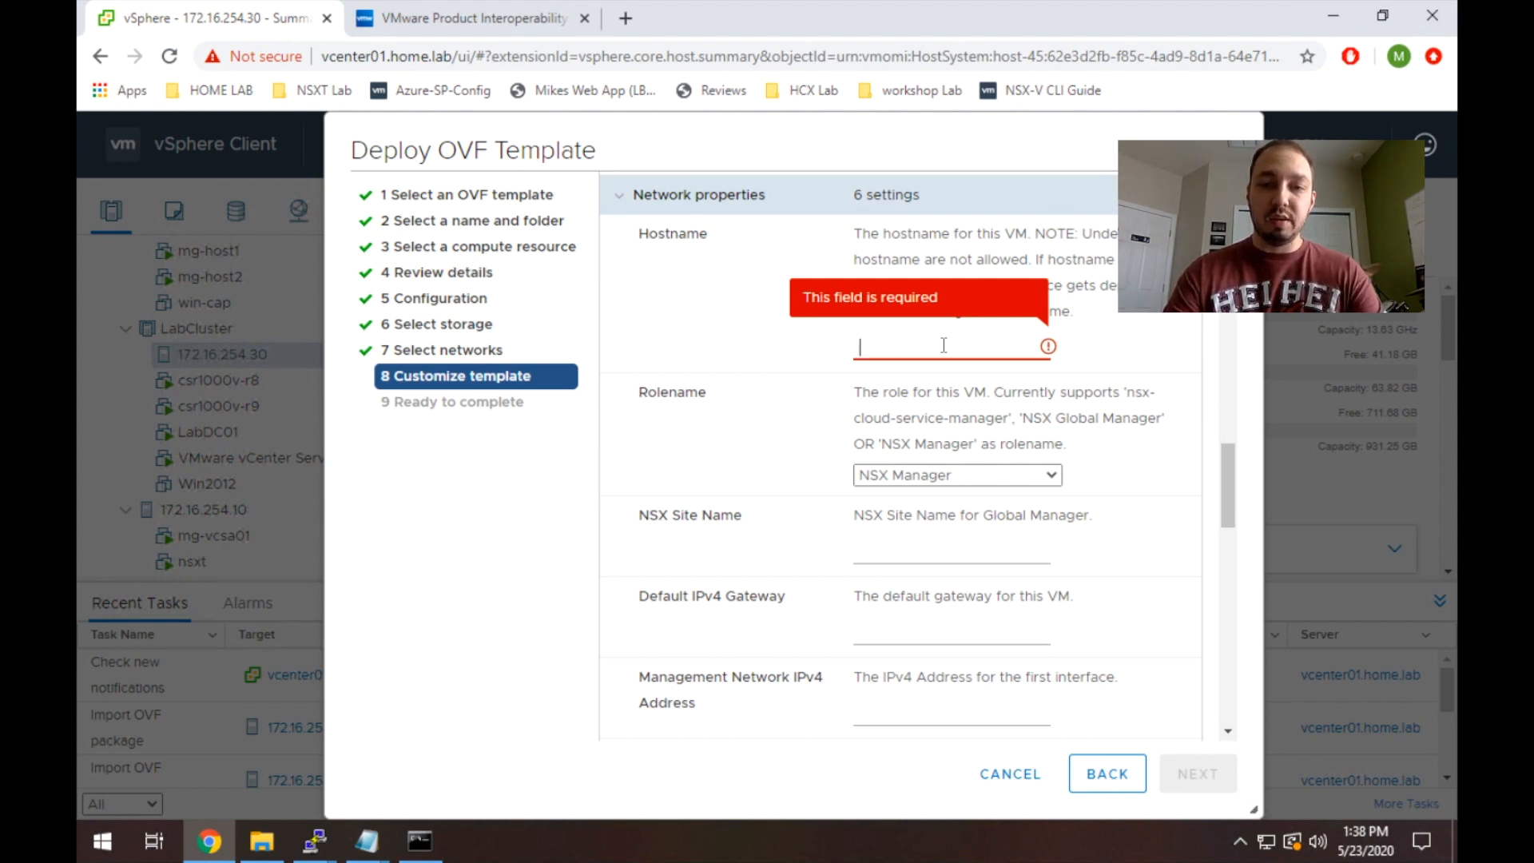
text(nsxdude-nsxt)
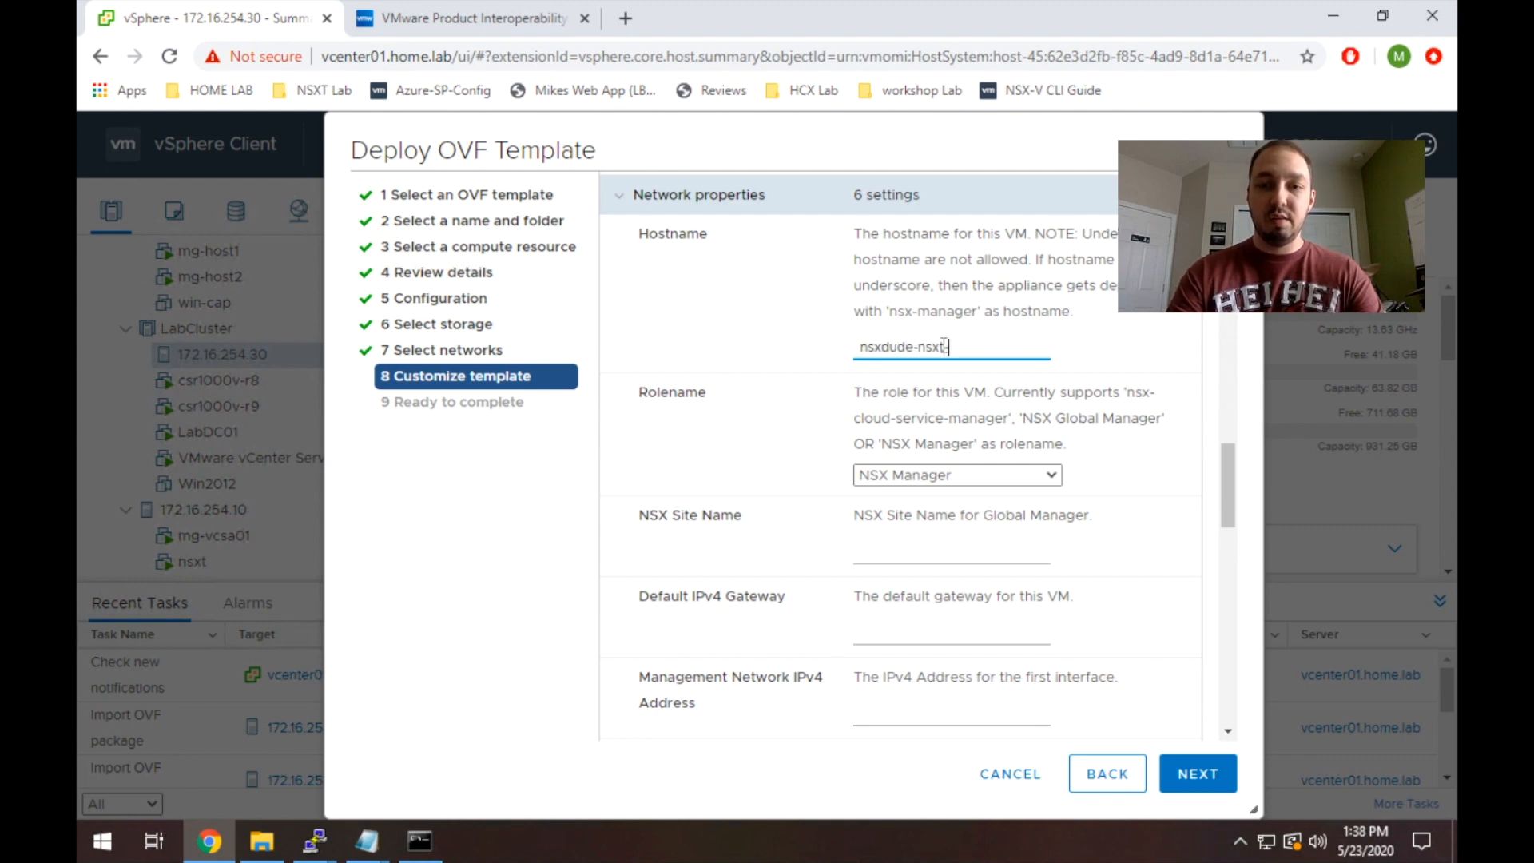
text(-manager)
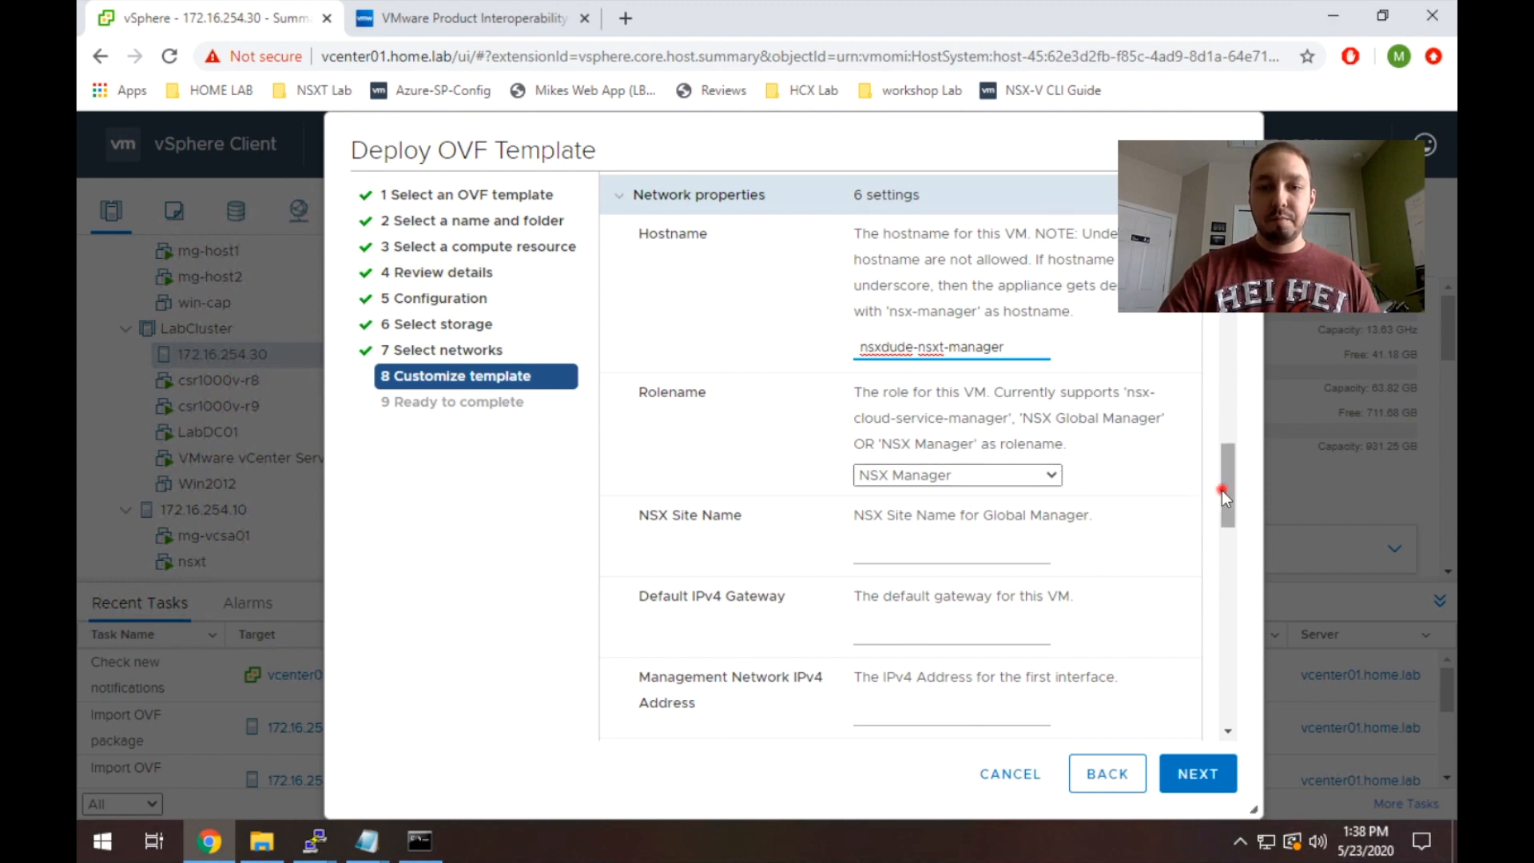
scroll(down, 3)
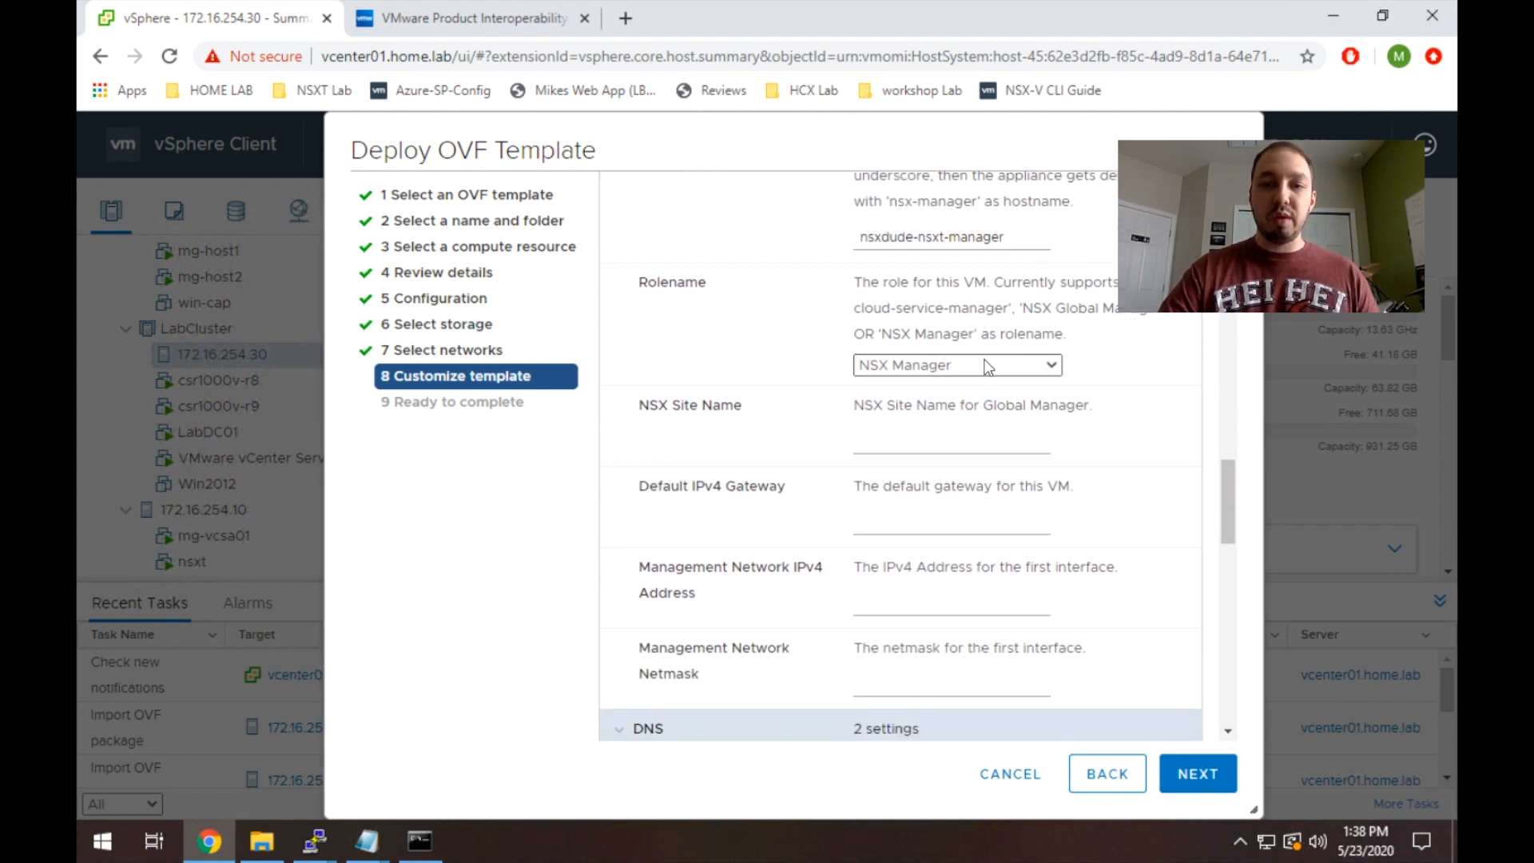
click(955, 364)
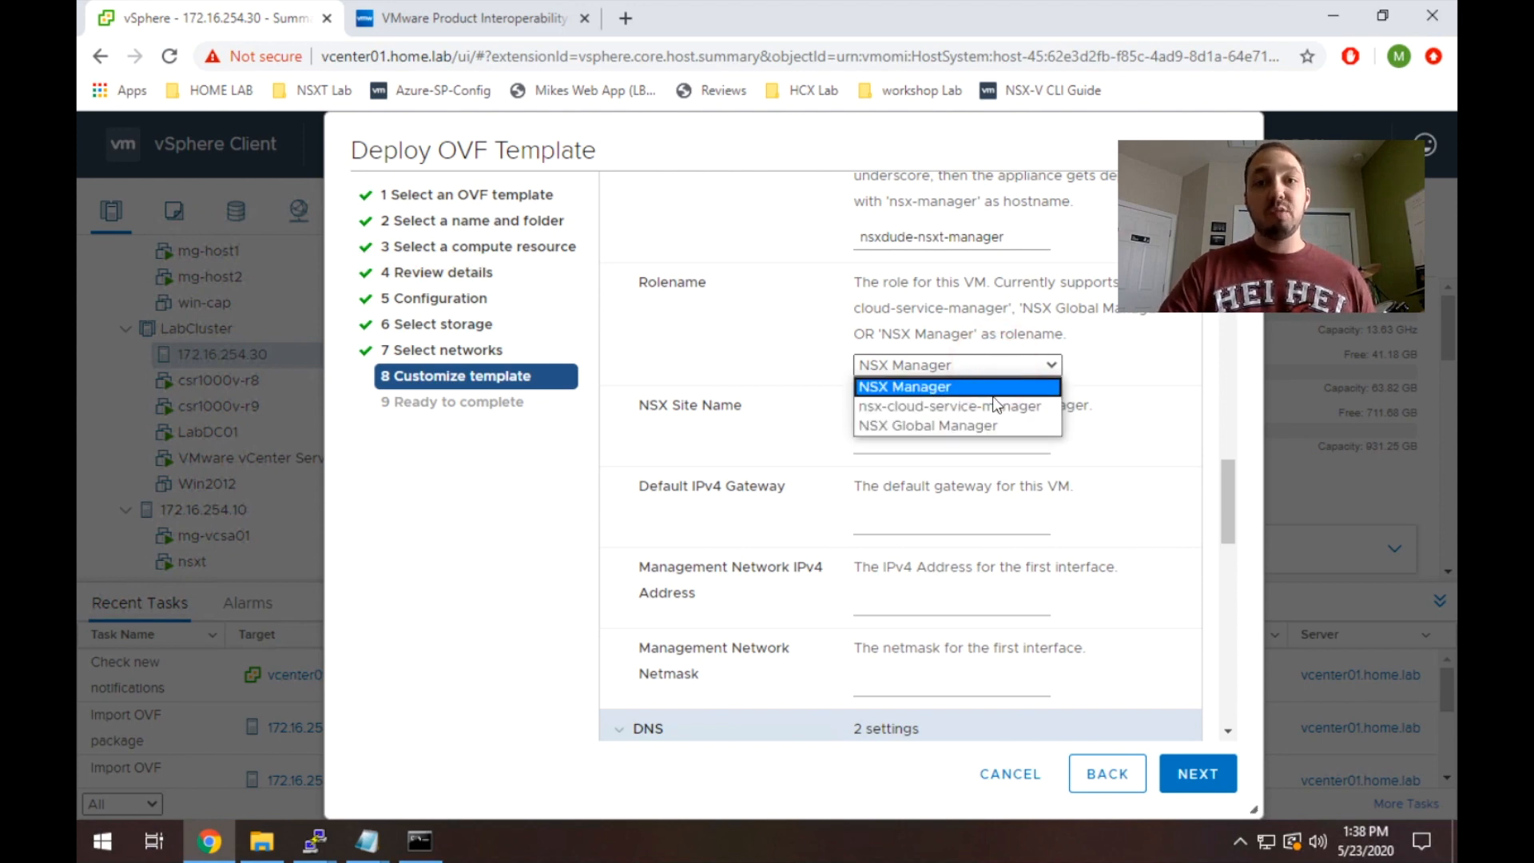
mouse_move(957, 425)
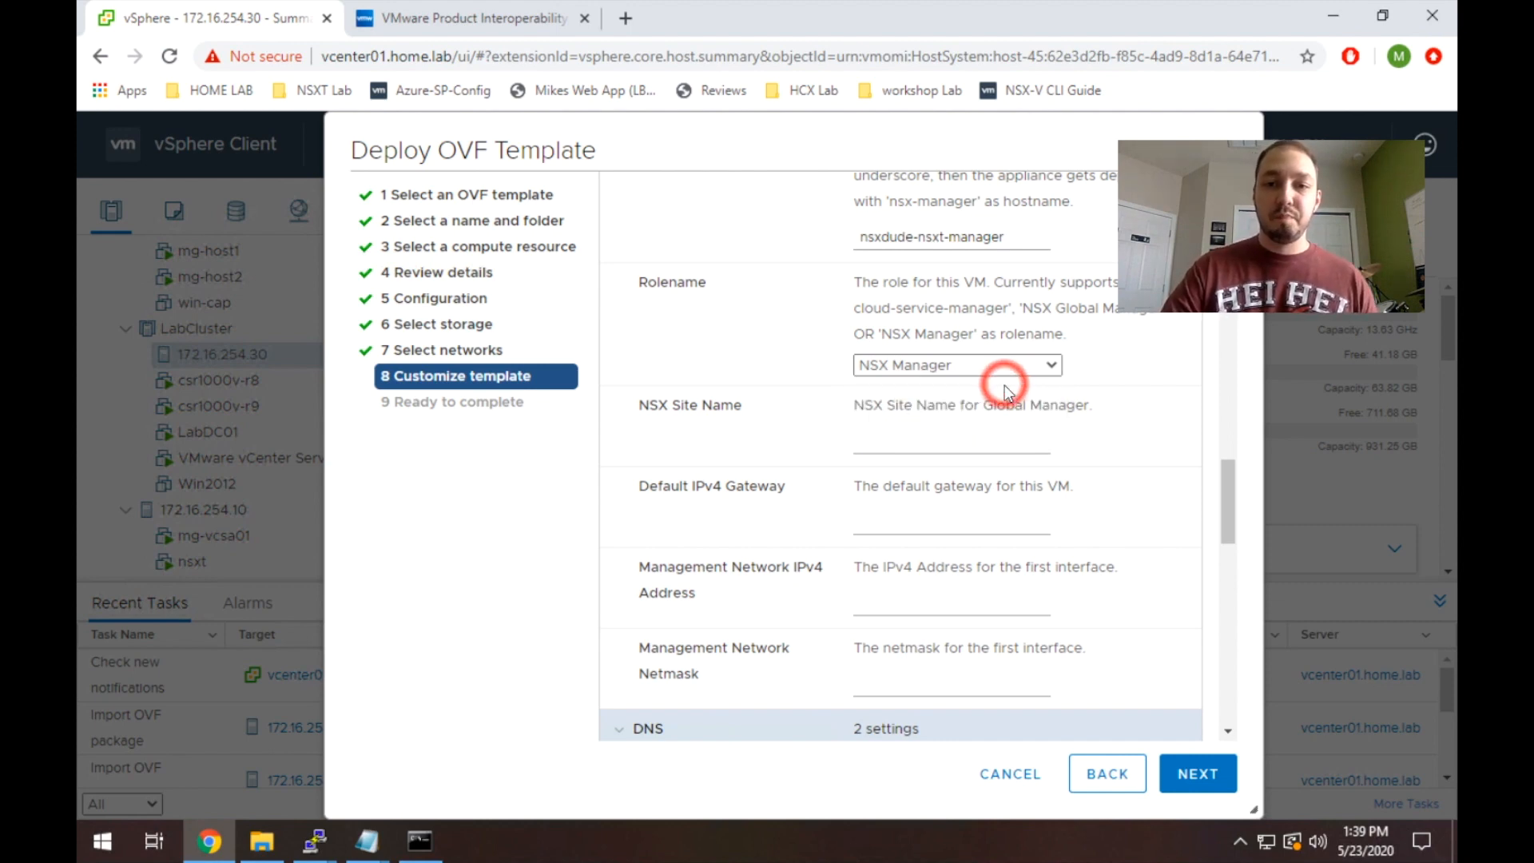
Set site name tampa, gateway 172.16.251.1, IP 172.16.251.71 and netmask 255.255.255.0.
click(949, 443)
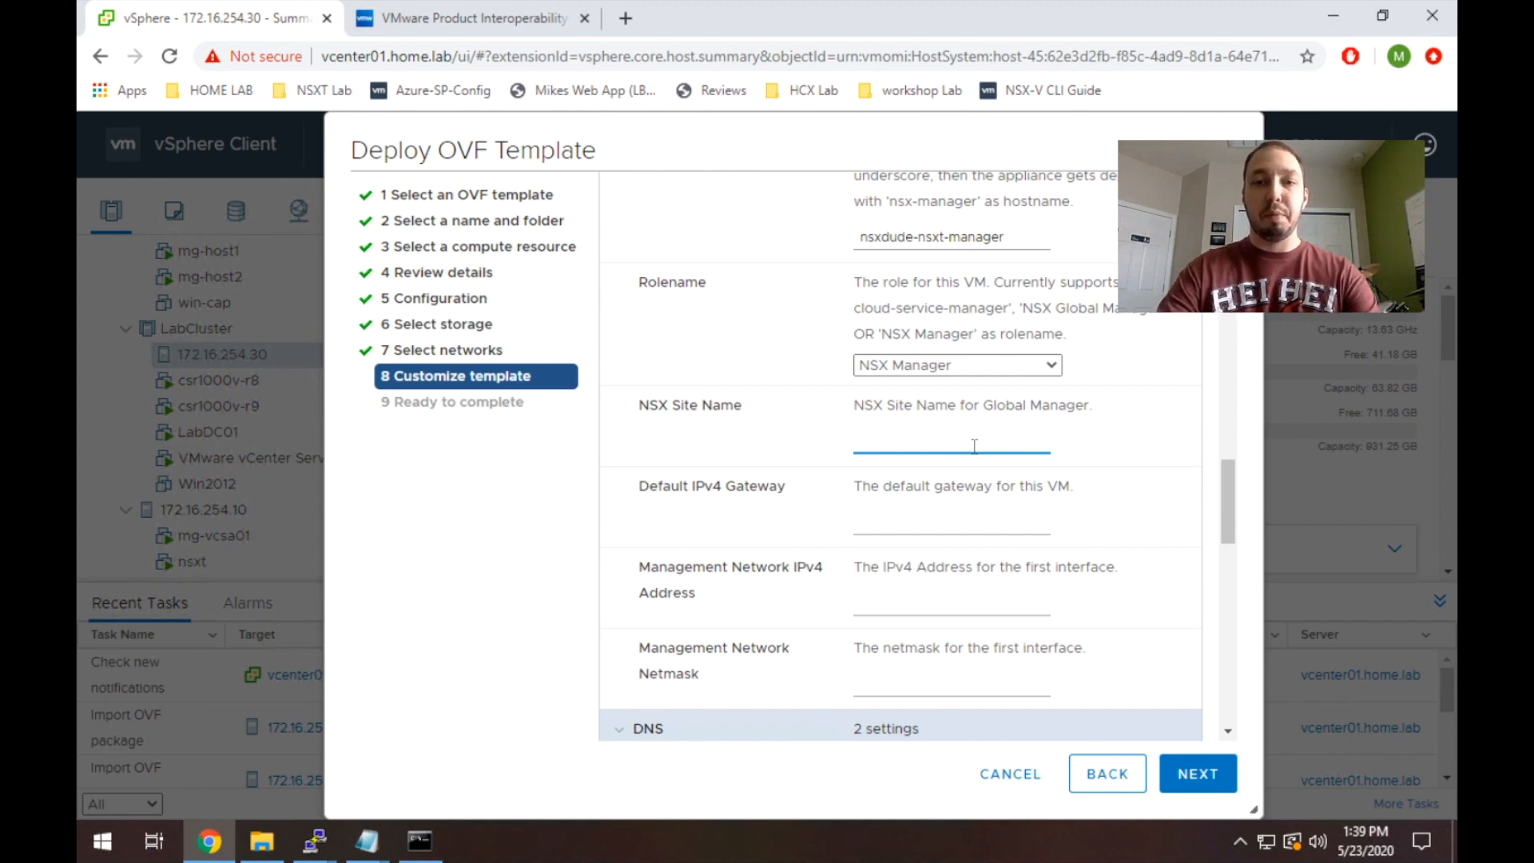
text(tampa)
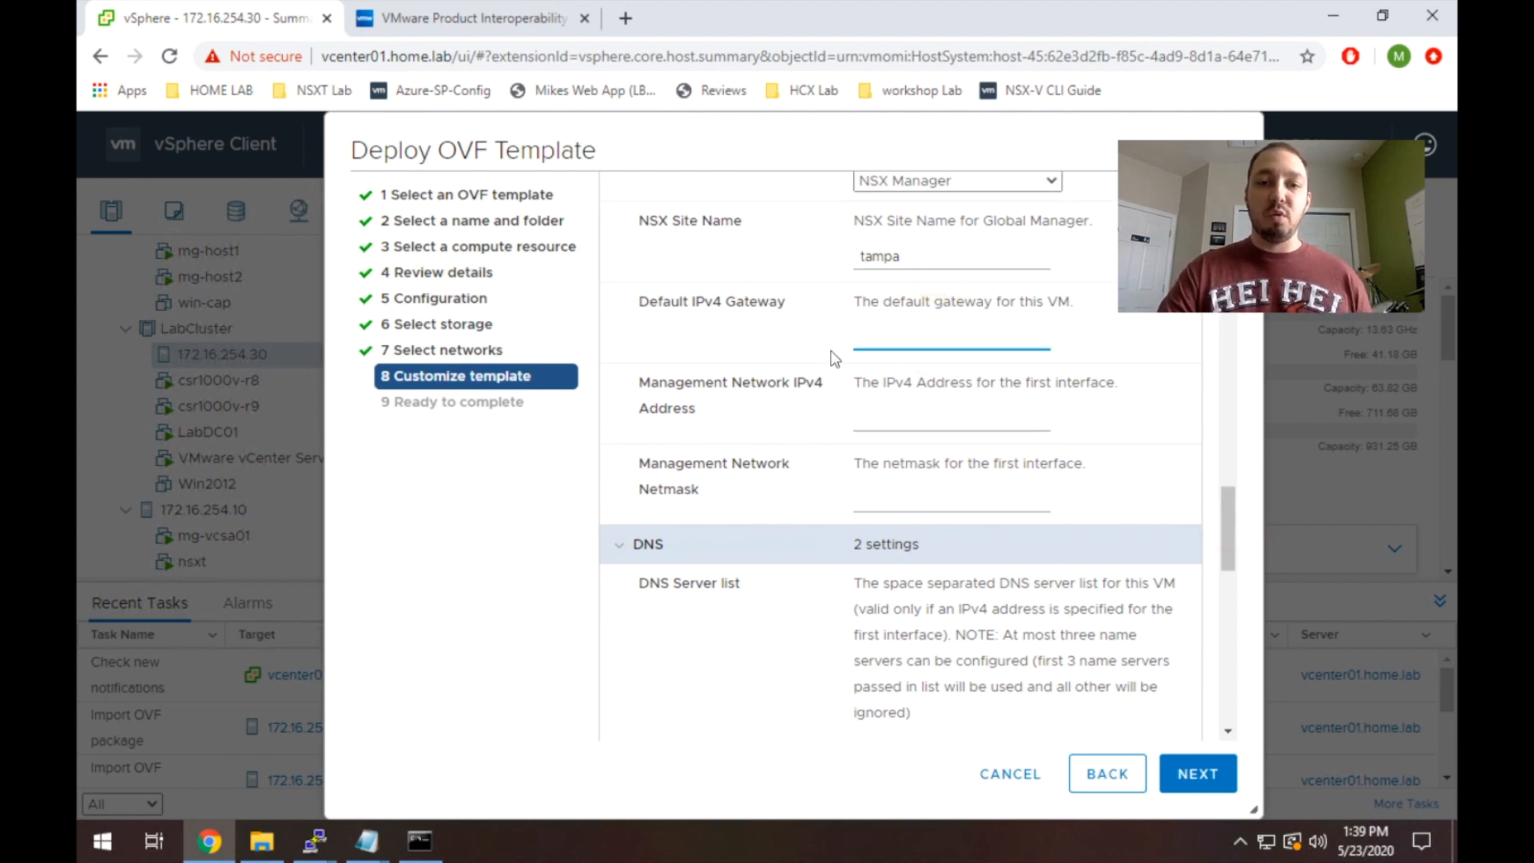
mouse_move(738, 391)
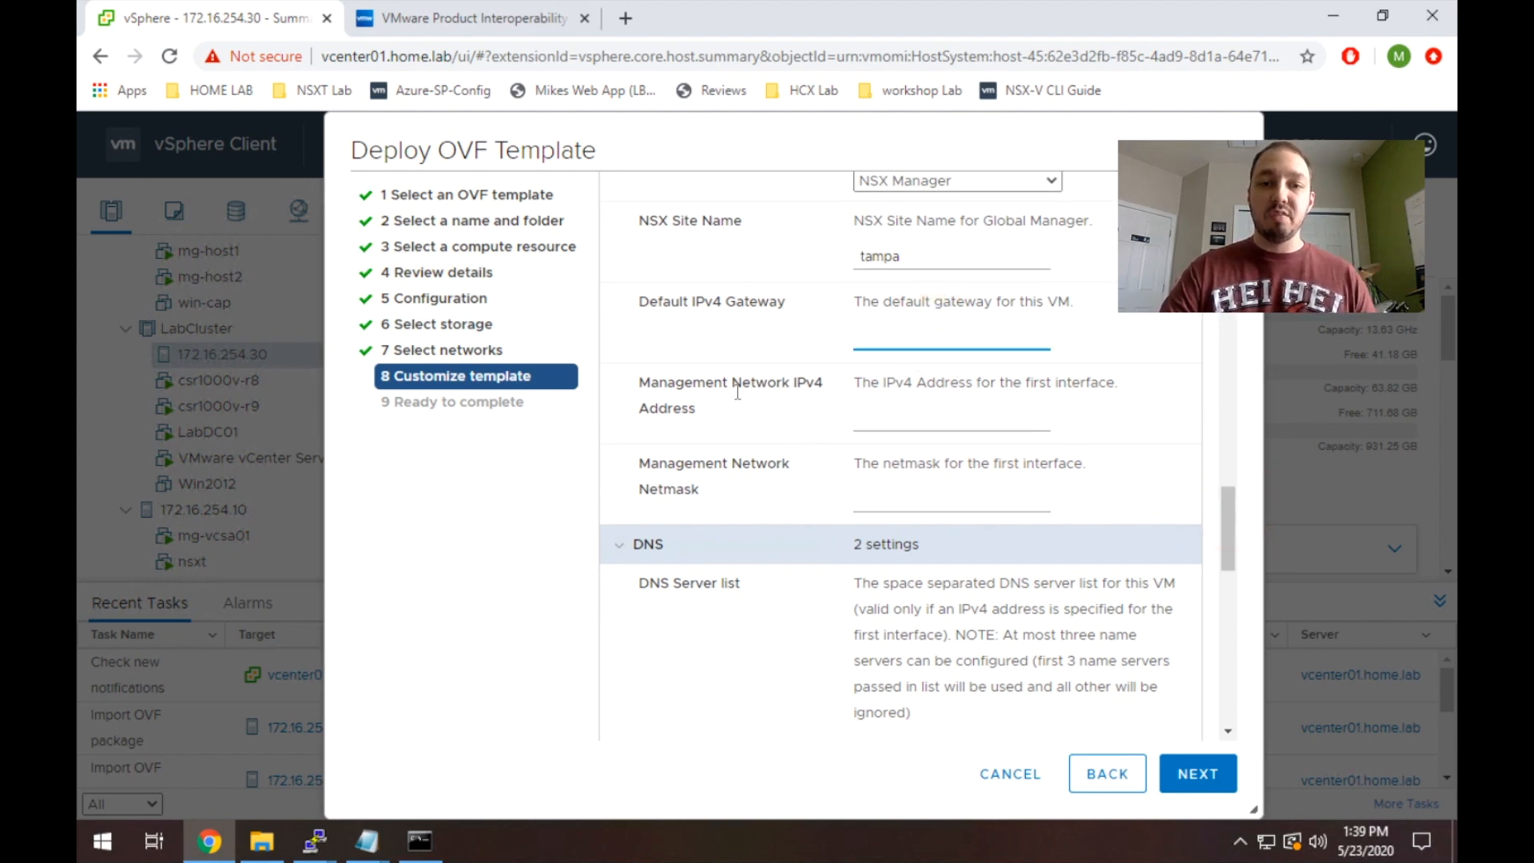
mouse_move(727, 461)
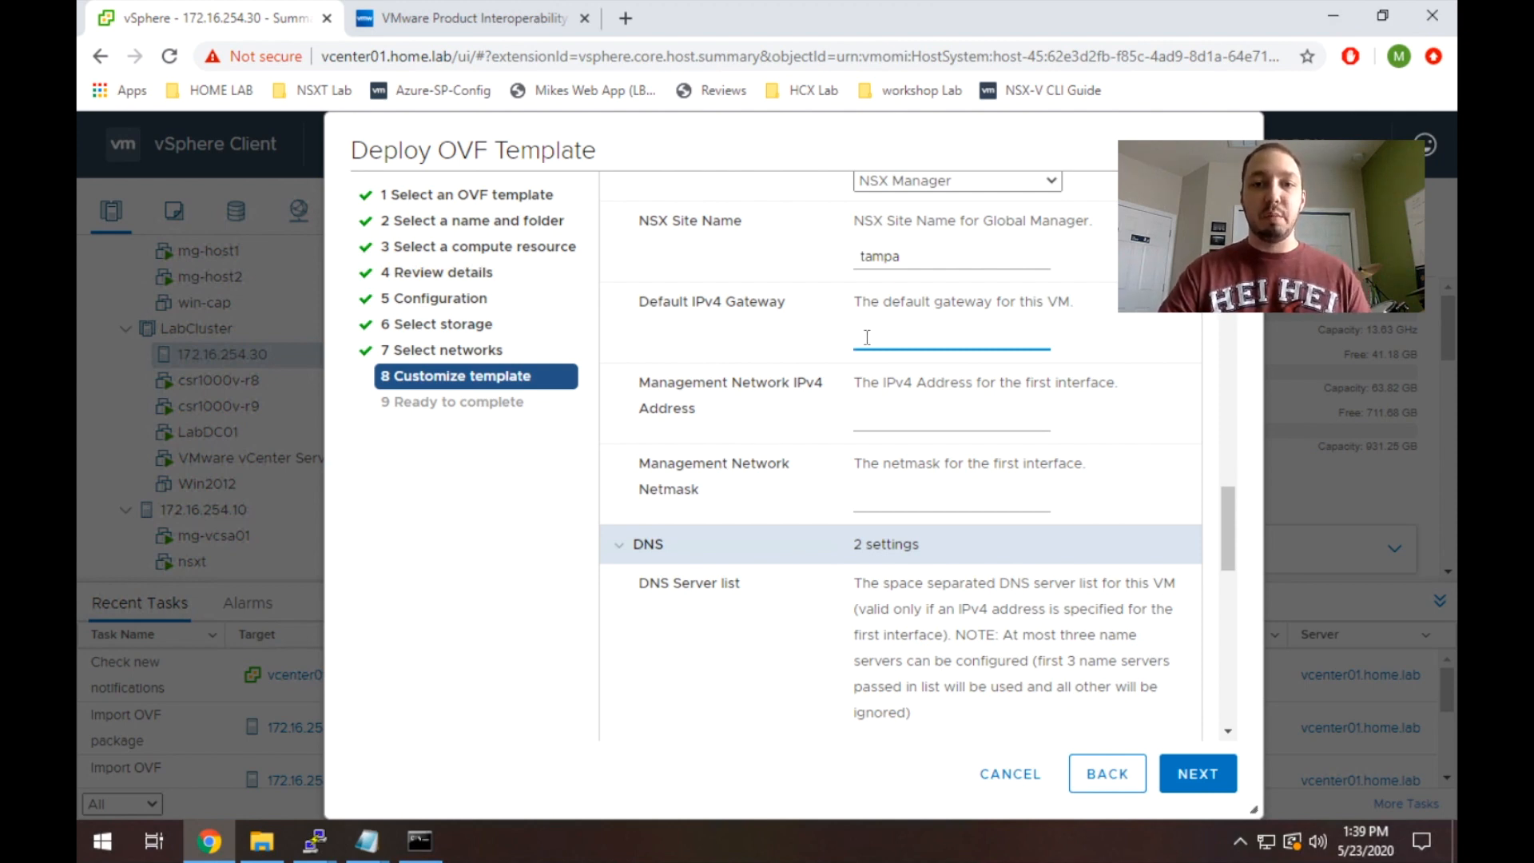
text(172.16.251.1)
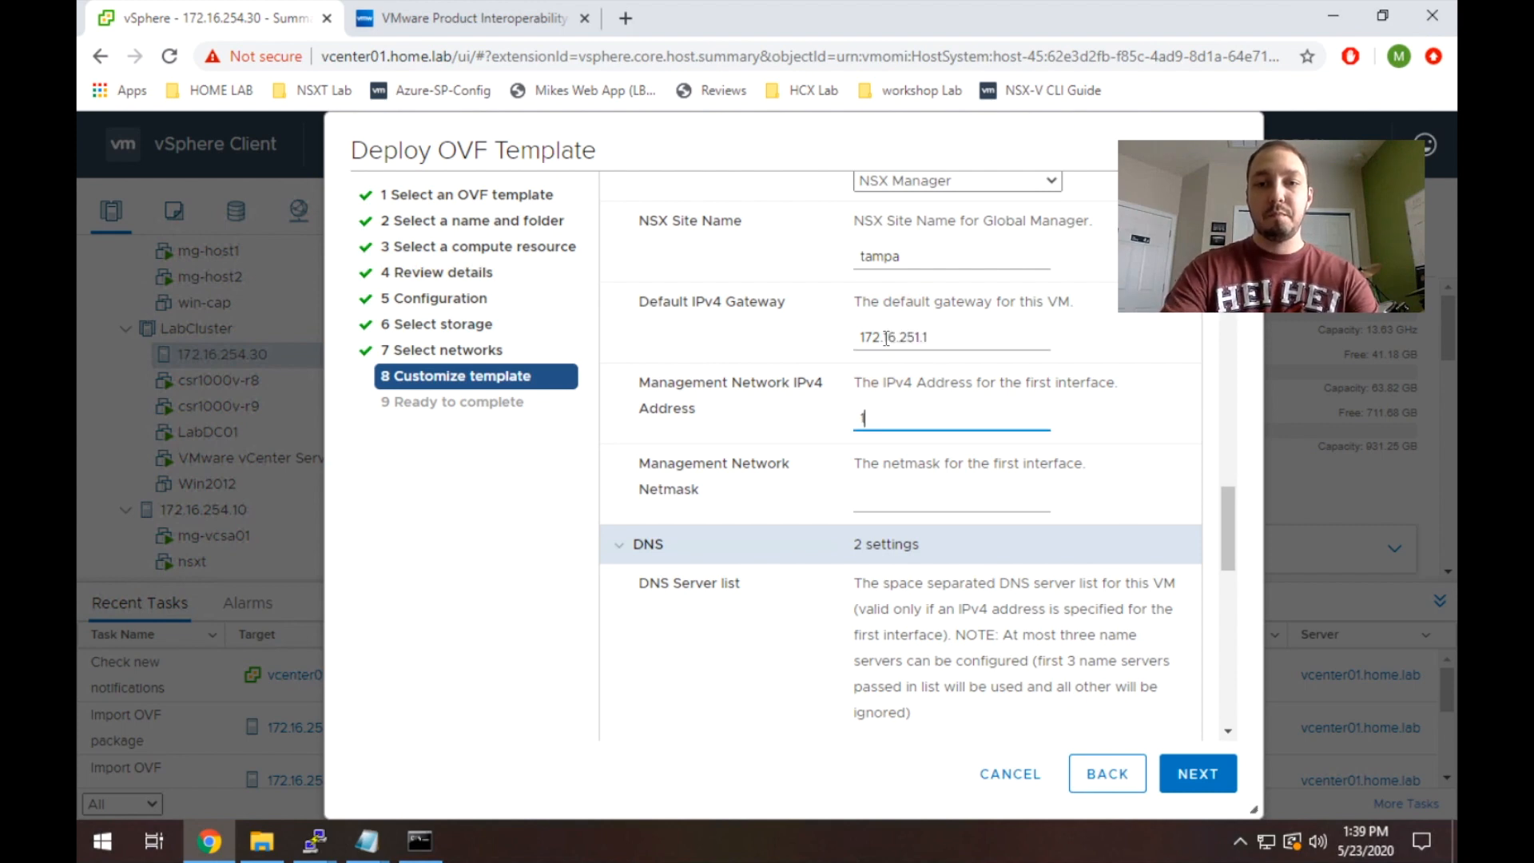
text(72.16.251.71)
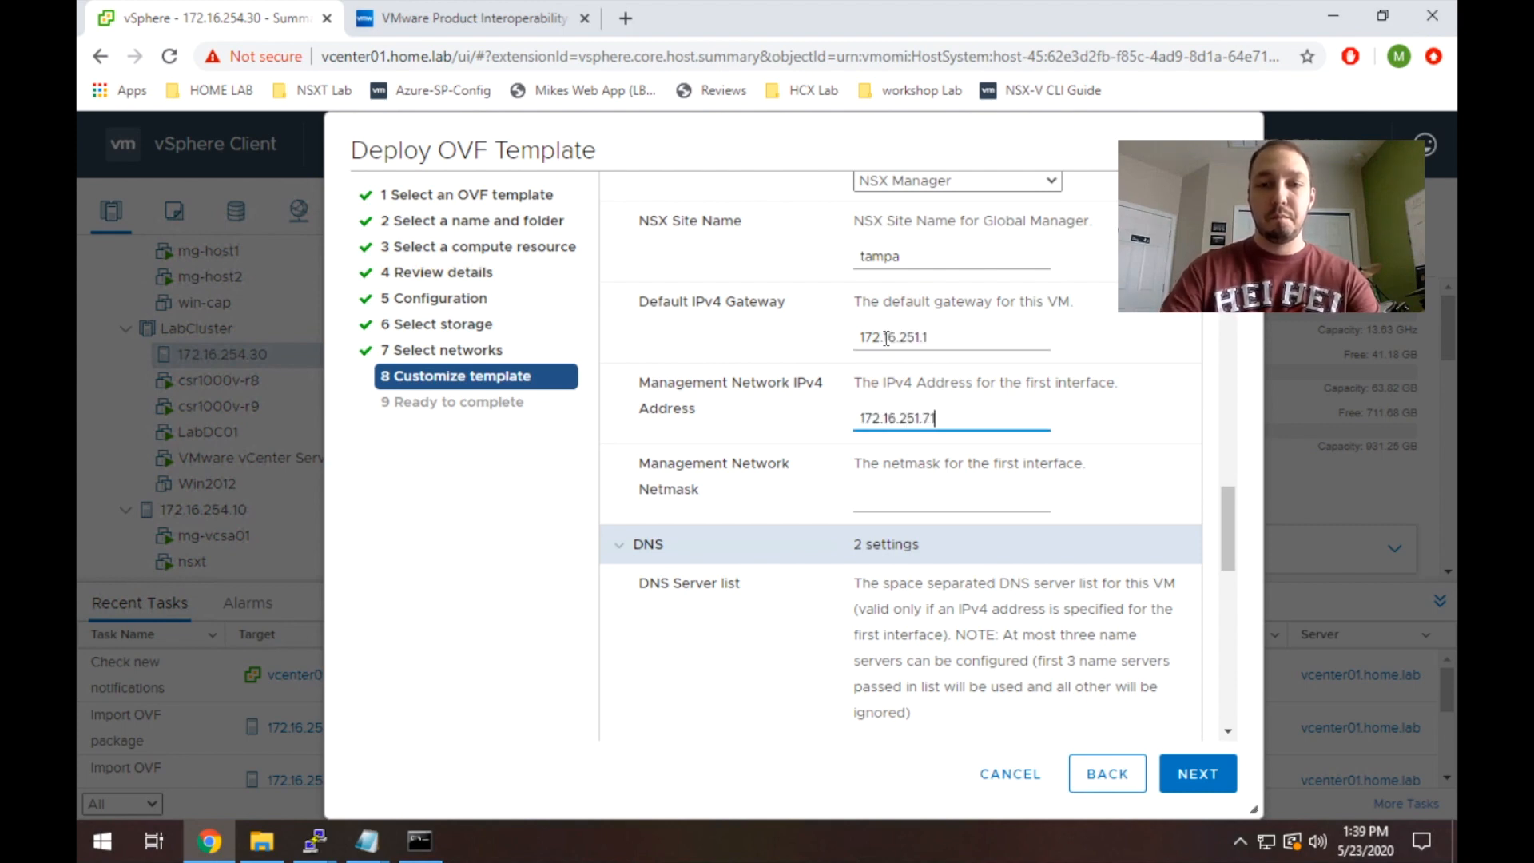
text(255.255.25)
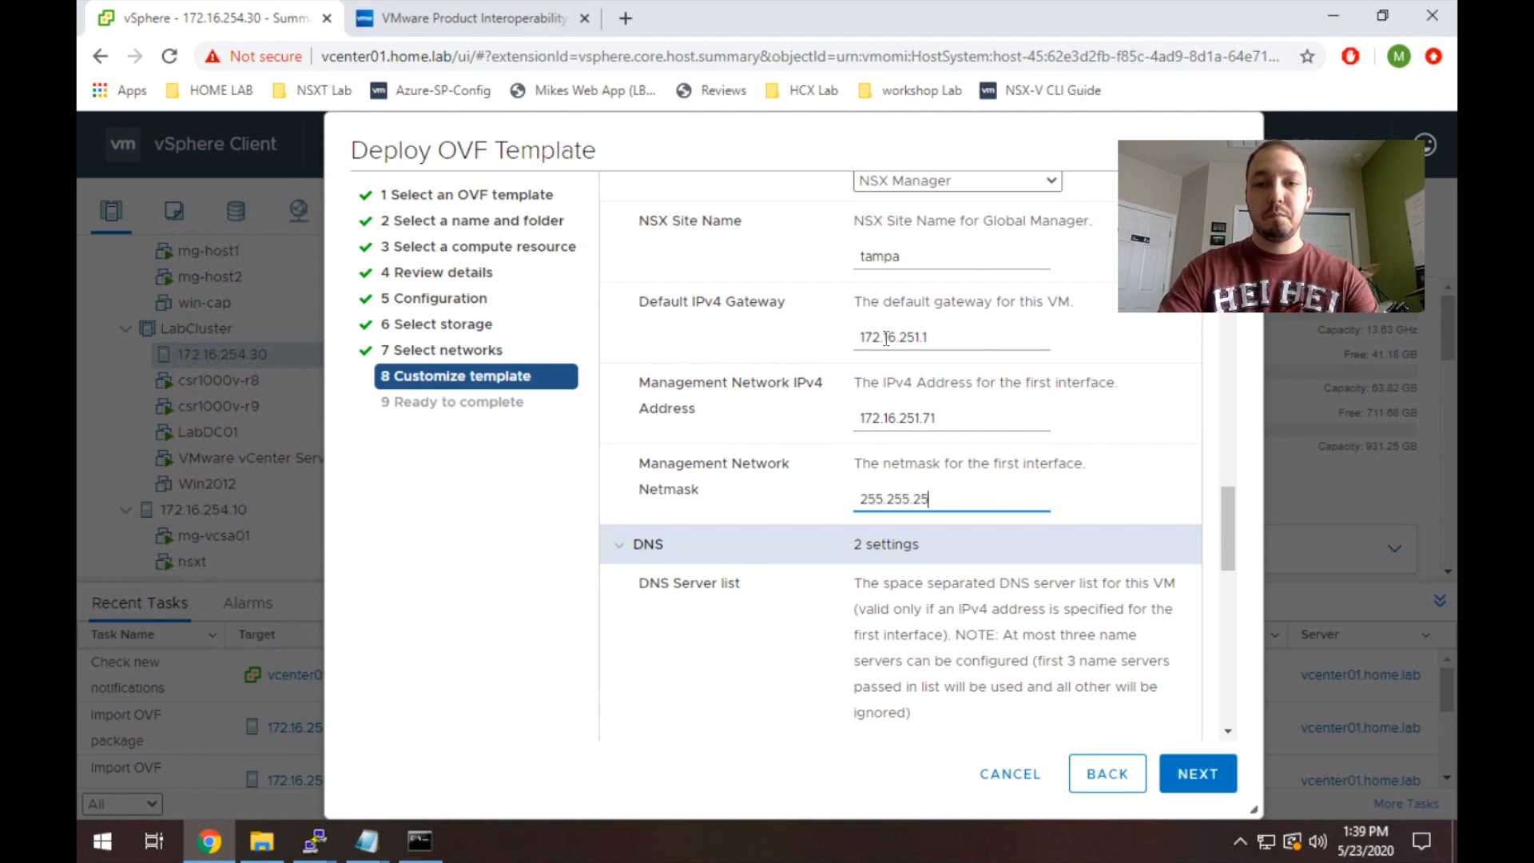
text(5.0)
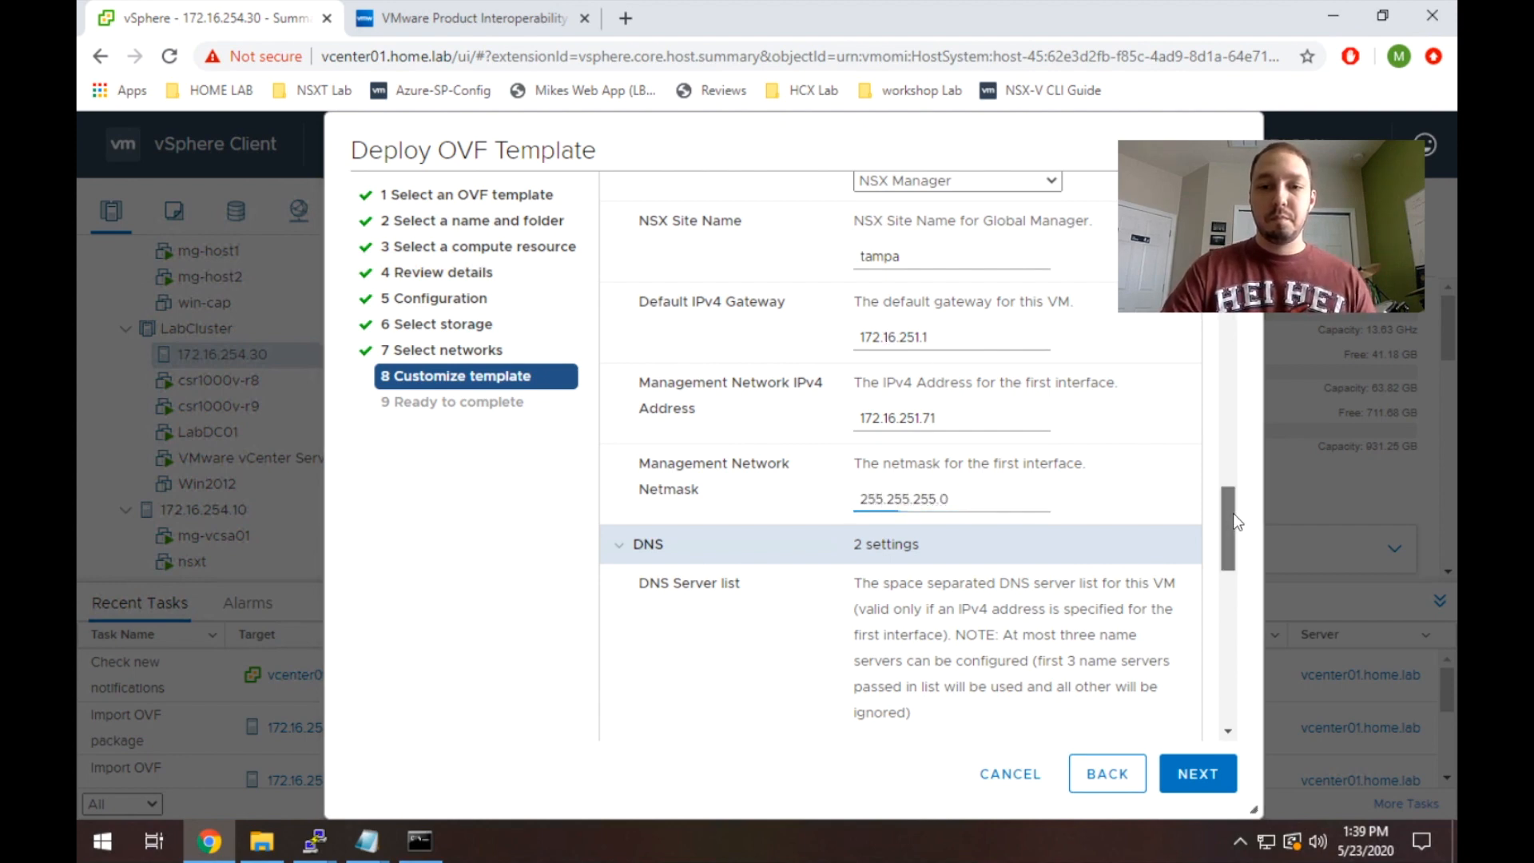
scroll(down, 3)
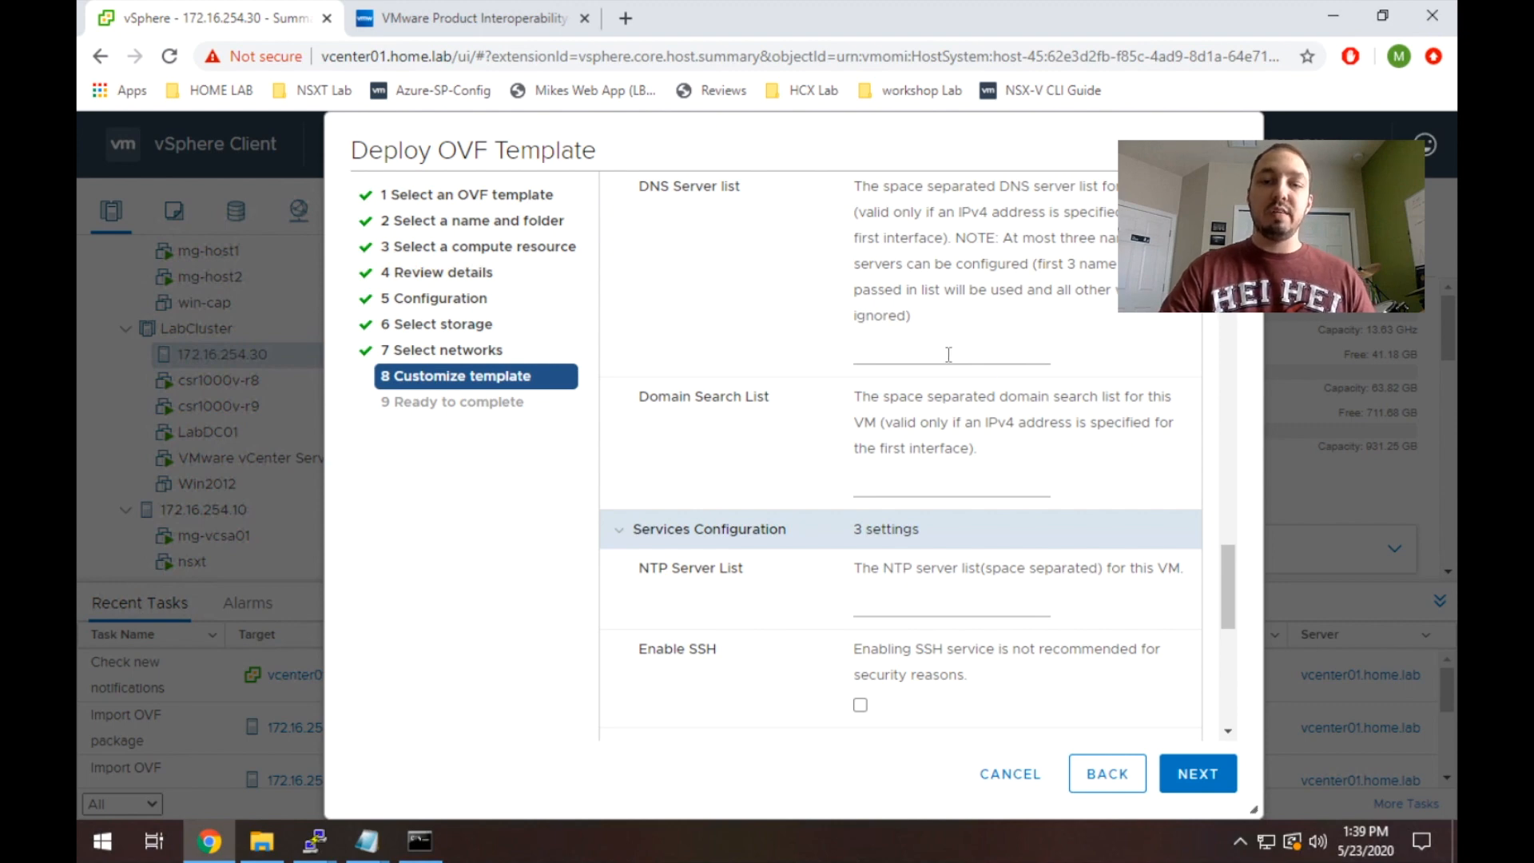
Set DNS server 172.16.251.251, domain search list home.lab and NTP server time.google.com.
click(949, 355)
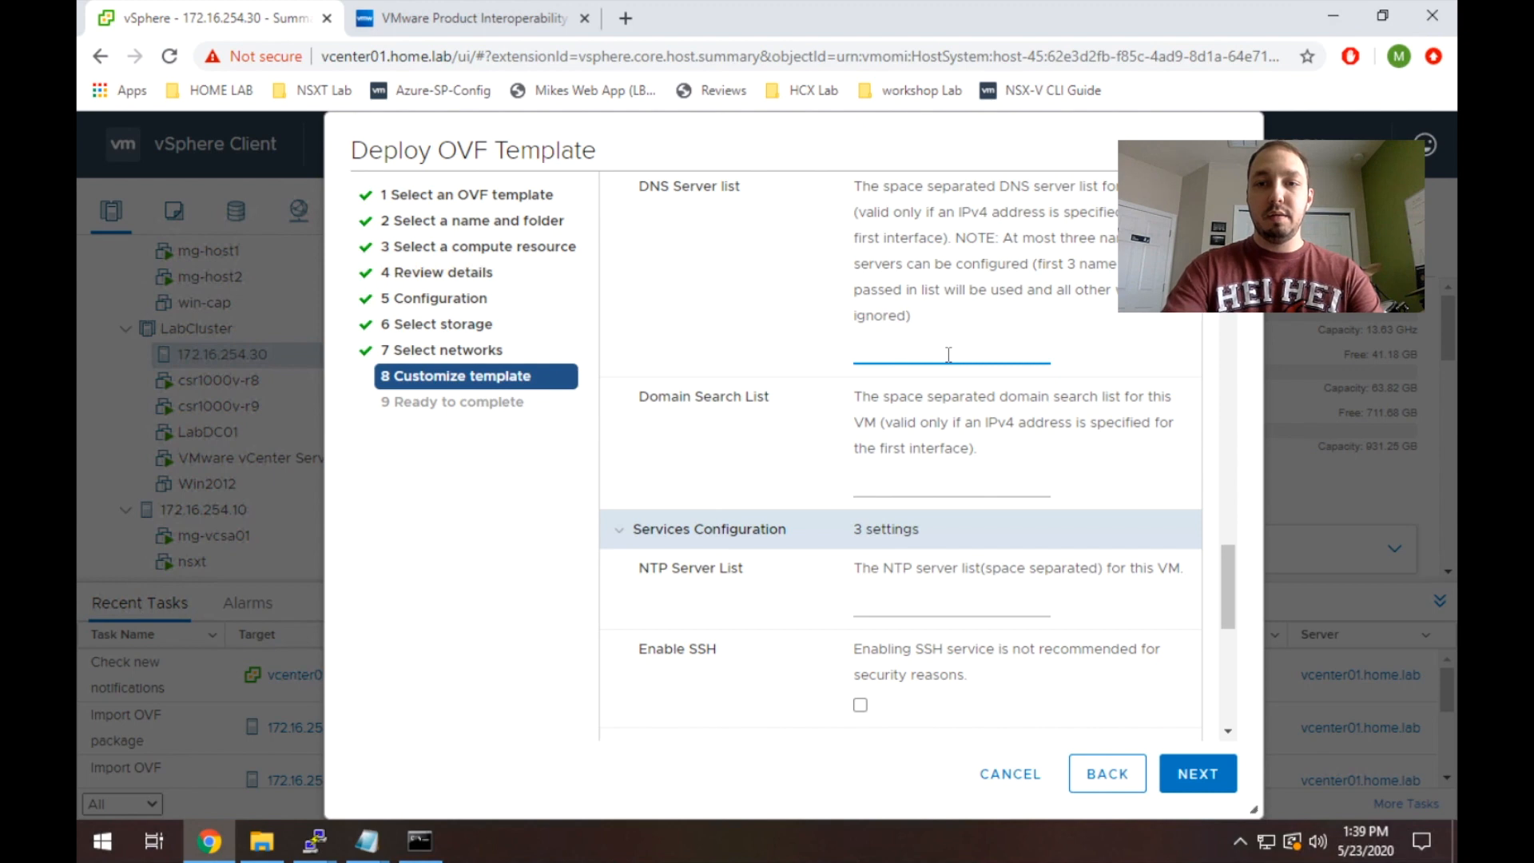
text(172.16.251.251)
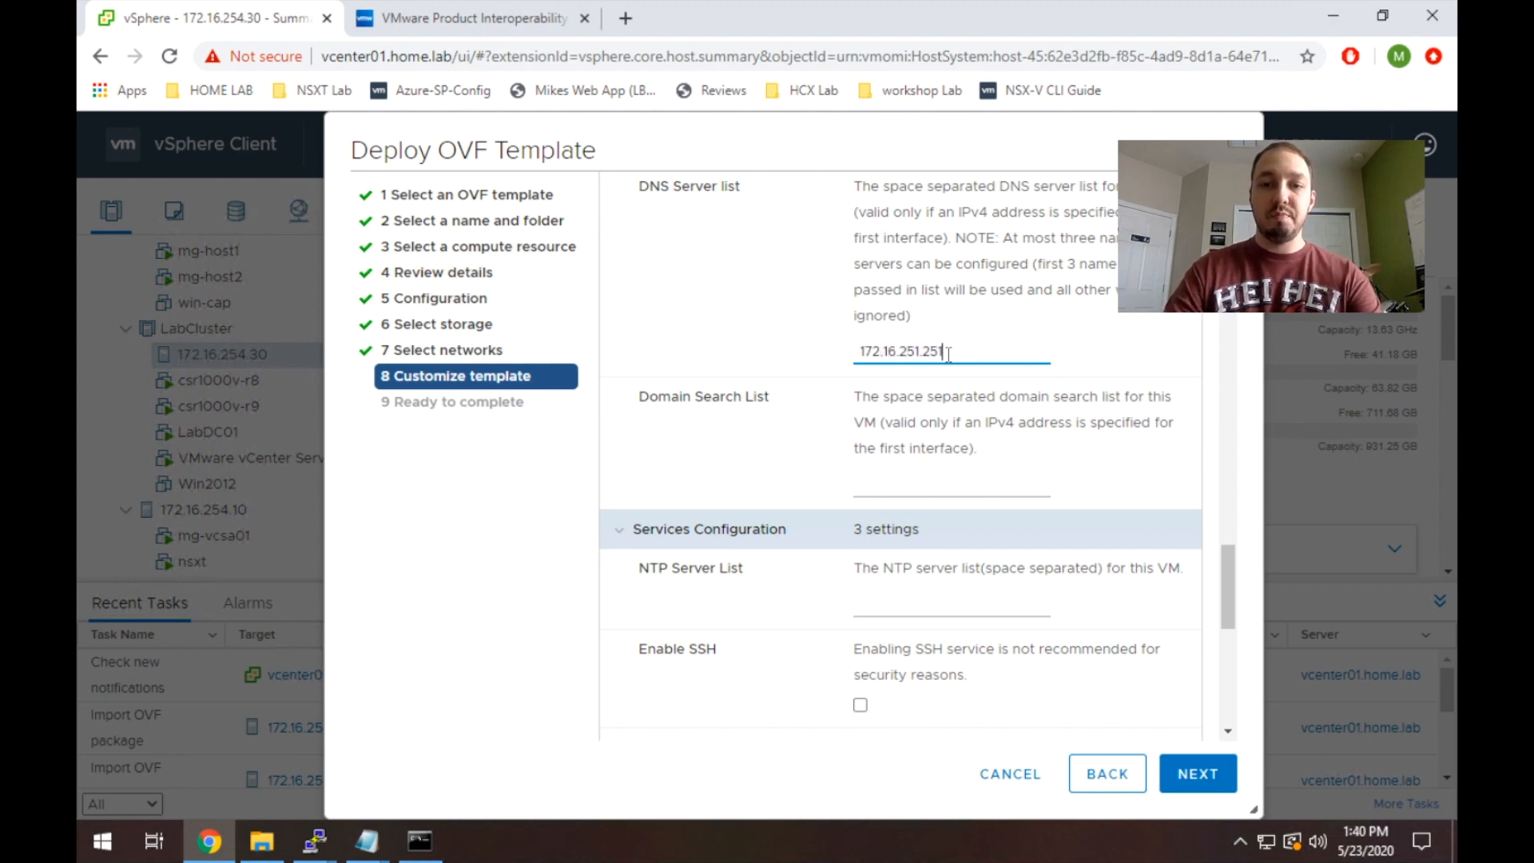
text(home.a)
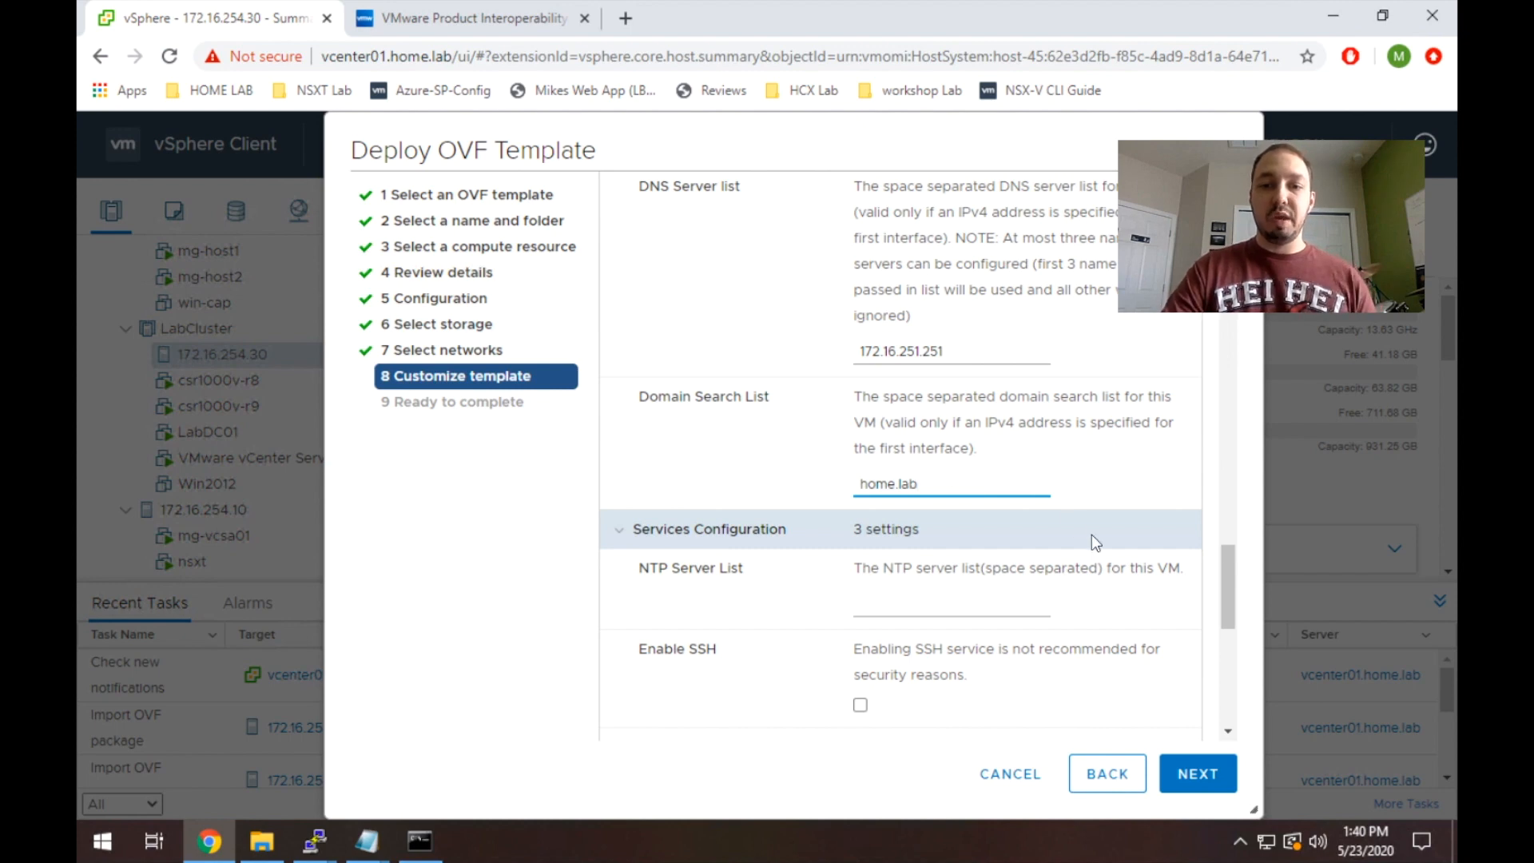
scroll(down, 3)
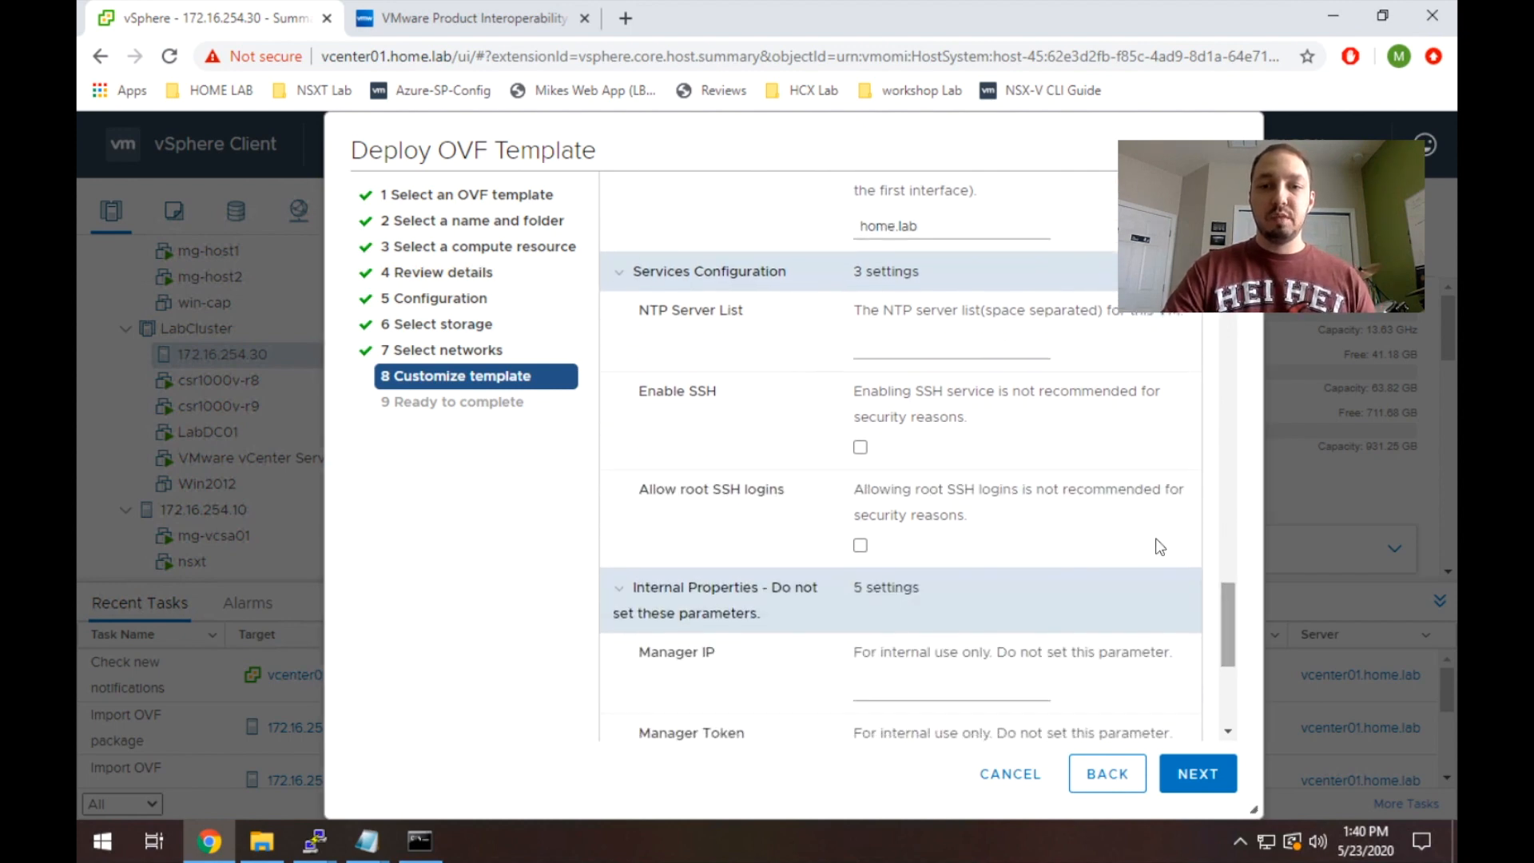
click(949, 349)
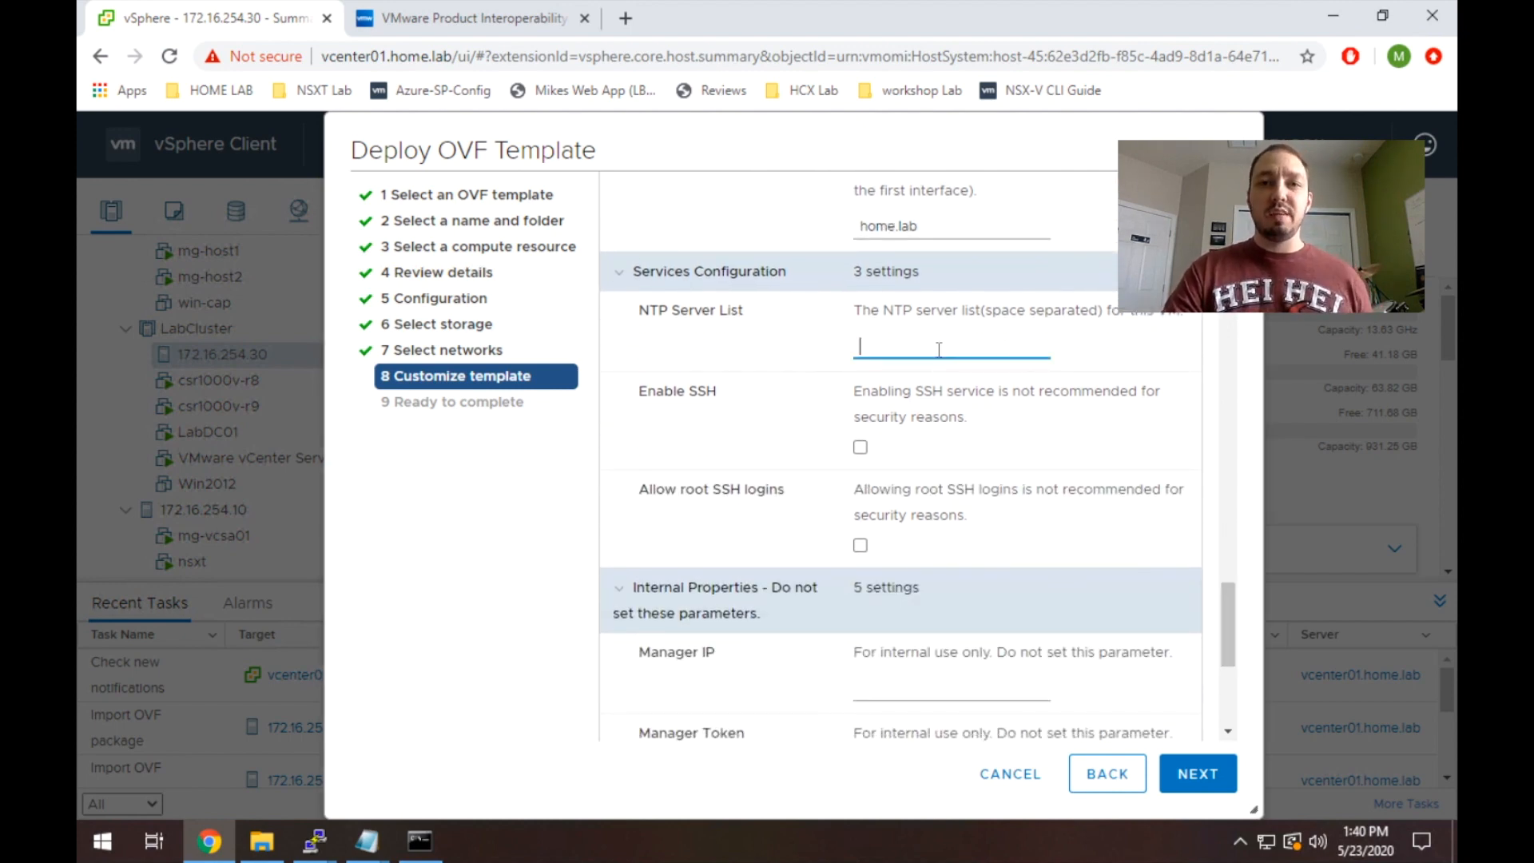
text(time.google)
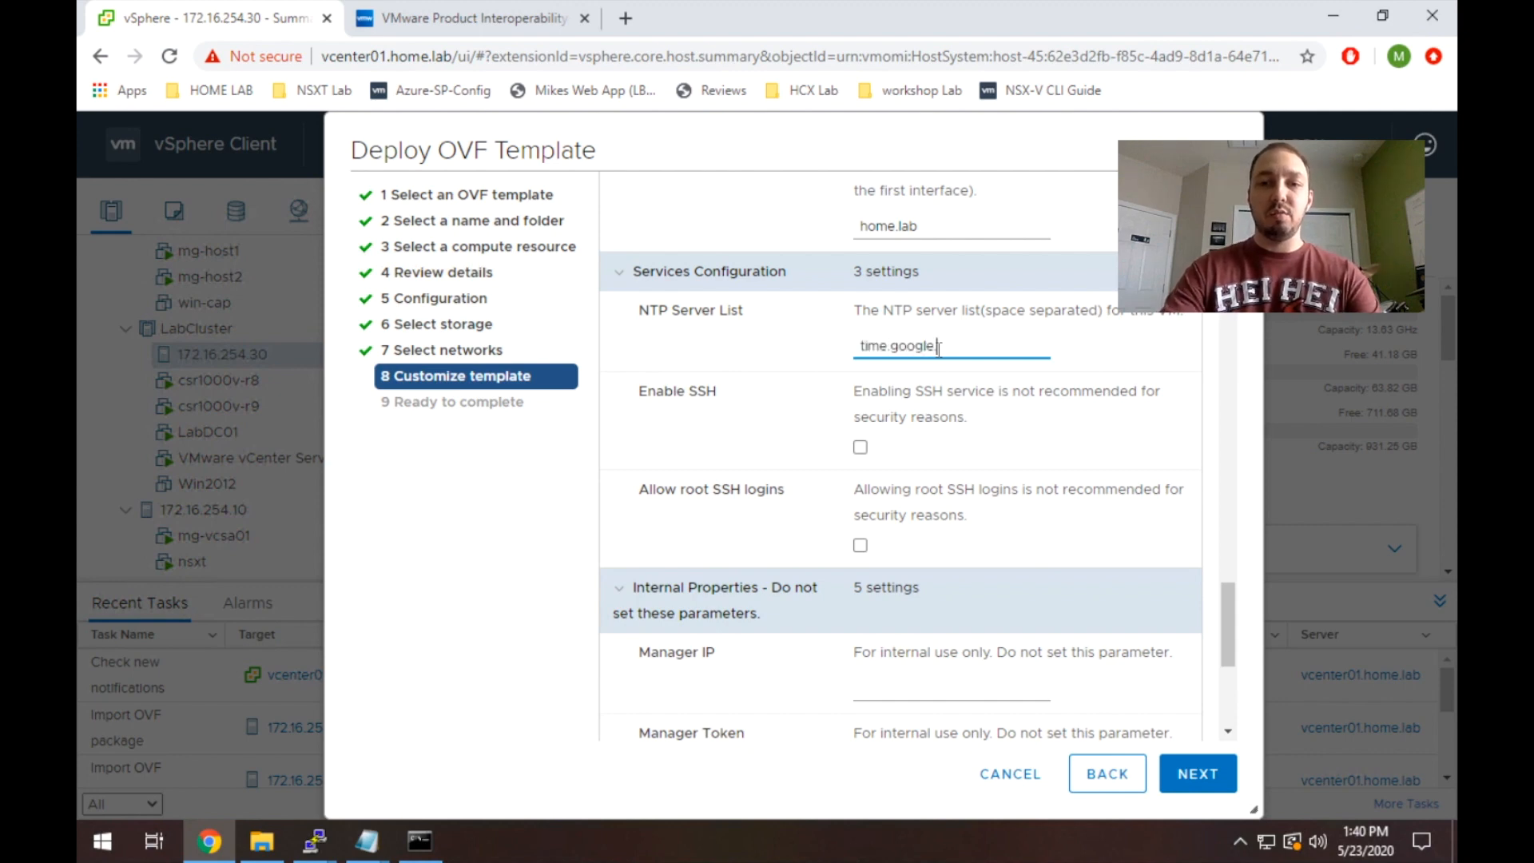
text(com)
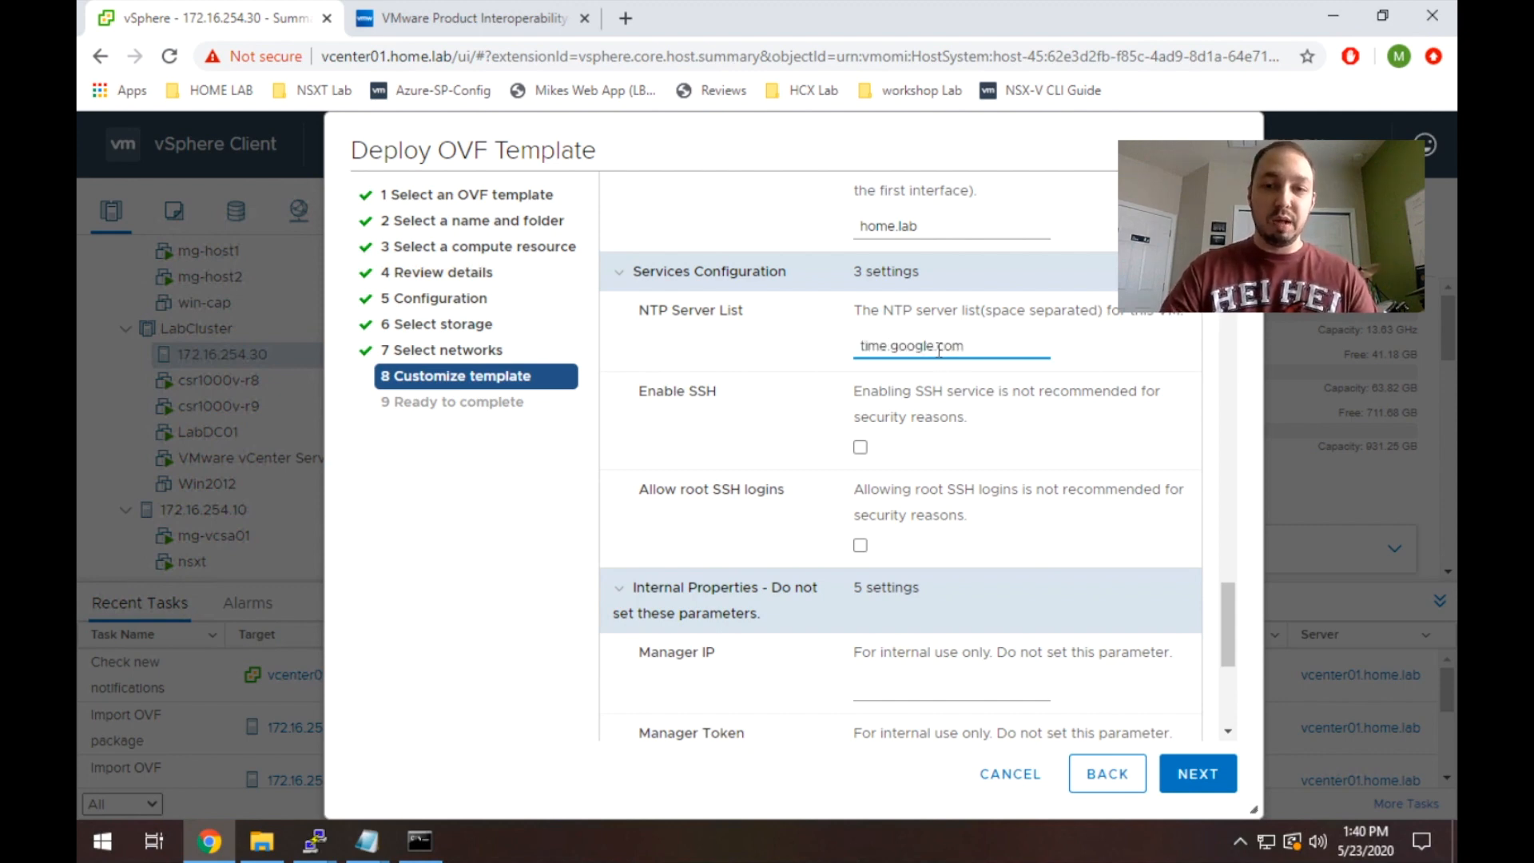
Enable the SSH service and allow root SSH logins on the appliance.
click(859, 446)
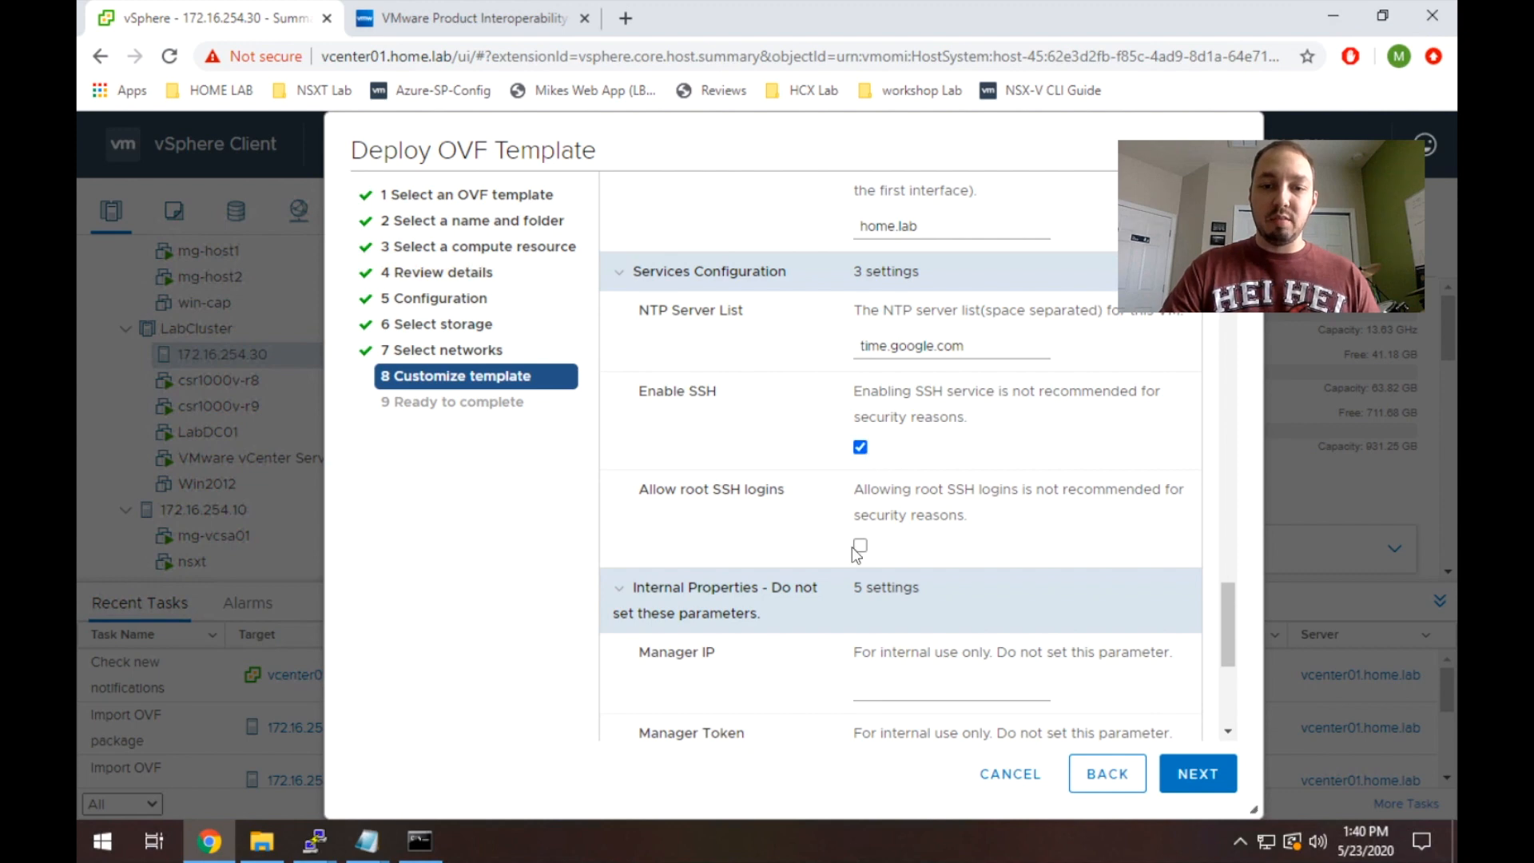
click(860, 545)
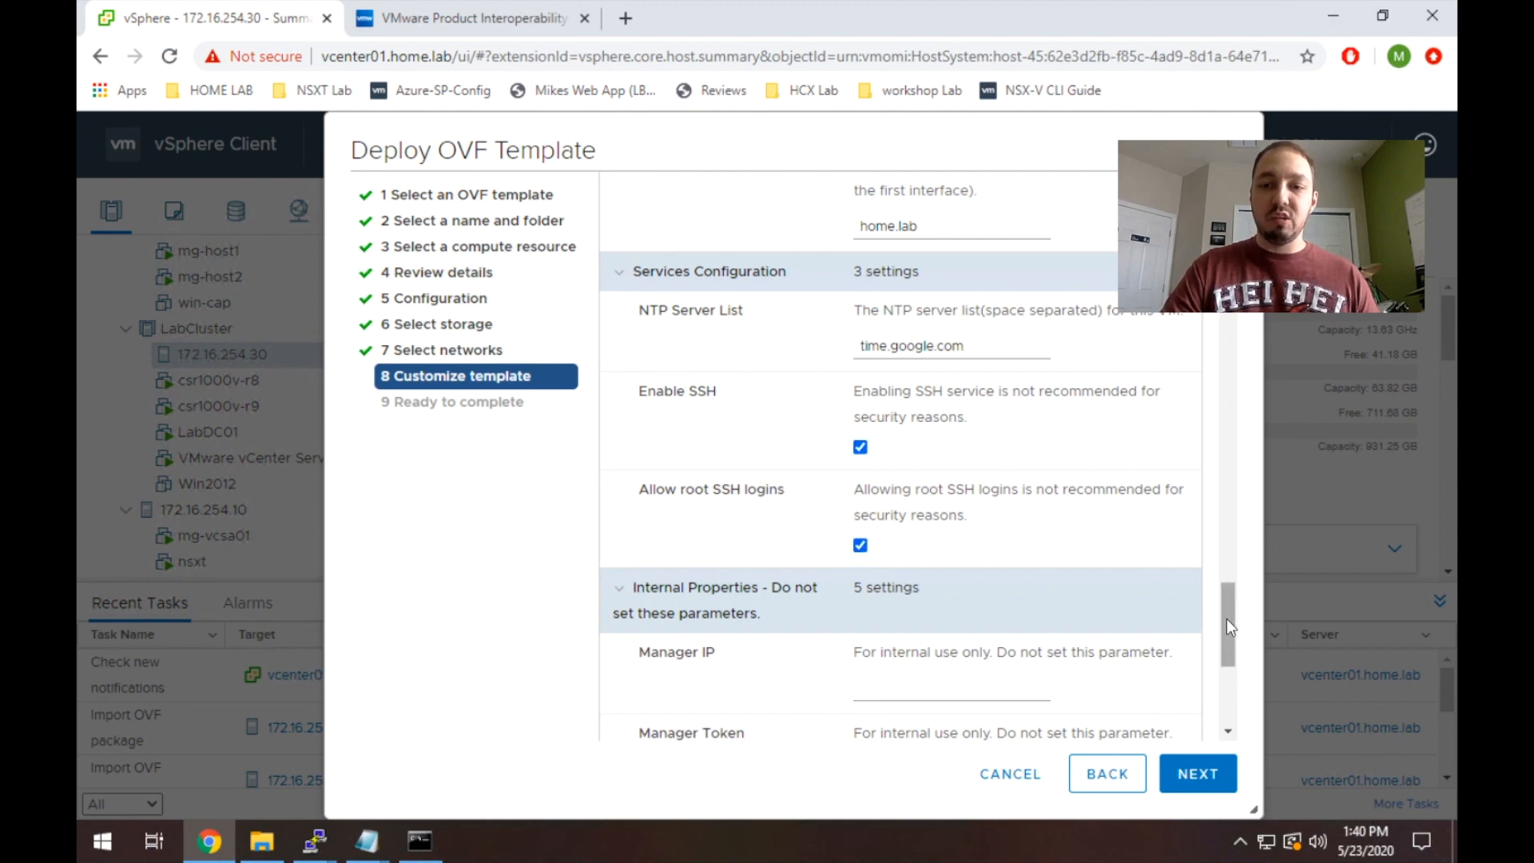
scroll(down, 3)
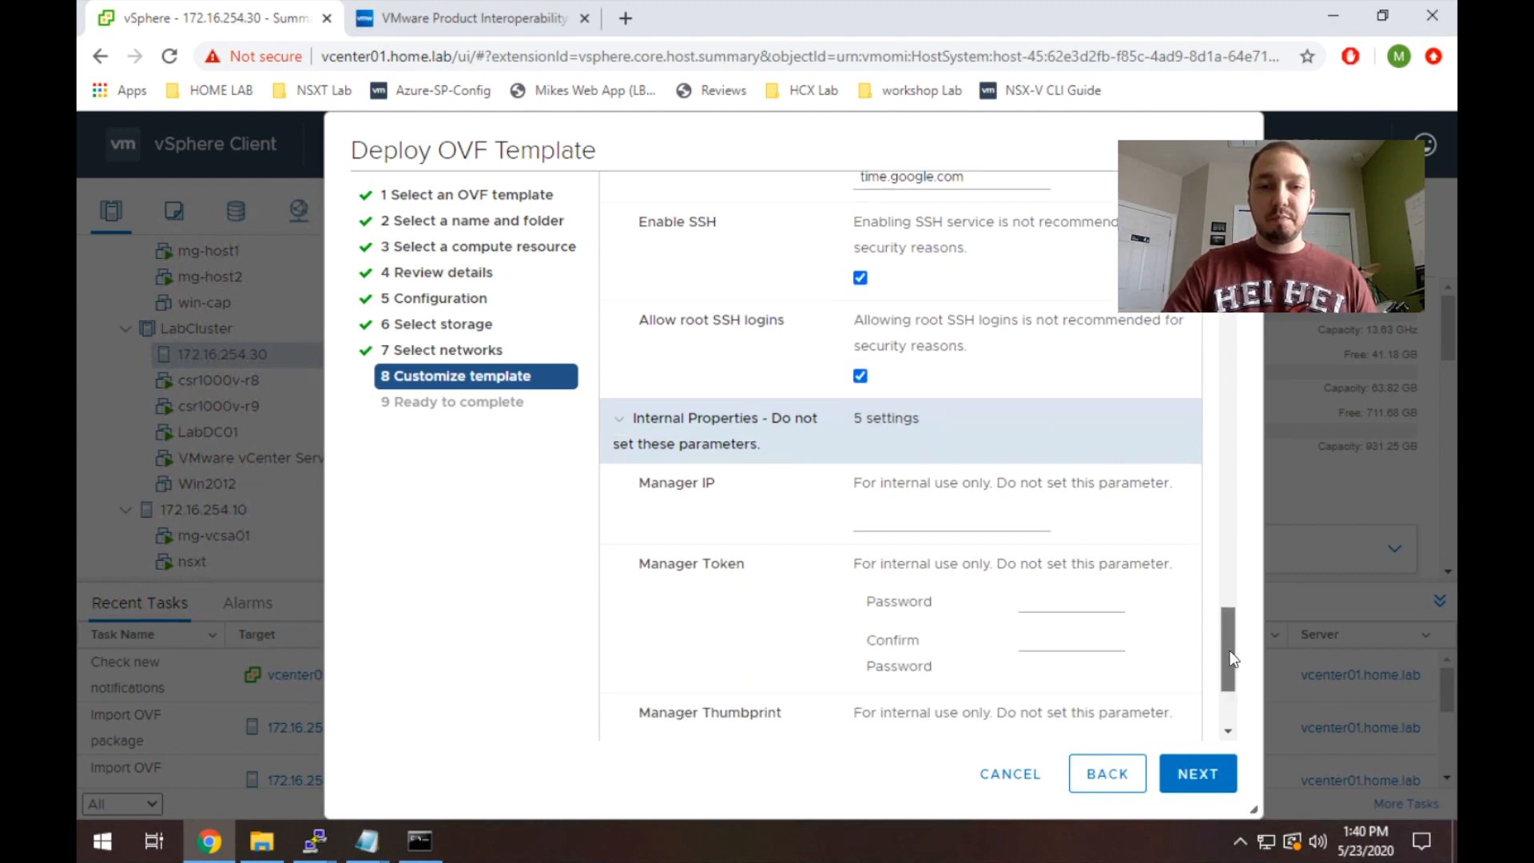
scroll(down, 3)
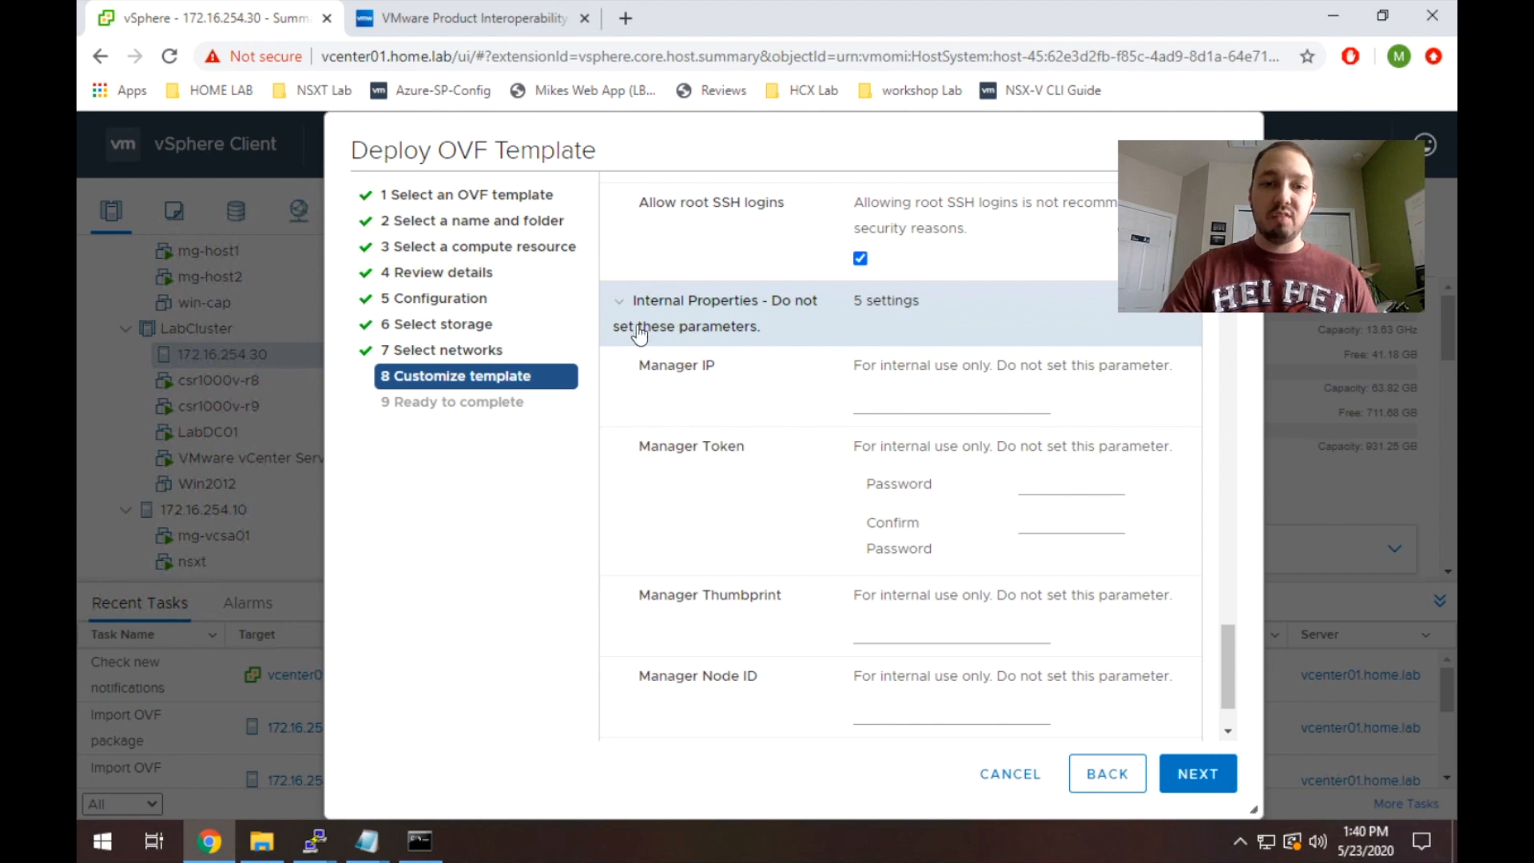
mouse_move(646, 321)
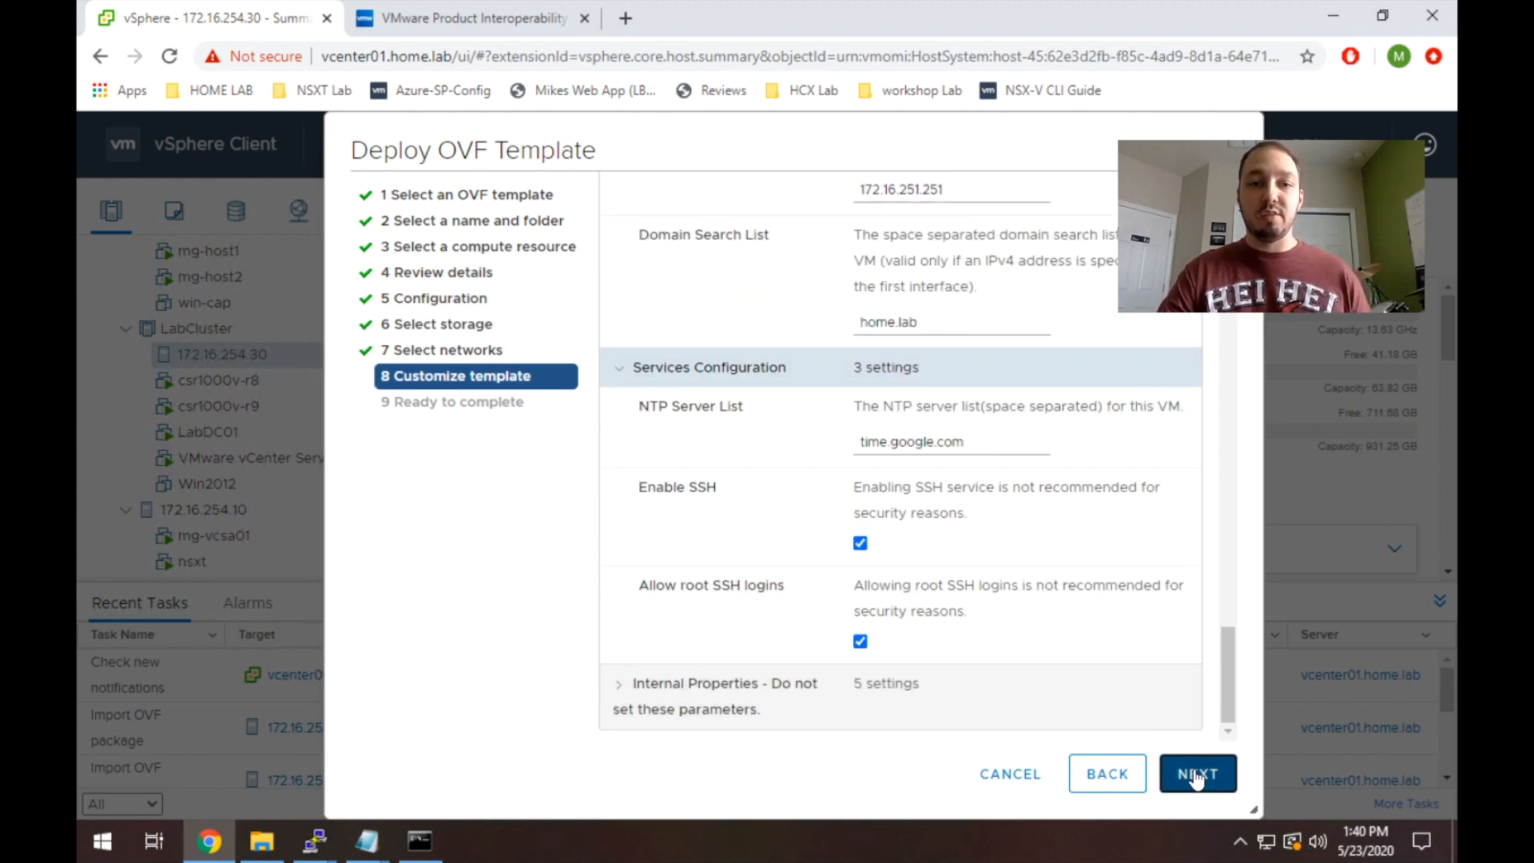
Advance the Deploy OVF Template wizard to the Ready to complete summary.
click(1196, 773)
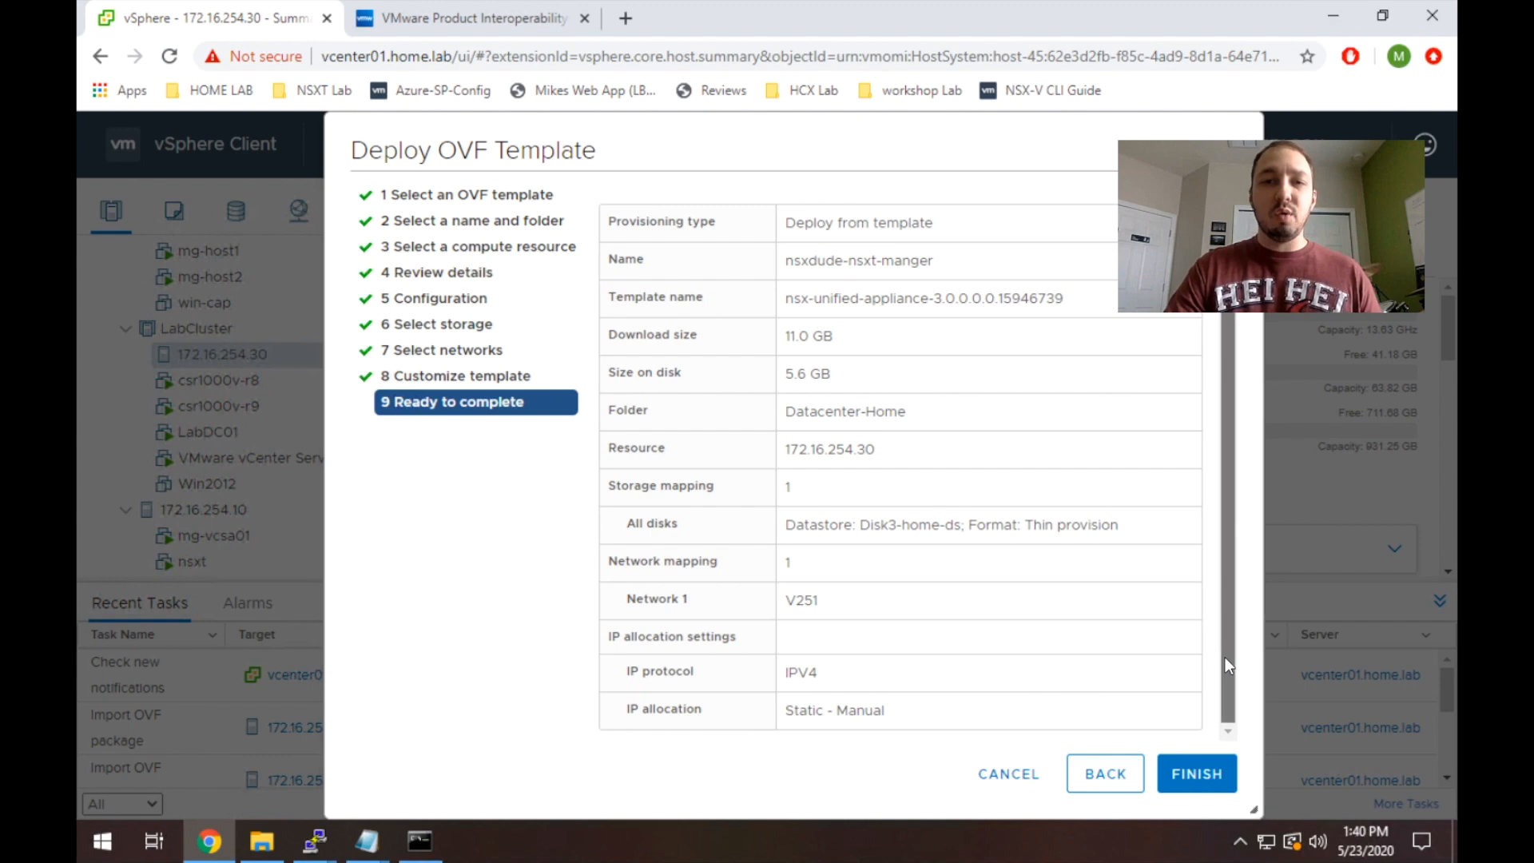
mouse_move(1235, 692)
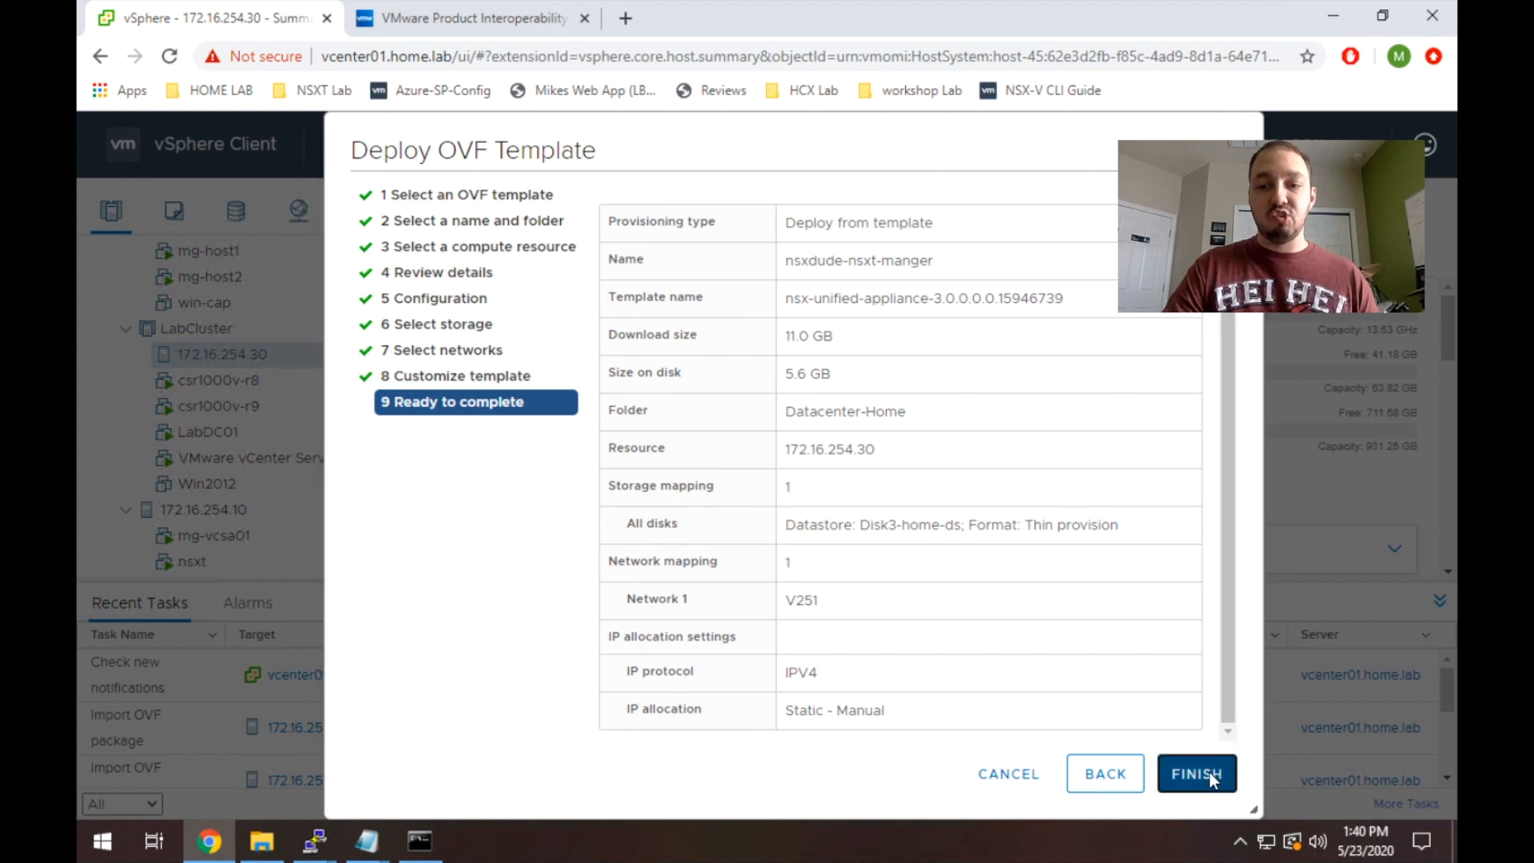
Finish the wizard to start deploying the nsxdude-nsxt-manger appliance.
click(1195, 774)
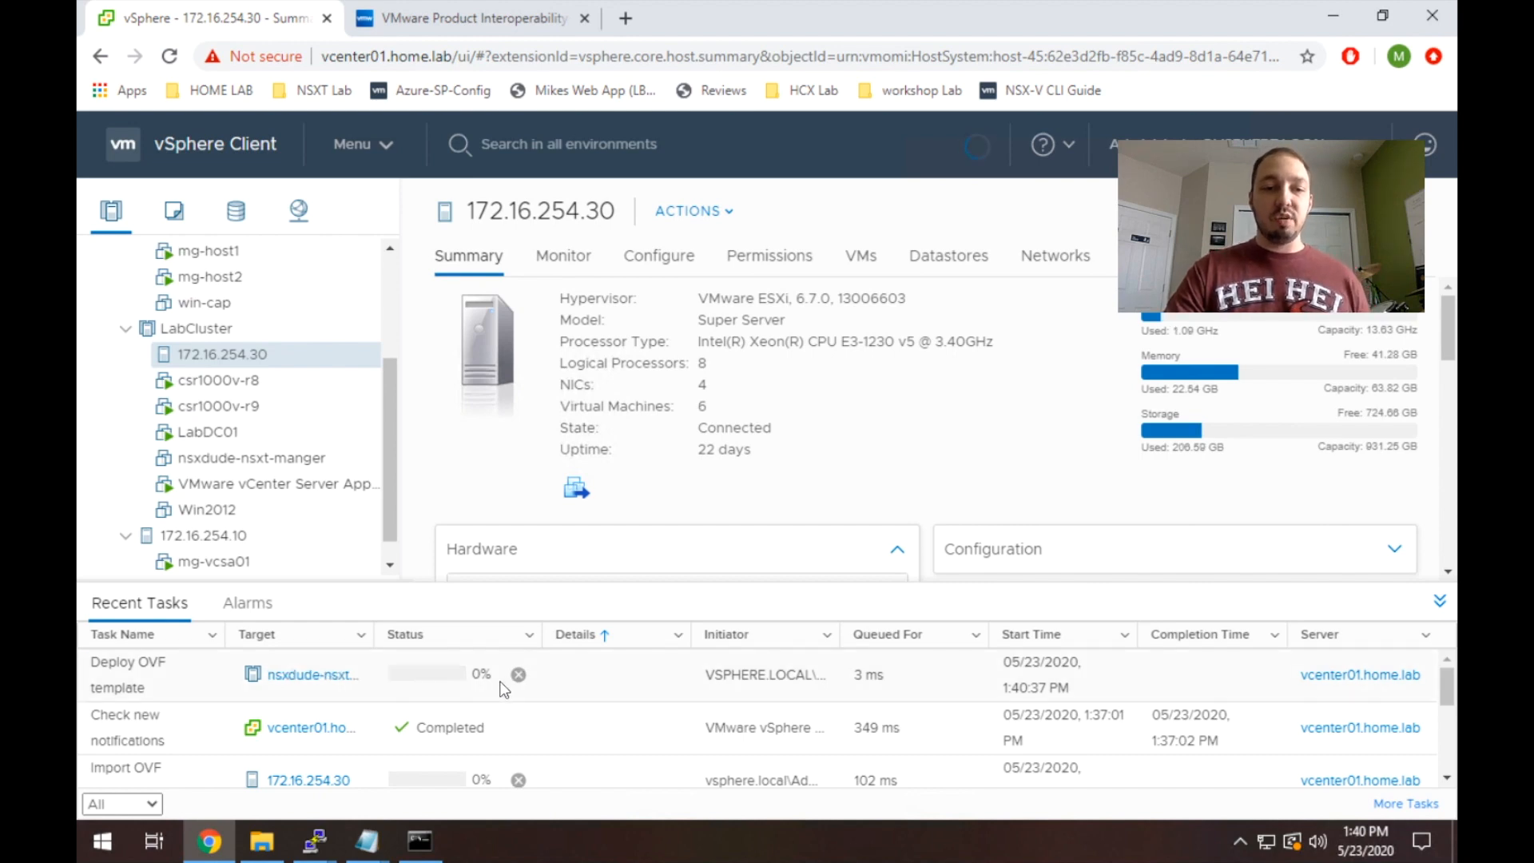
mouse_move(568, 695)
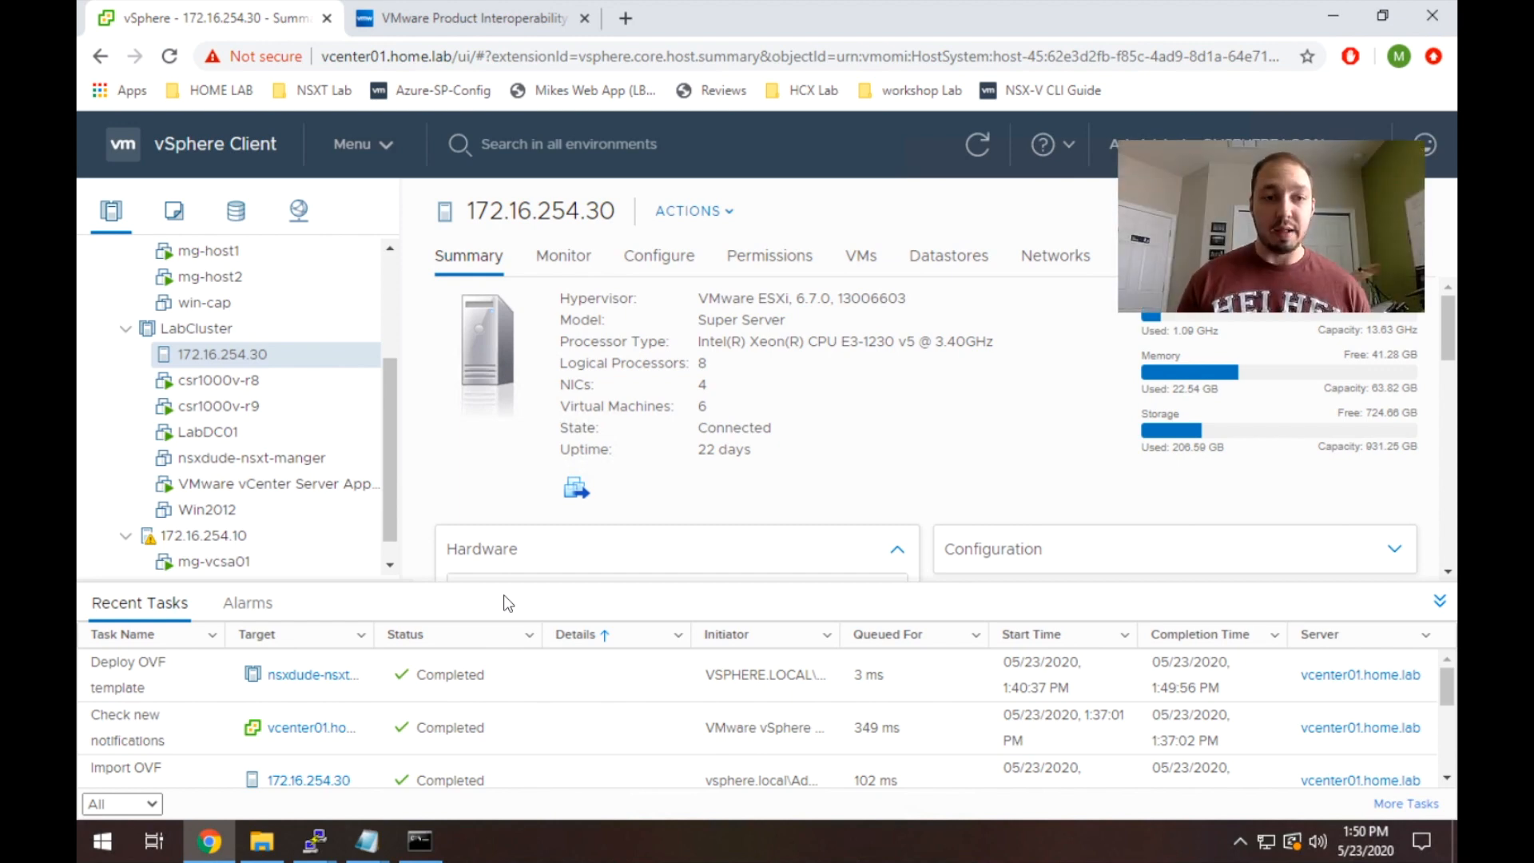
mouse_move(393, 522)
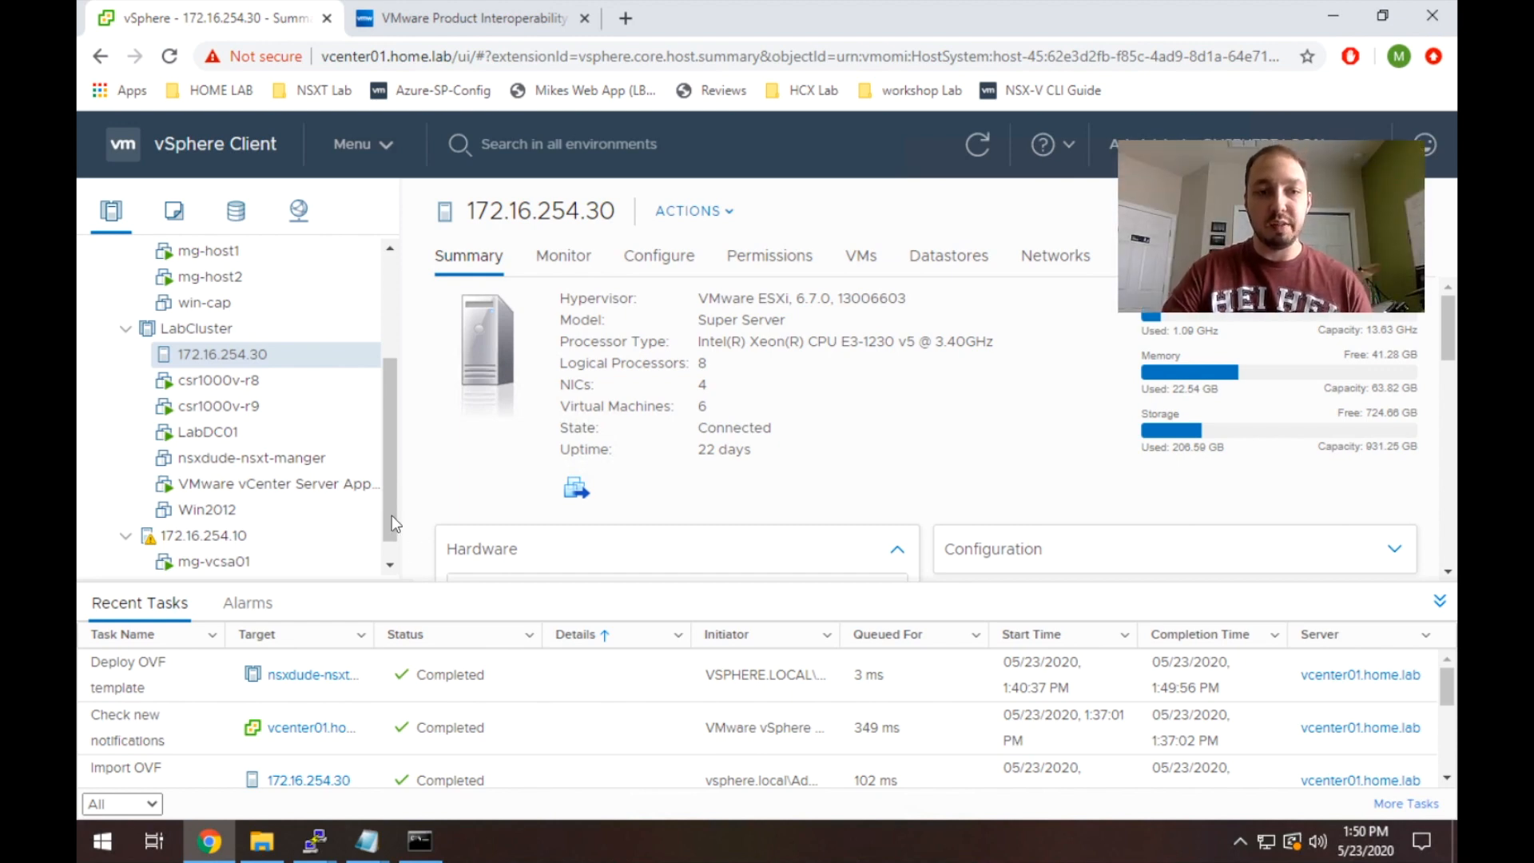
Power on the nsxdude-nsxt-manger VM and launch its web console in a new tab.
click(251, 457)
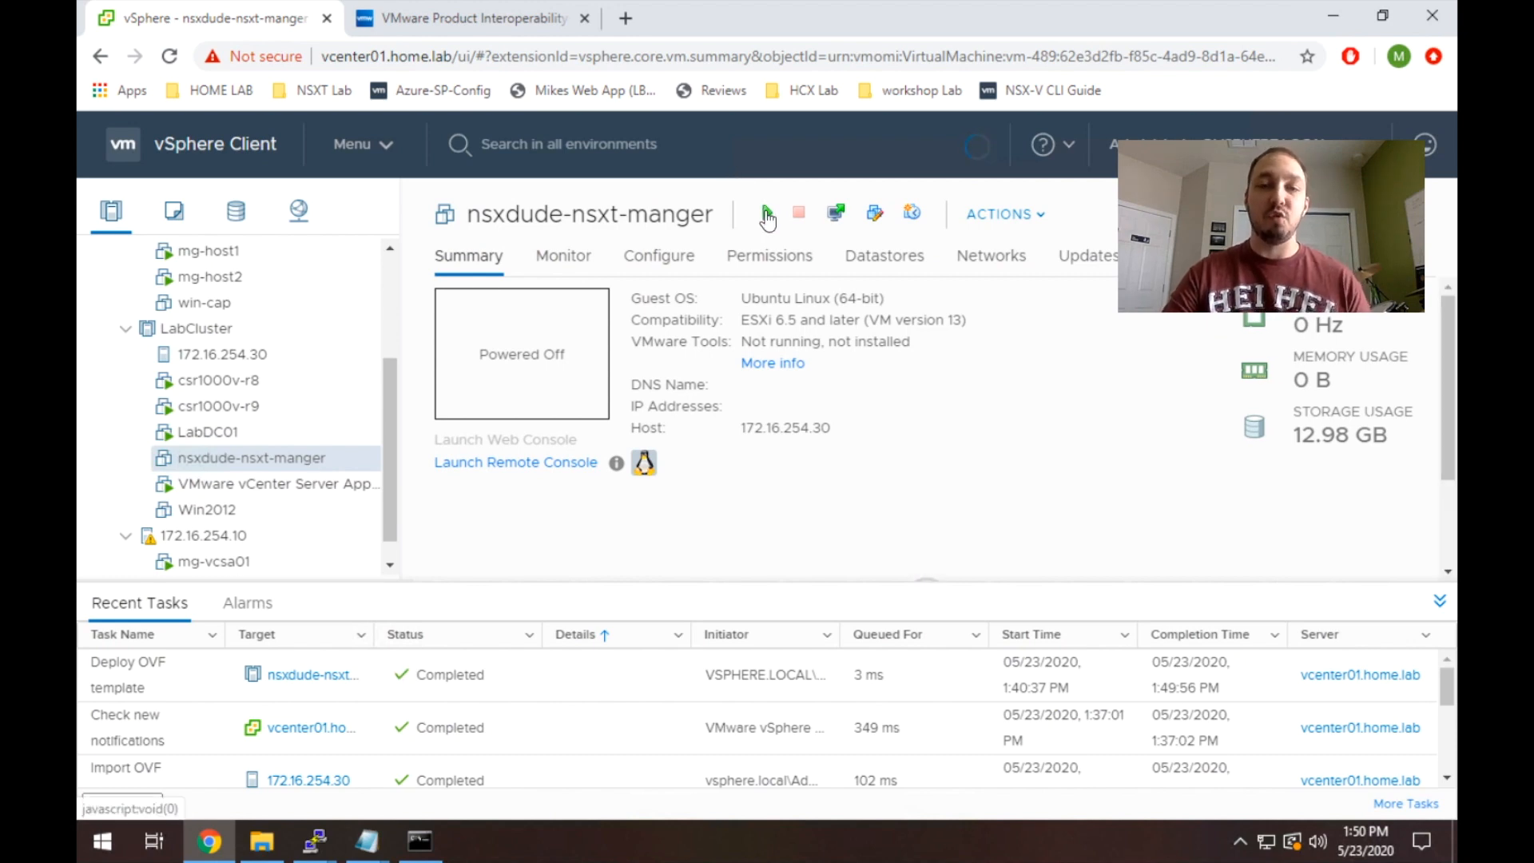
click(767, 213)
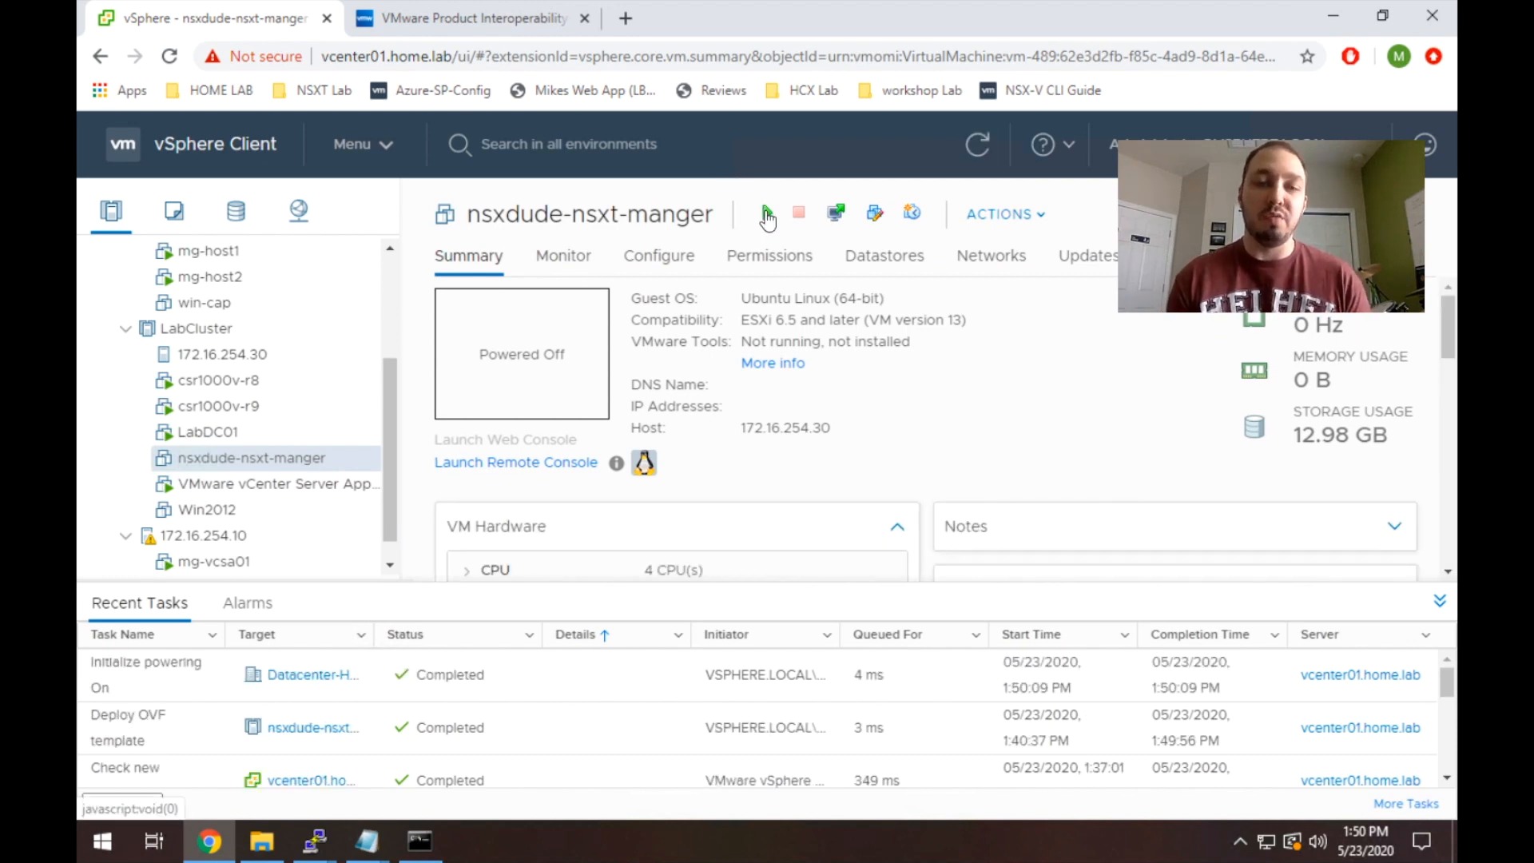
click(767, 212)
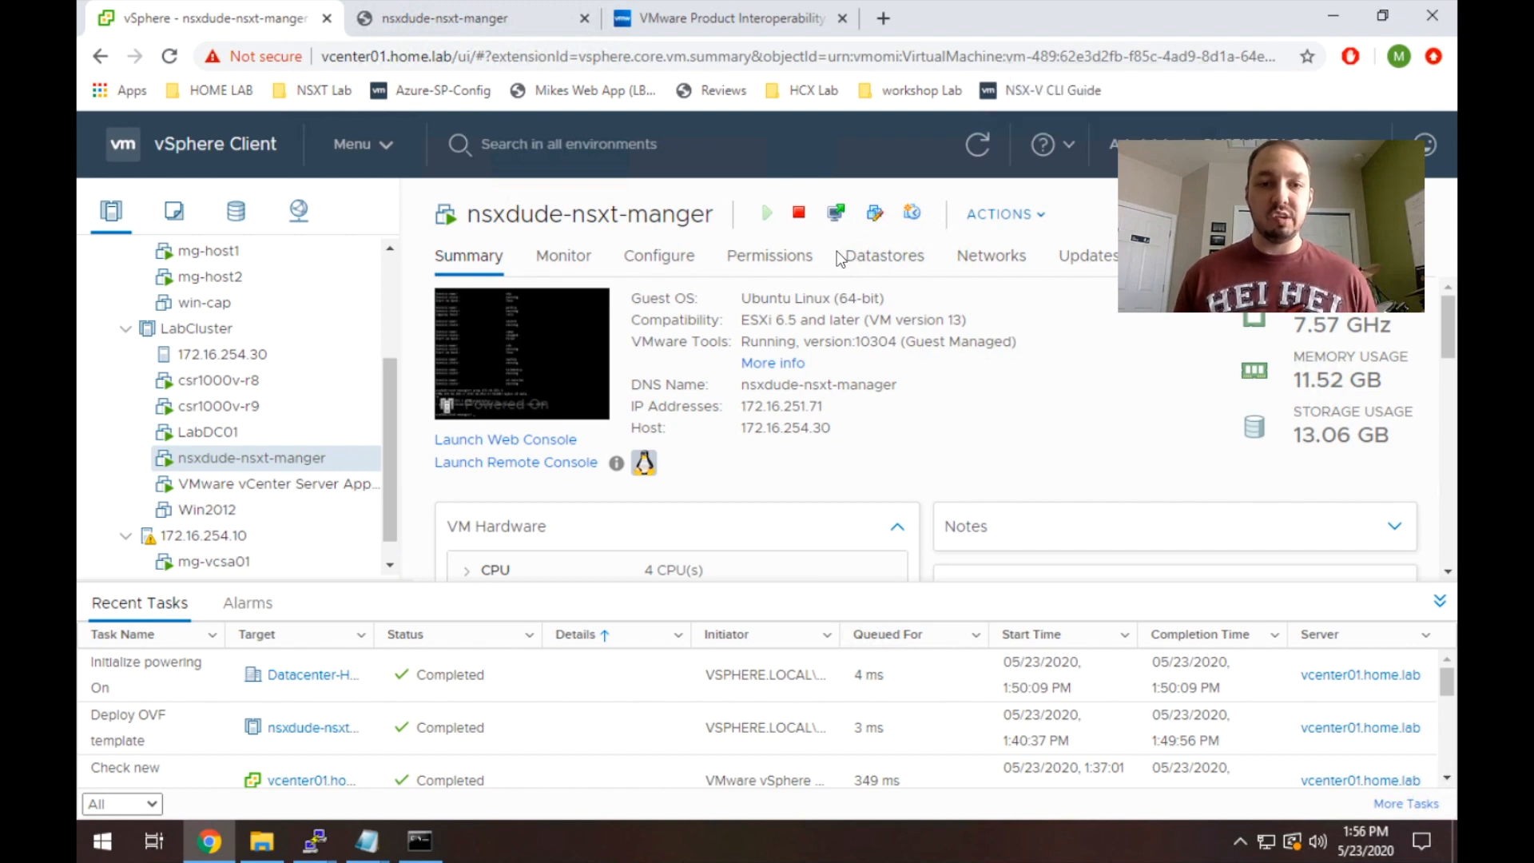
Check the VM's IP and Network adapter 1, then return to host 172.16.254.30's summary.
click(418, 838)
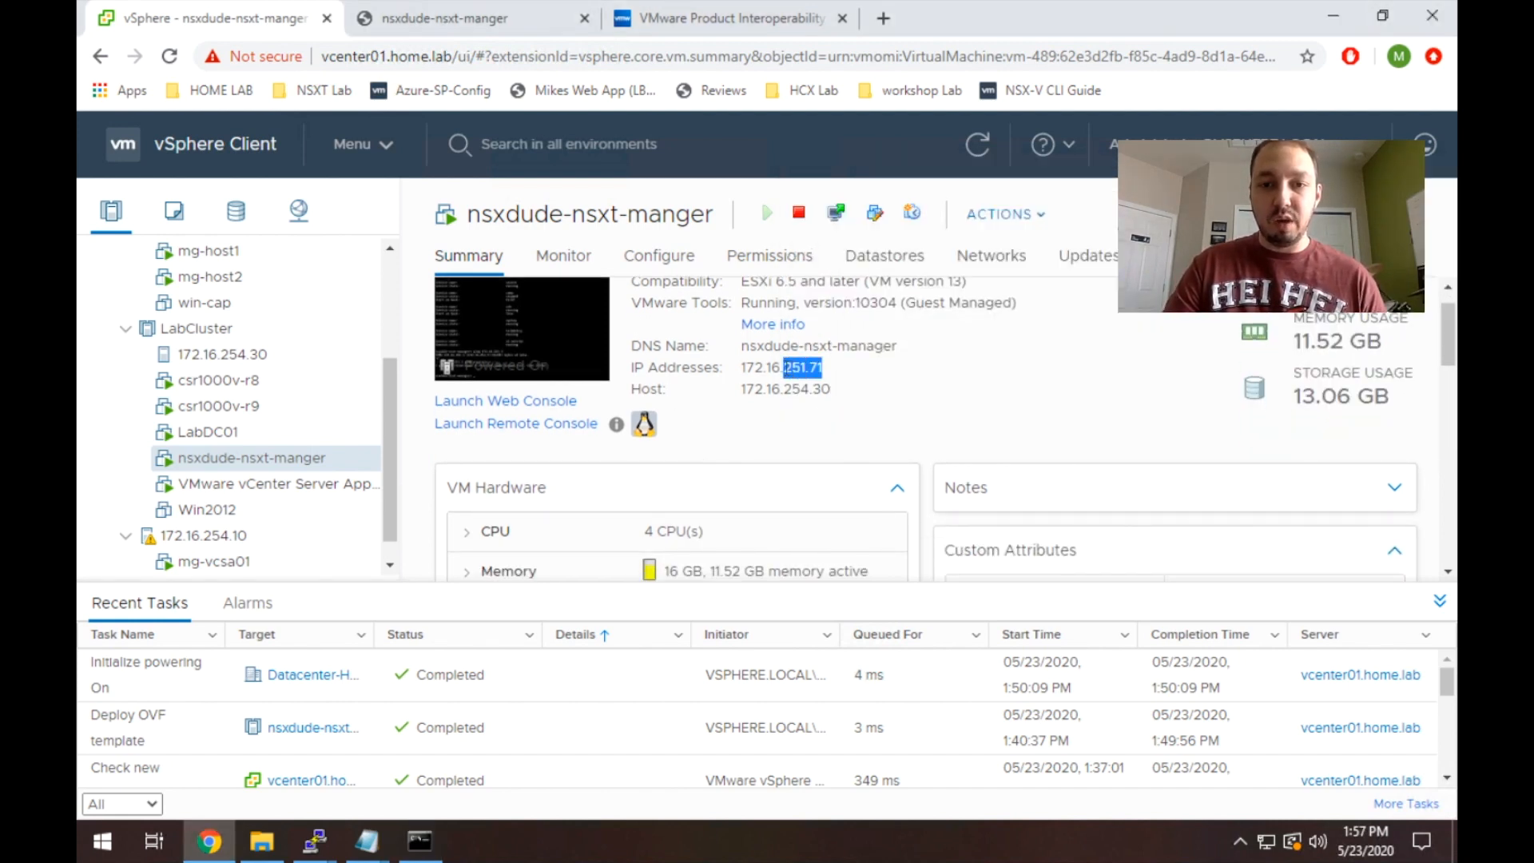
scroll(down, 3)
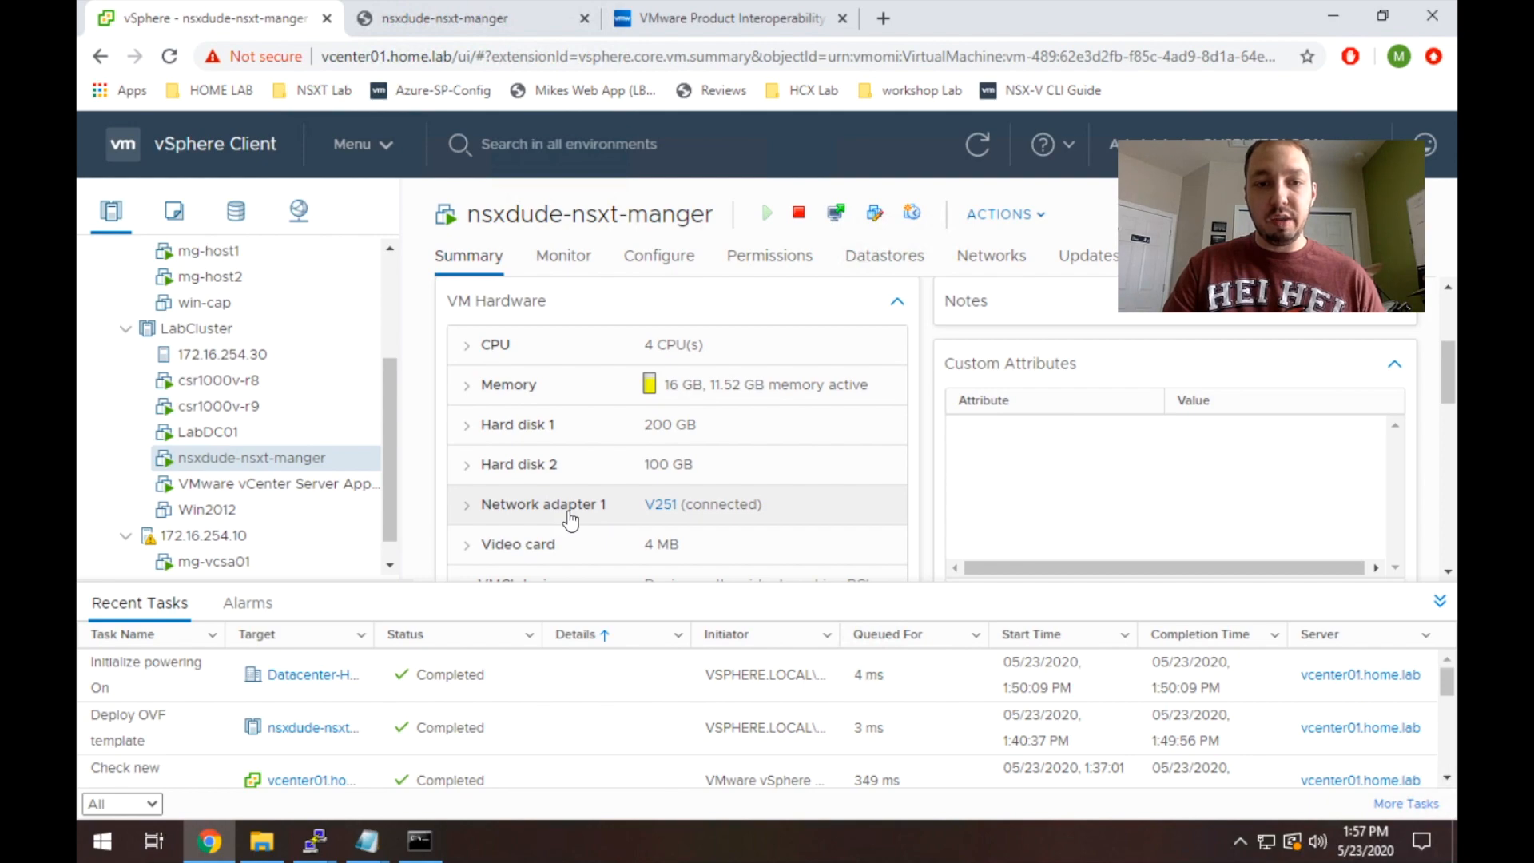
mouse_move(662, 518)
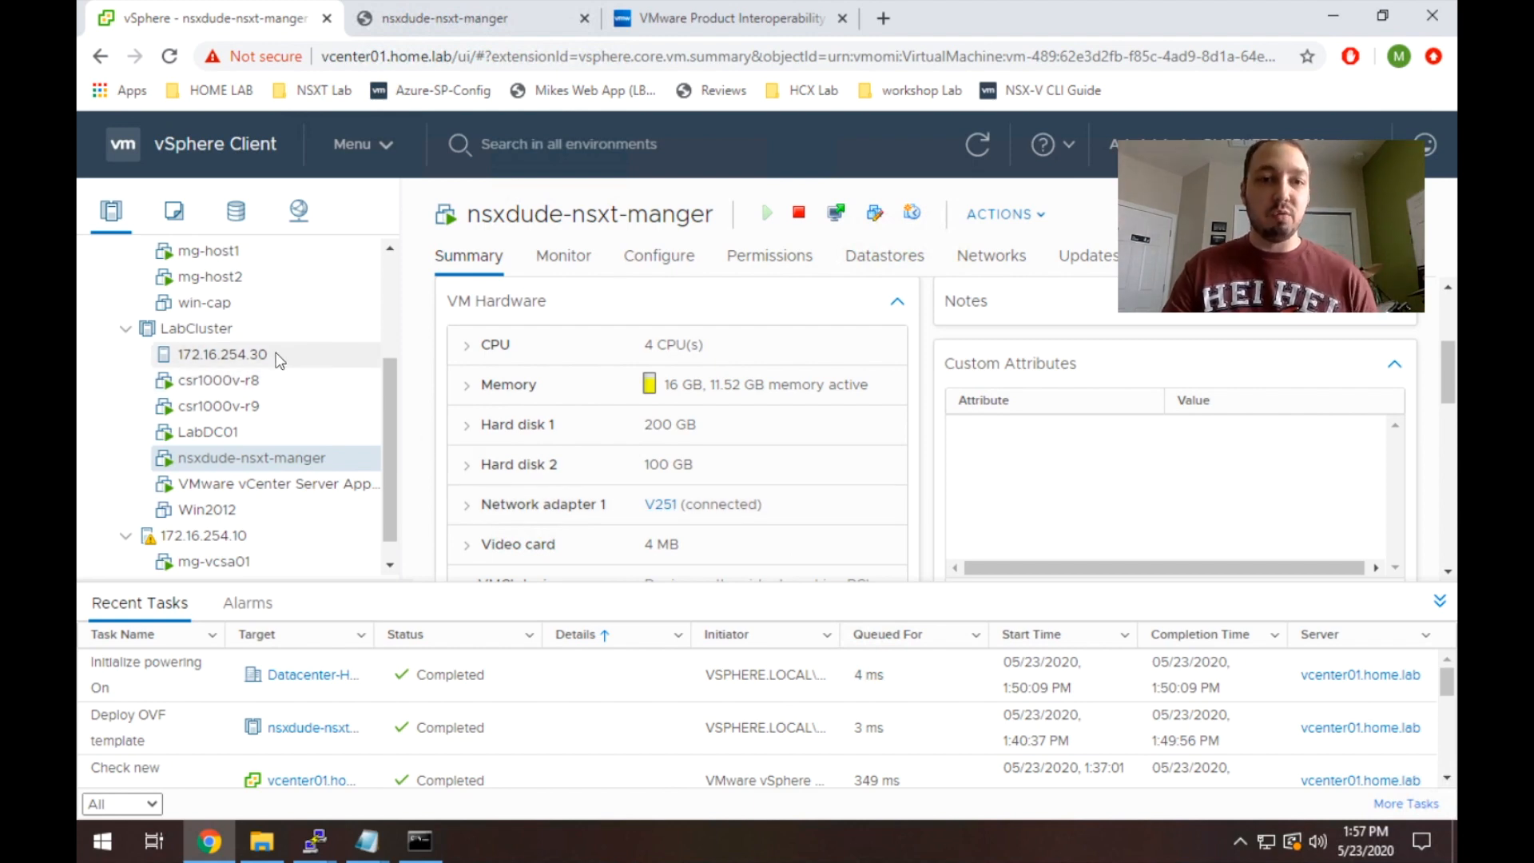
click(222, 354)
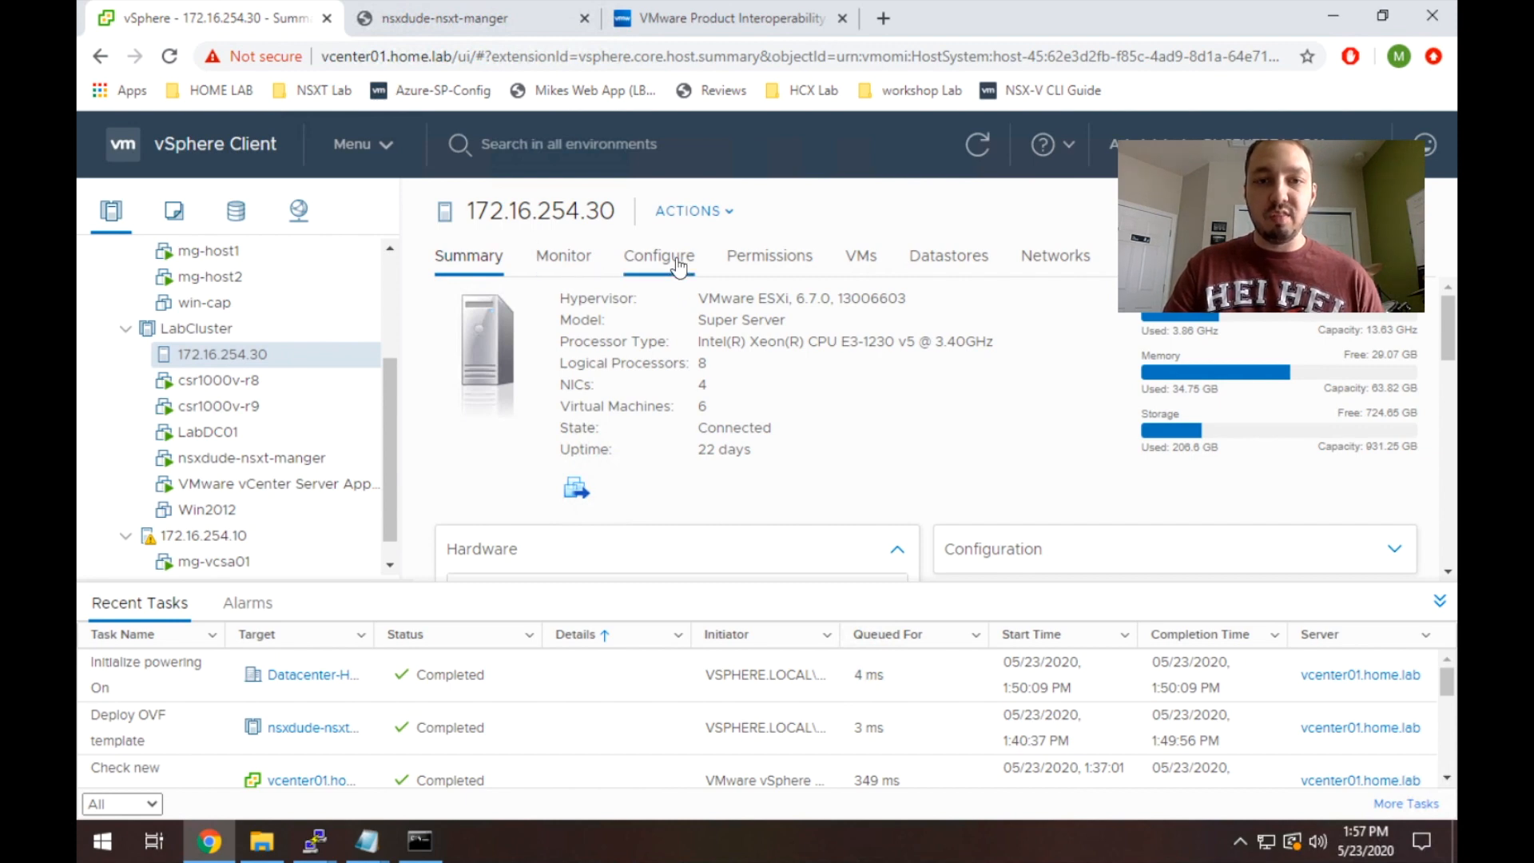
Show host 172.16.254.30's virtual switches under Configure > Networking.
click(658, 256)
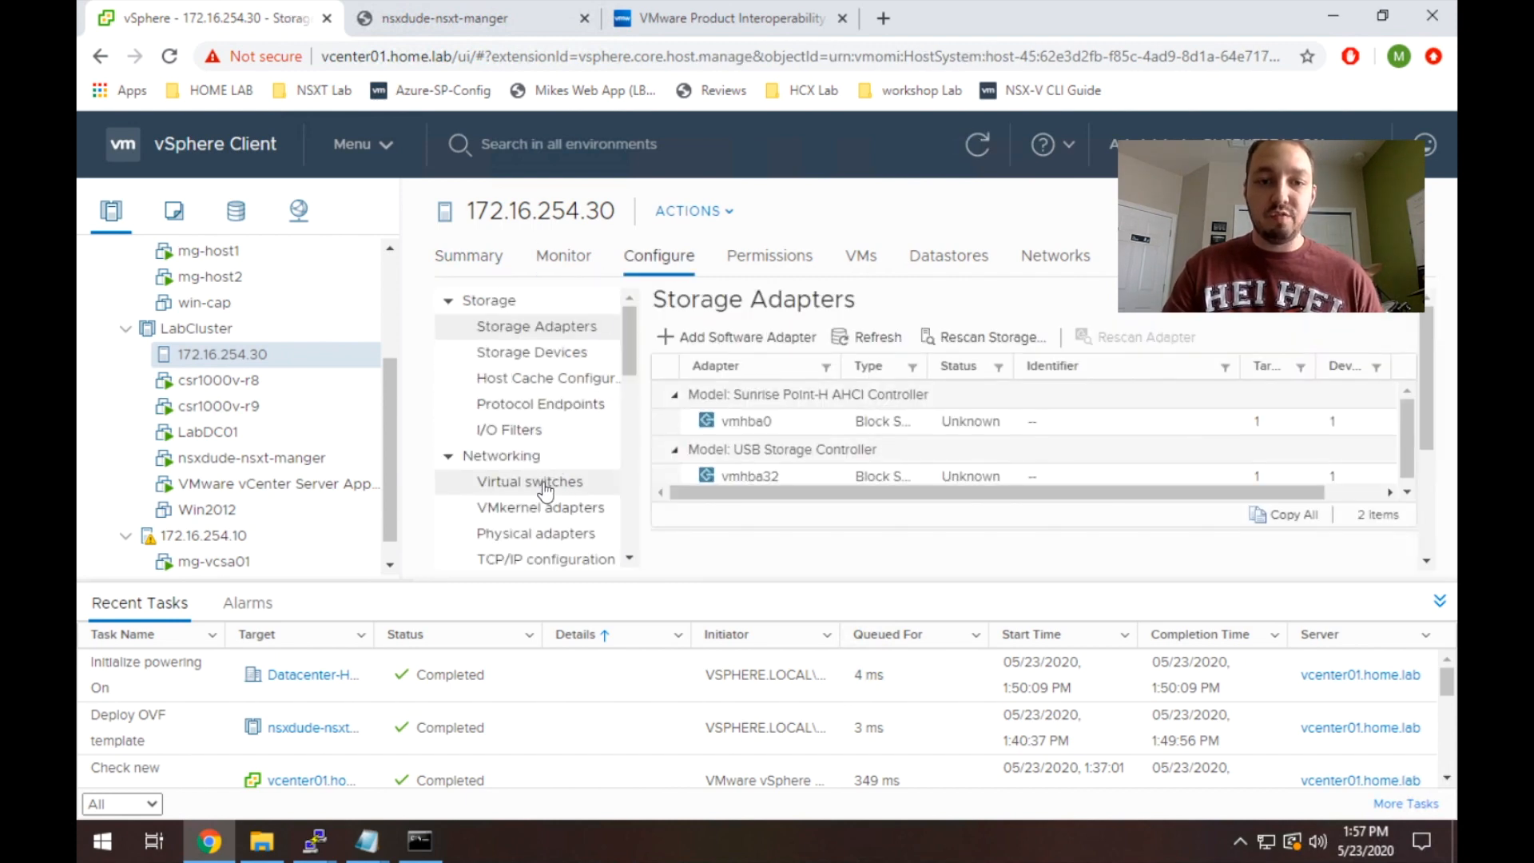
click(531, 480)
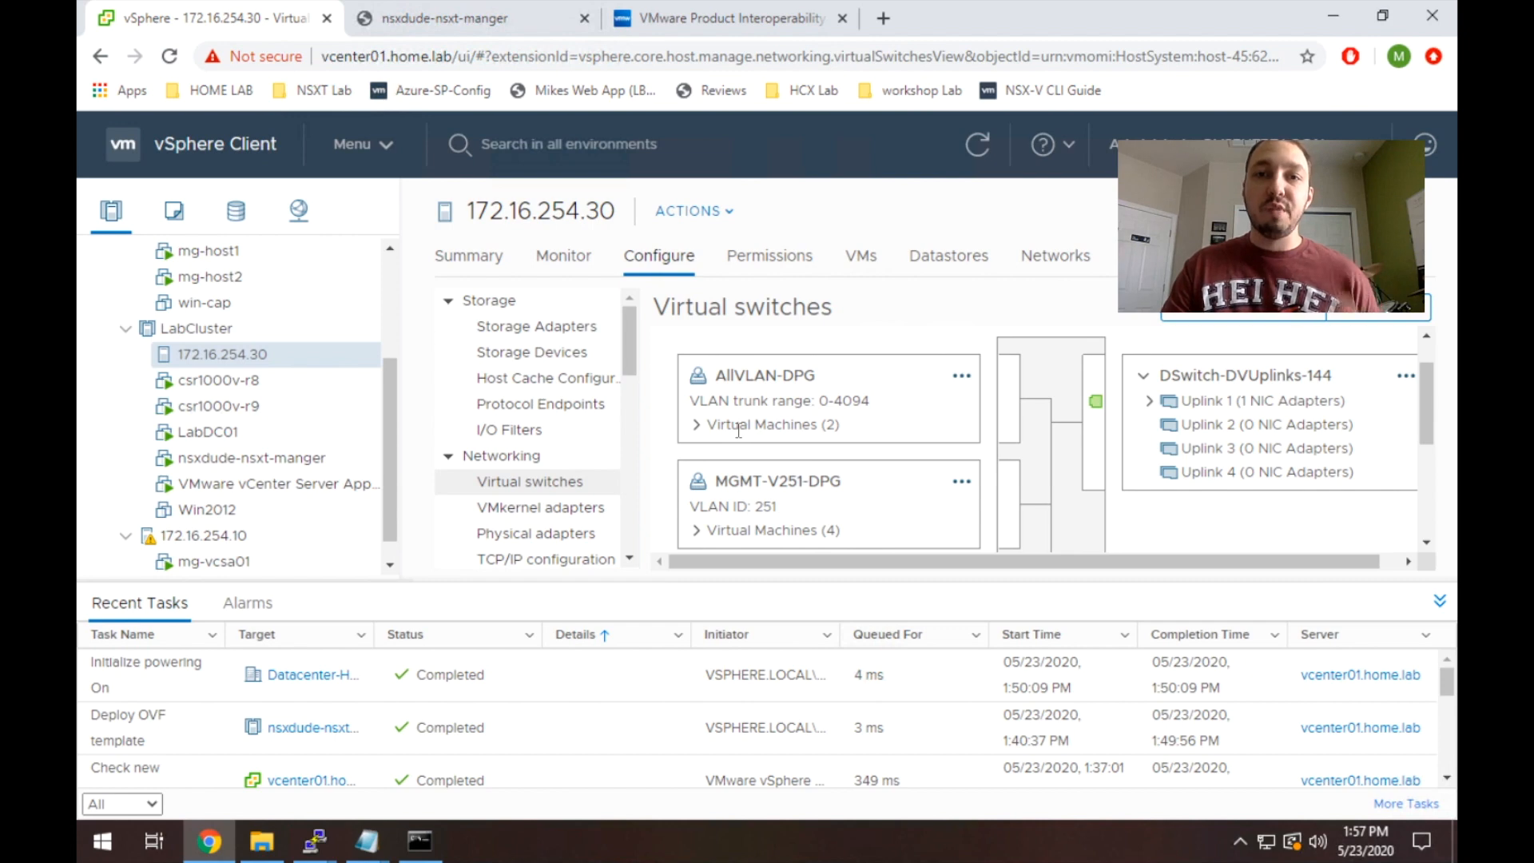
scroll(down, 3)
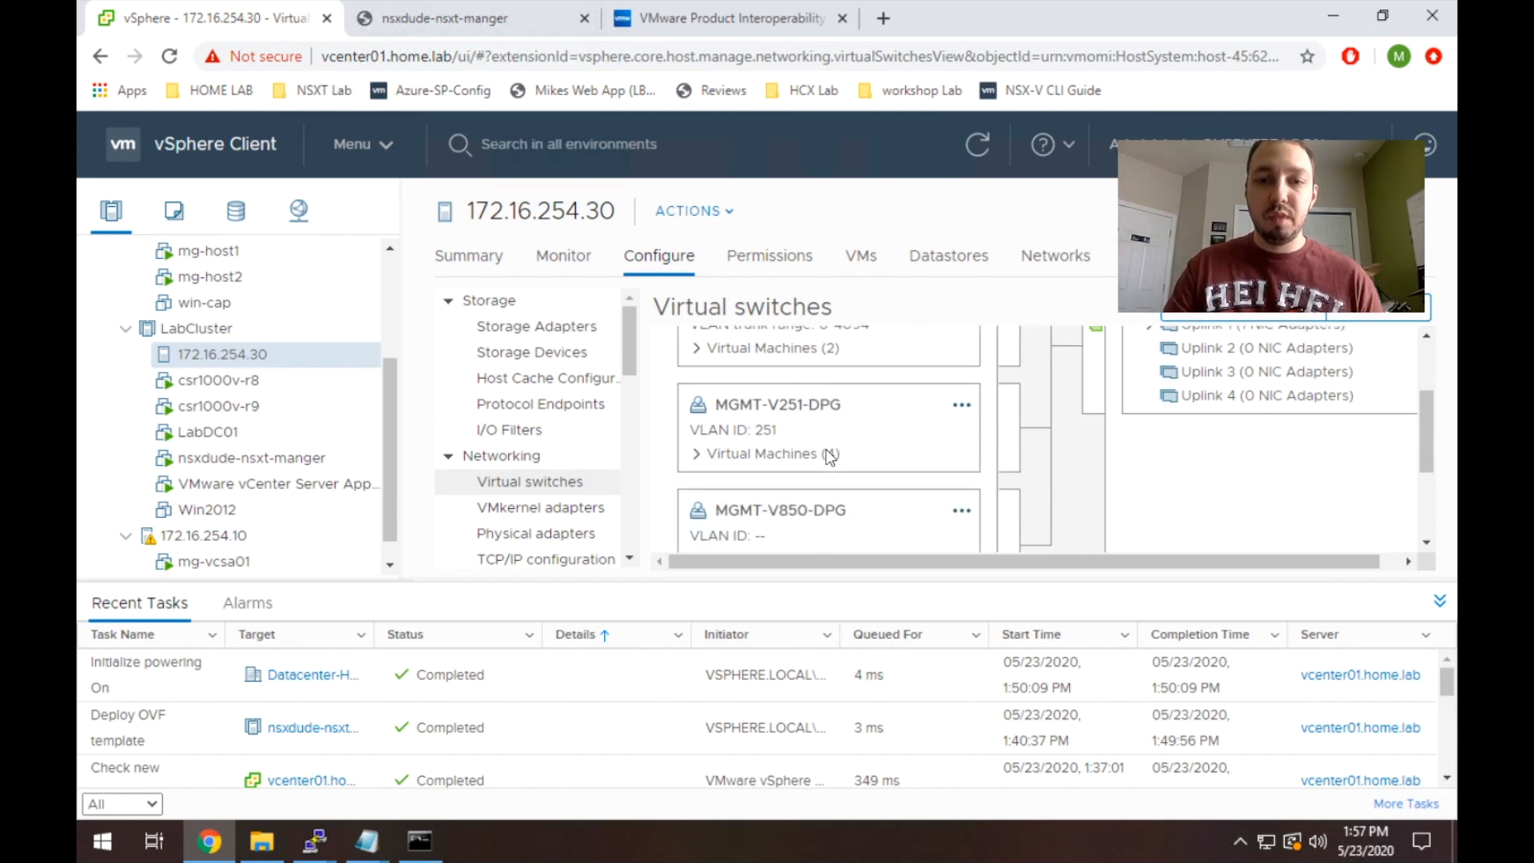
scroll(down, 3)
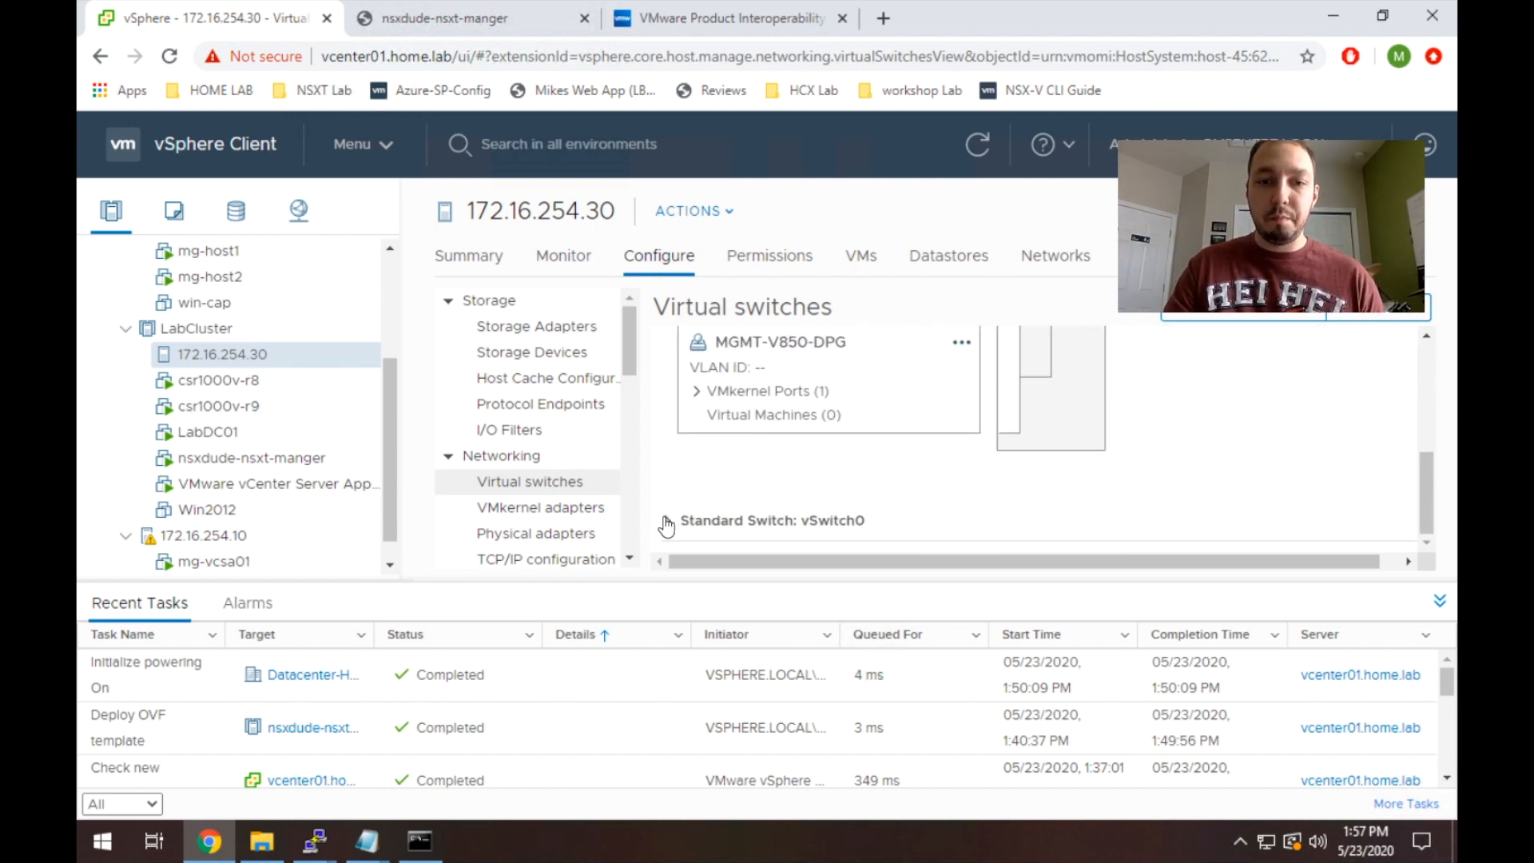
Expand vSwitch0 and list the V251 port group's VMs, finding nsxdude-nsxt-manger.
click(666, 519)
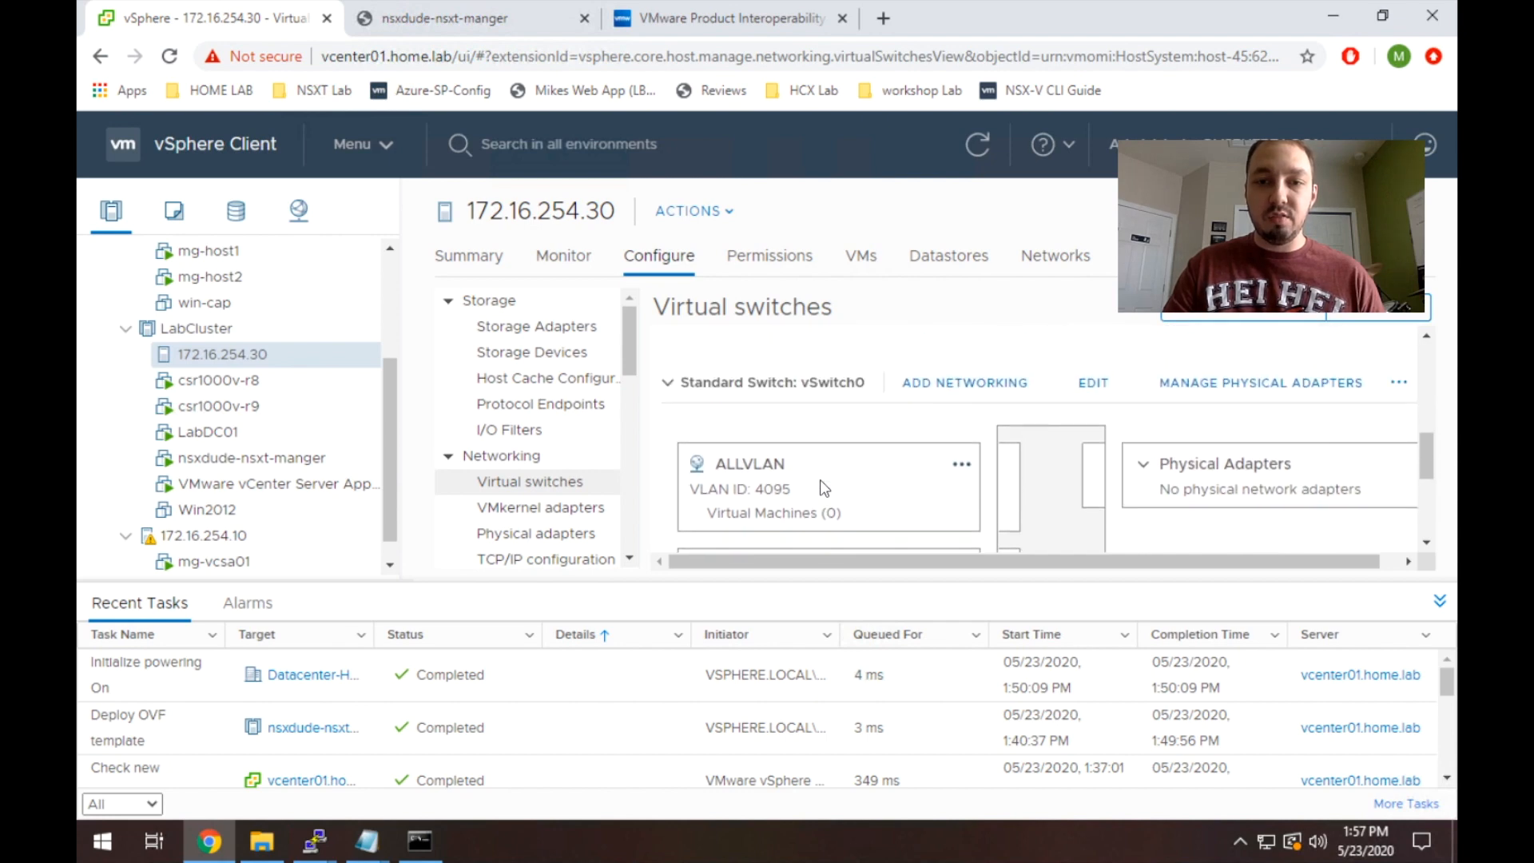
mouse_move(890, 395)
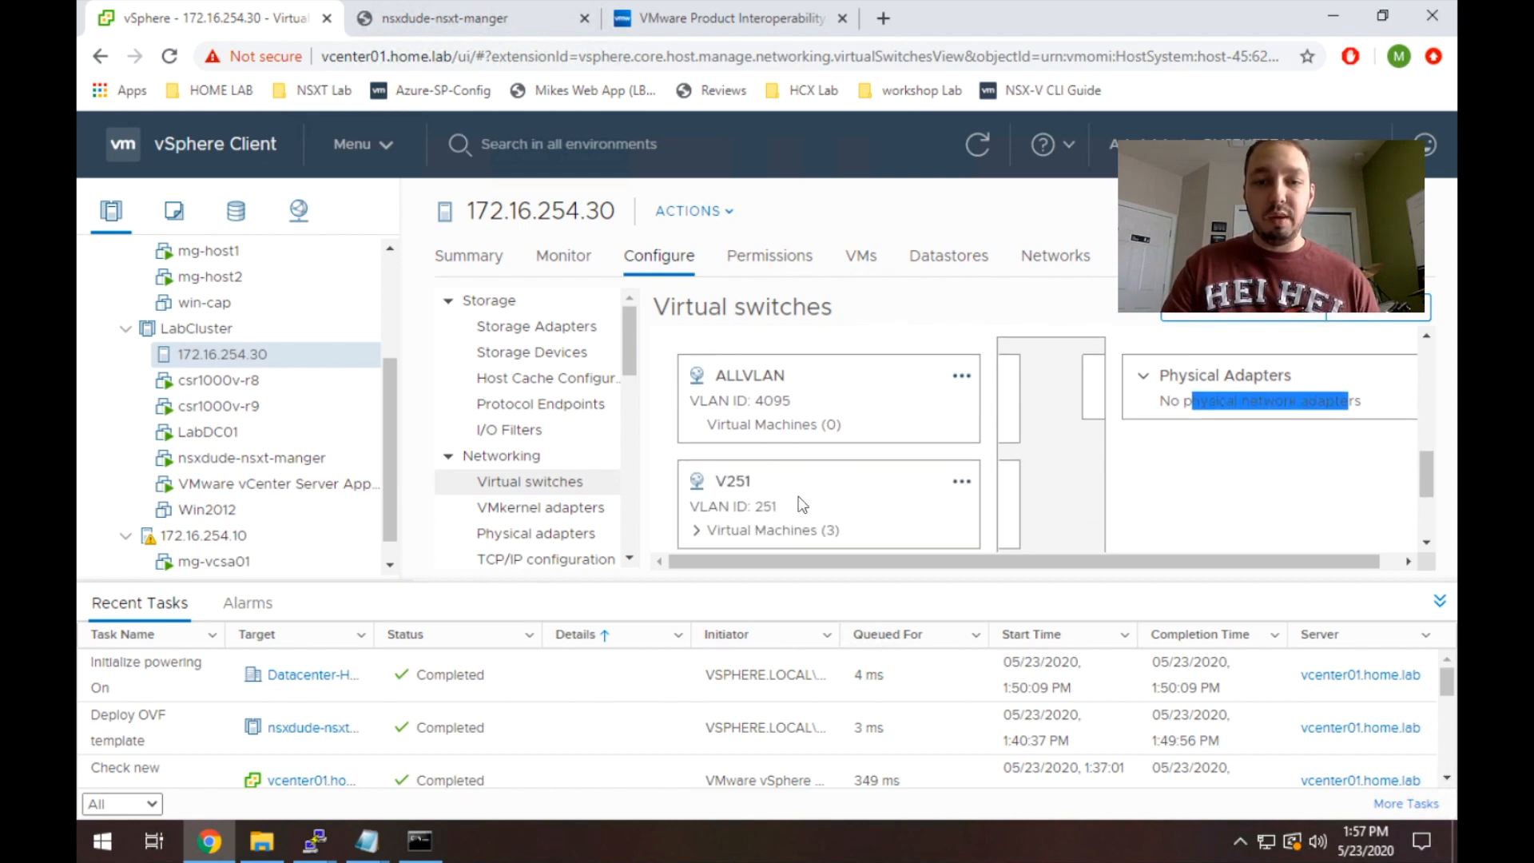
click(695, 529)
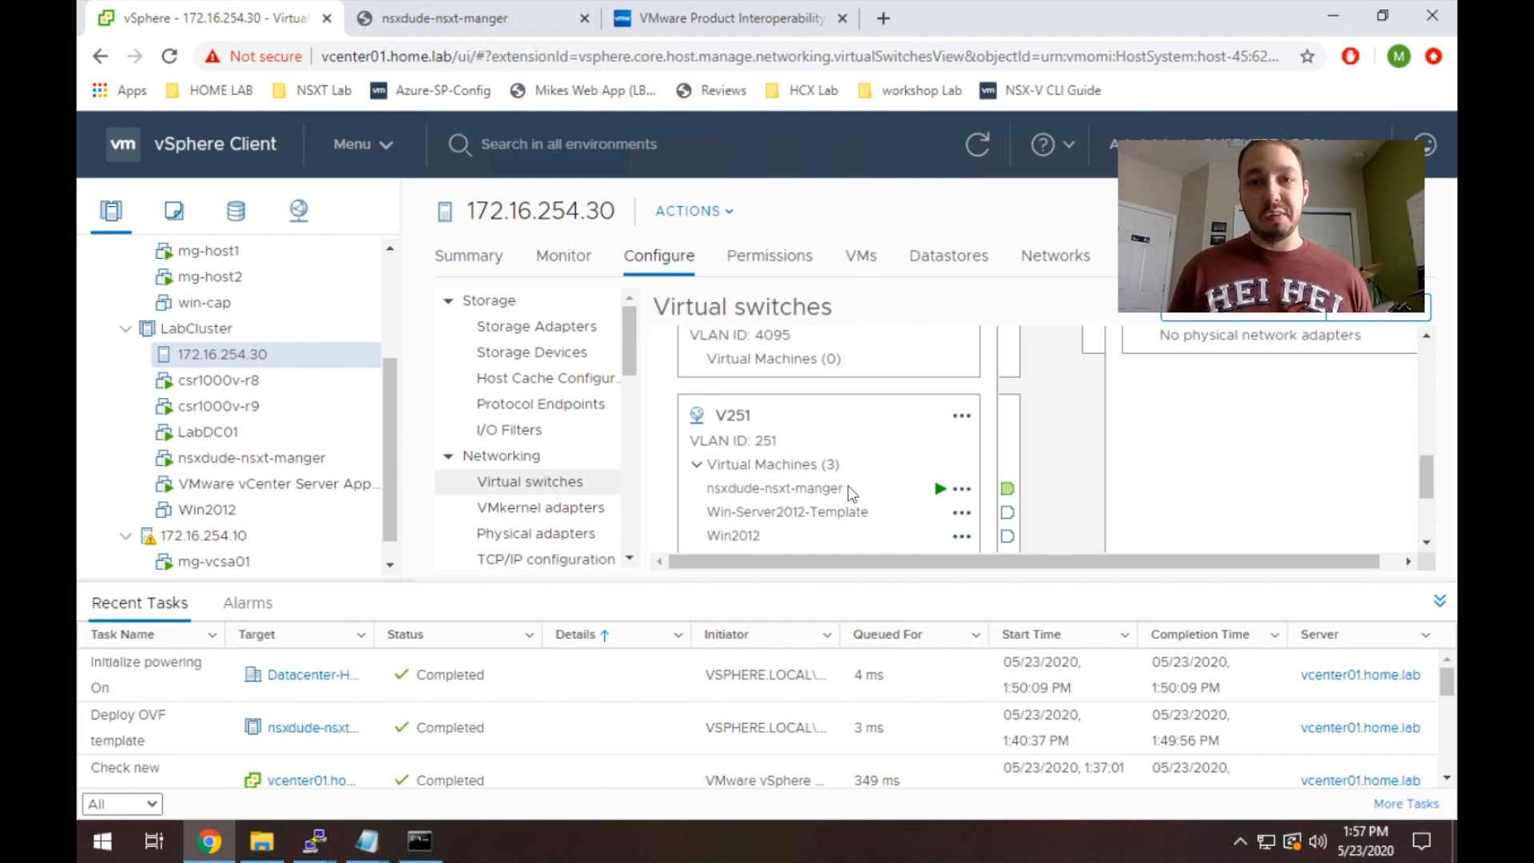
scroll(down, 3)
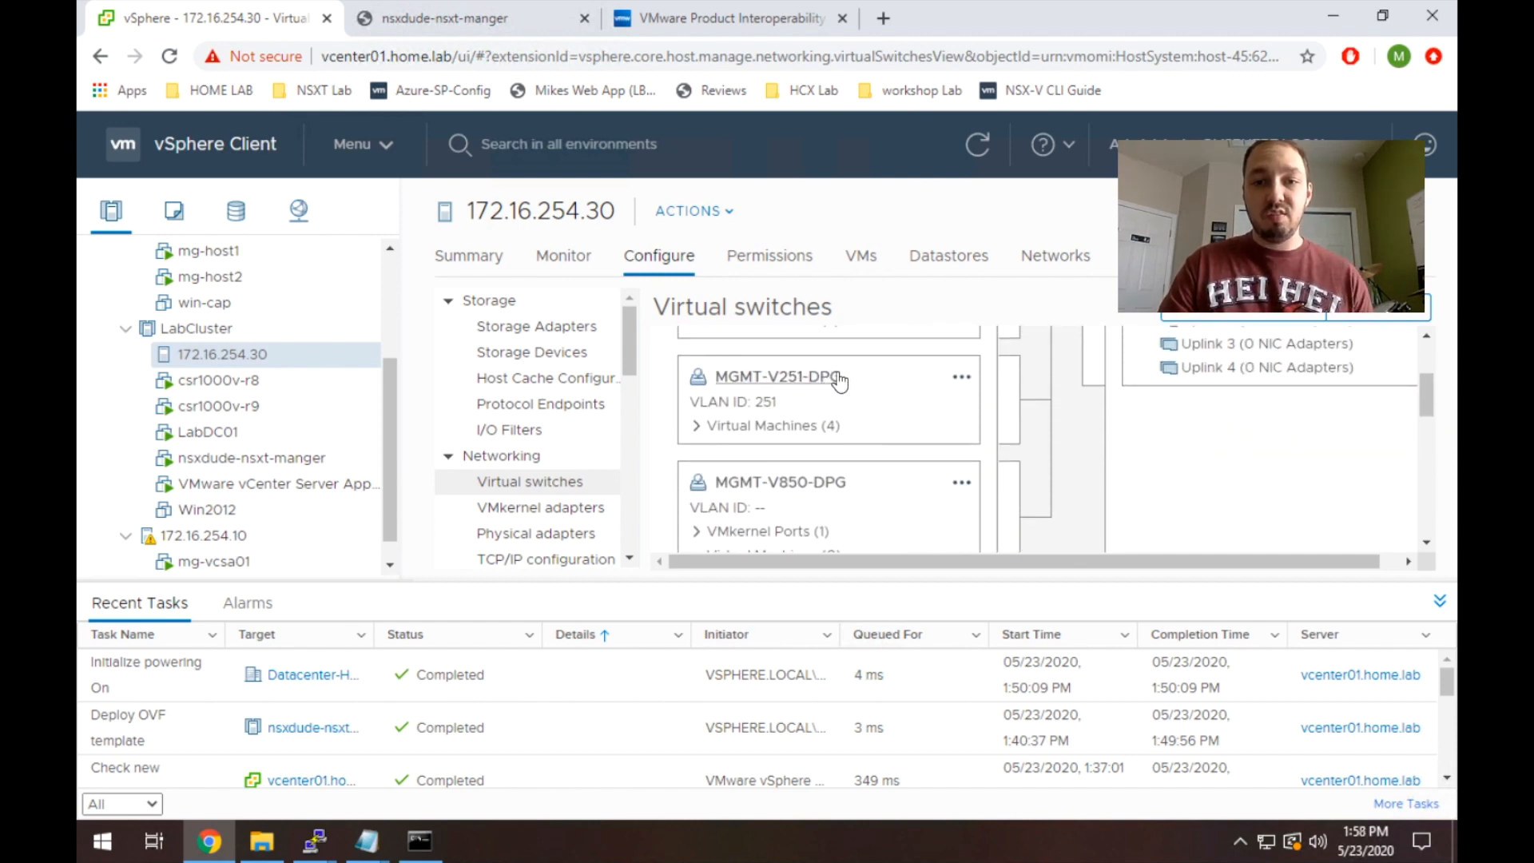
mouse_move(966, 382)
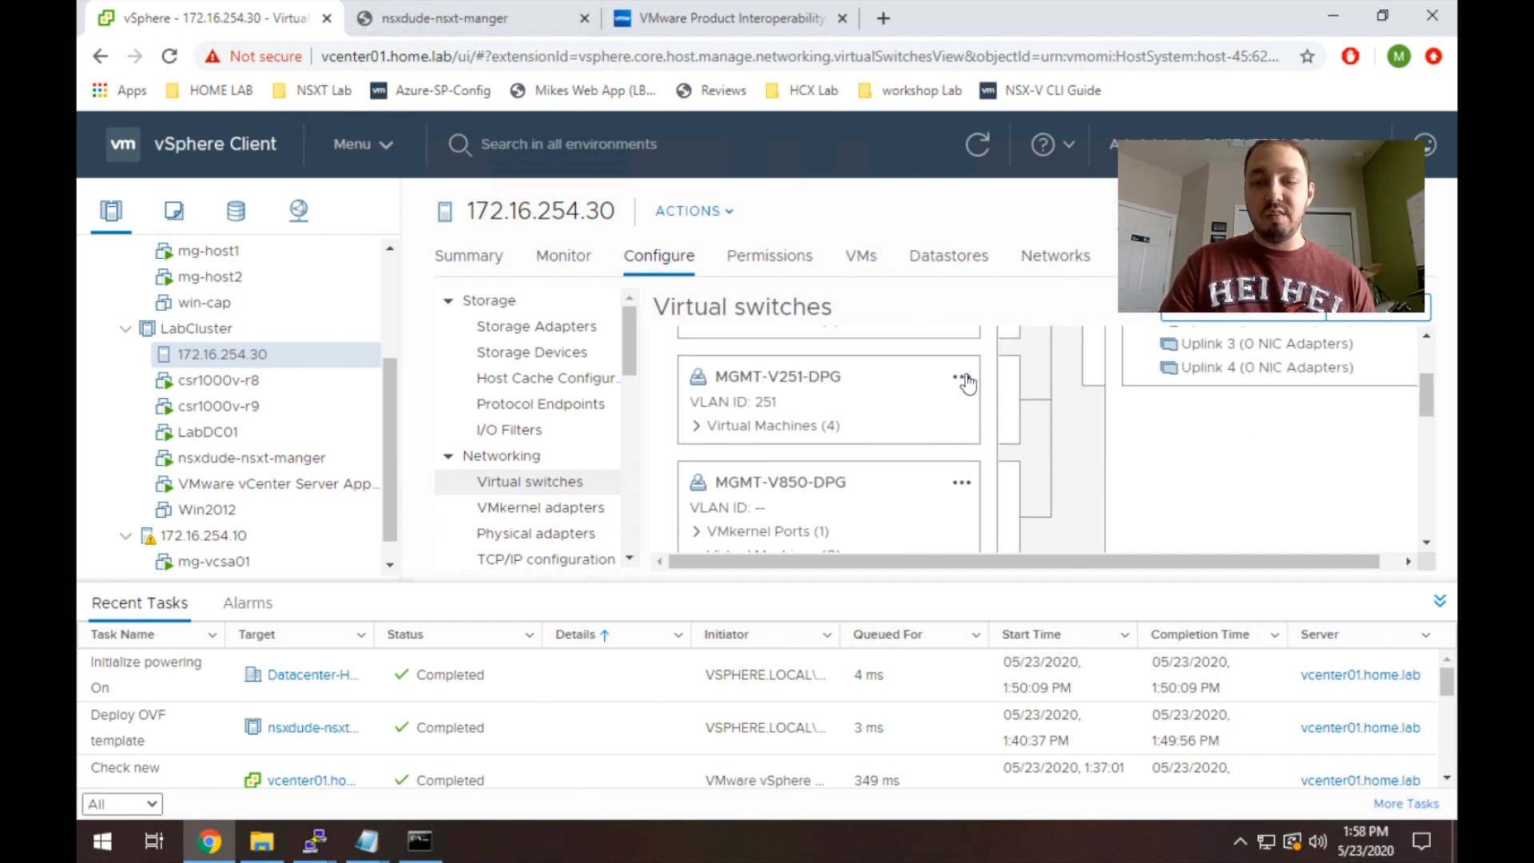
scroll(up, 3)
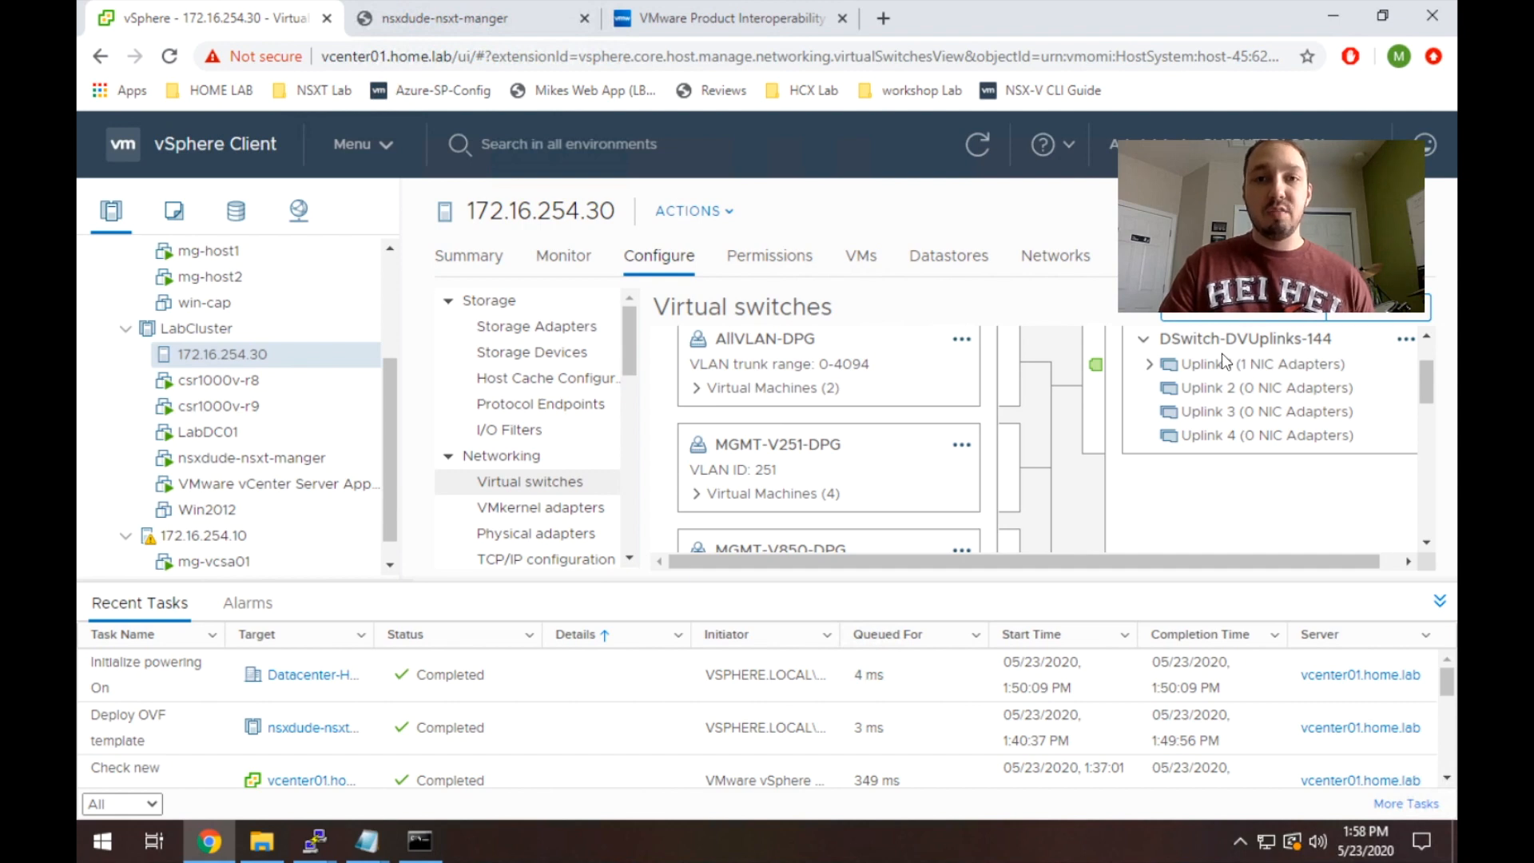
mouse_move(646, 437)
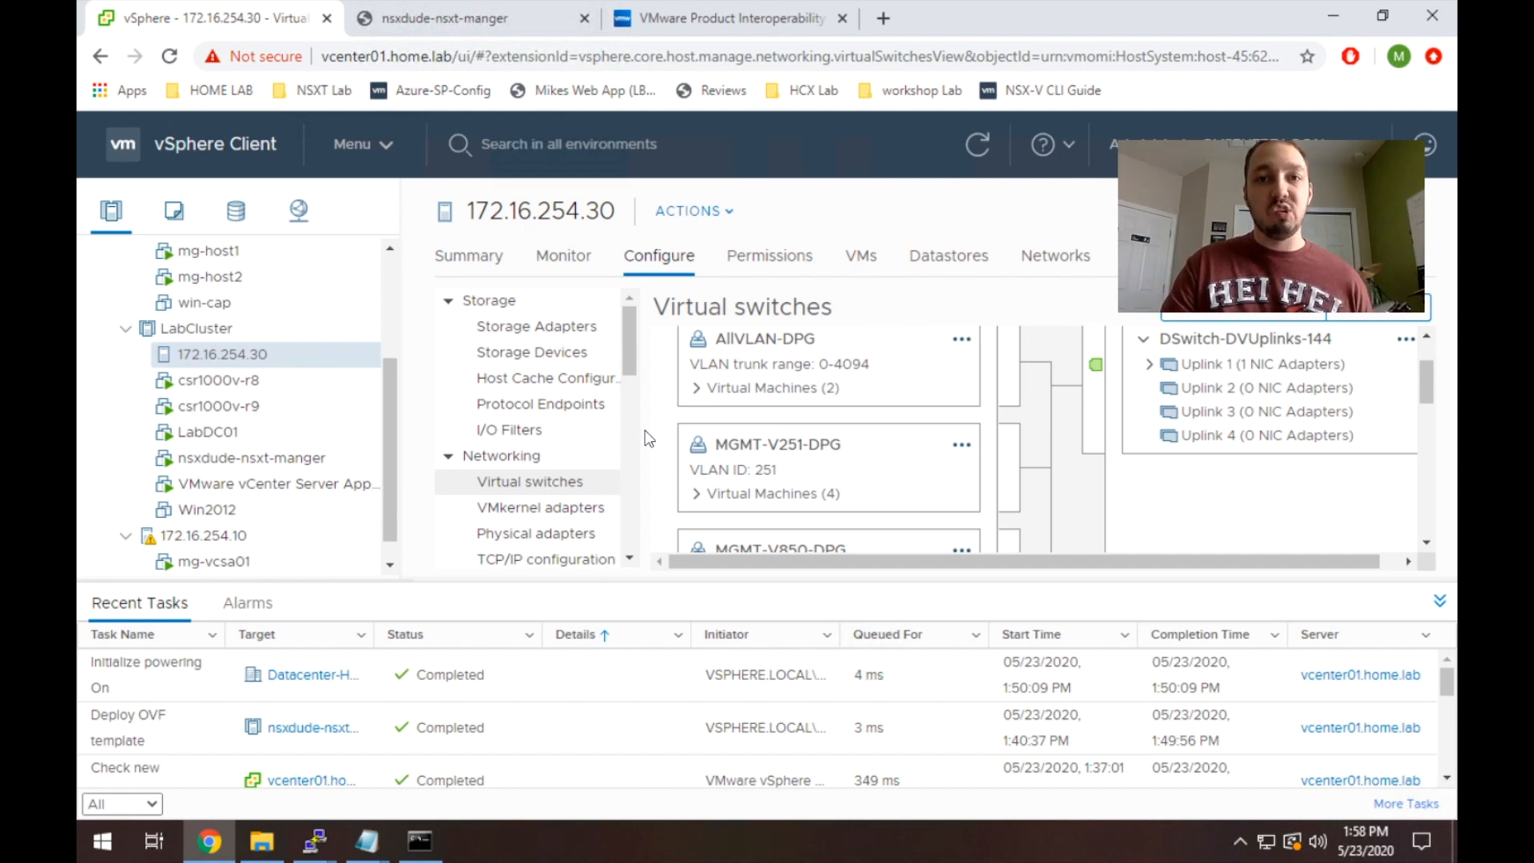
mouse_move(249, 392)
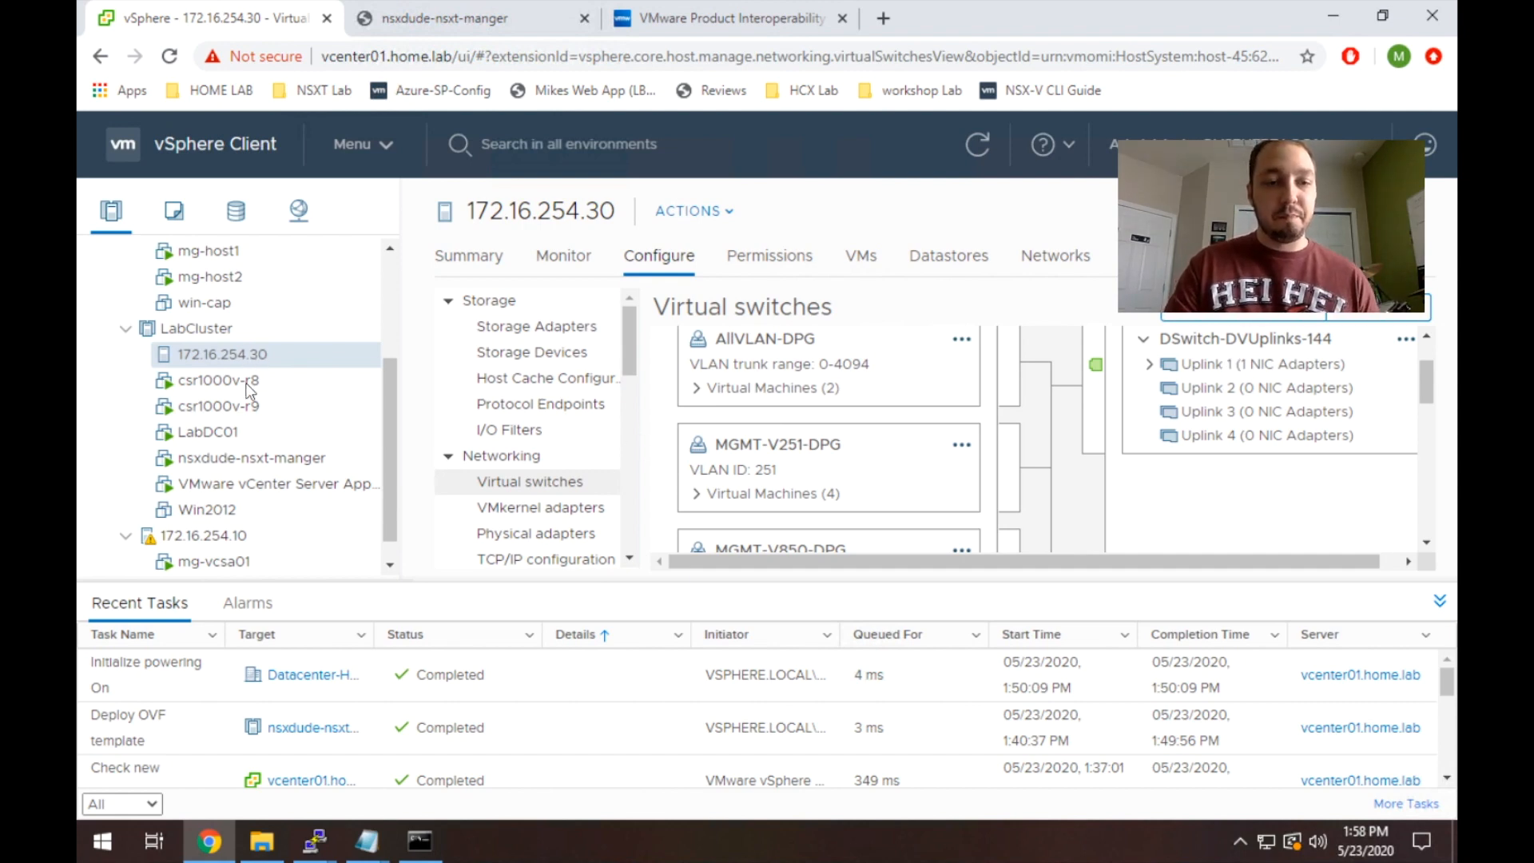
Bring up Edit Settings for the nsxdude-nsxt-manger VM from its context menu.
click(250, 457)
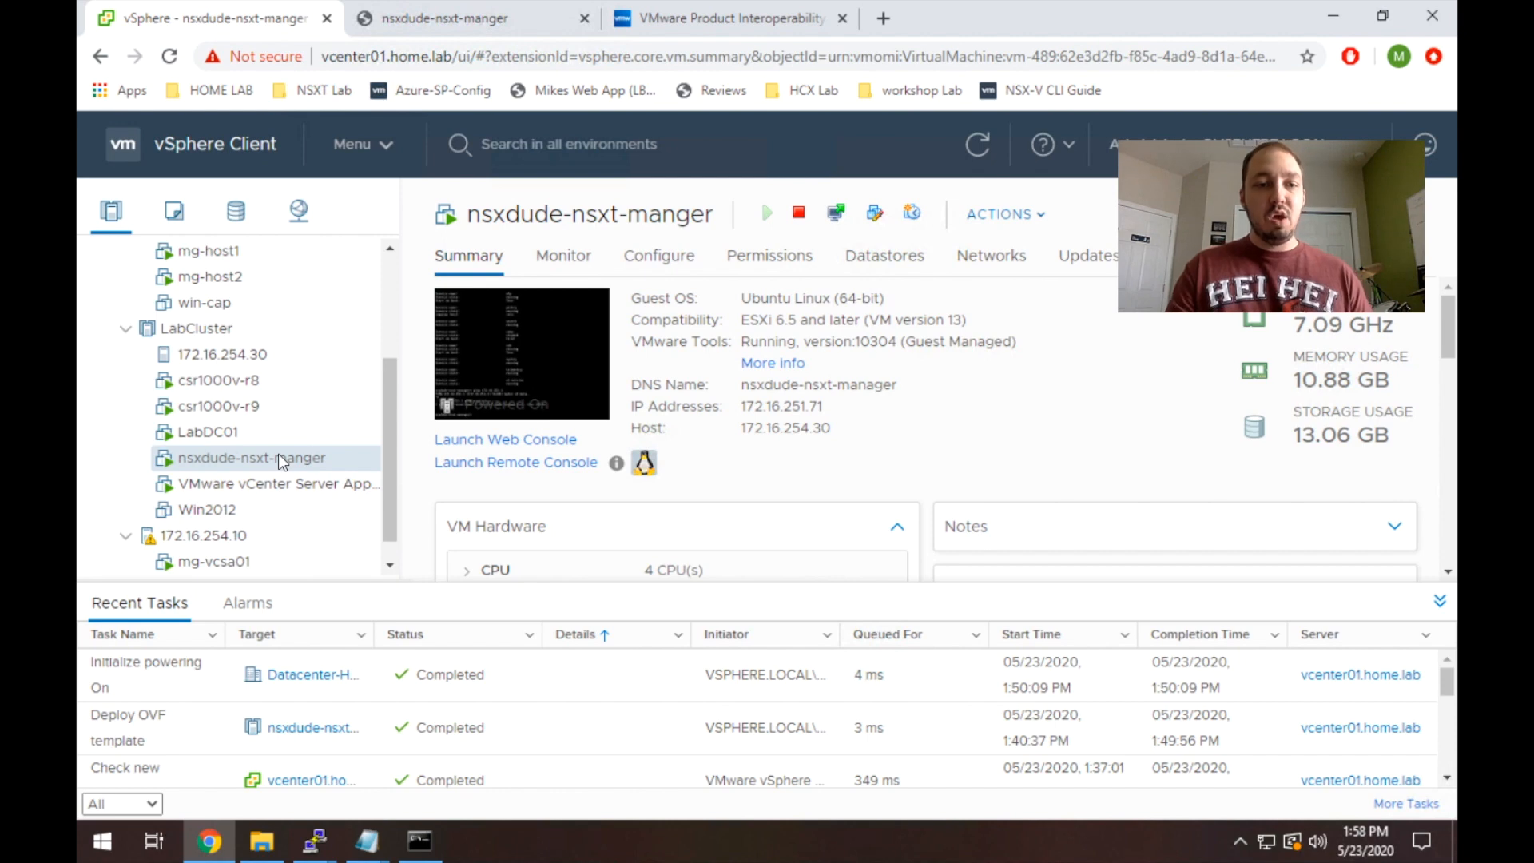
right_click(250, 457)
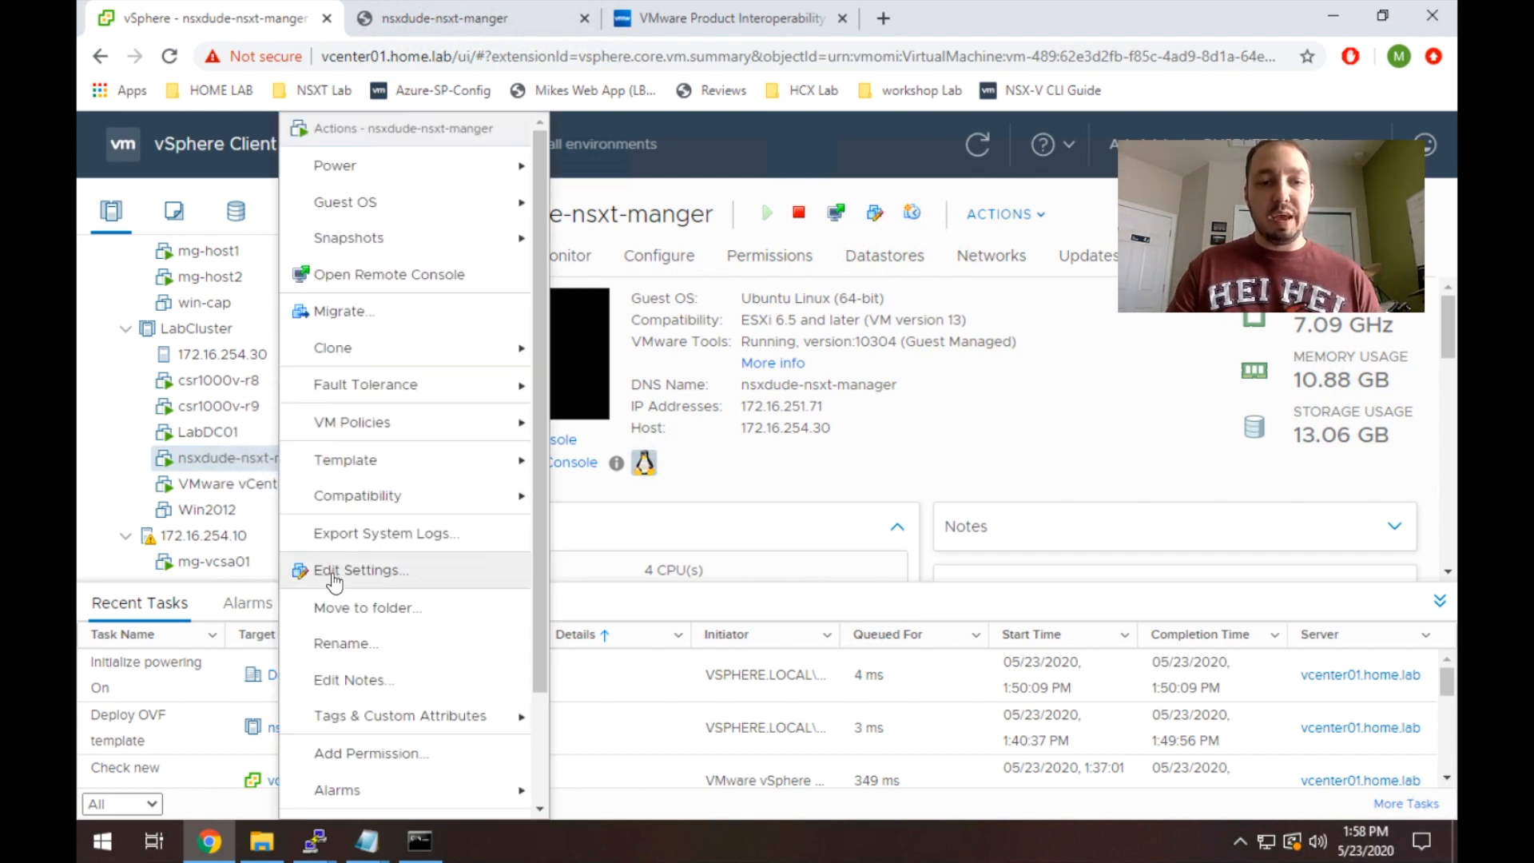
click(359, 569)
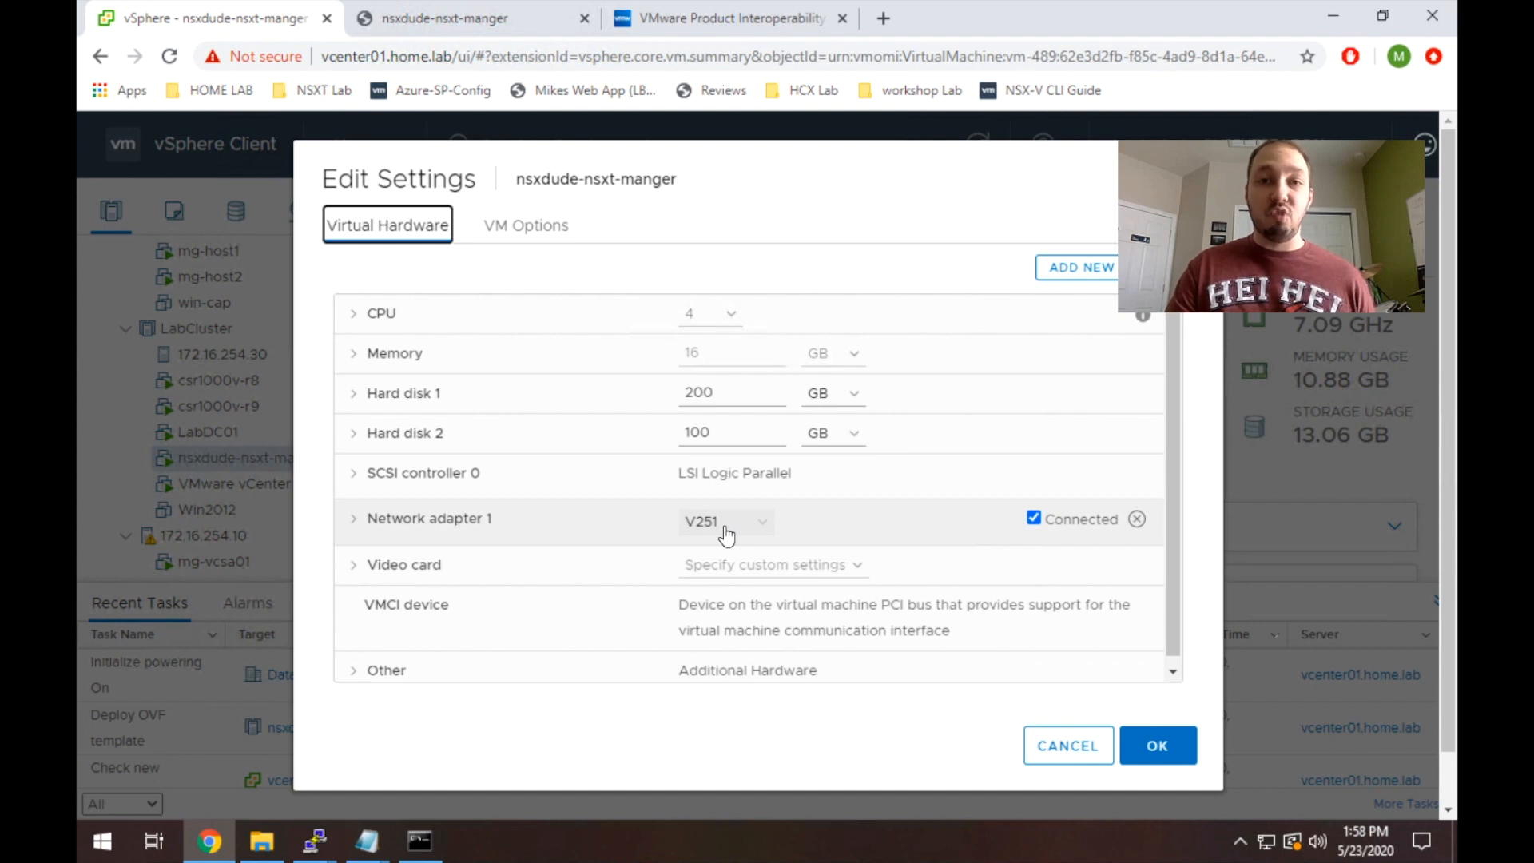
Connect Network adapter 1 to the MGMT-V251-DPG port group and confirm the change.
click(724, 521)
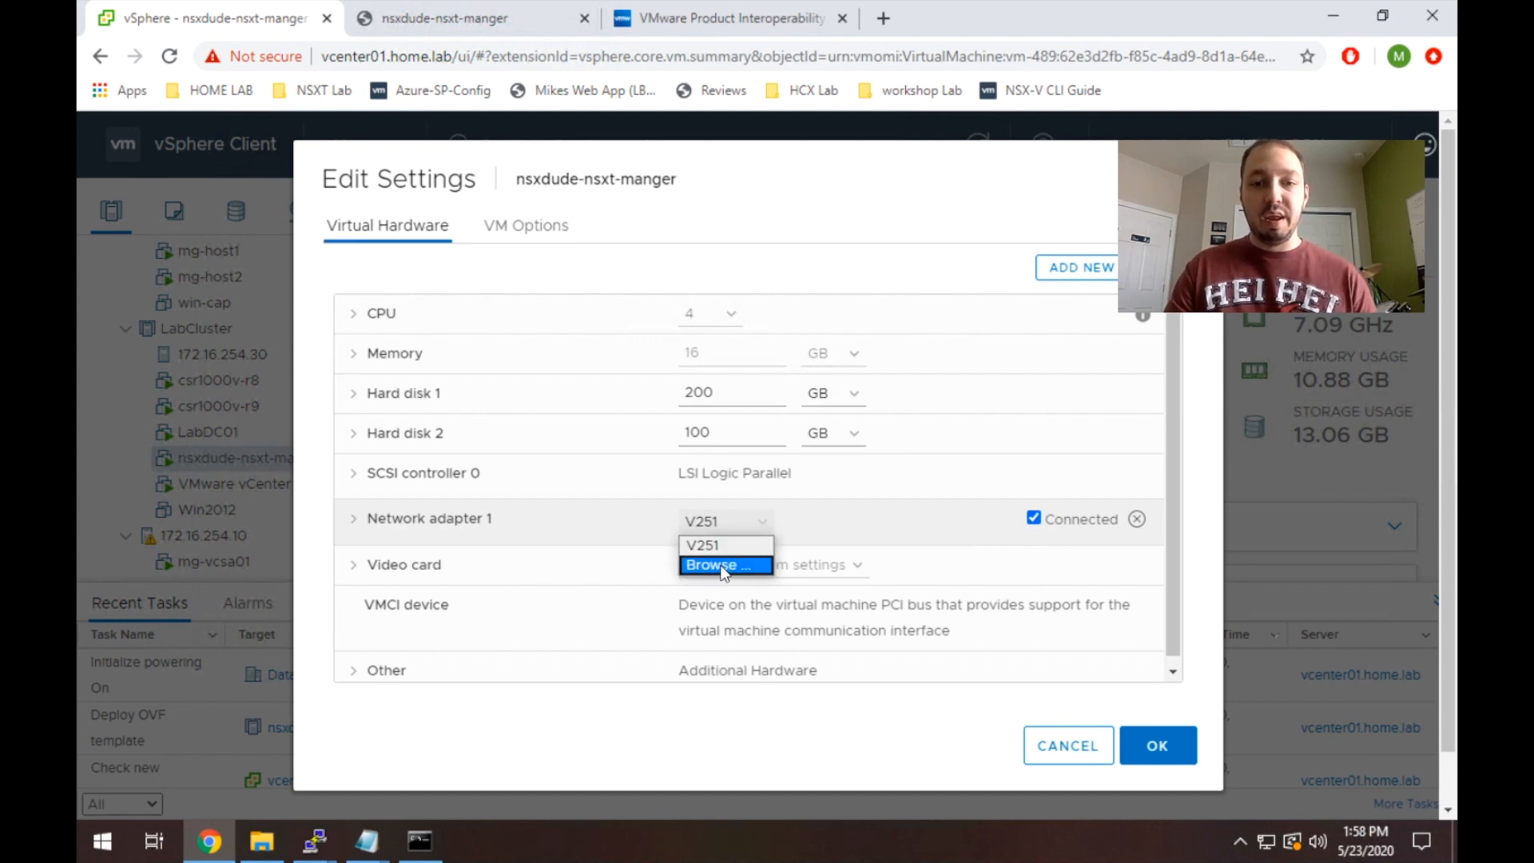
click(711, 563)
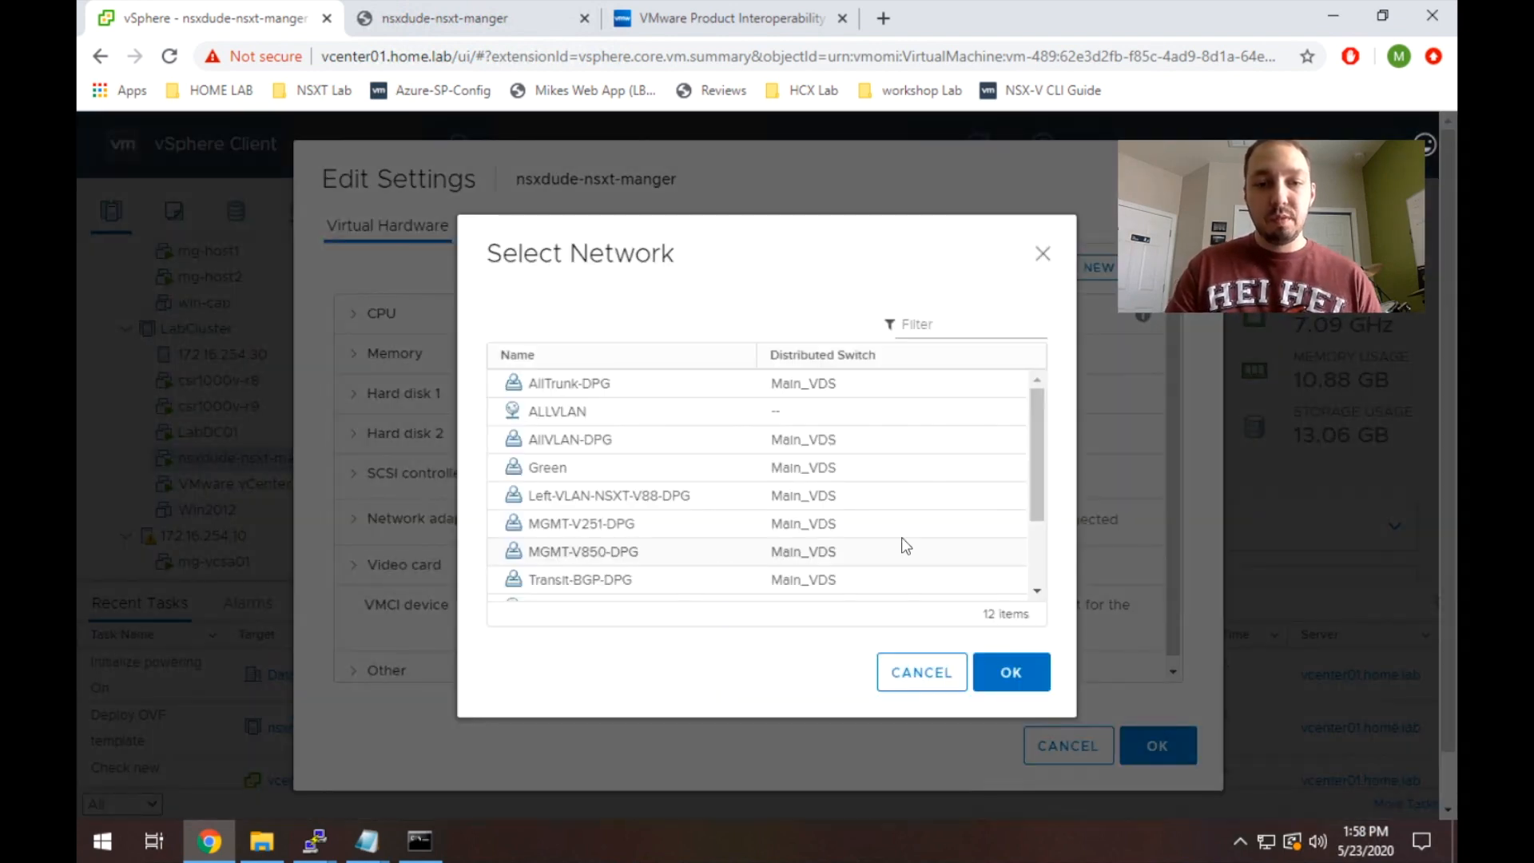
click(579, 524)
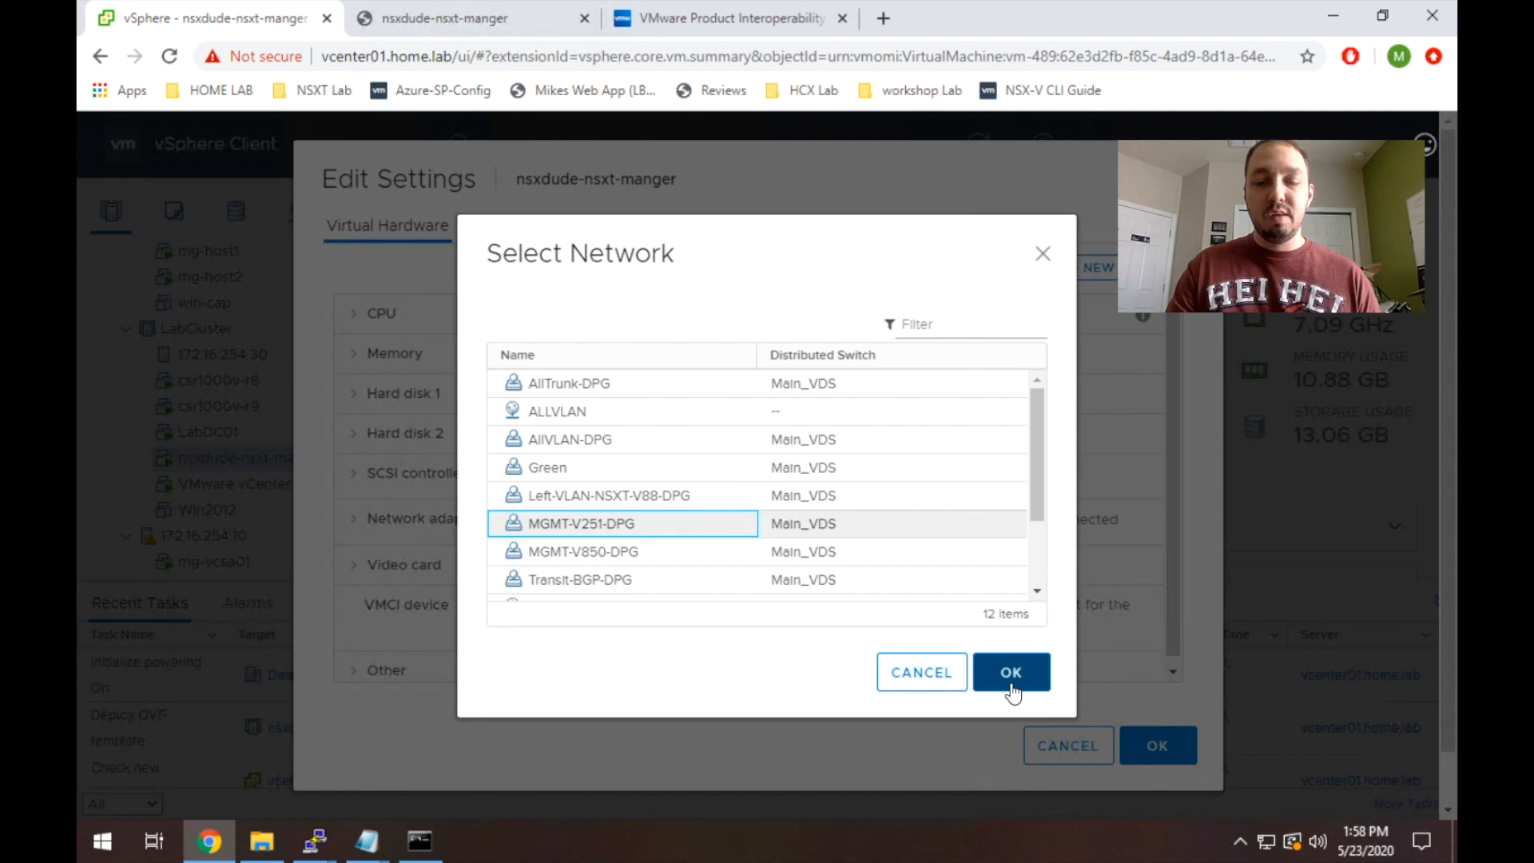
click(1010, 673)
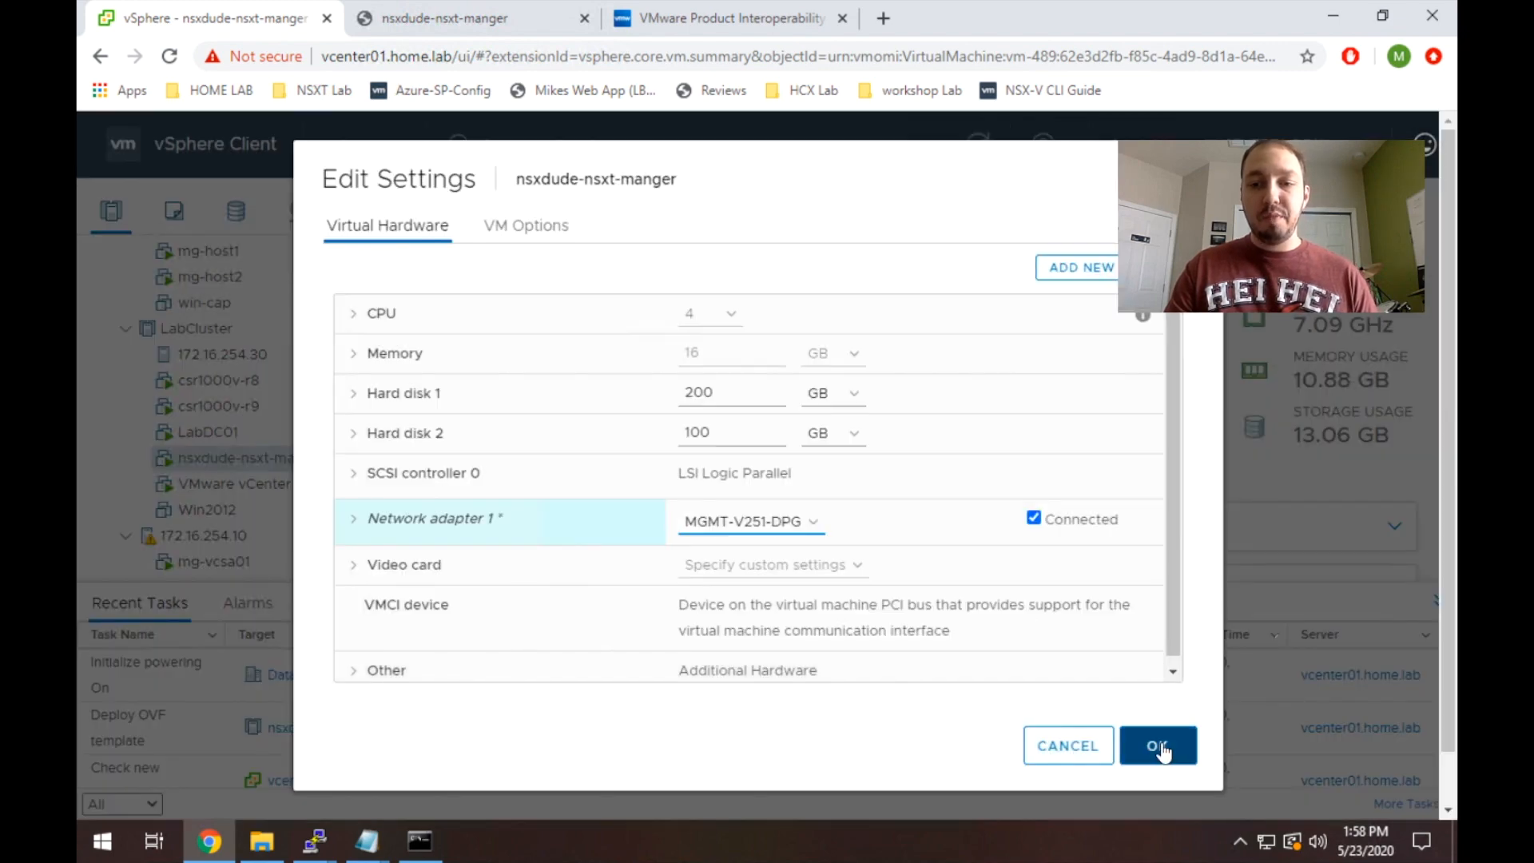
click(1158, 746)
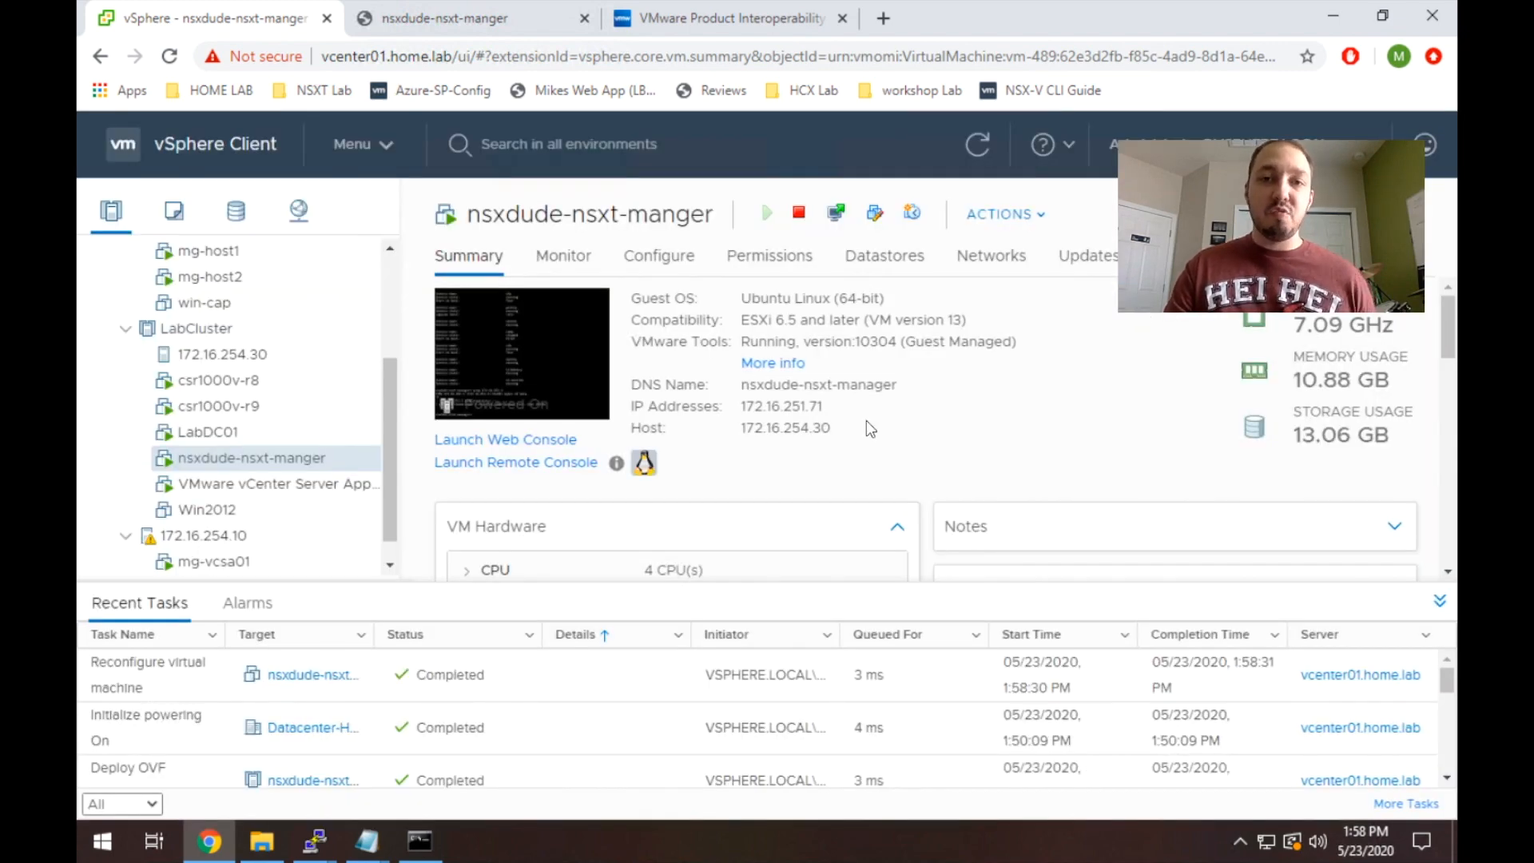
mouse_move(700, 425)
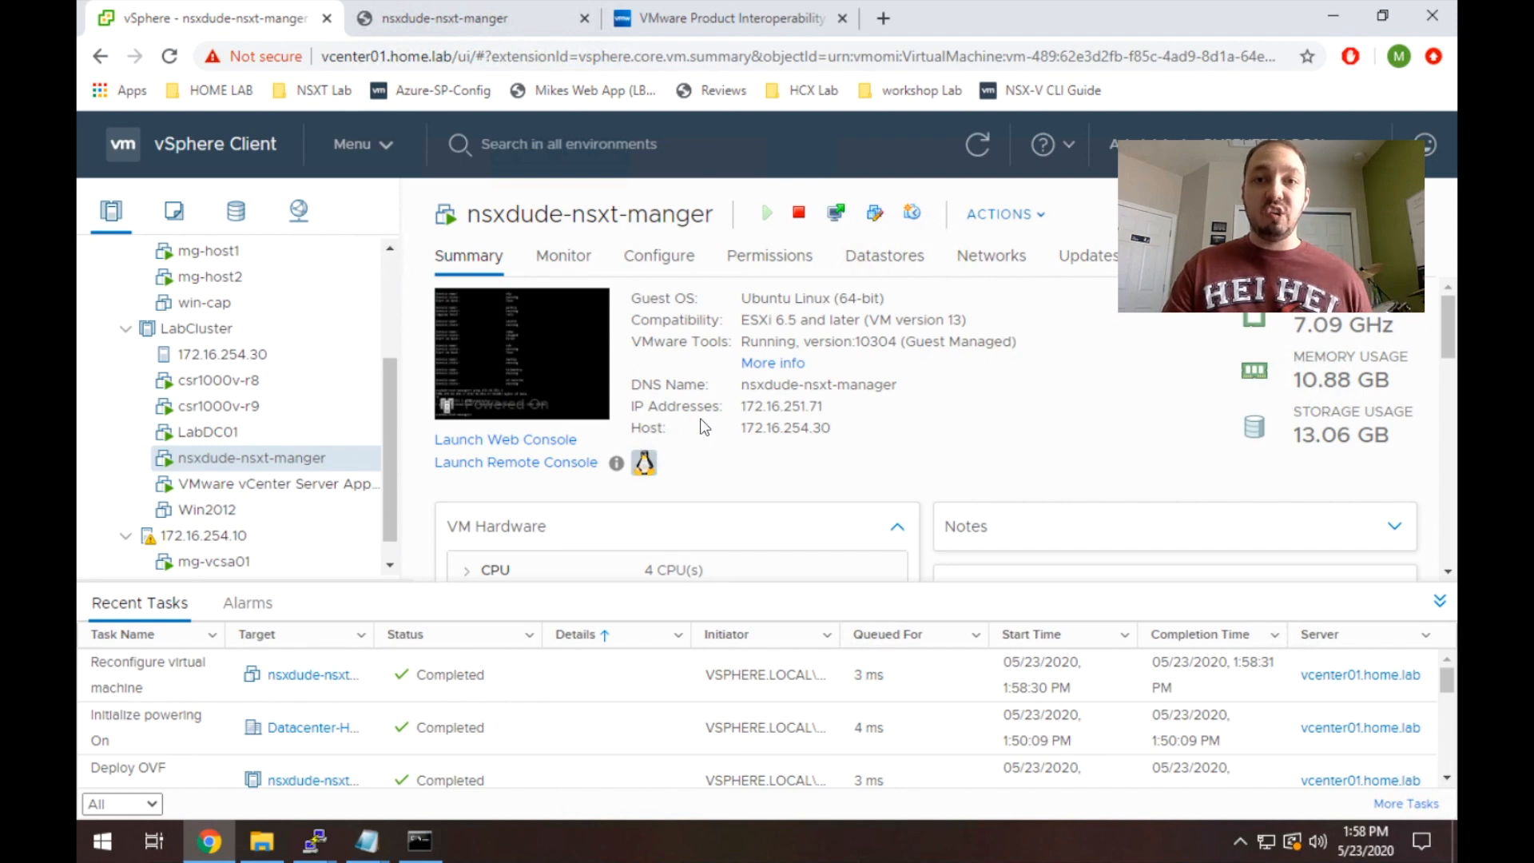
Run a continuous ping to 172.16.251.71 in Command Prompt and stop it once replies arrive.
click(418, 841)
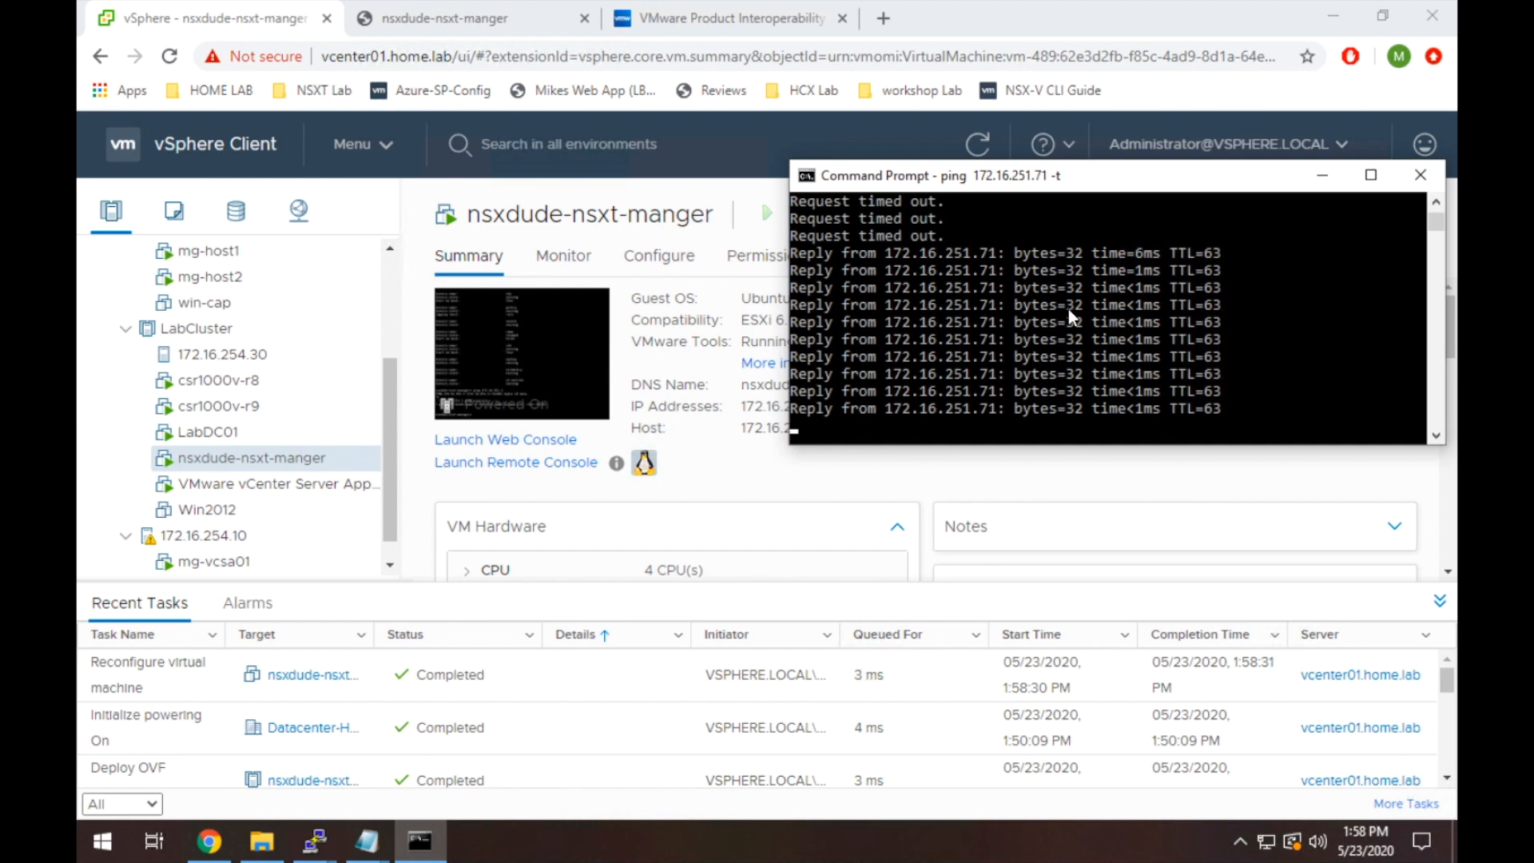
key(ctrl+c)
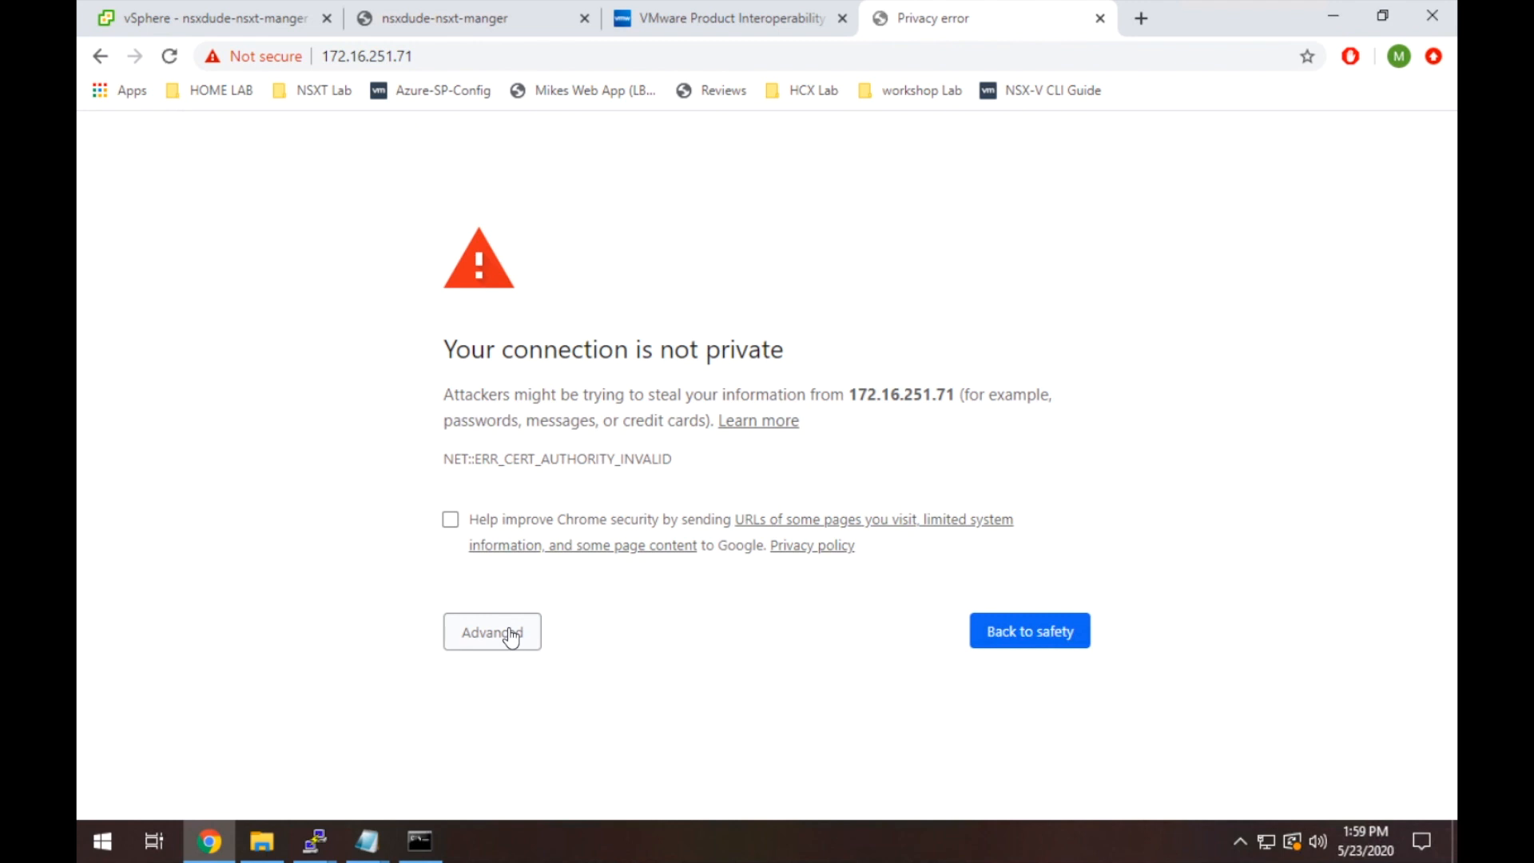
Bypass the Chrome certificate warning via Advanced and proceed to 172.16.251.71 (unsafe).
click(490, 631)
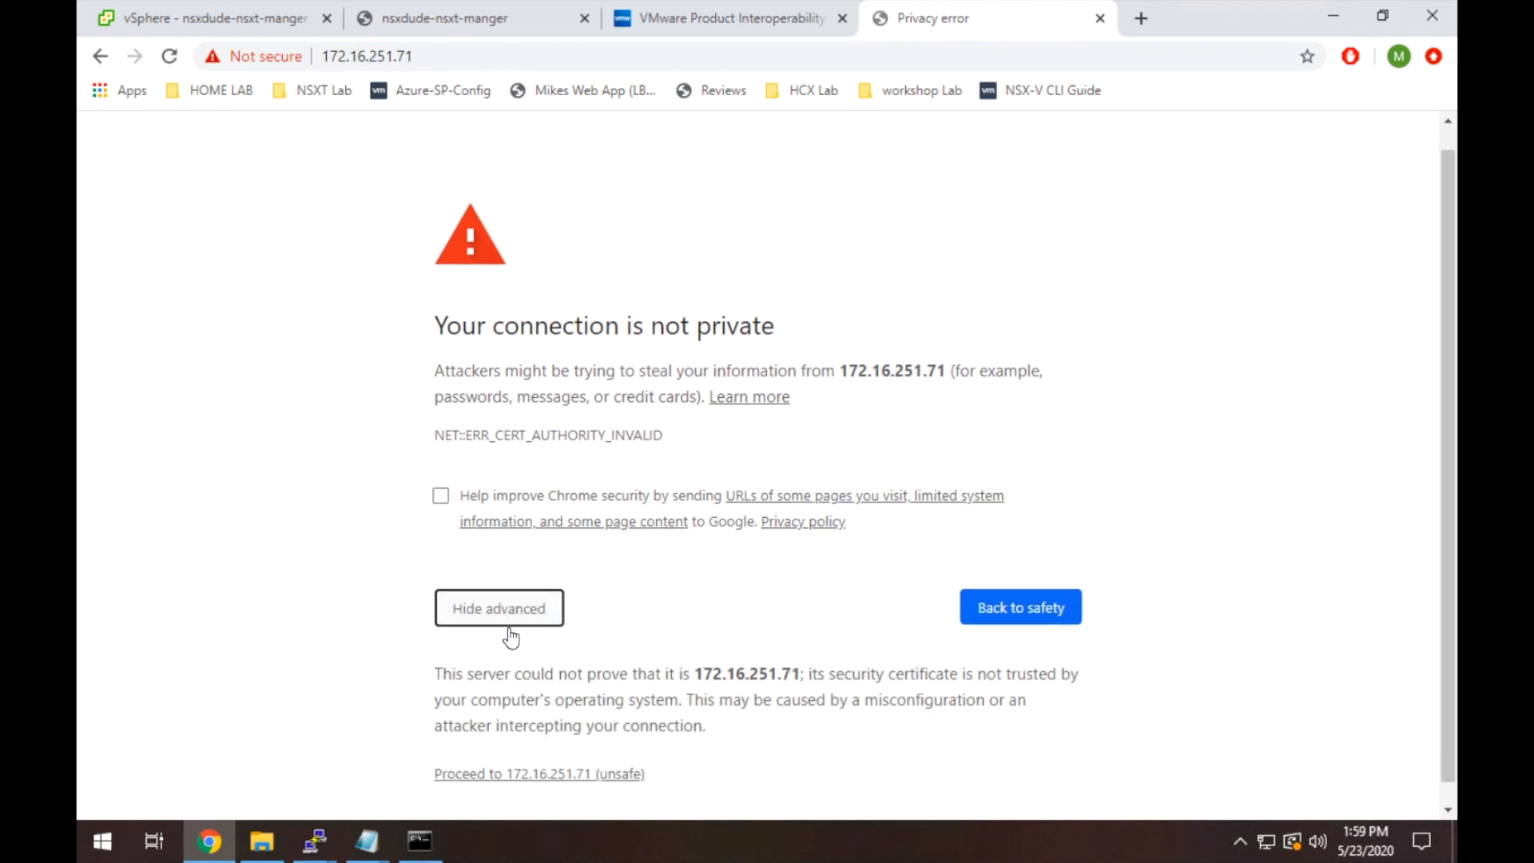
click(539, 774)
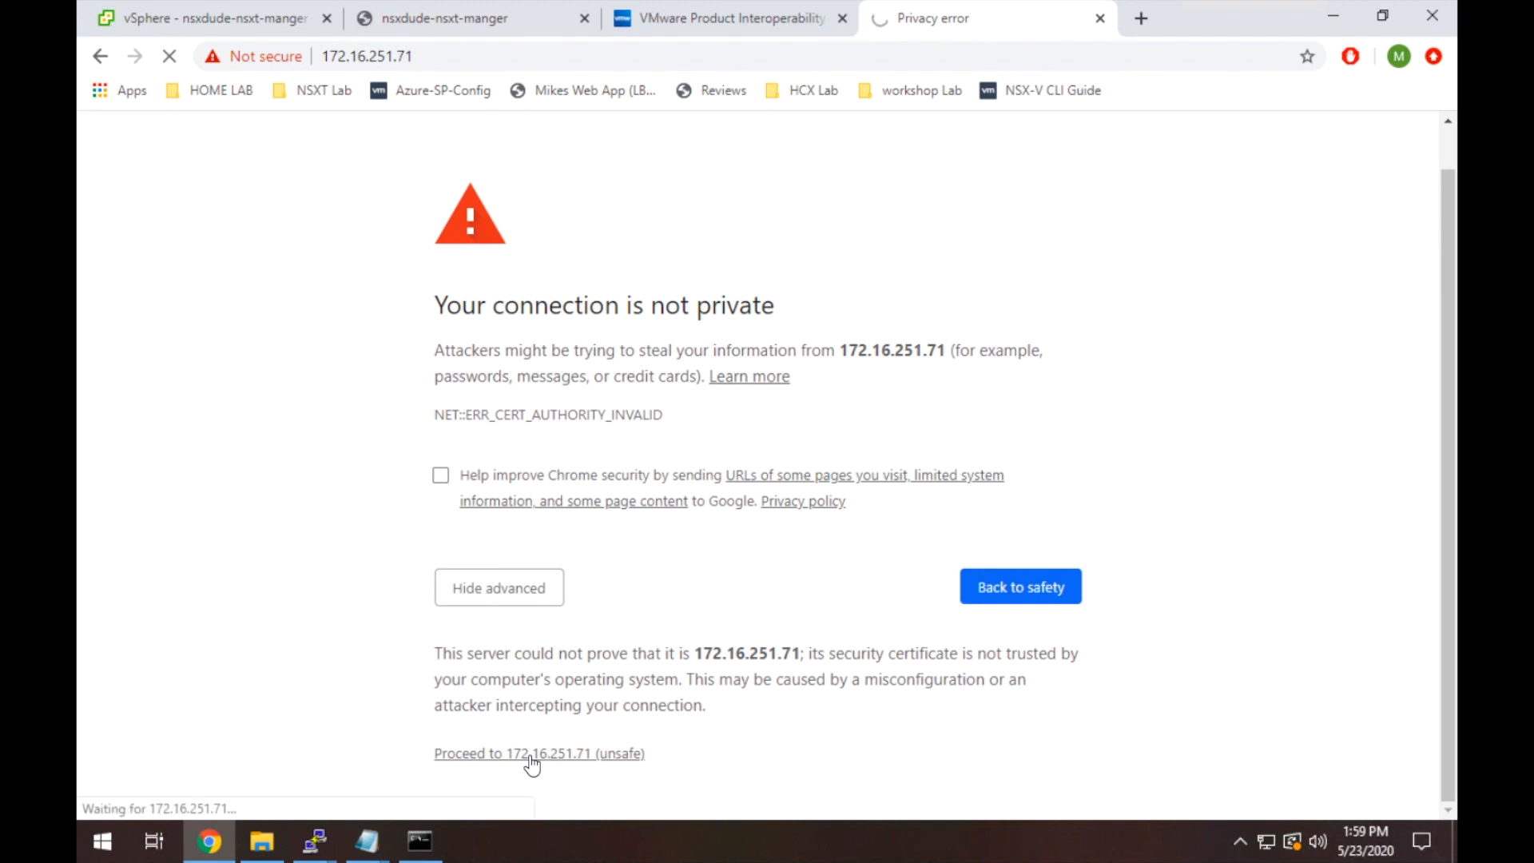
click(538, 753)
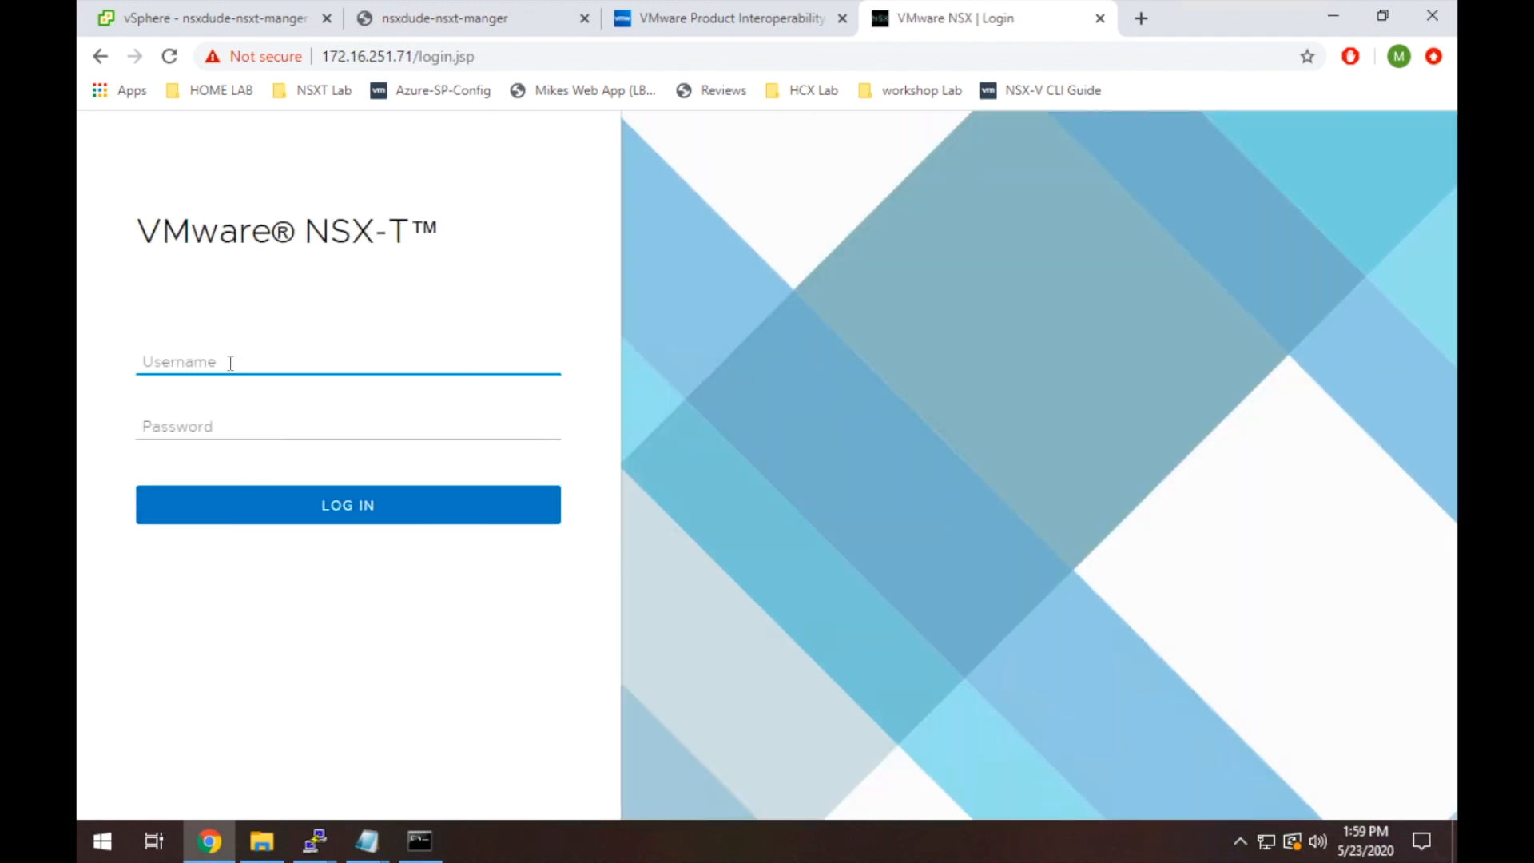
Log in to NSX-T Manager as admin with the password, reaching the EULA prompt.
text(admin)
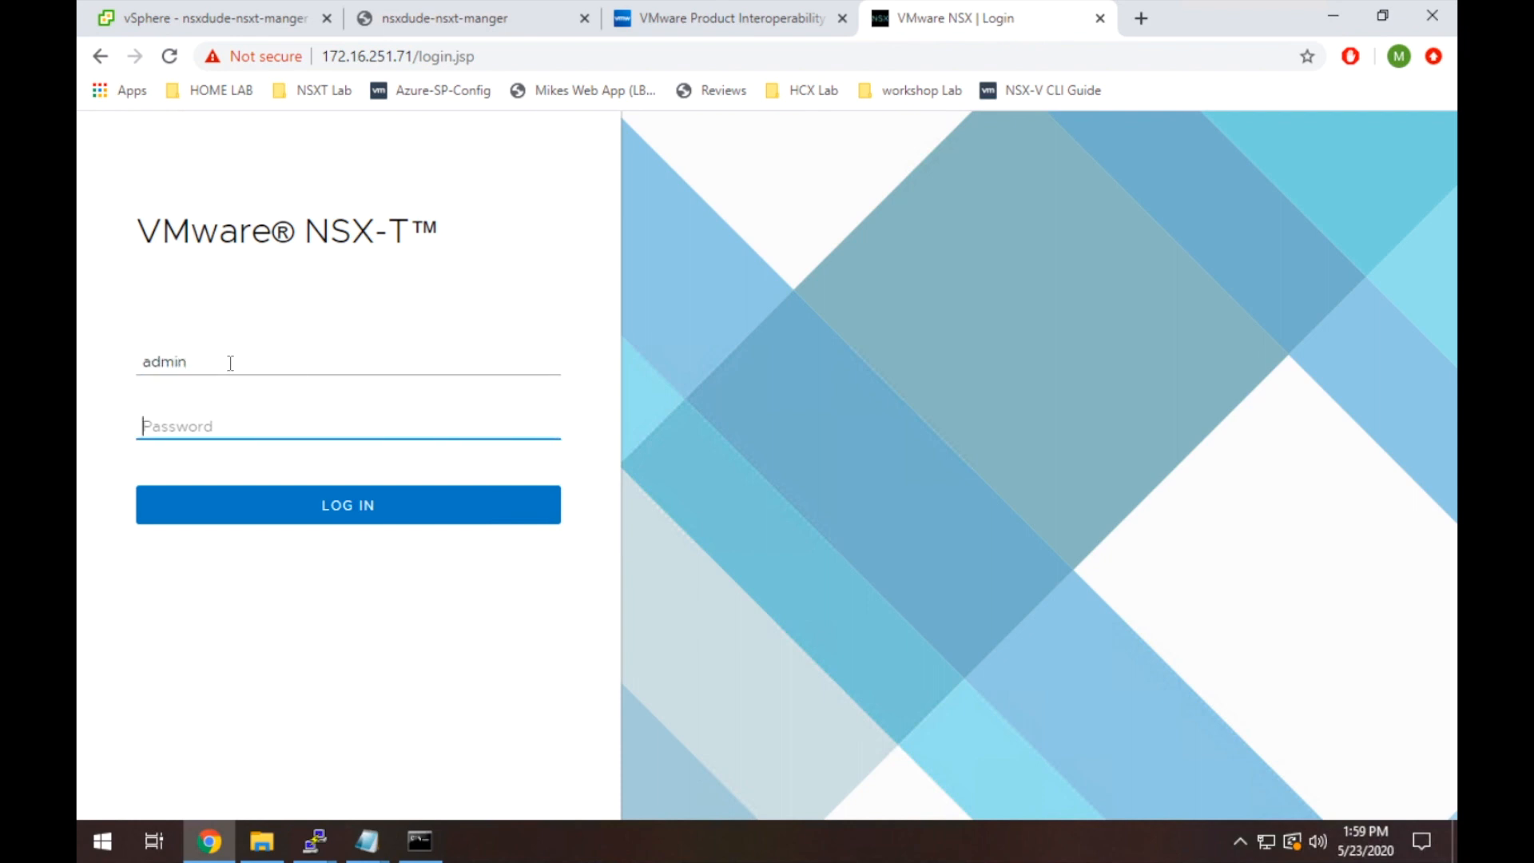
click(346, 425)
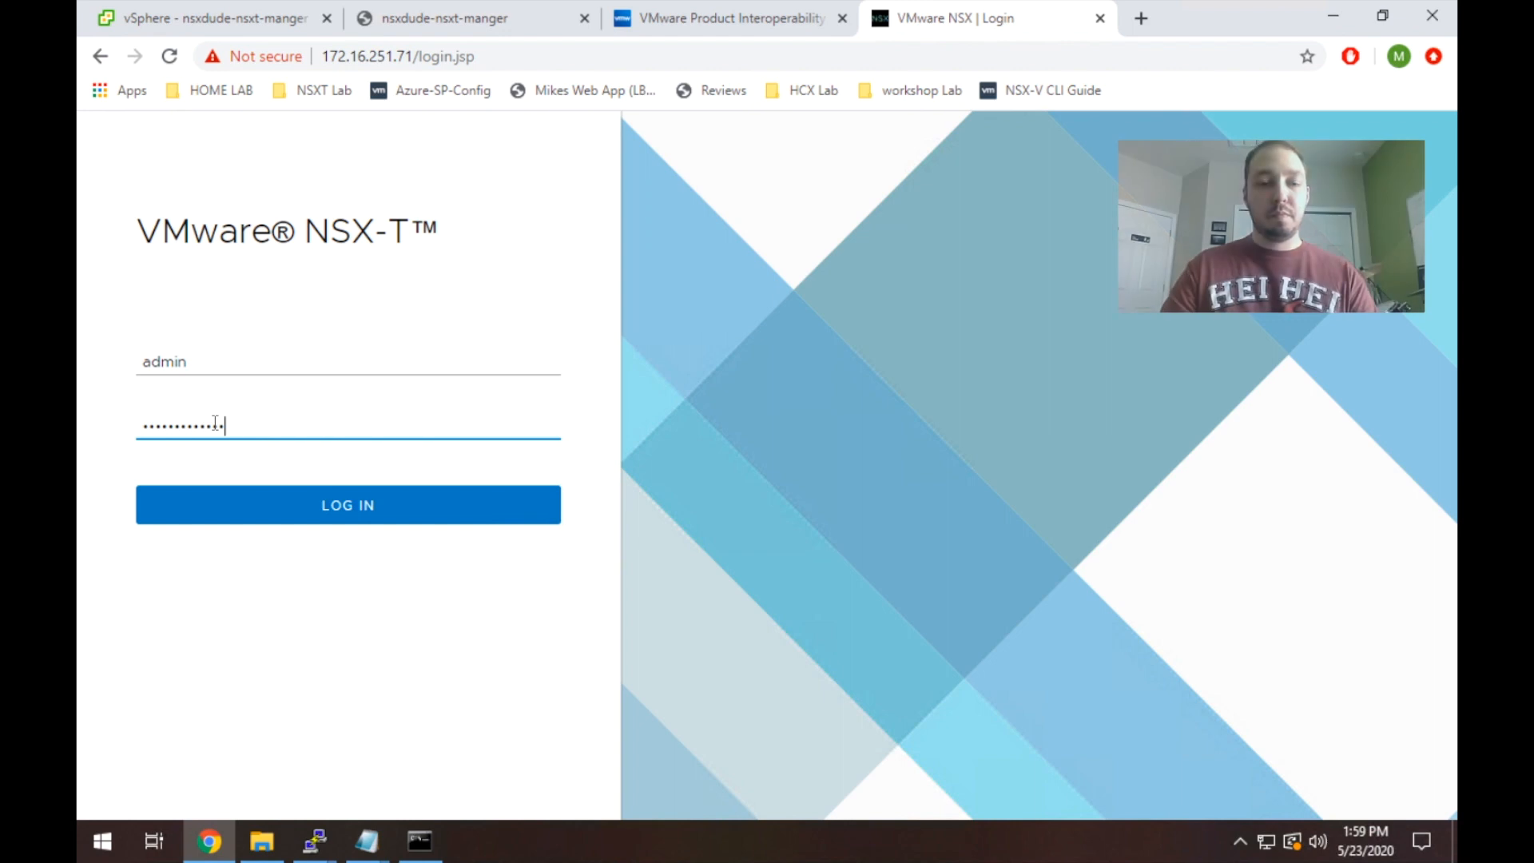
mouse_move(347, 505)
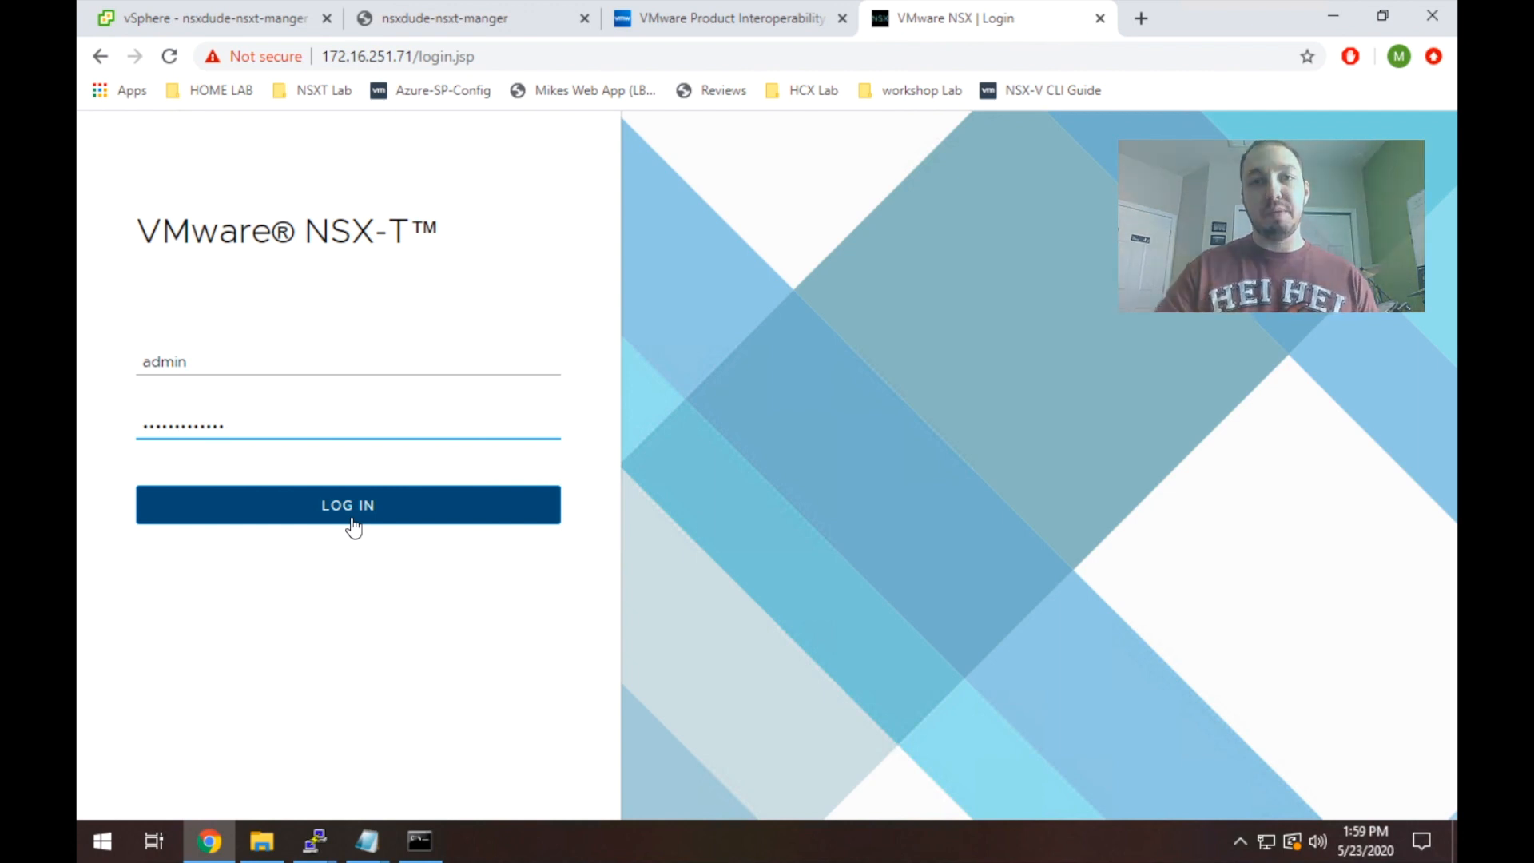
click(346, 505)
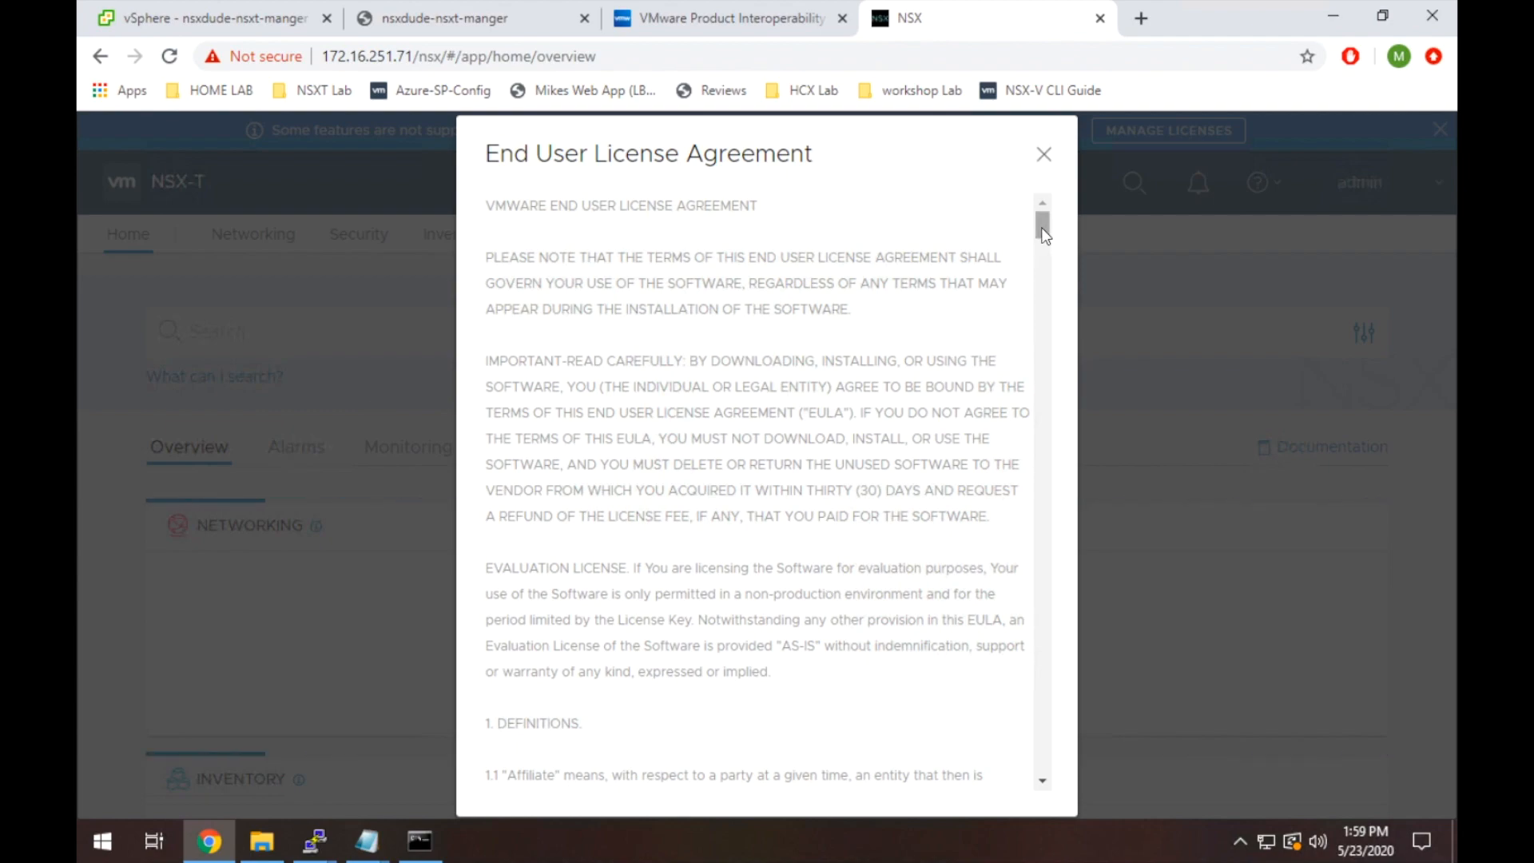
Accept the End User License Agreement and save the CEIP participation choice.
scroll(down, 3)
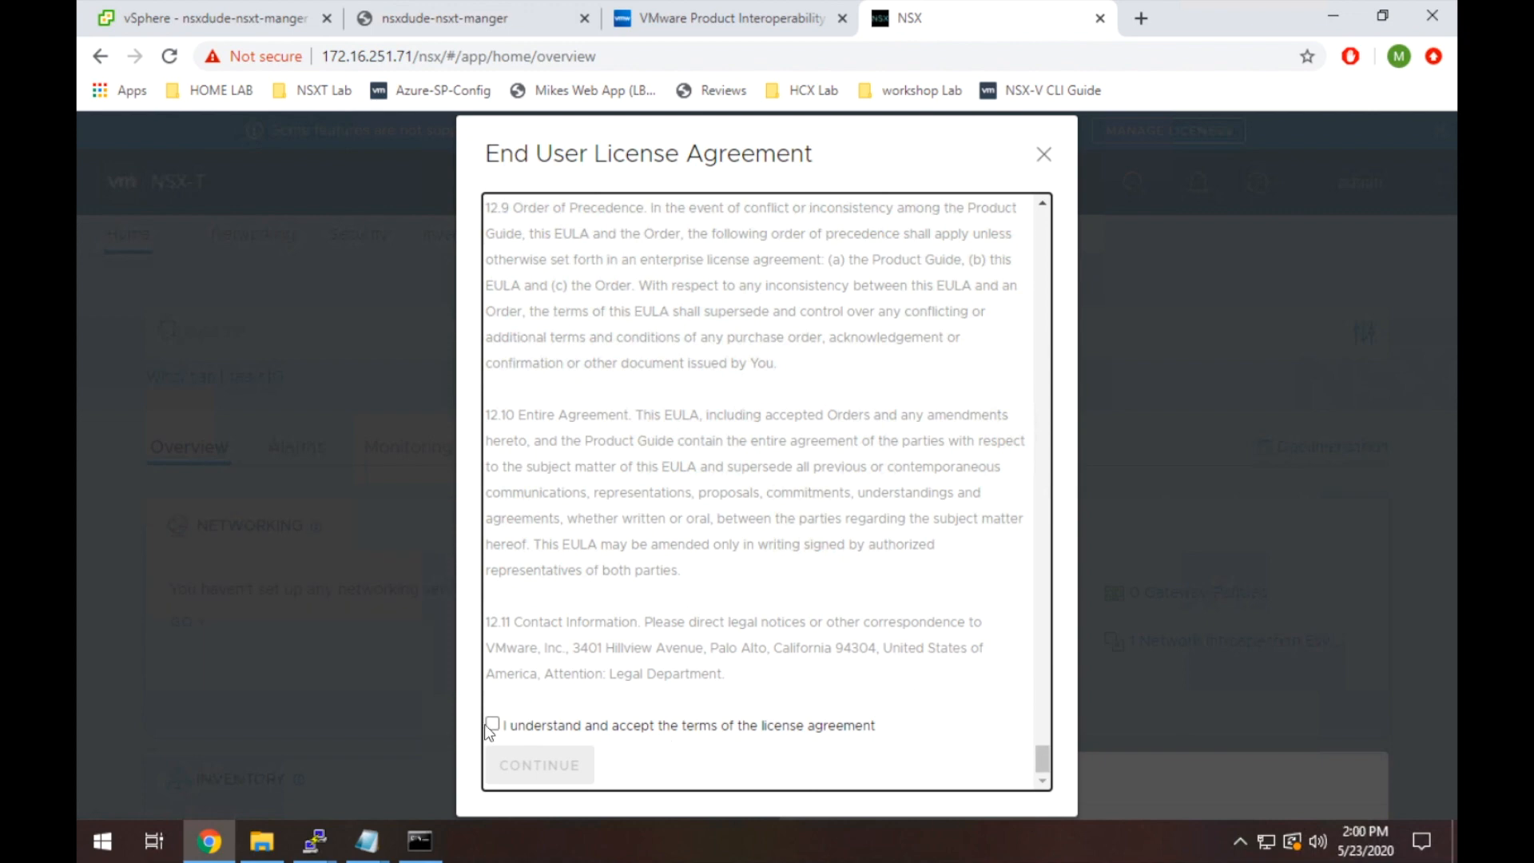
click(492, 725)
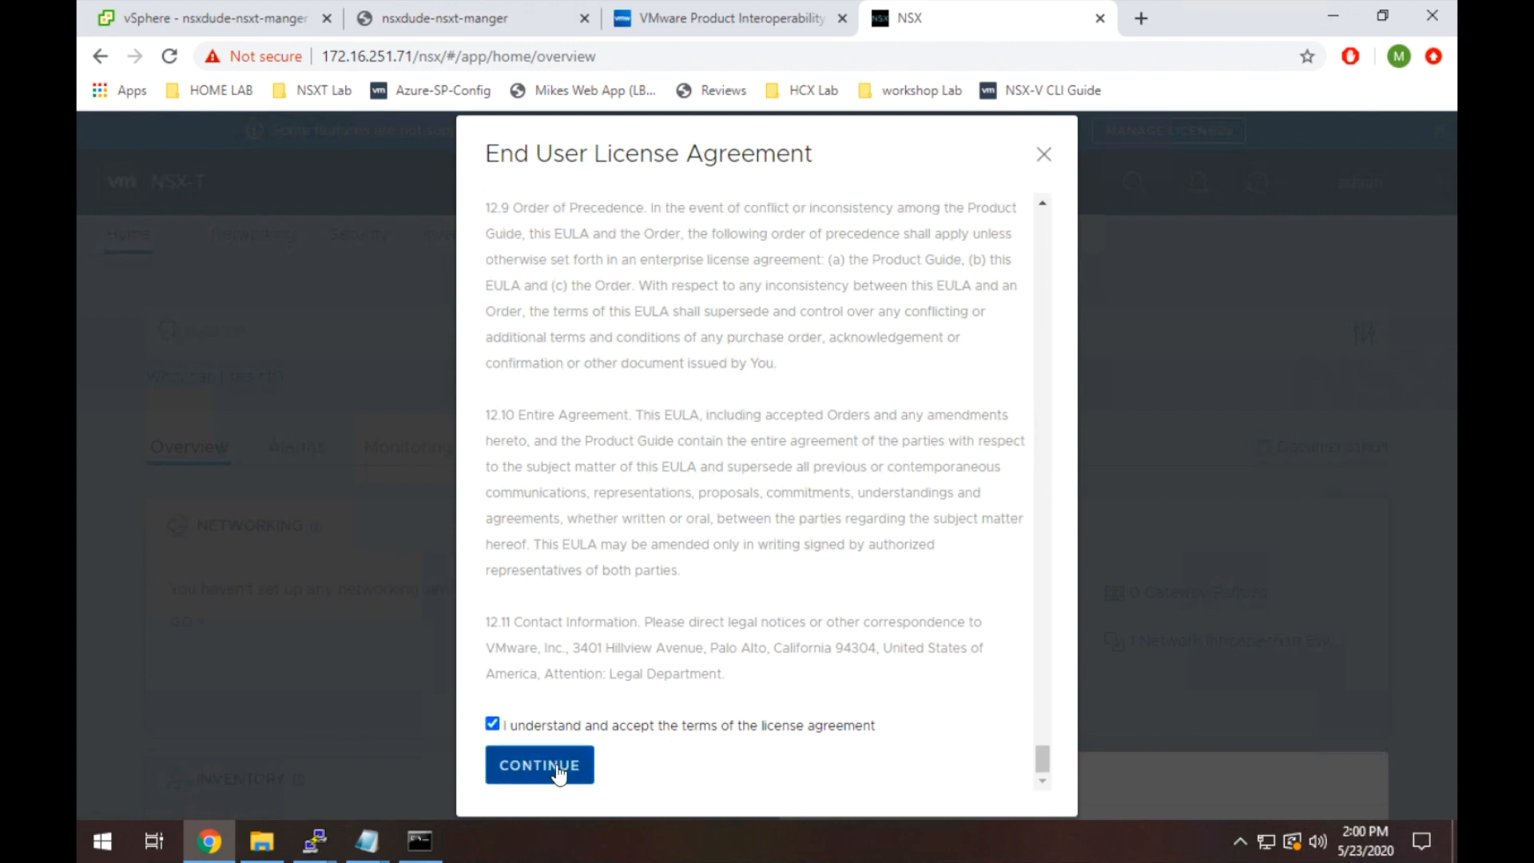
click(538, 764)
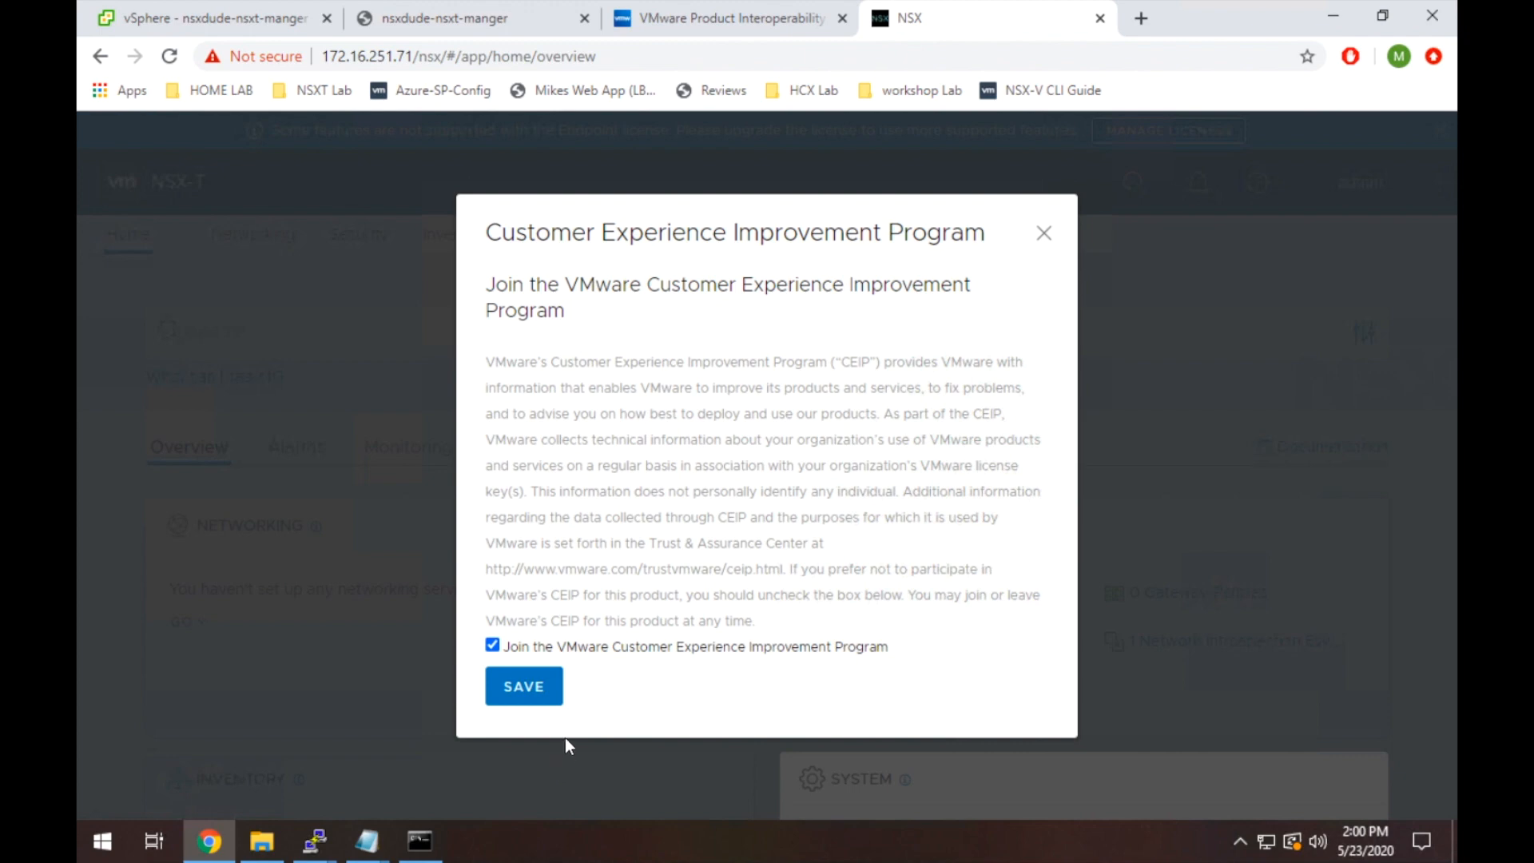
click(522, 685)
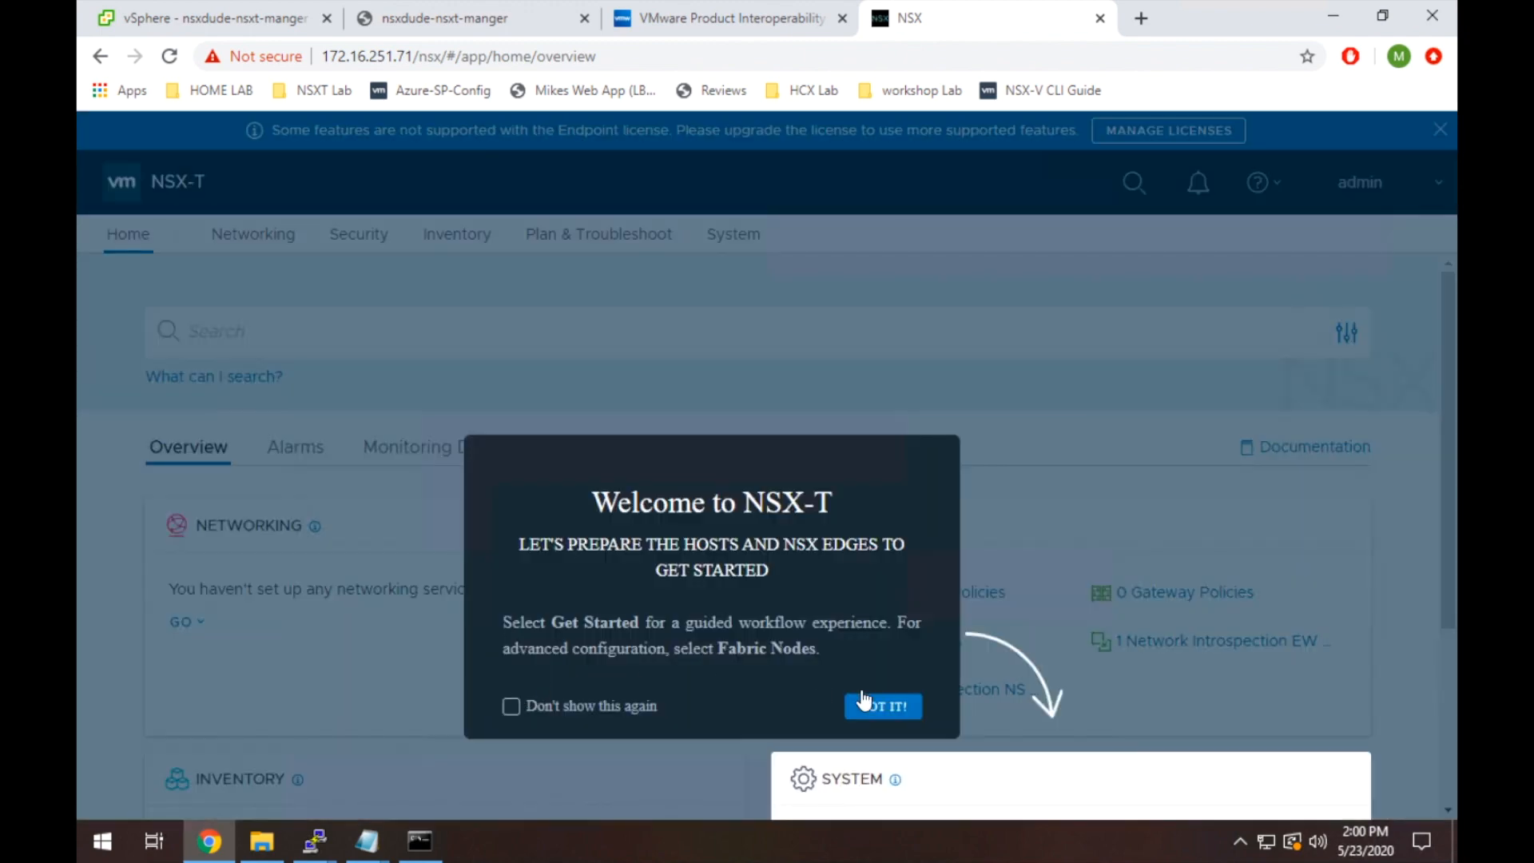
mouse_move(990, 616)
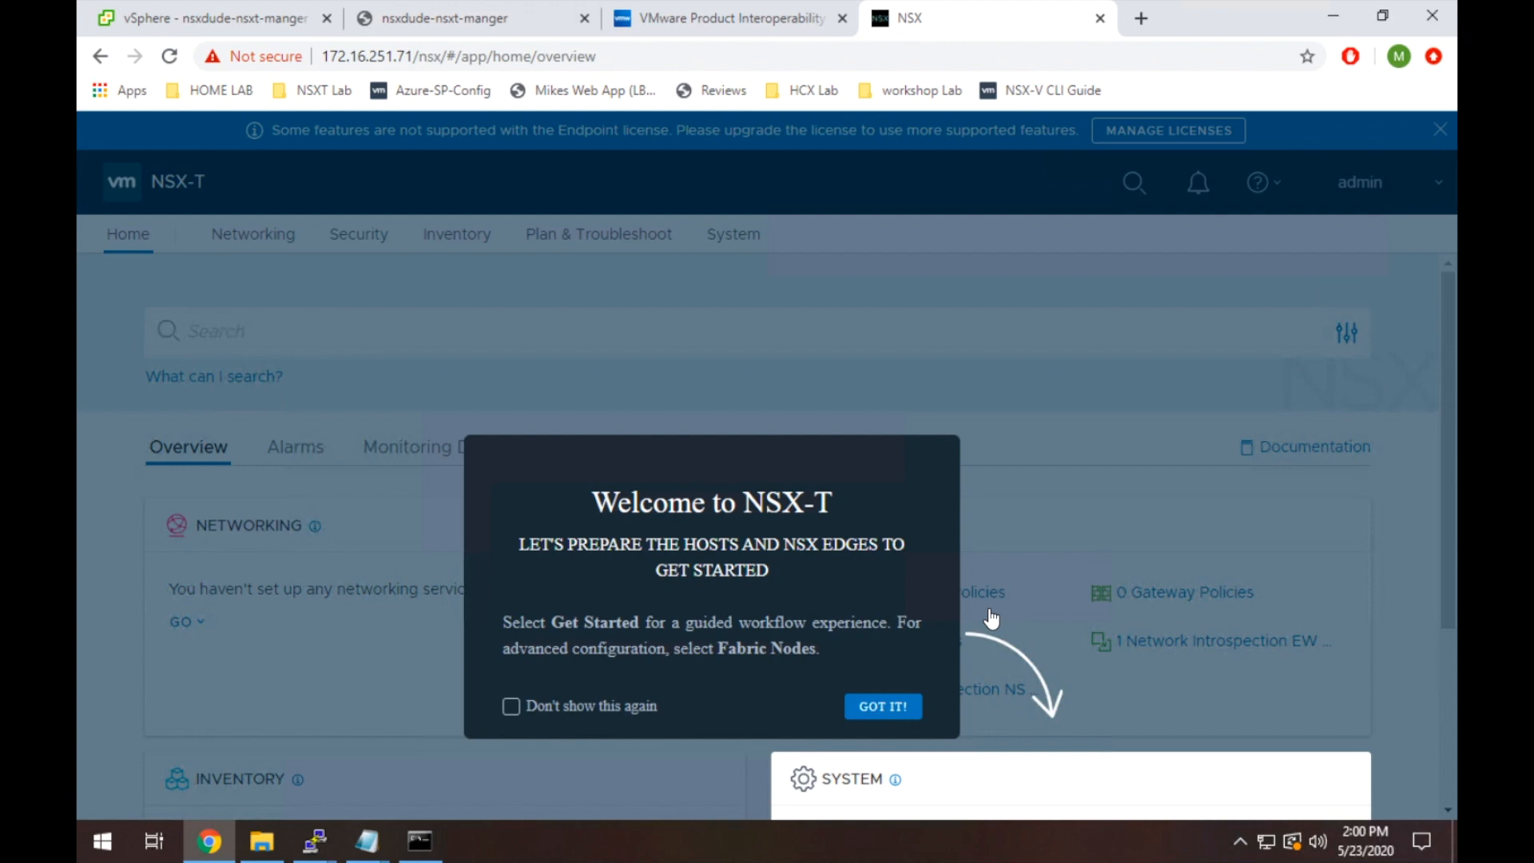
mouse_move(836, 631)
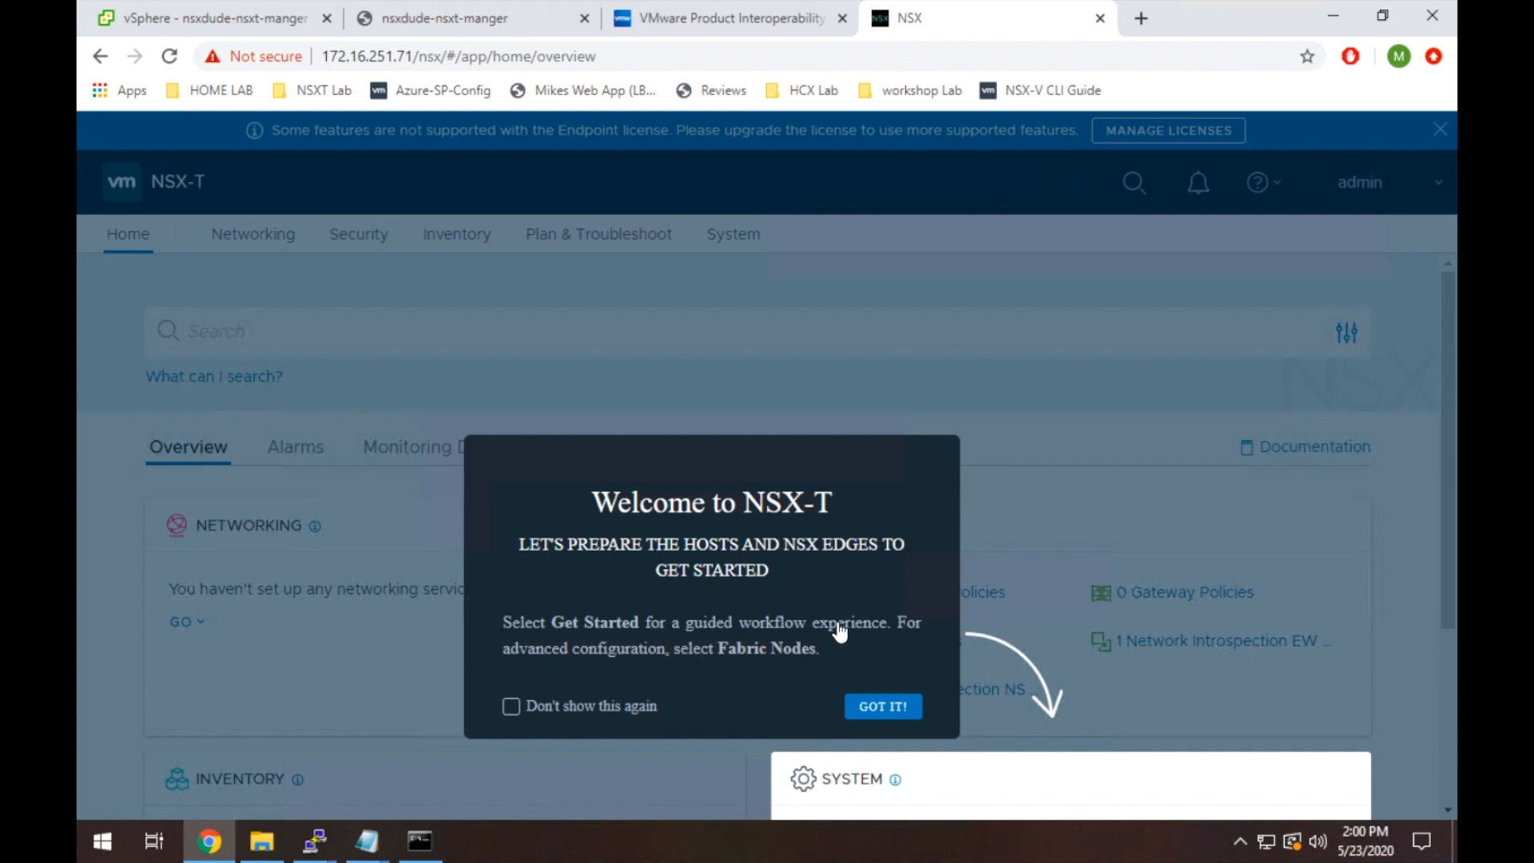
Dismiss the welcome message with 'Don't show this again' ticked.
click(511, 704)
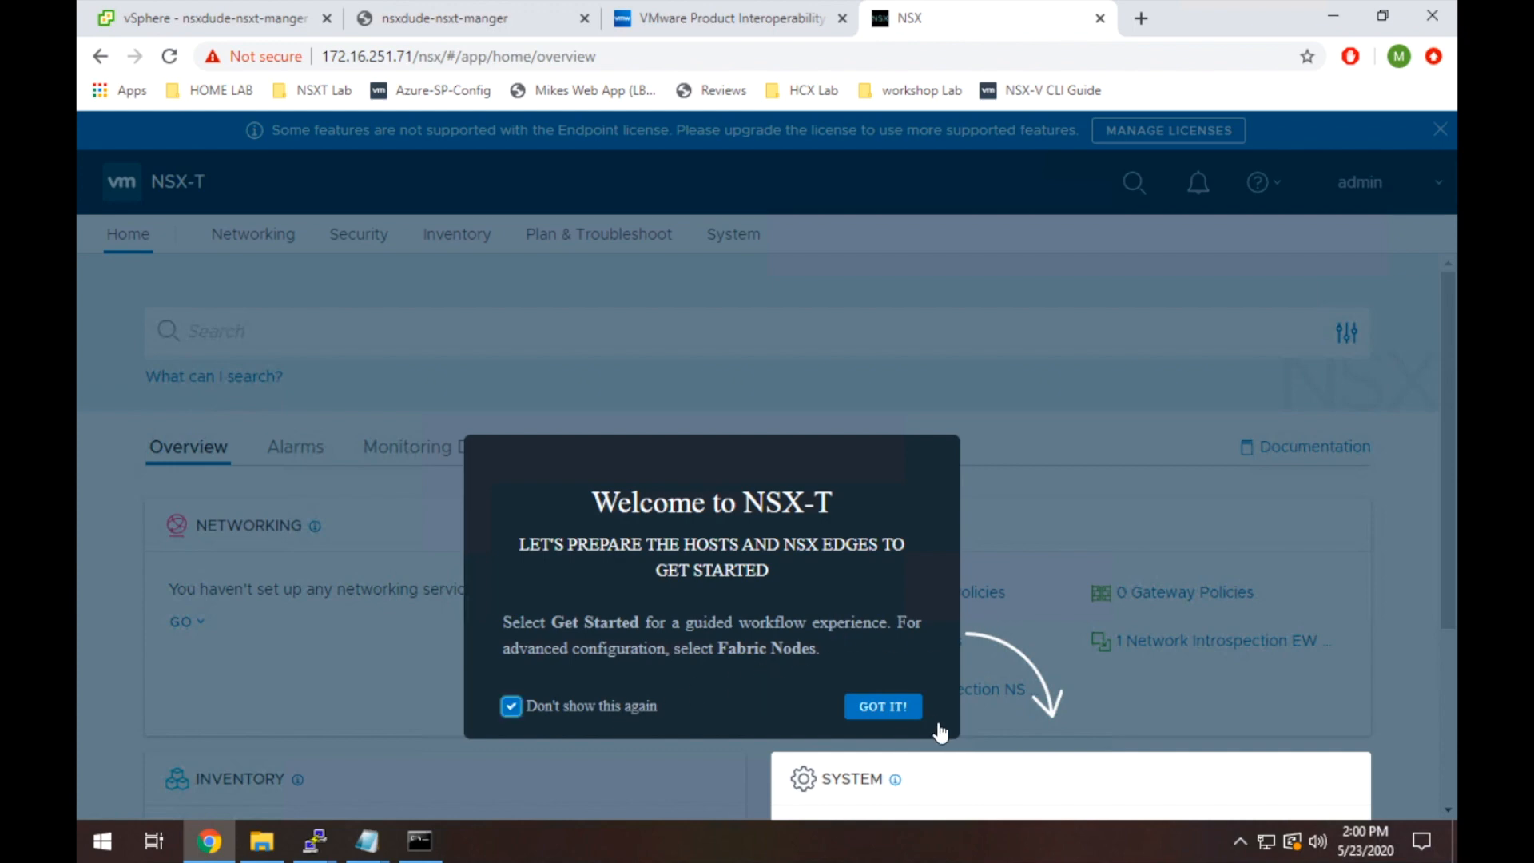
click(880, 704)
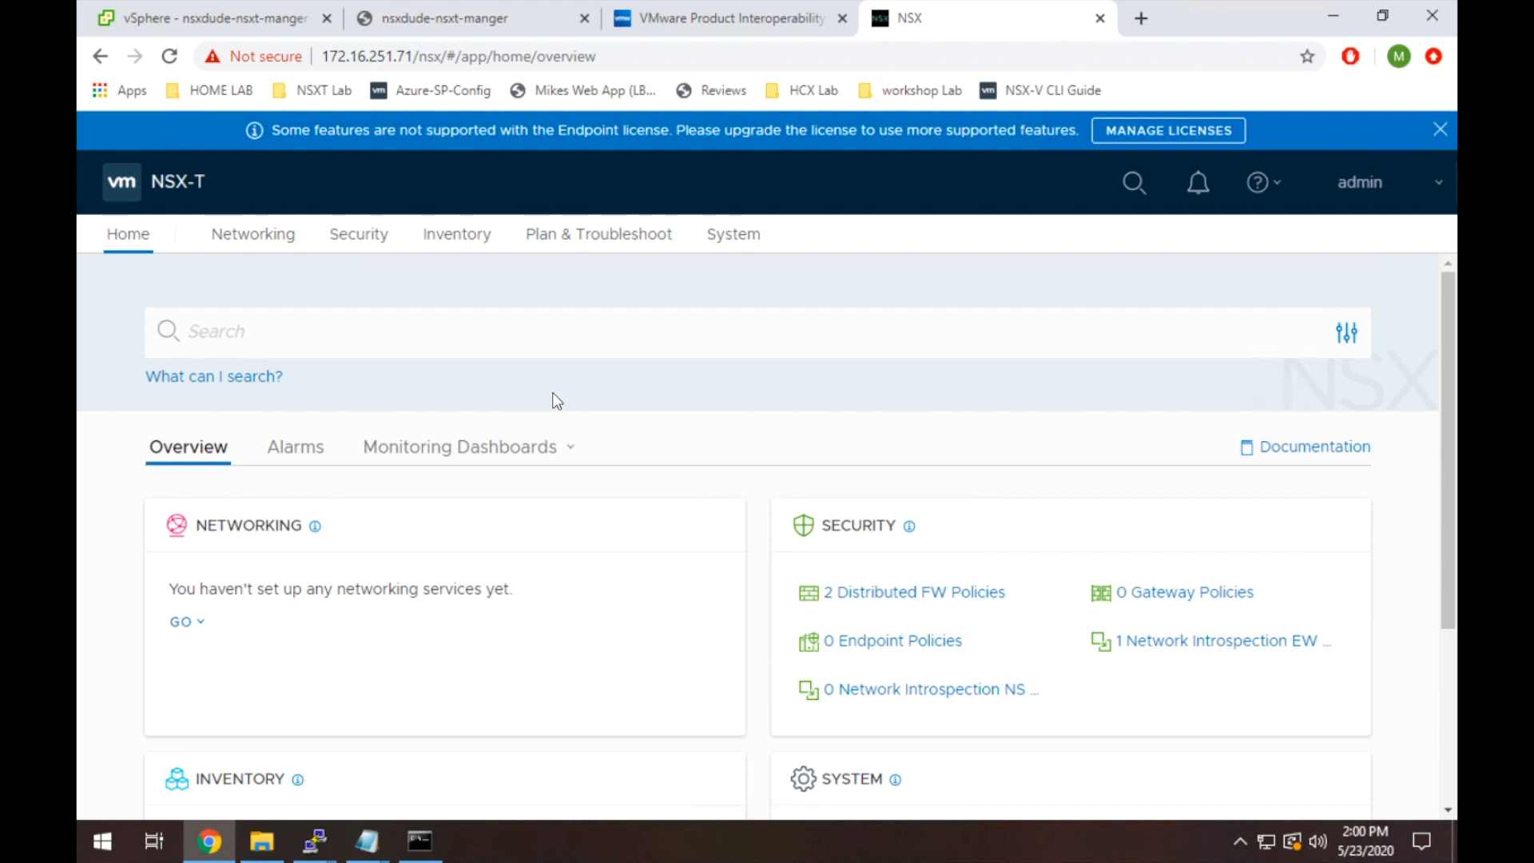
mouse_move(734, 234)
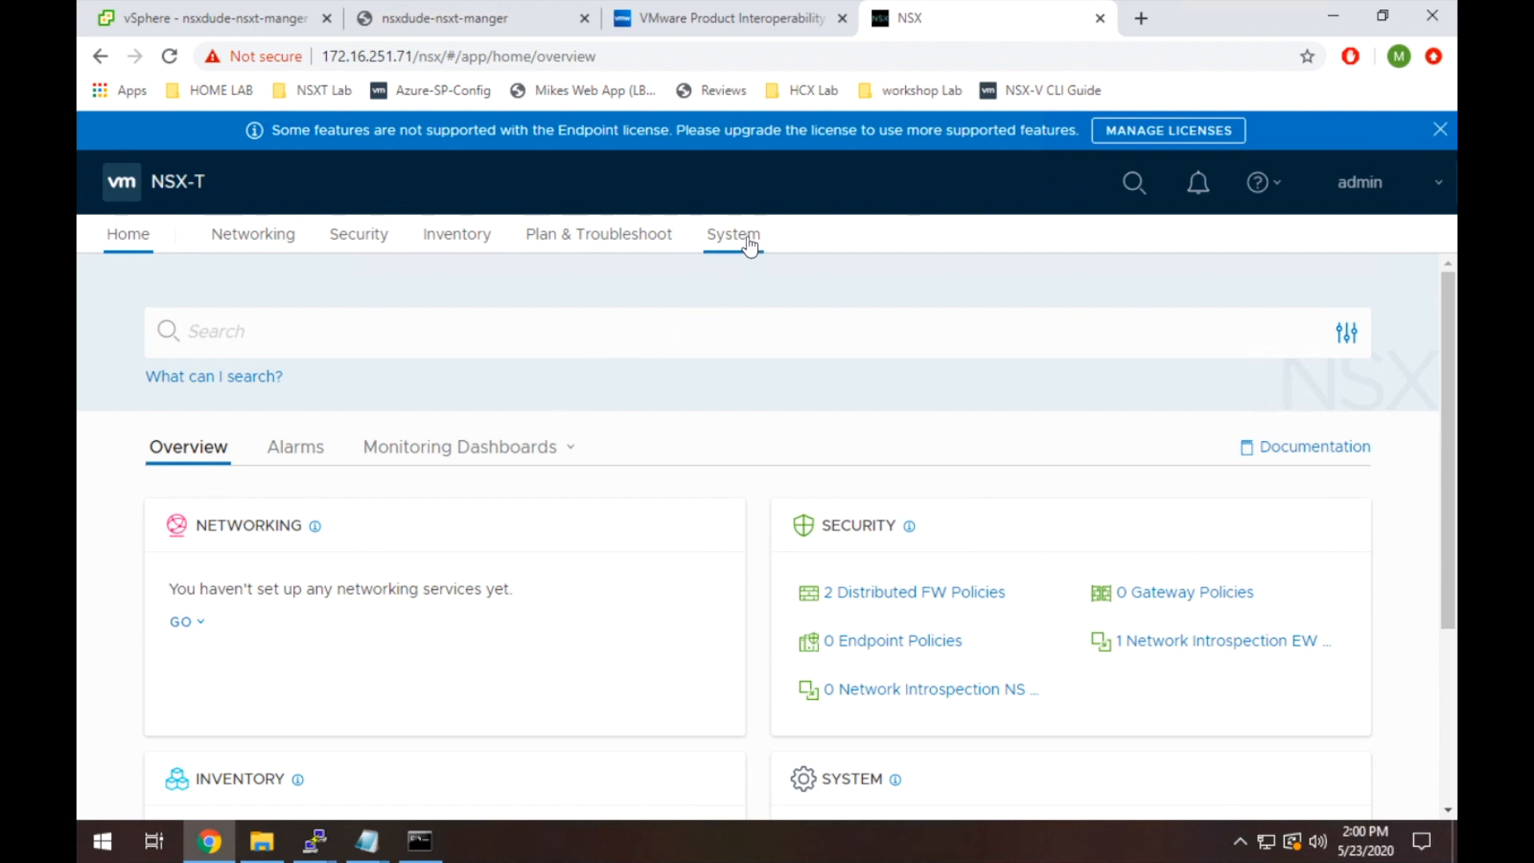
mouse_move(745, 258)
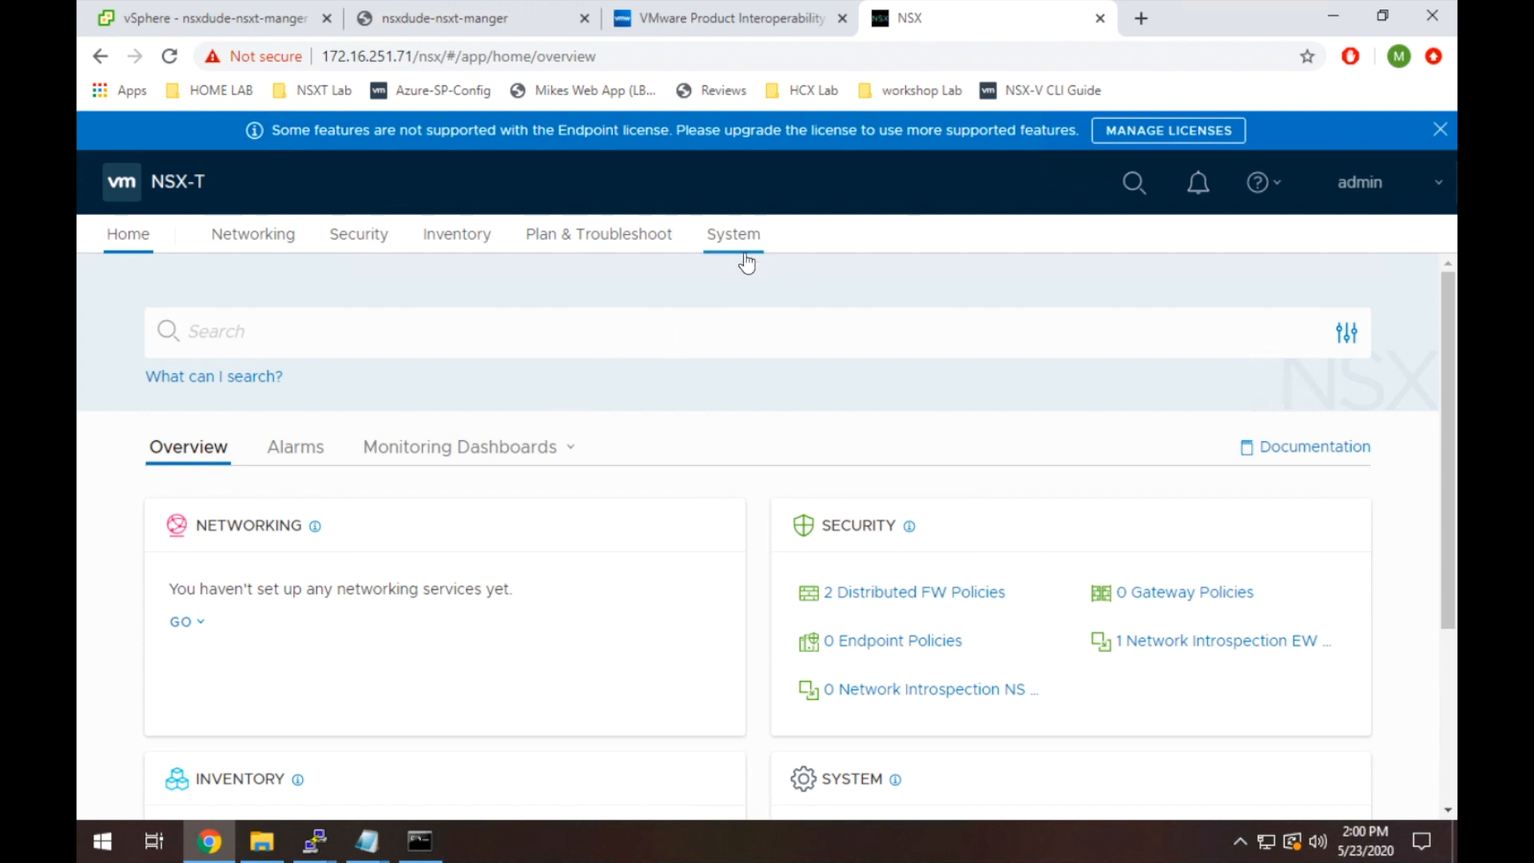
Show the System overview with 1 management node, 0 transport nodes and 2 transport zones.
click(734, 233)
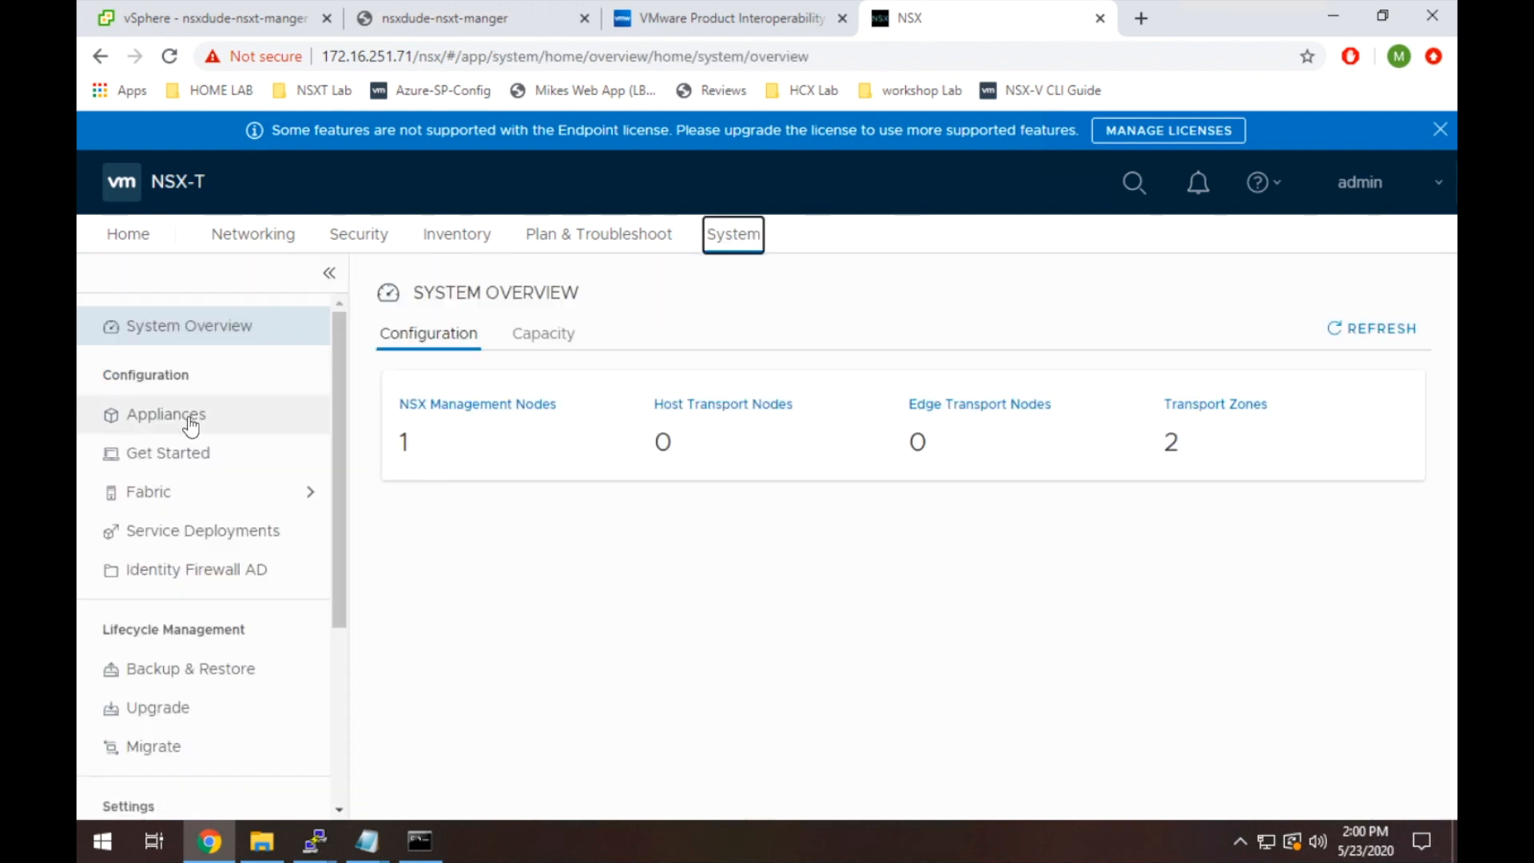
mouse_move(166, 414)
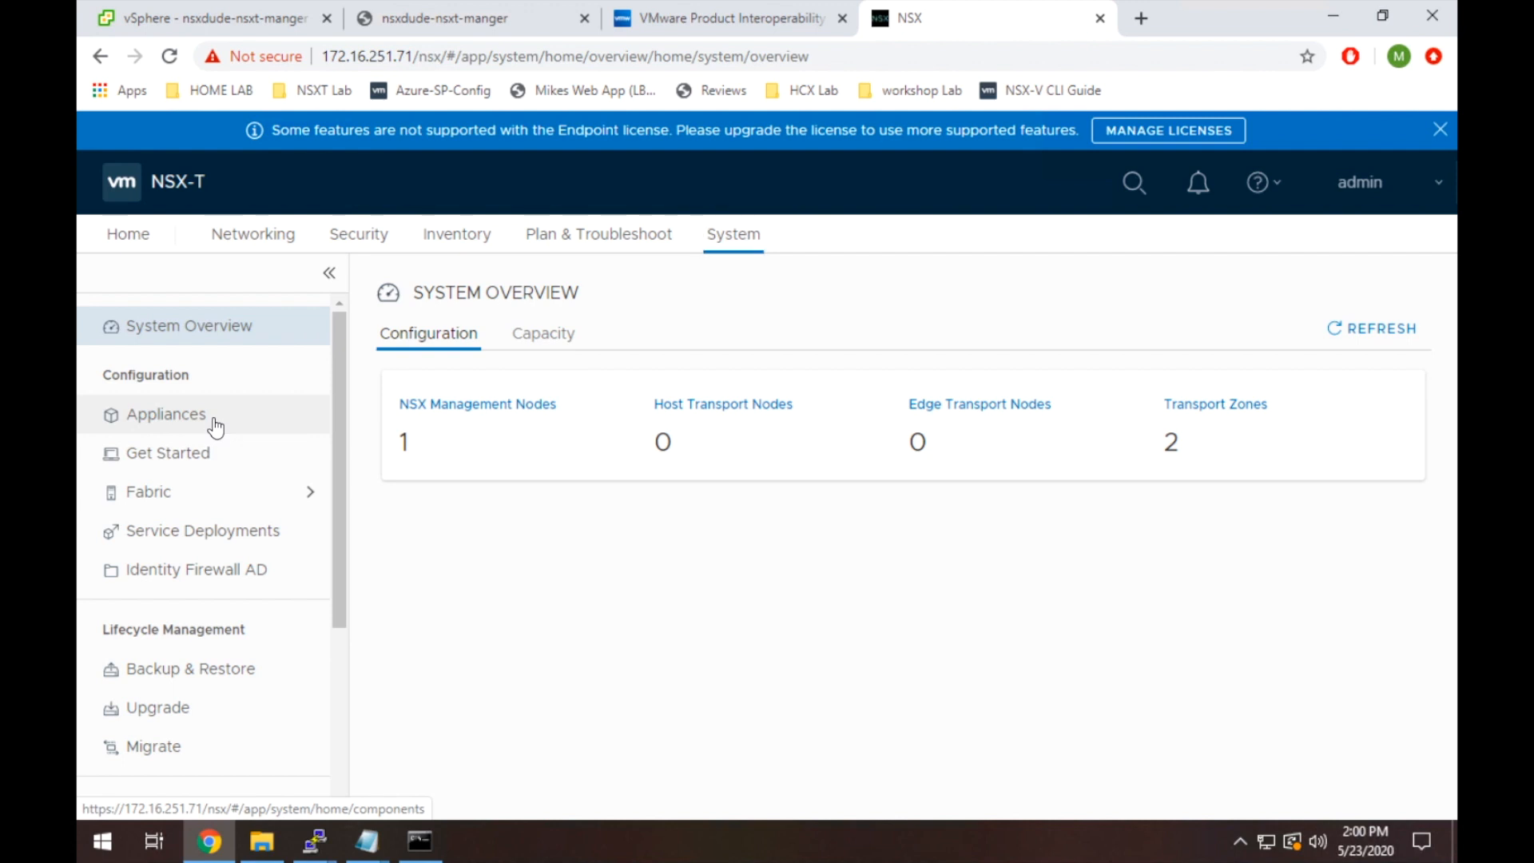
Show the Appliances page and highlight the 172.16.251.71 node, Available in a stable cluster.
click(164, 414)
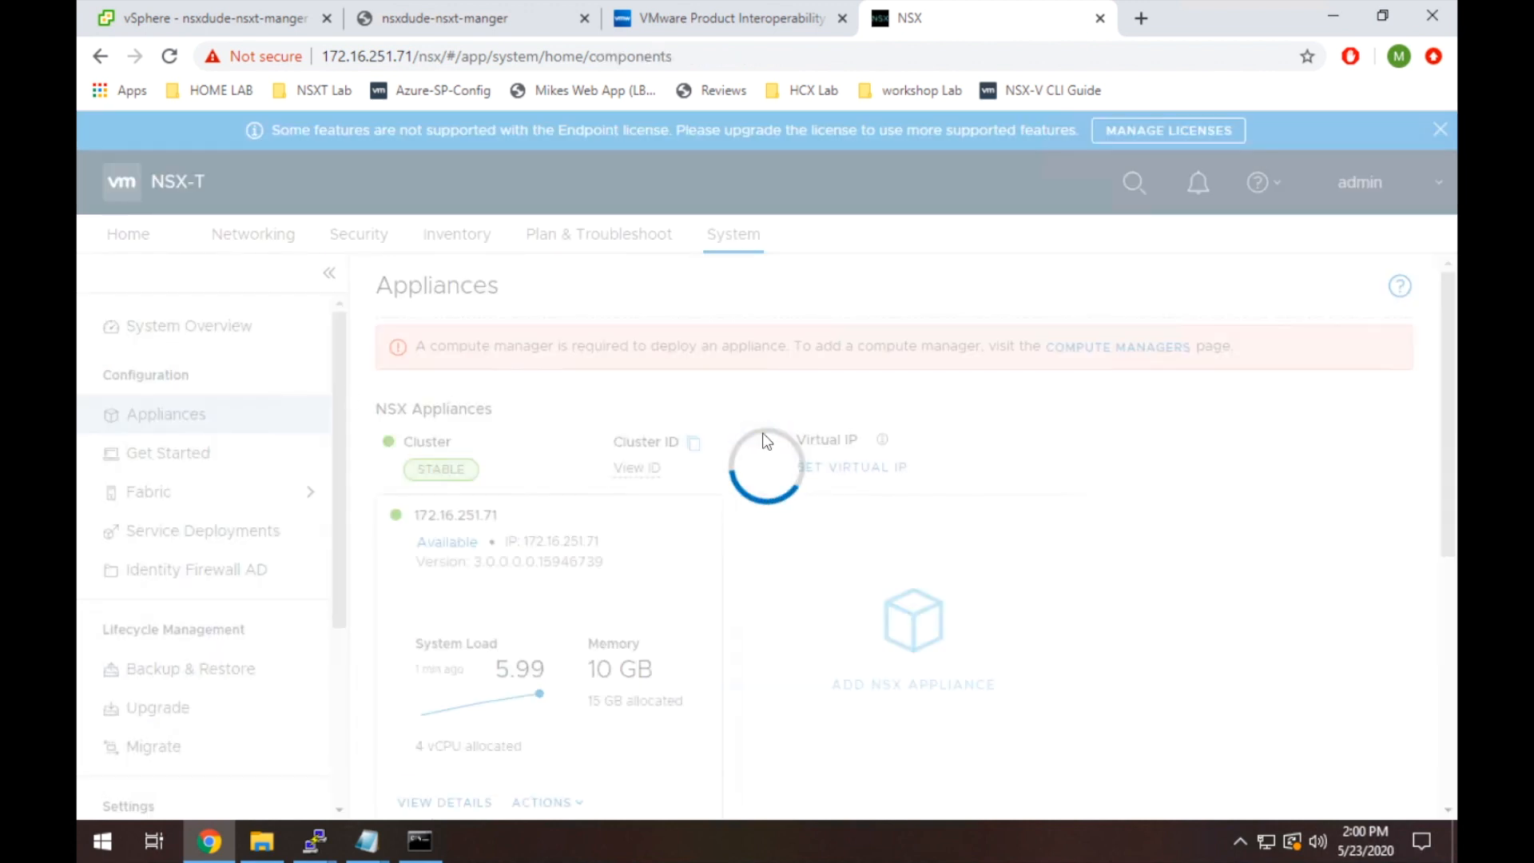
mouse_move(1027, 425)
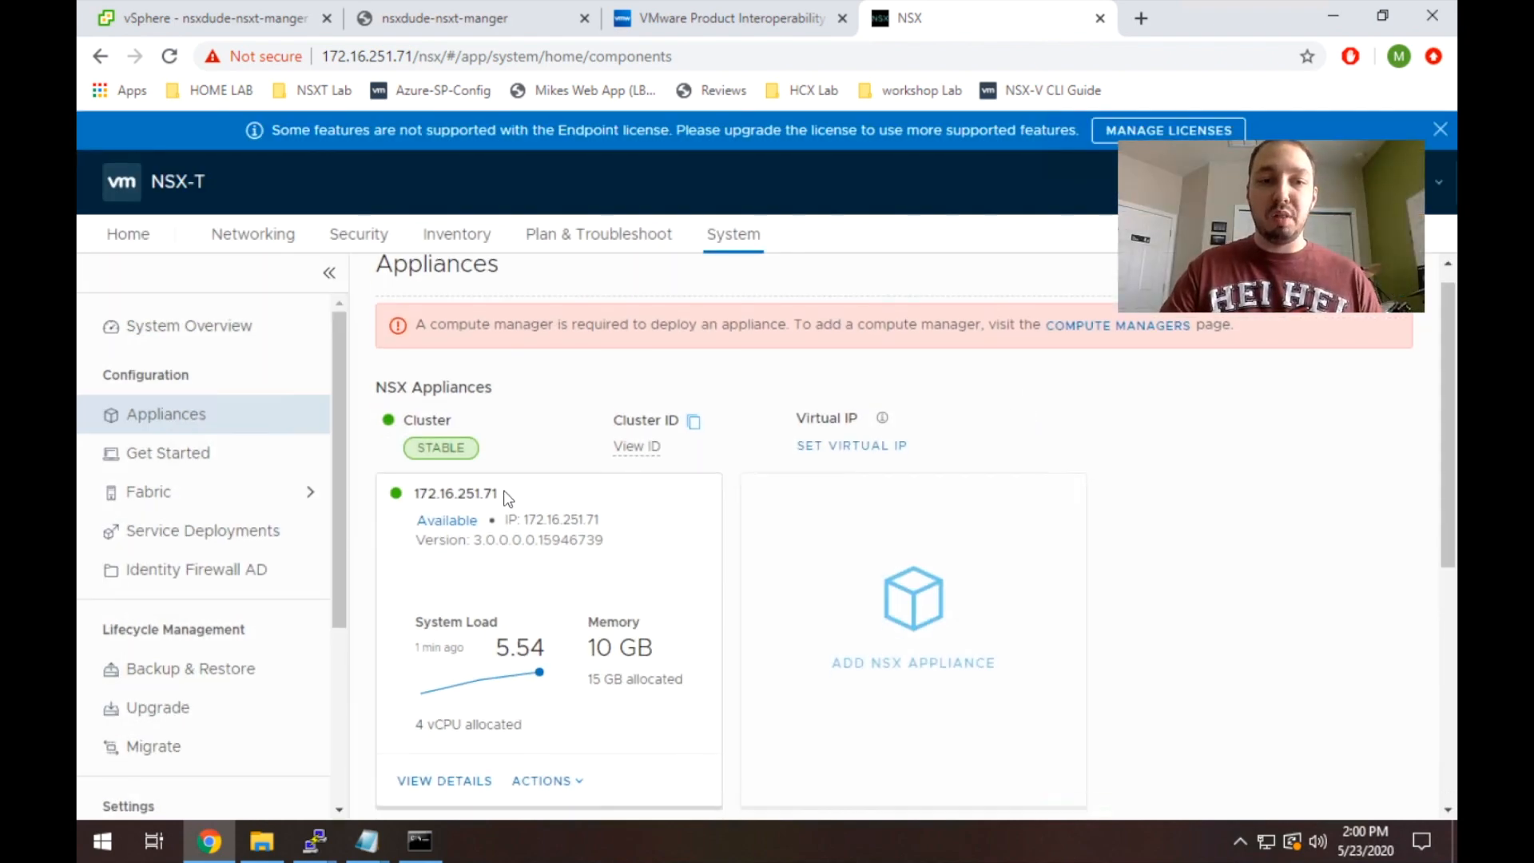
double_click(456, 493)
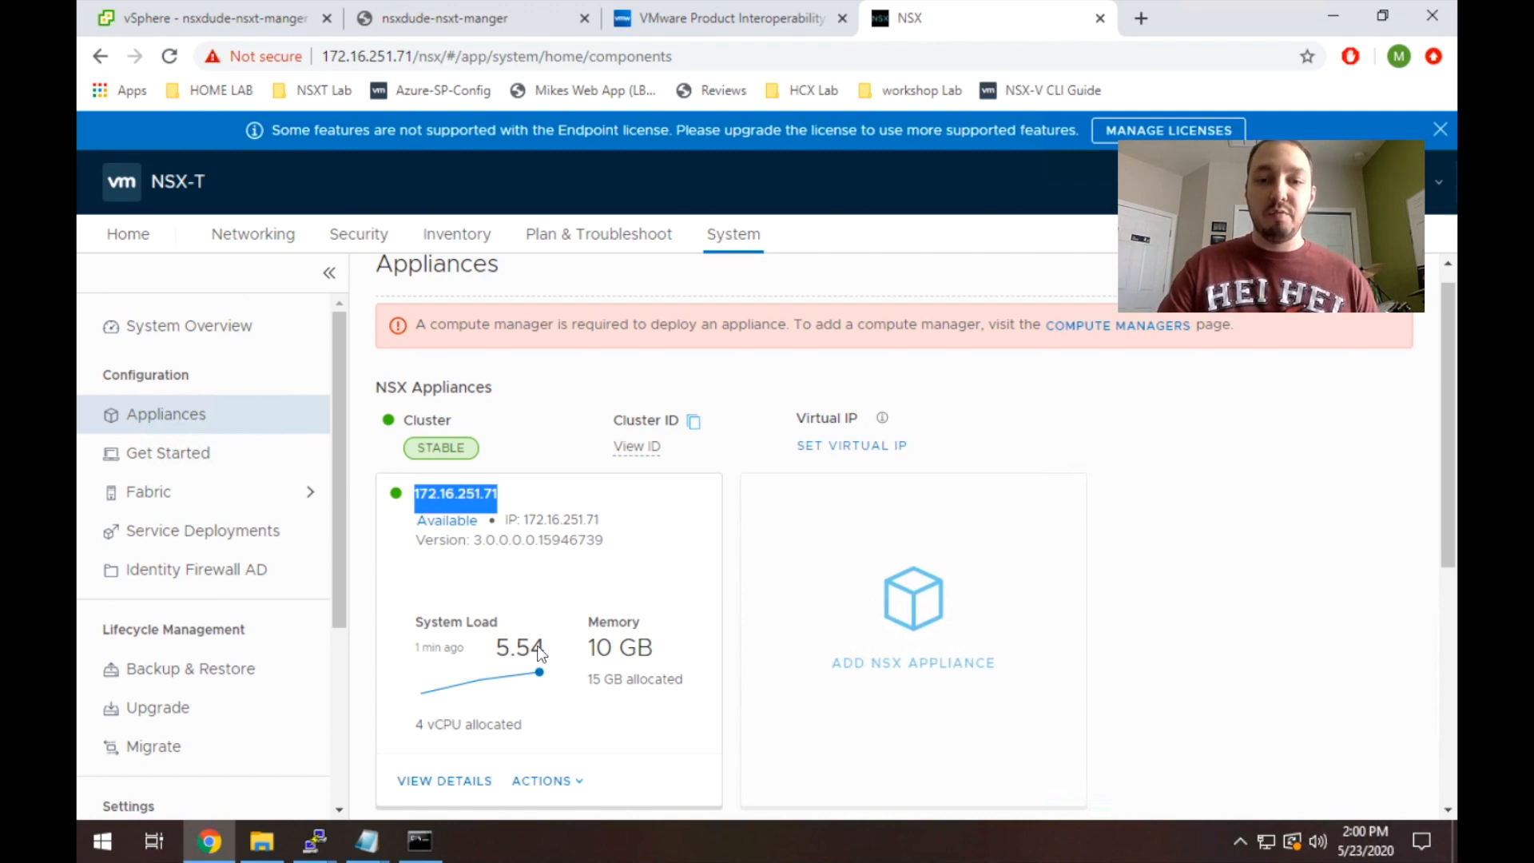
mouse_move(589, 685)
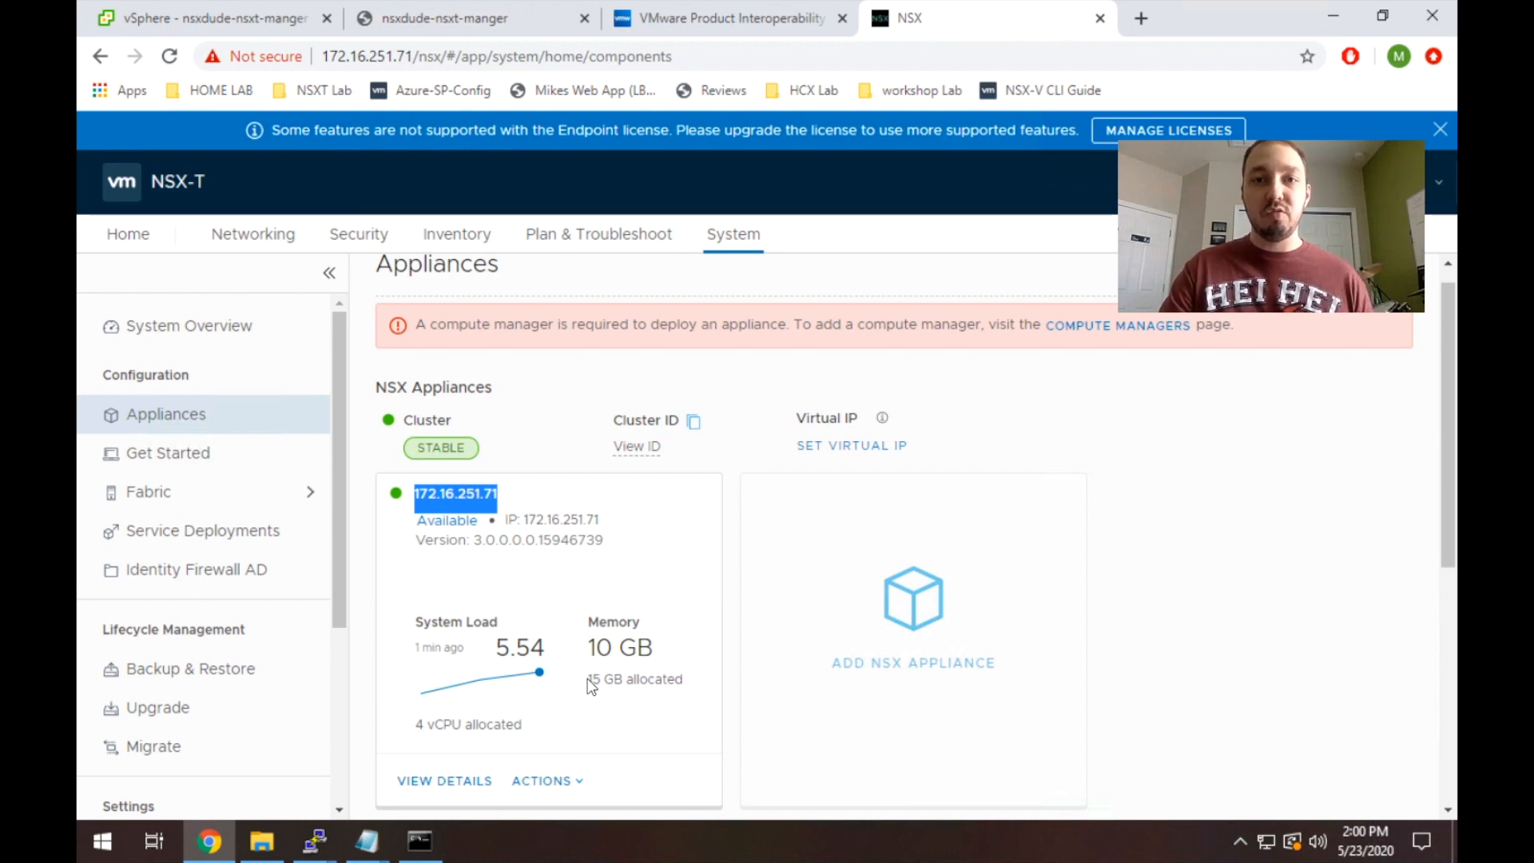
mouse_move(877, 686)
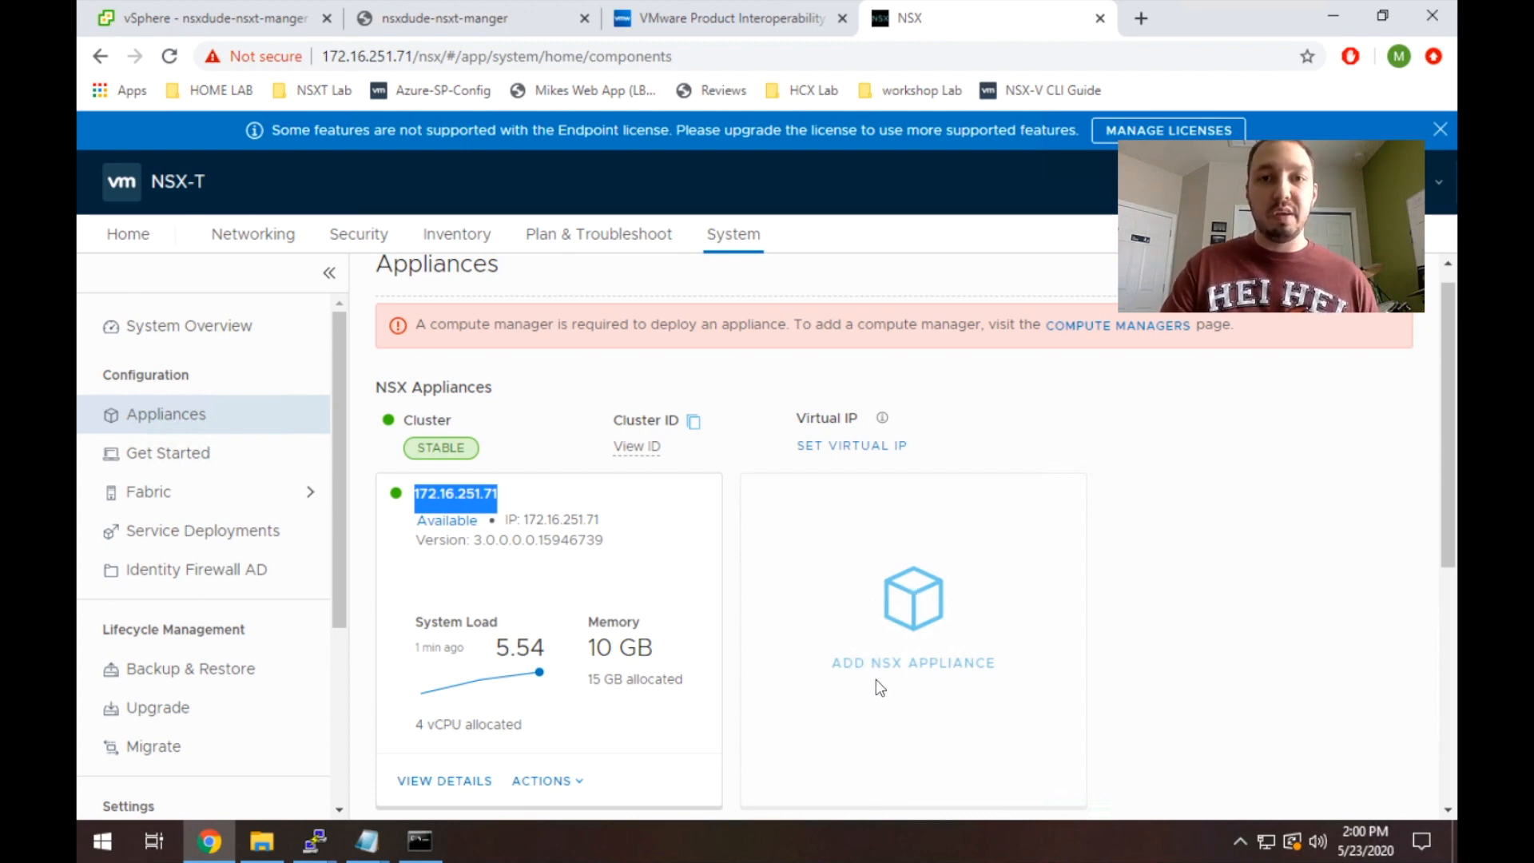
mouse_move(846, 644)
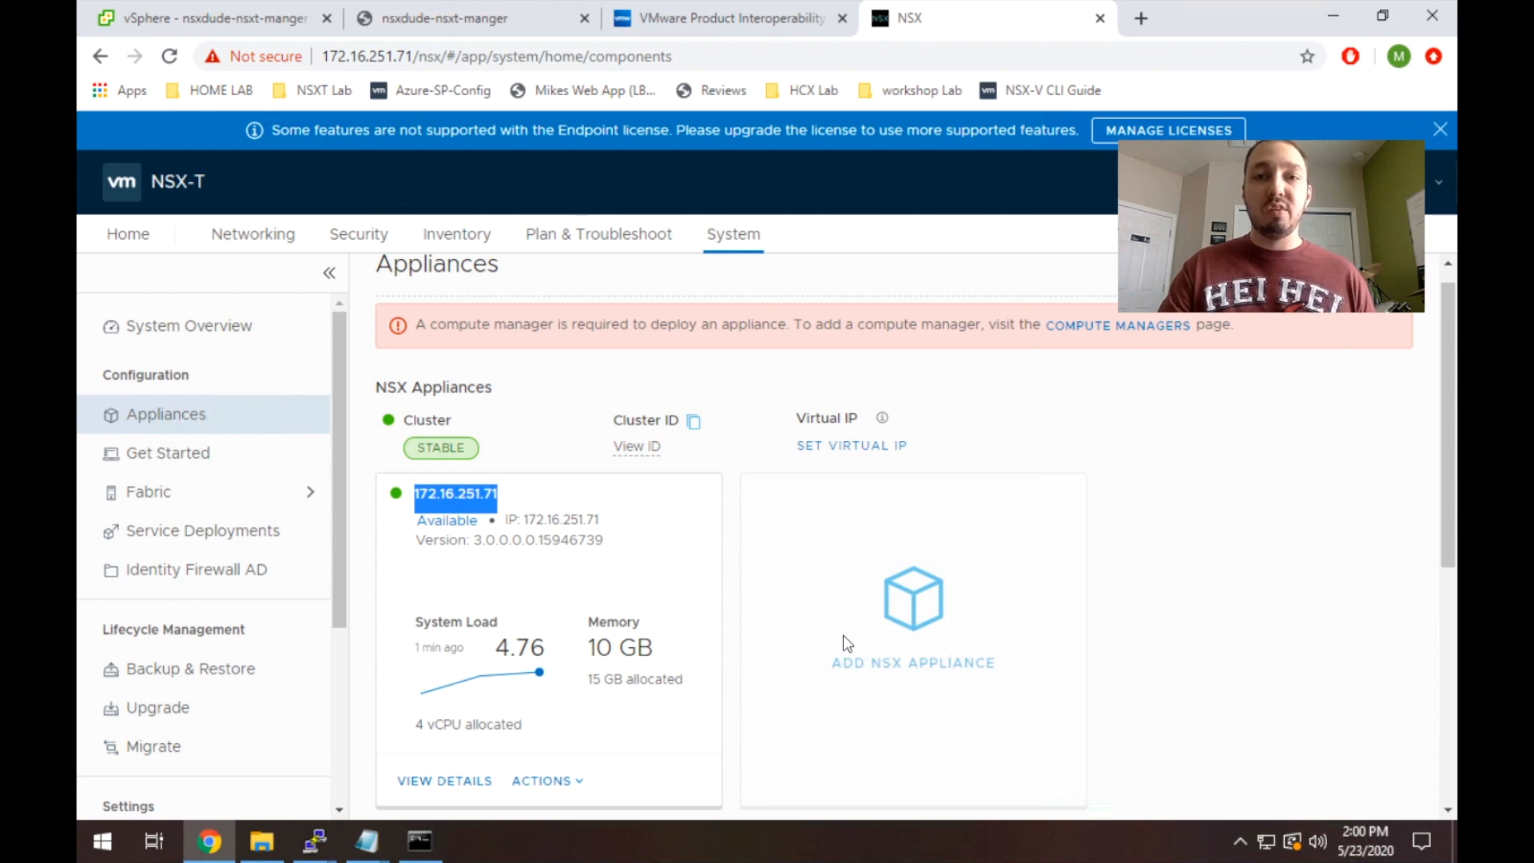